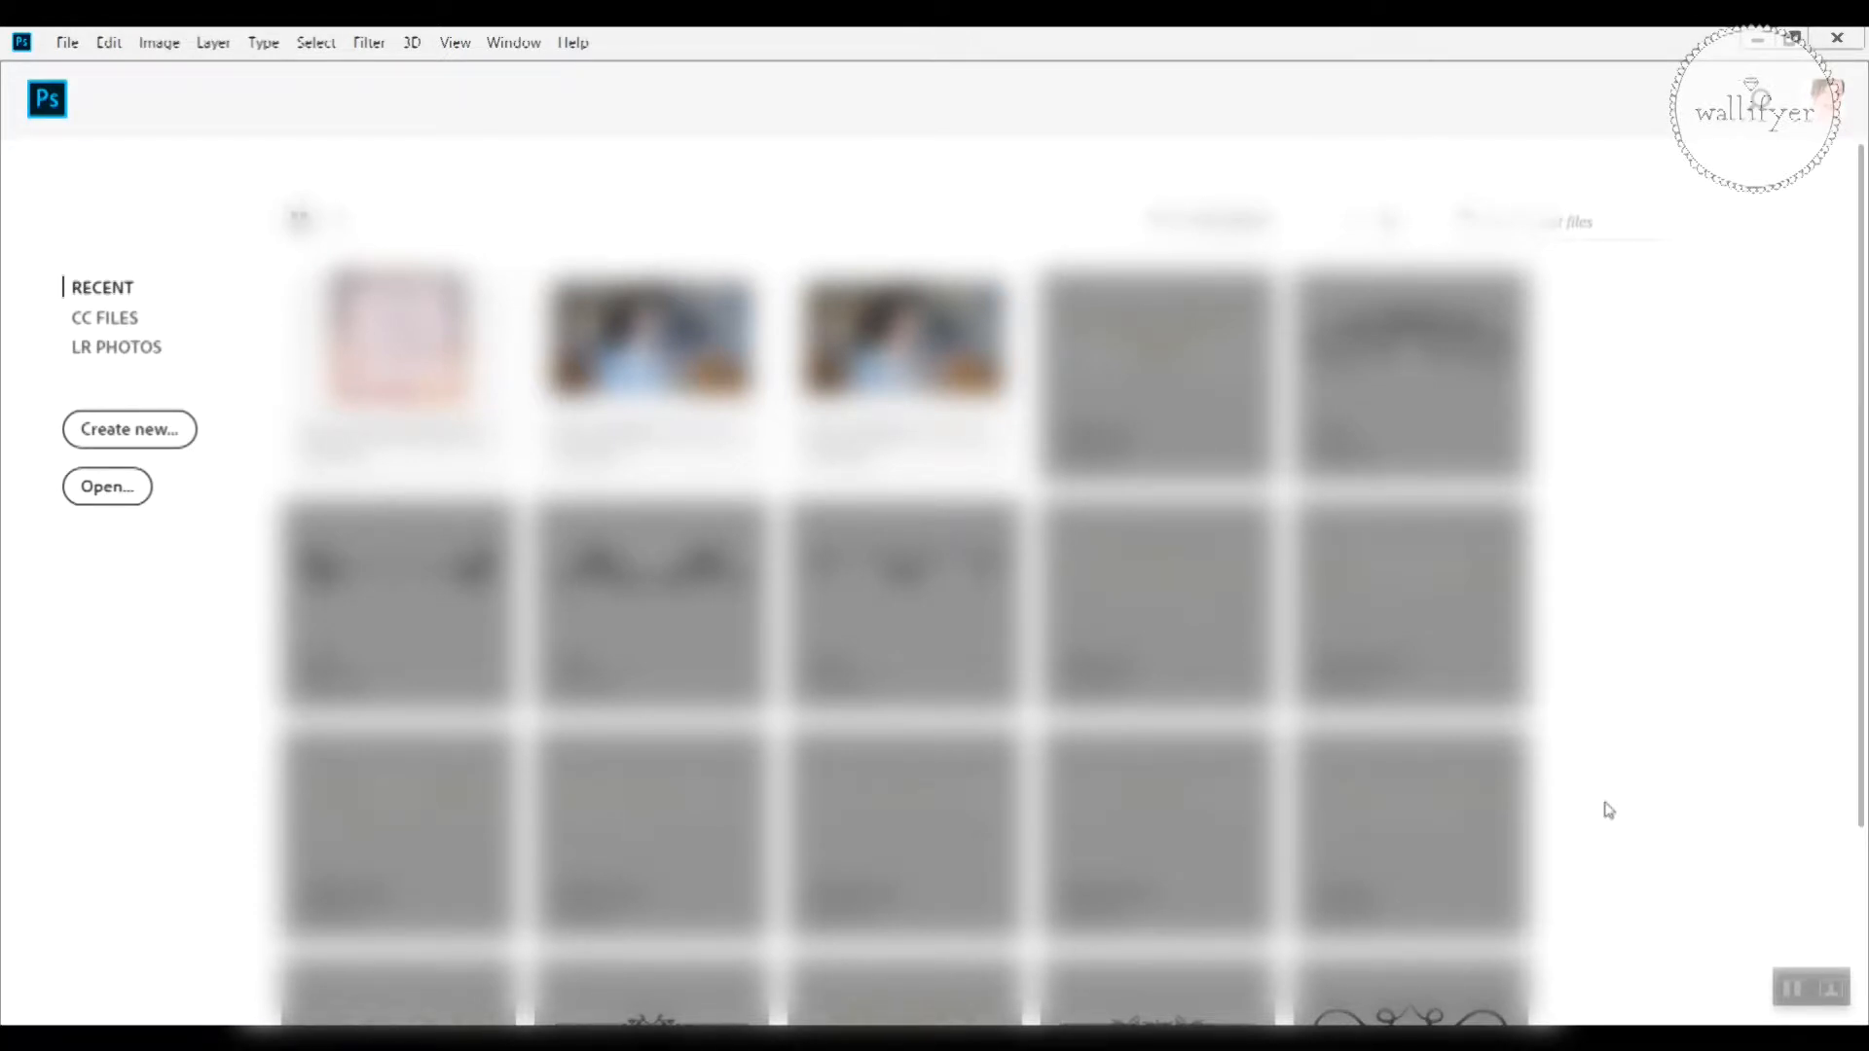
{"action": "mouse_move", "coordinate": [149, 440]}
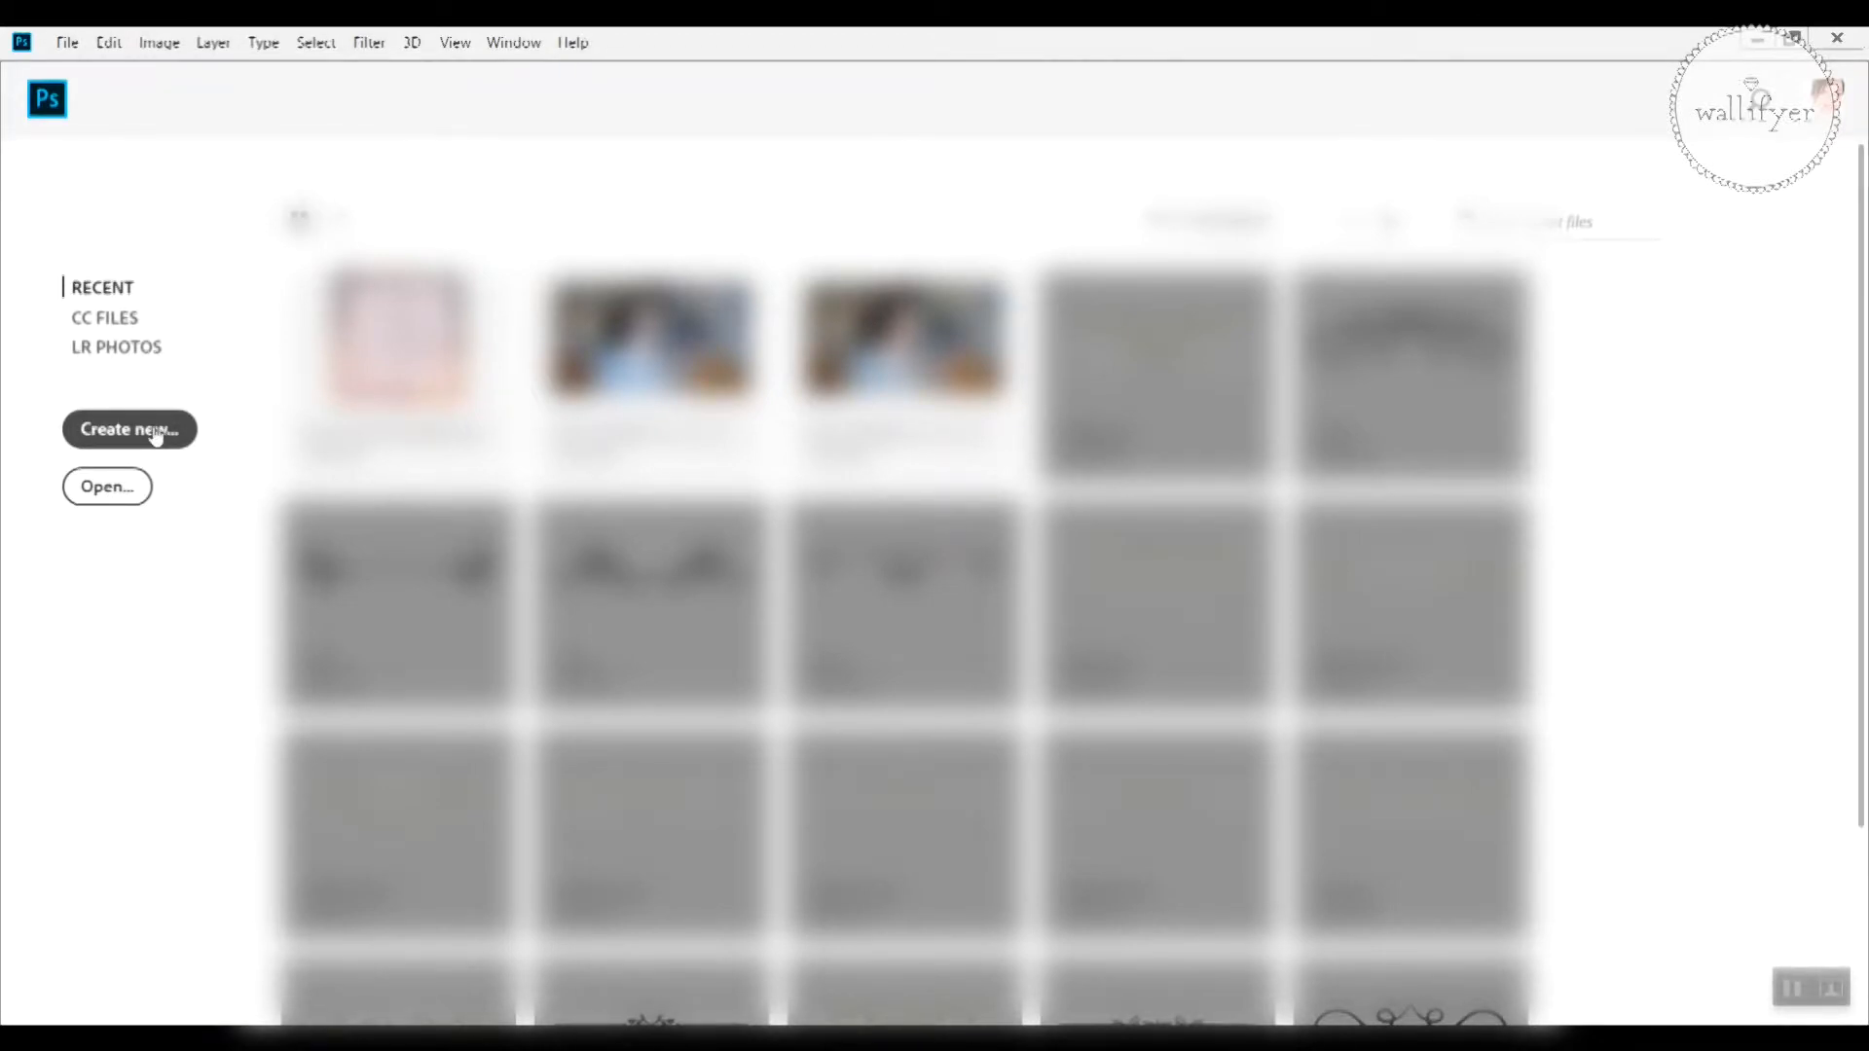
Step: Start a new document and switch the New Document dialog to the Print presets
{"action": "left_click", "coordinate": [129, 428]}
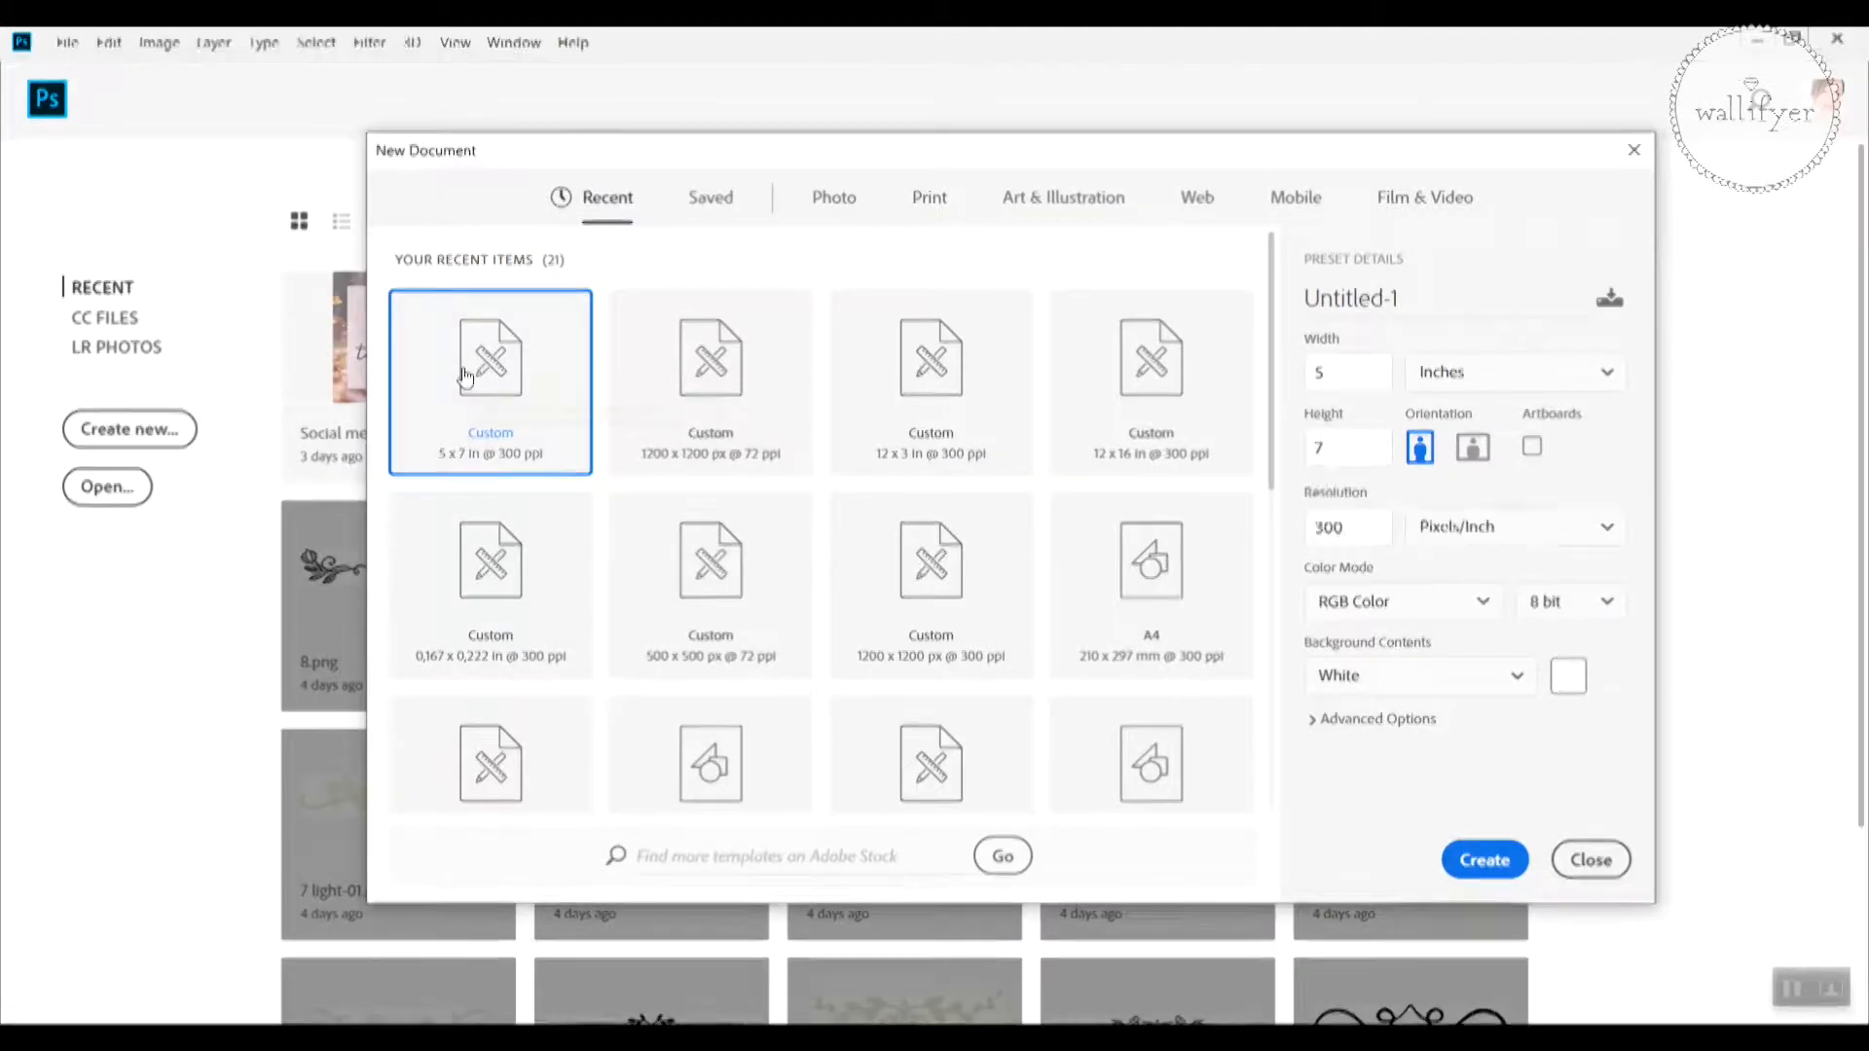
{"action": "mouse_move", "coordinate": [465, 377]}
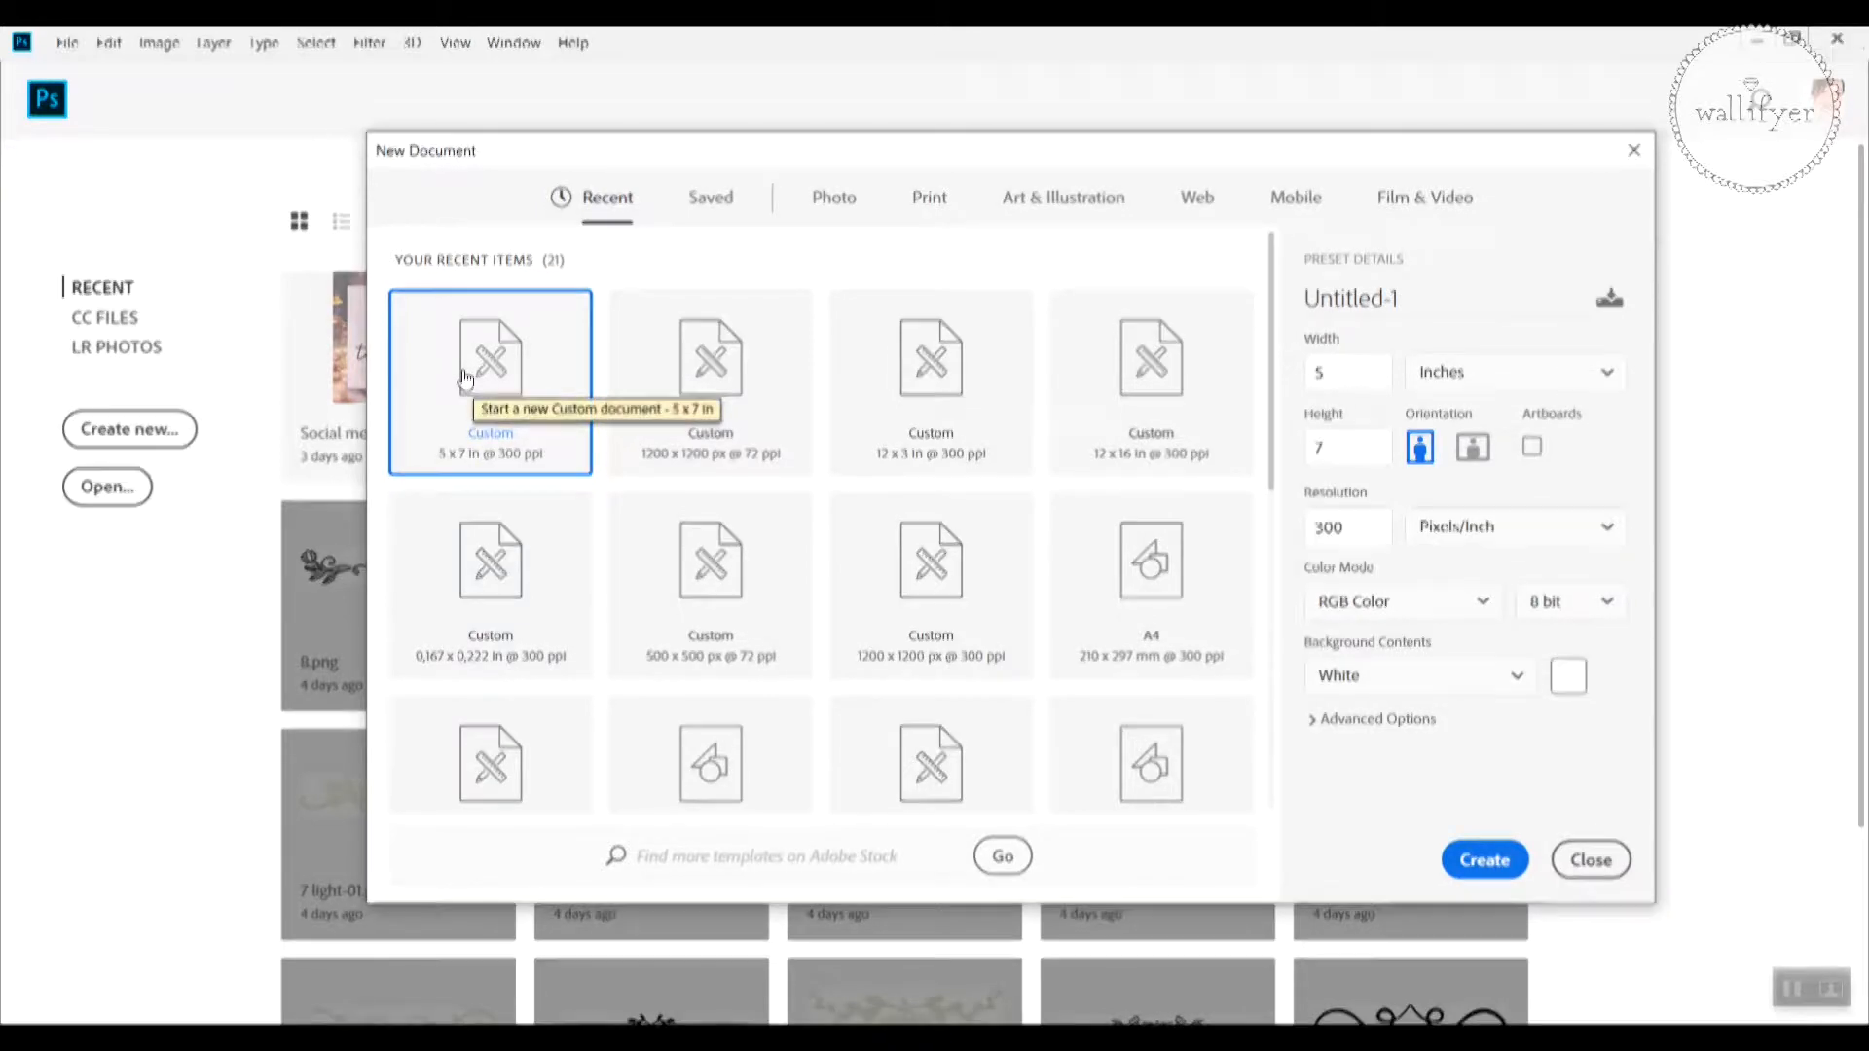
{"action": "mouse_move", "coordinate": [609, 237]}
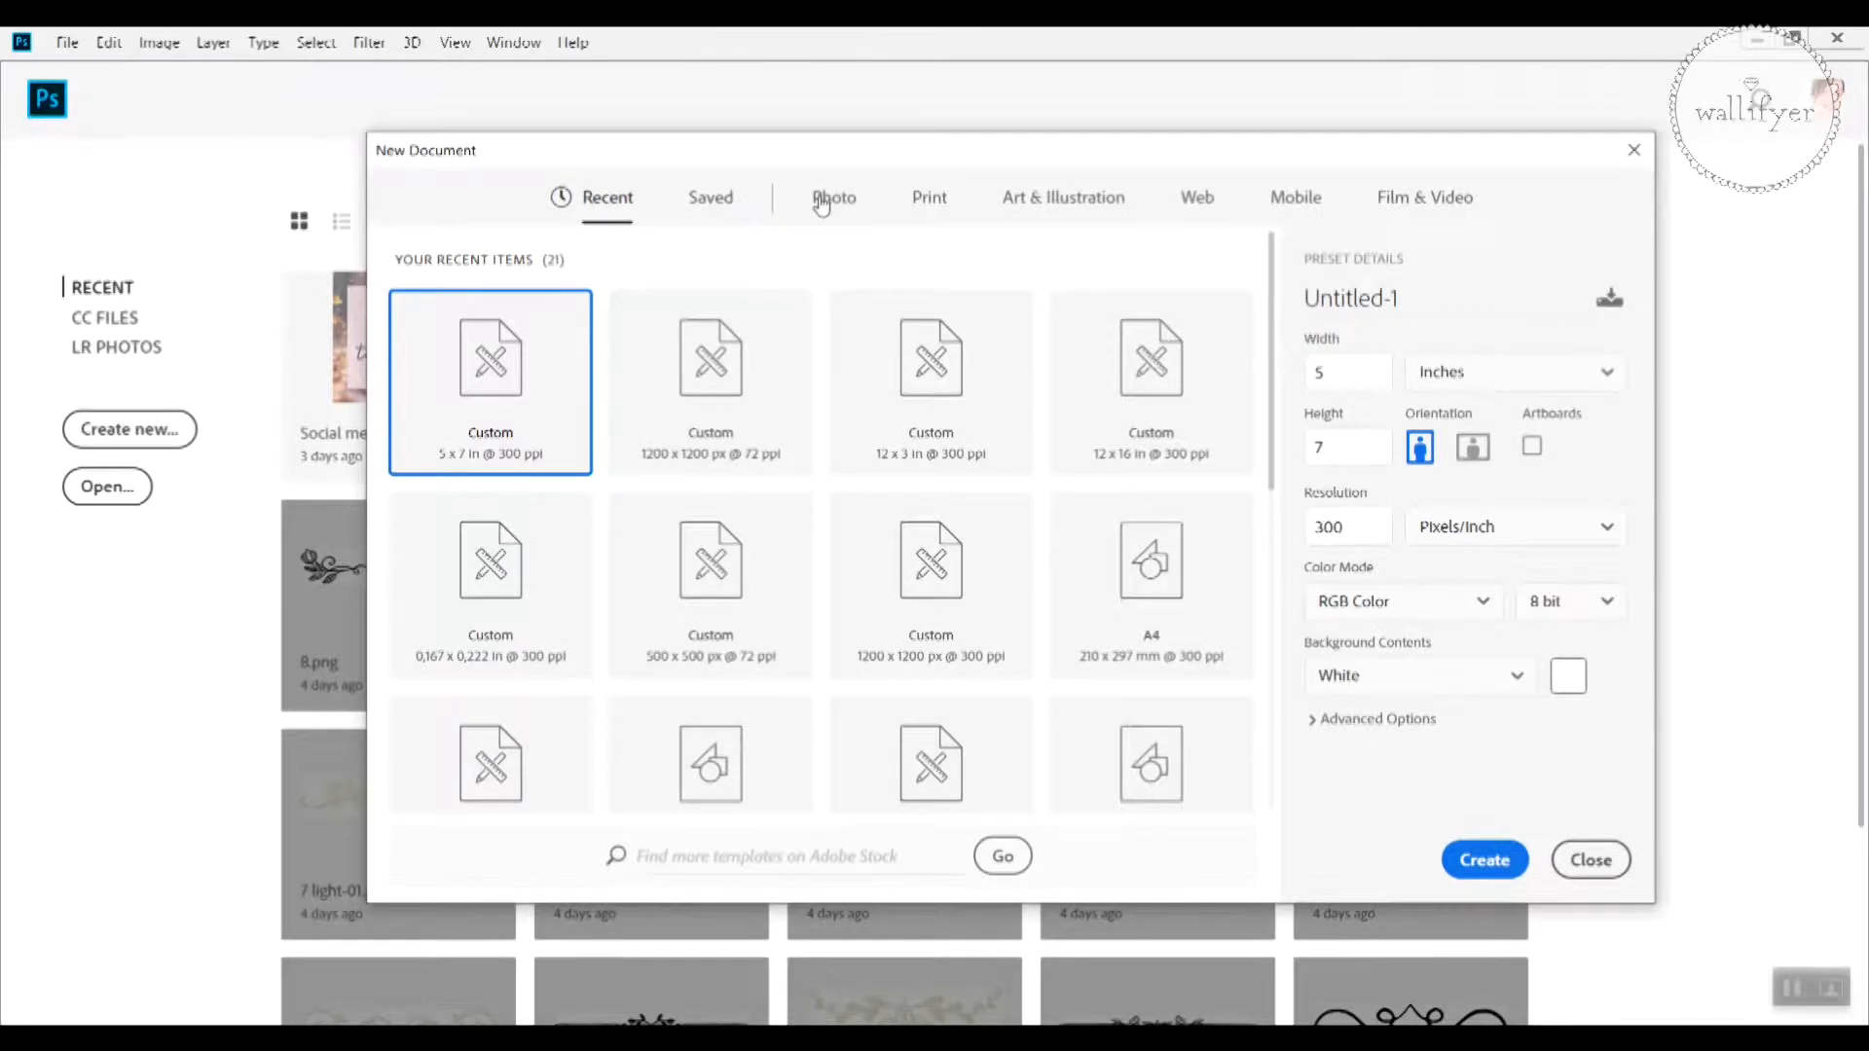
{"action": "mouse_move", "coordinate": [876, 222]}
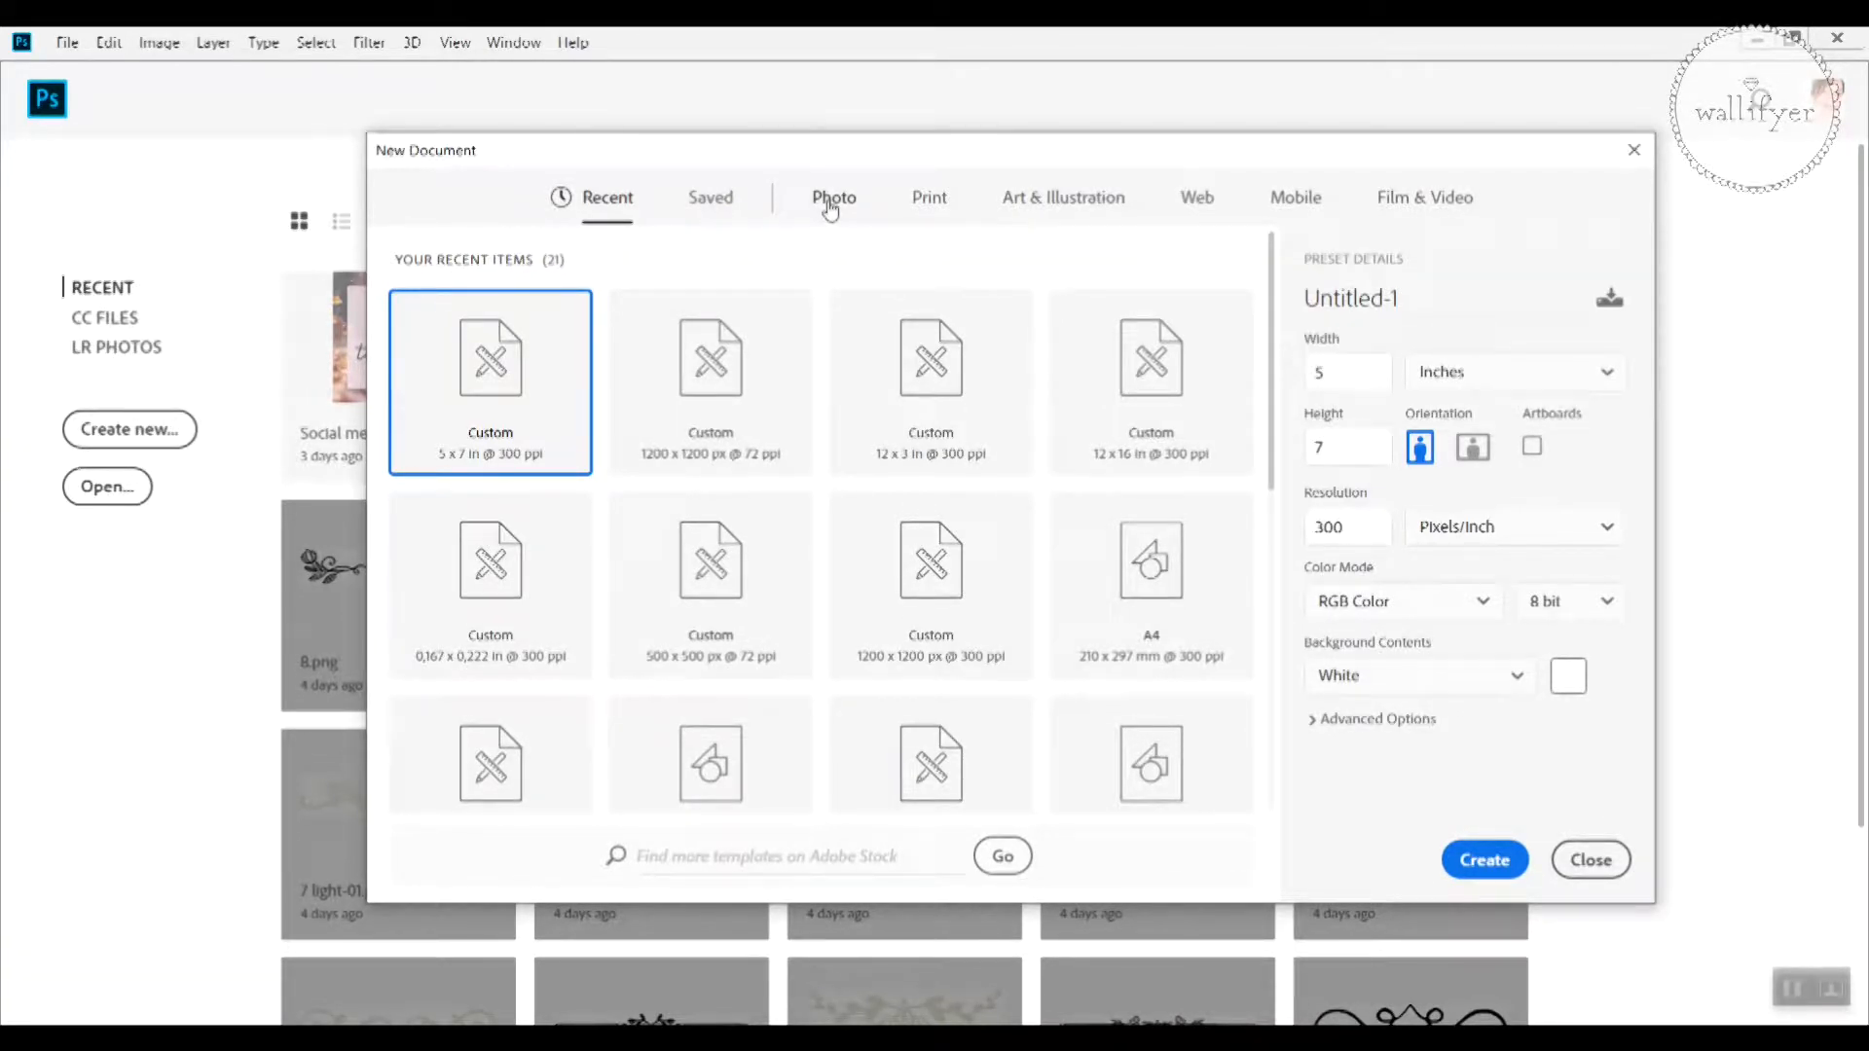
{"action": "mouse_move", "coordinate": [926, 206]}
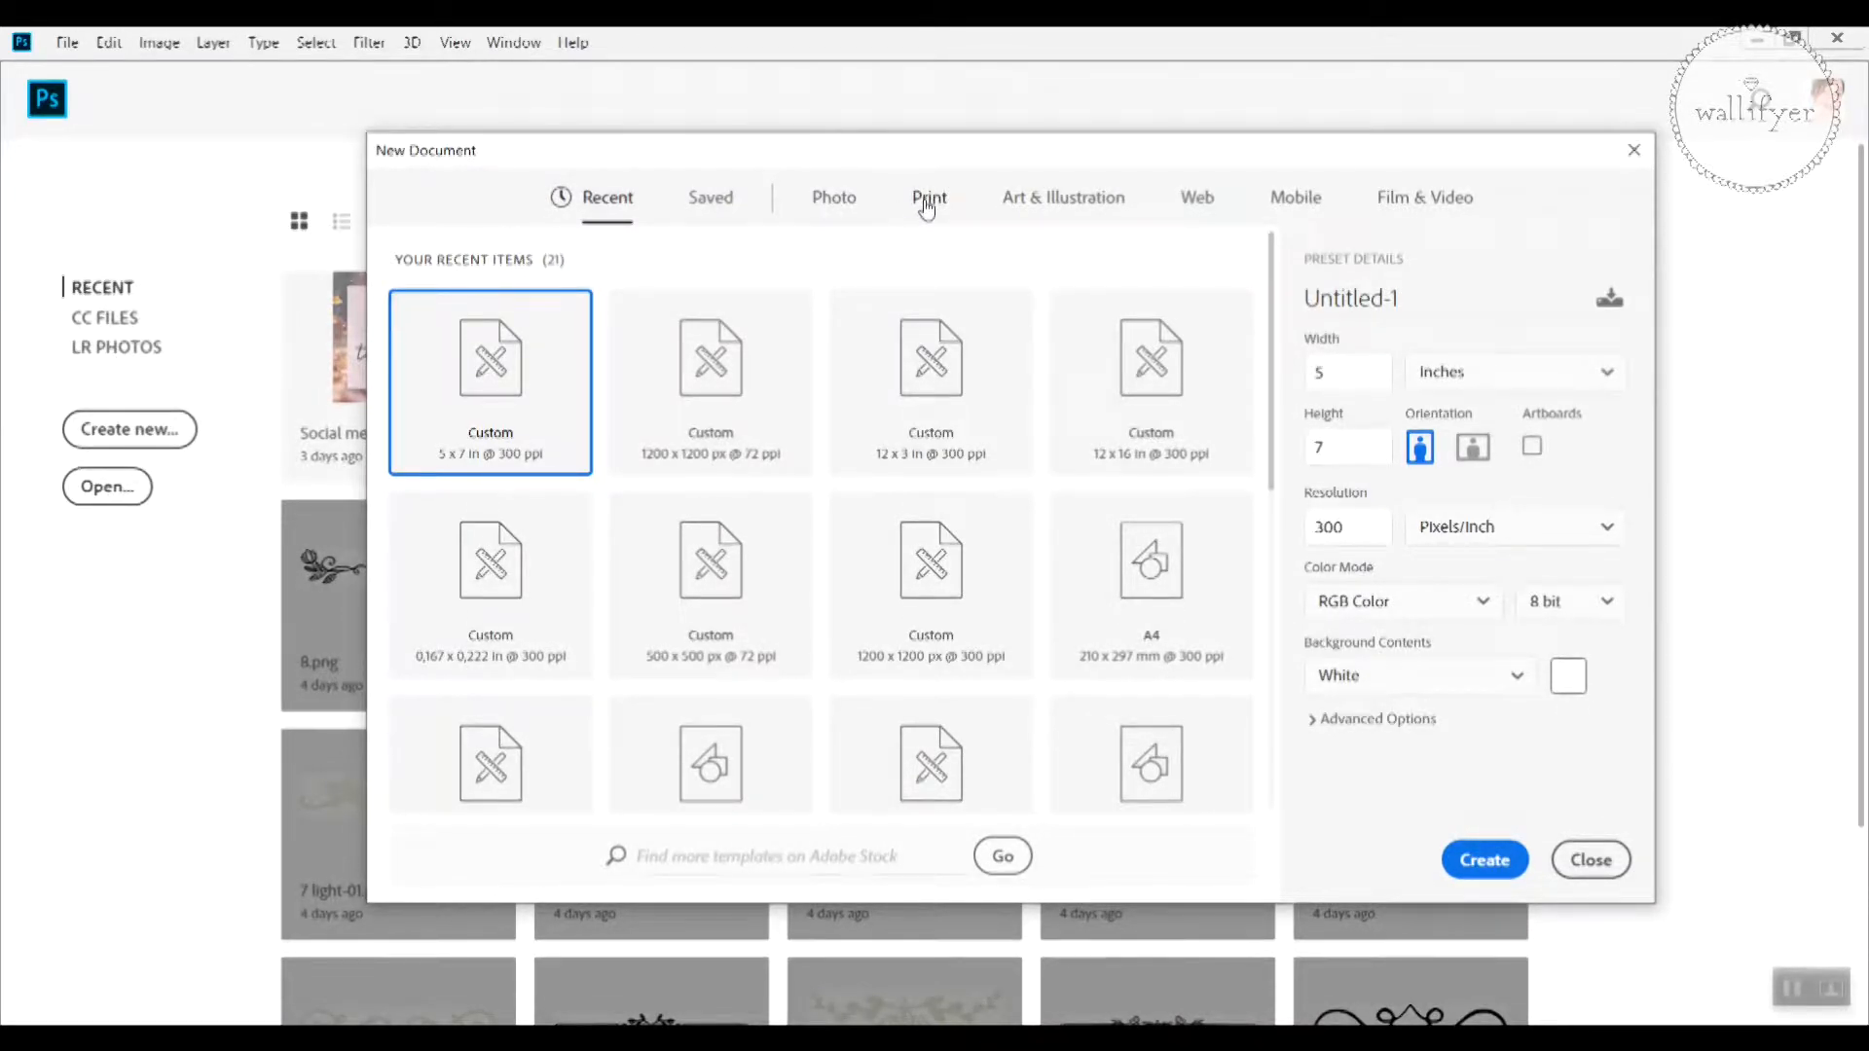
{"action": "left_click", "coordinate": [928, 196]}
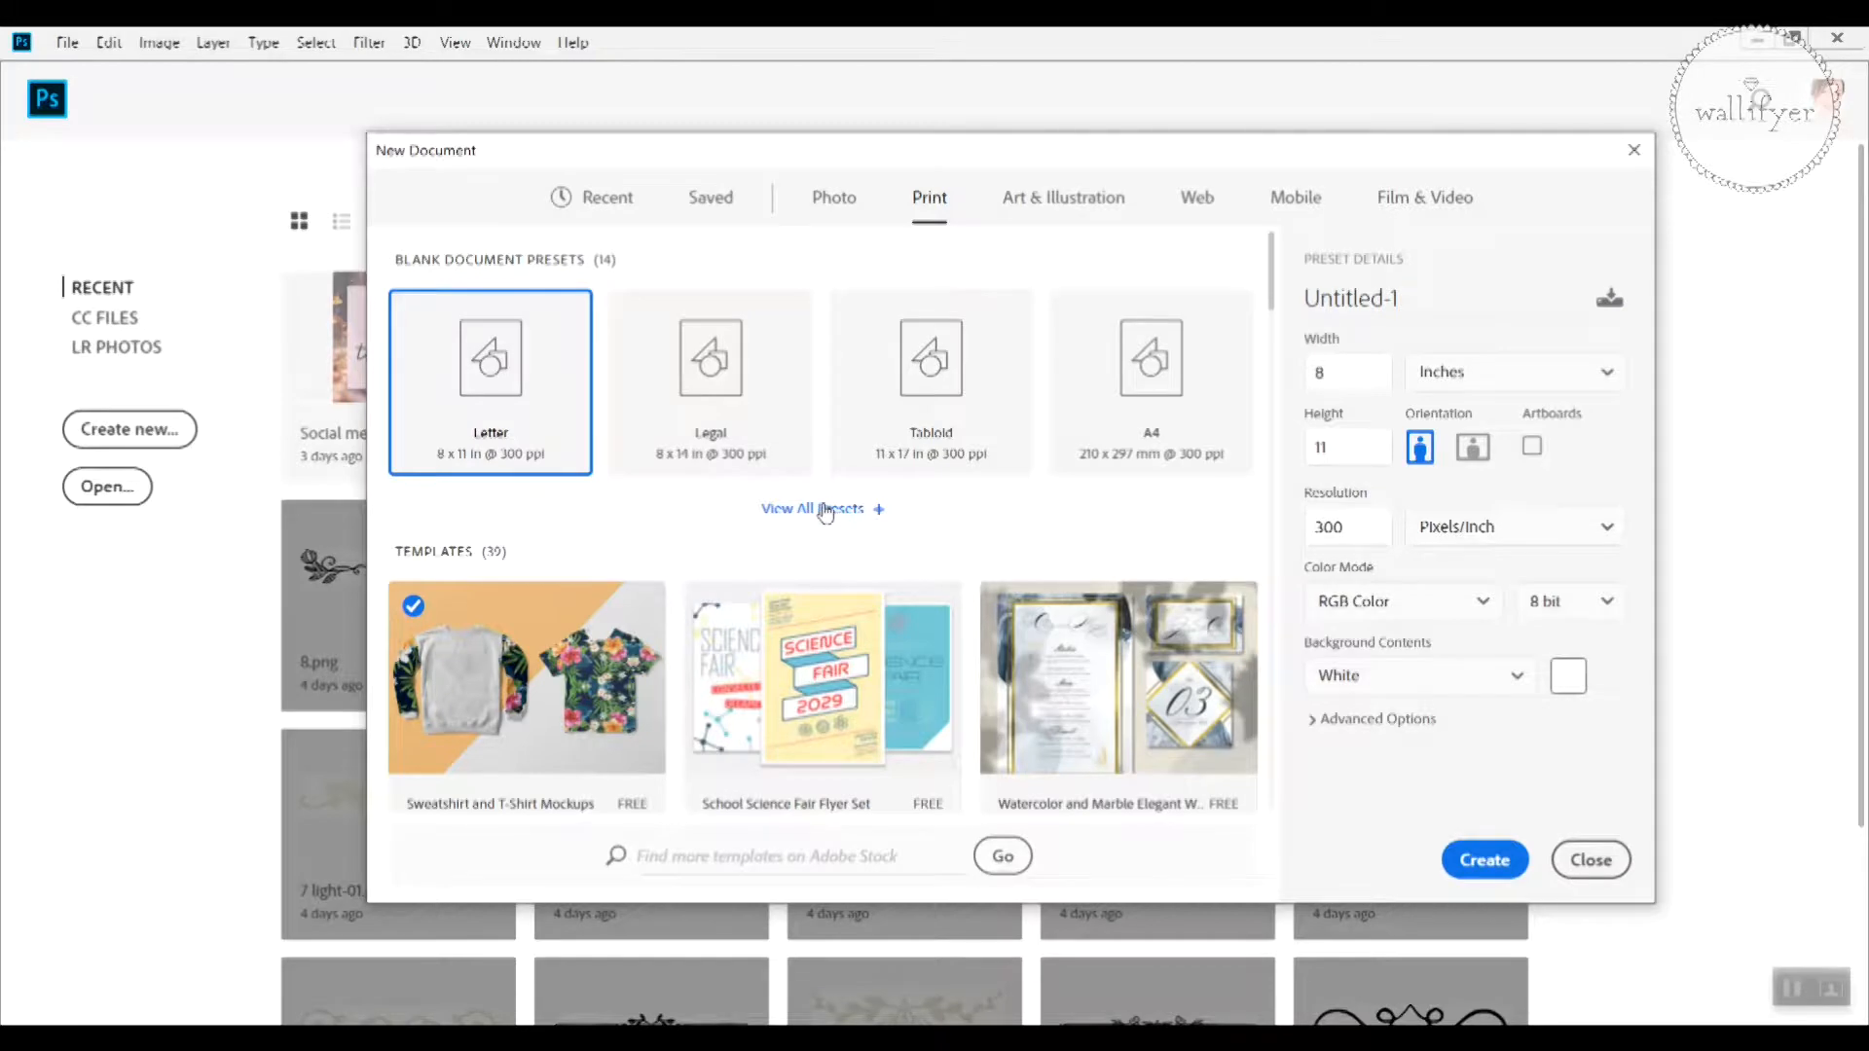
Step: Expand View All Presets to list every blank print preset (A6, A5, A3, B5...)
{"action": "left_click", "coordinate": [813, 510]}
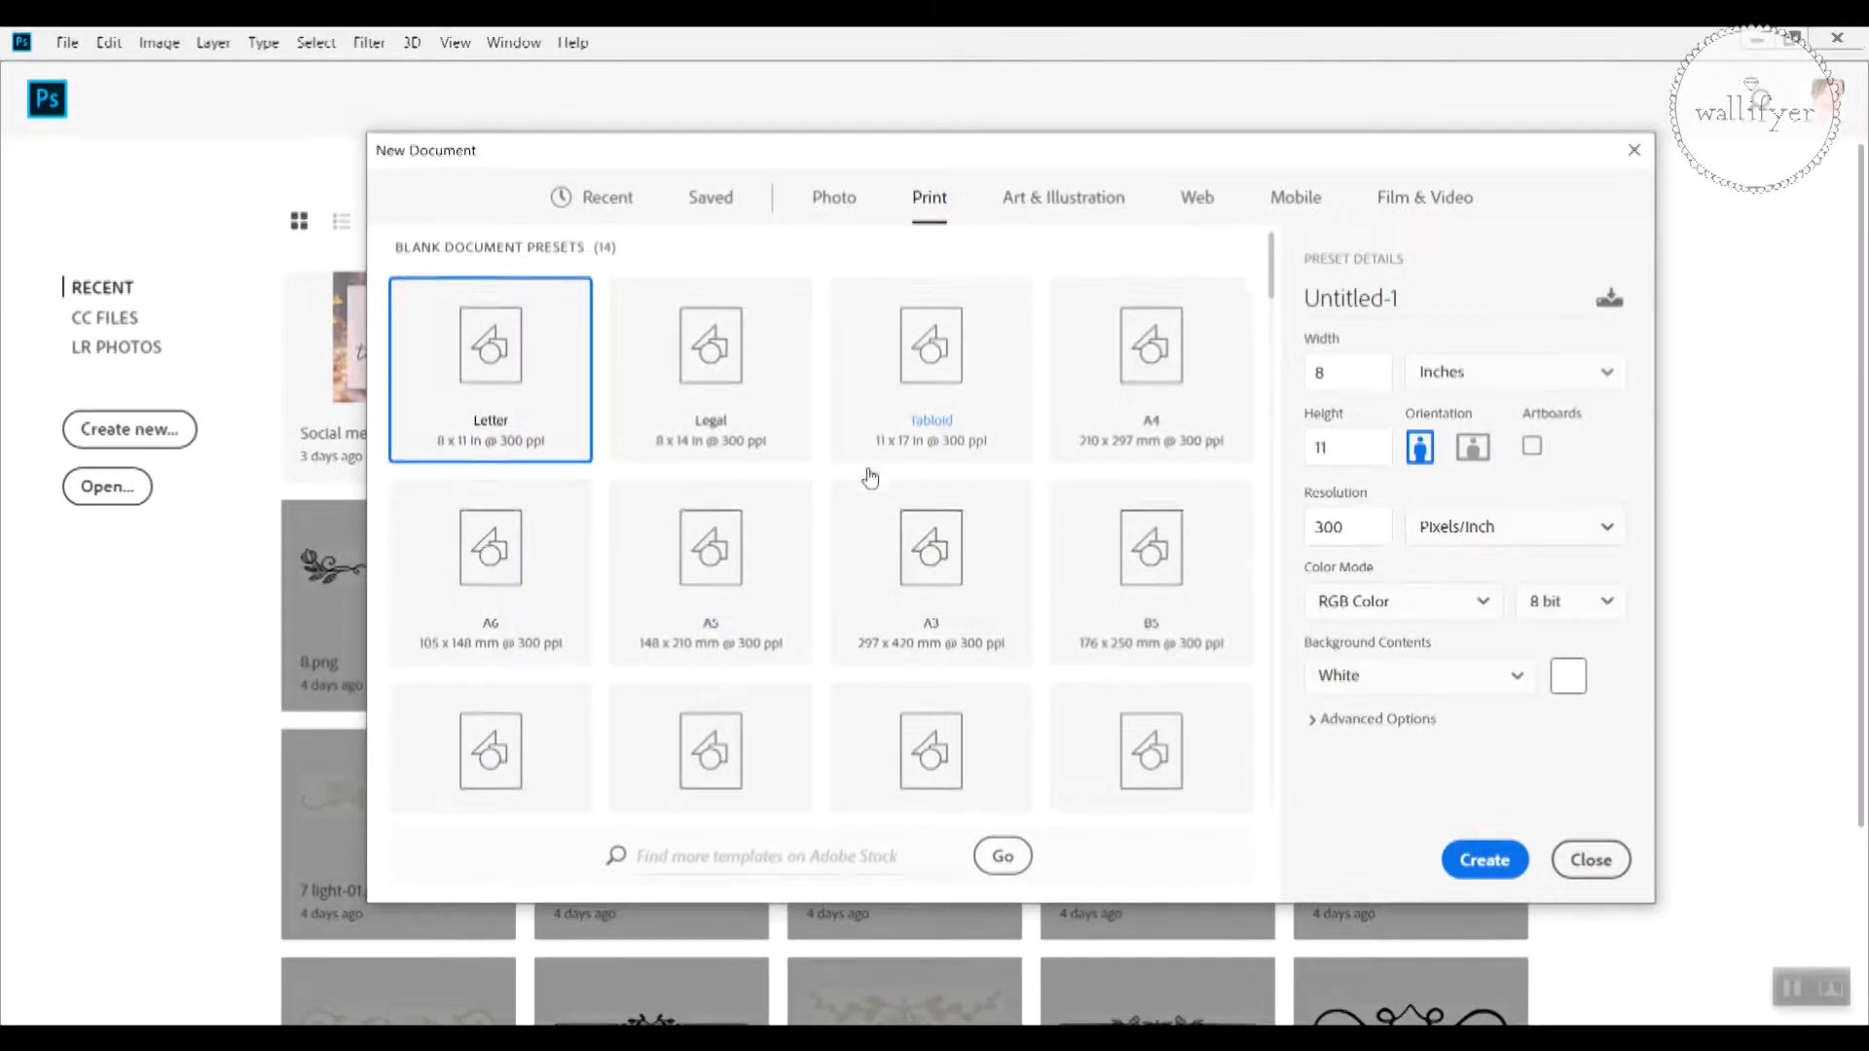
{"action": "mouse_move", "coordinate": [864, 491]}
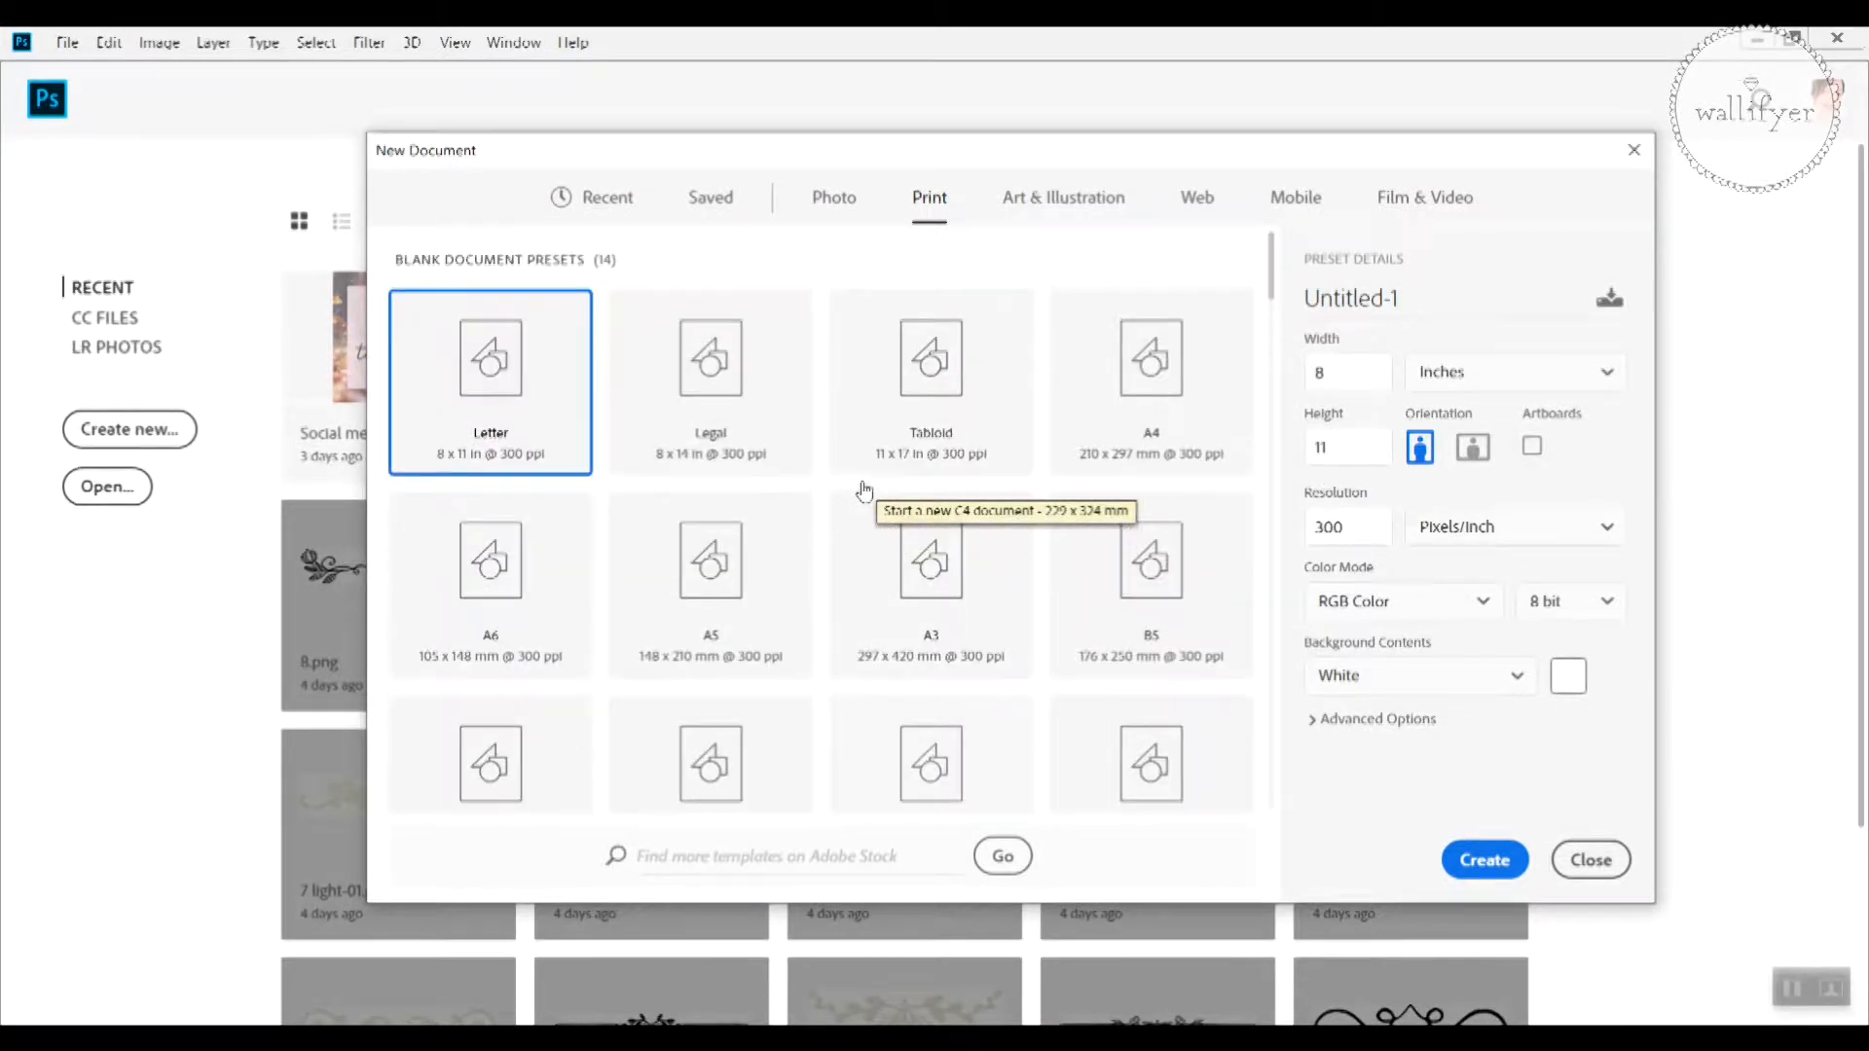
{"action": "mouse_move", "coordinate": [872, 481]}
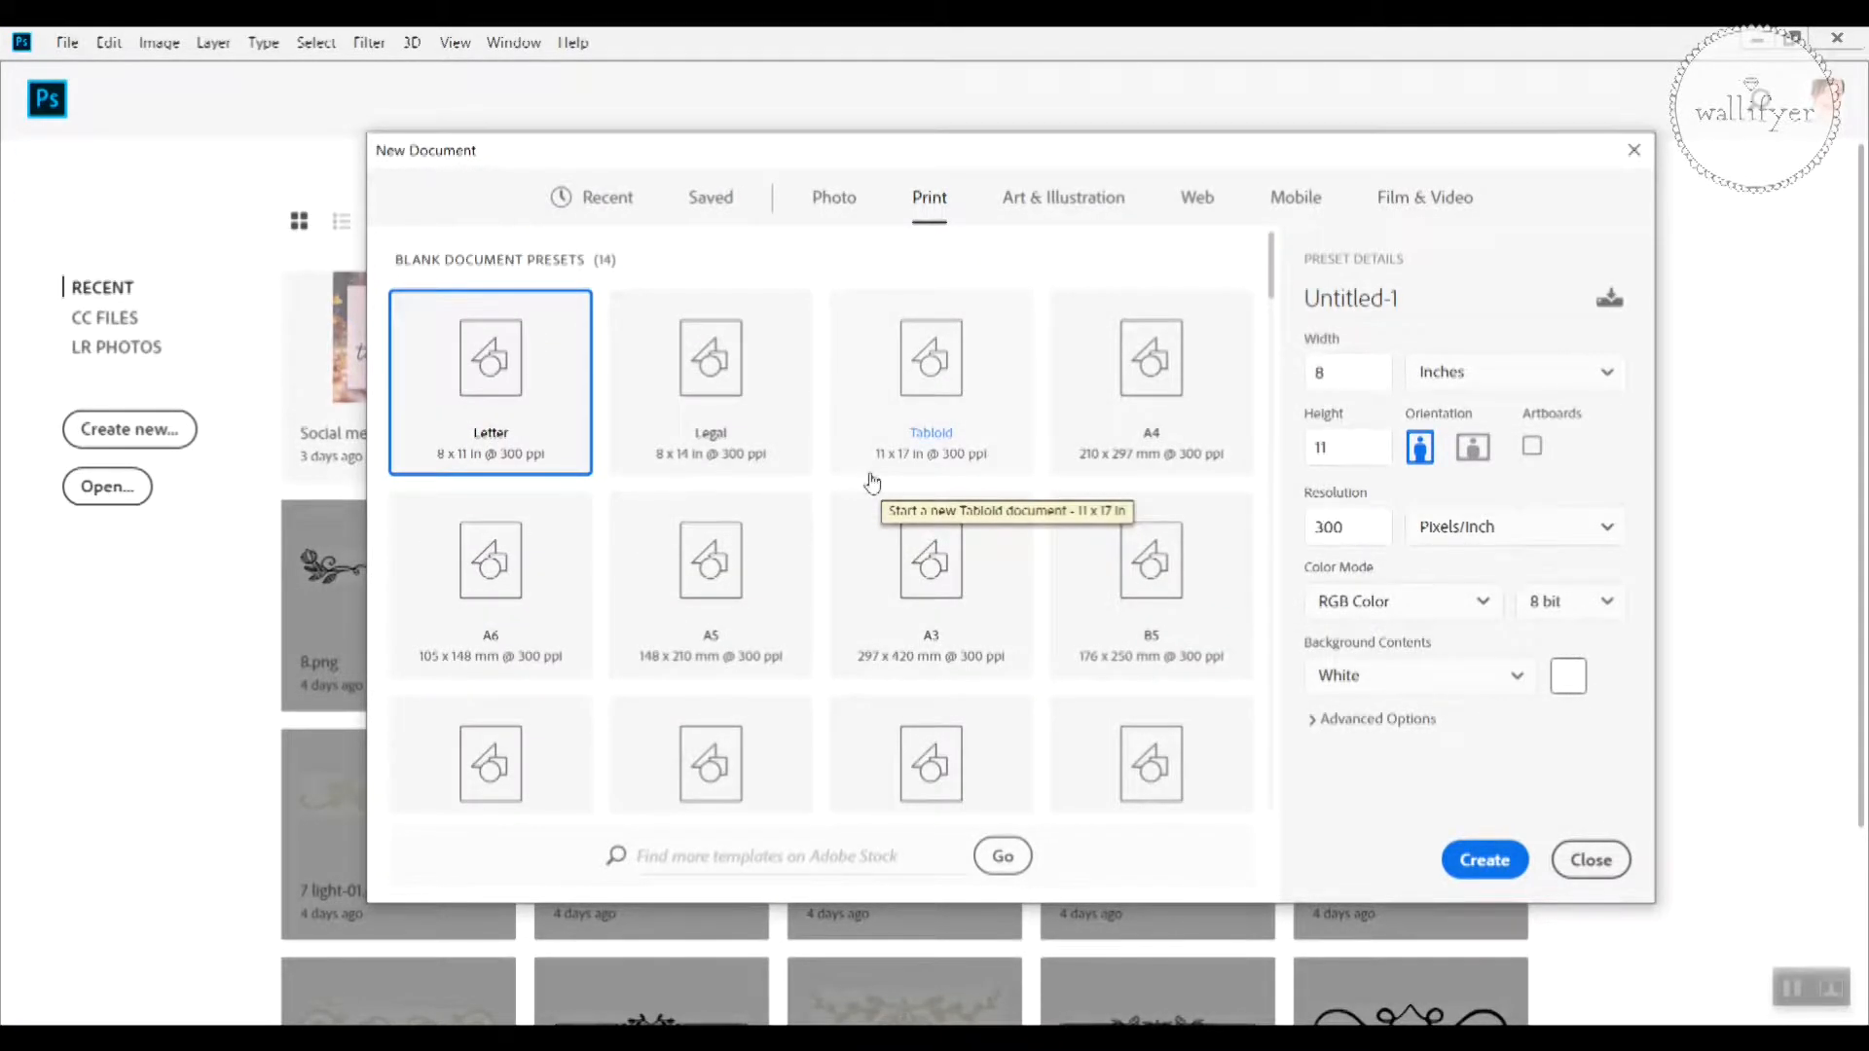
{"action": "mouse_move", "coordinate": [1144, 358]}
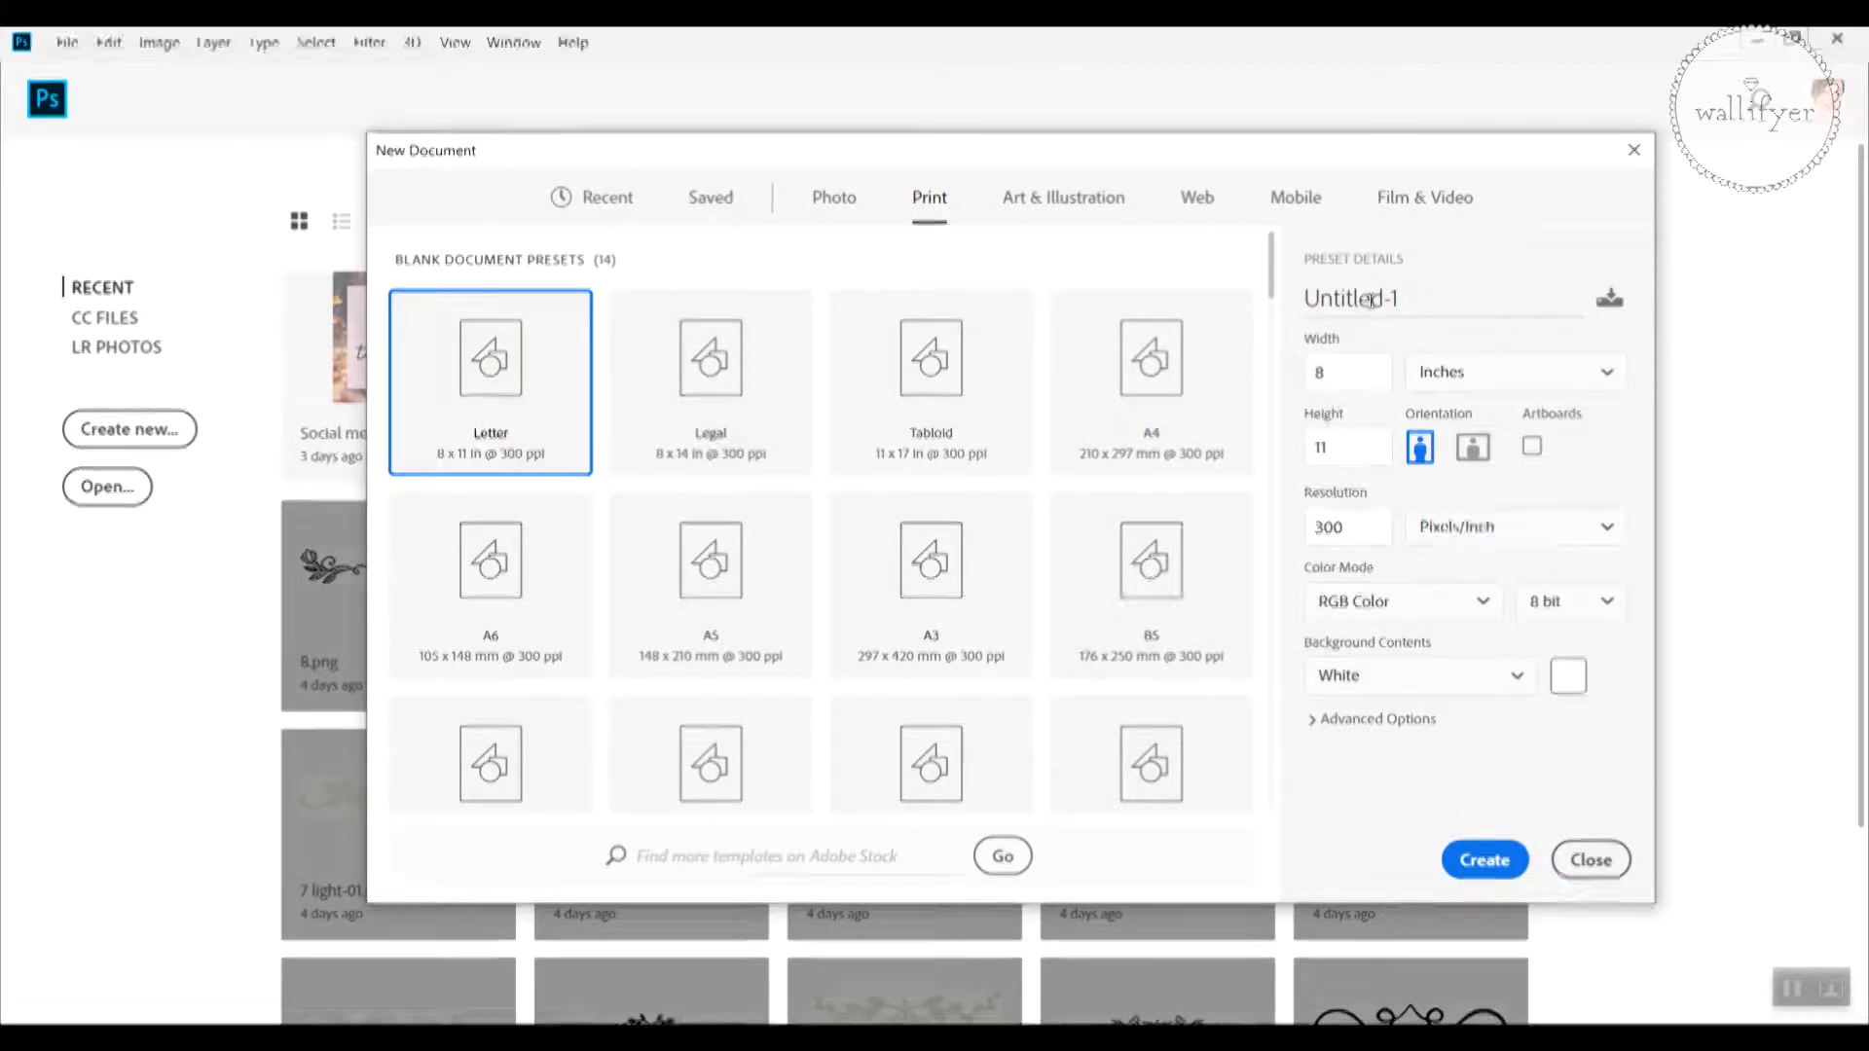
{"action": "mouse_move", "coordinate": [1020, 475]}
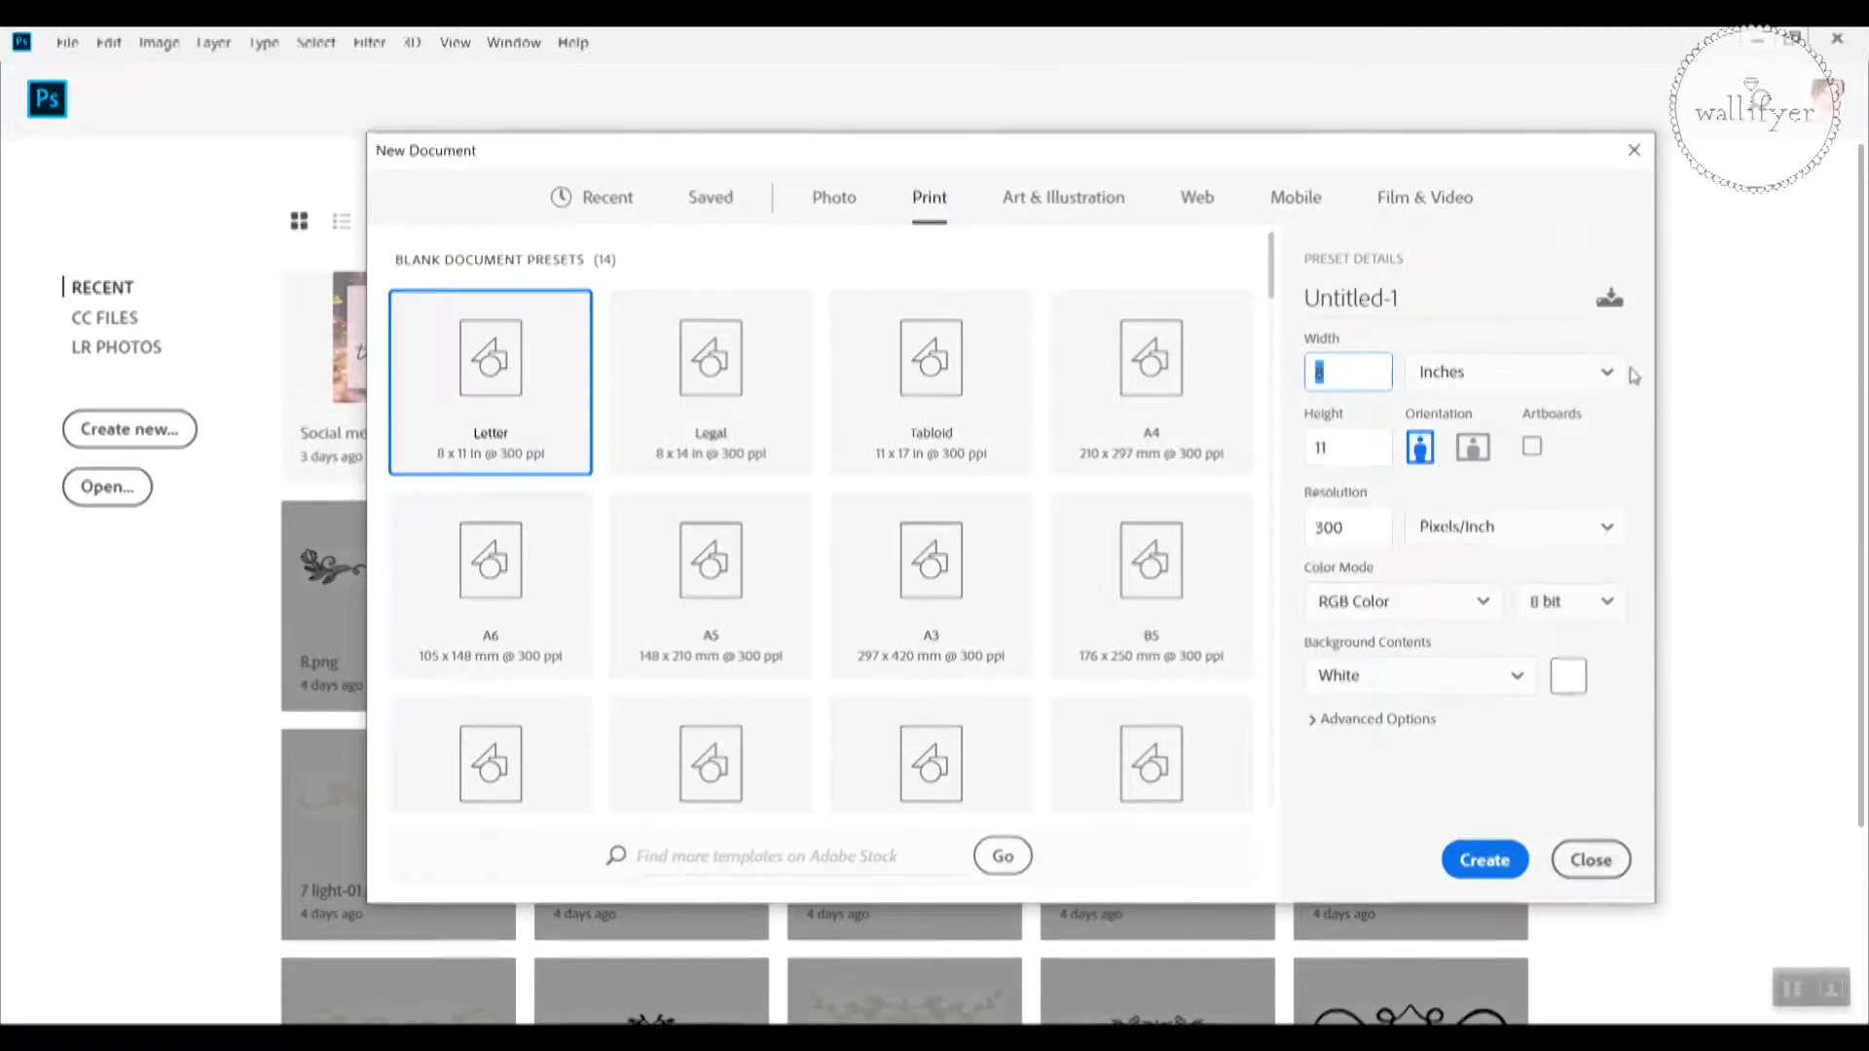
Step: Set the document width to 5 inches and height to 7 inches at 300 ppi
{"action": "type", "text": "5"}
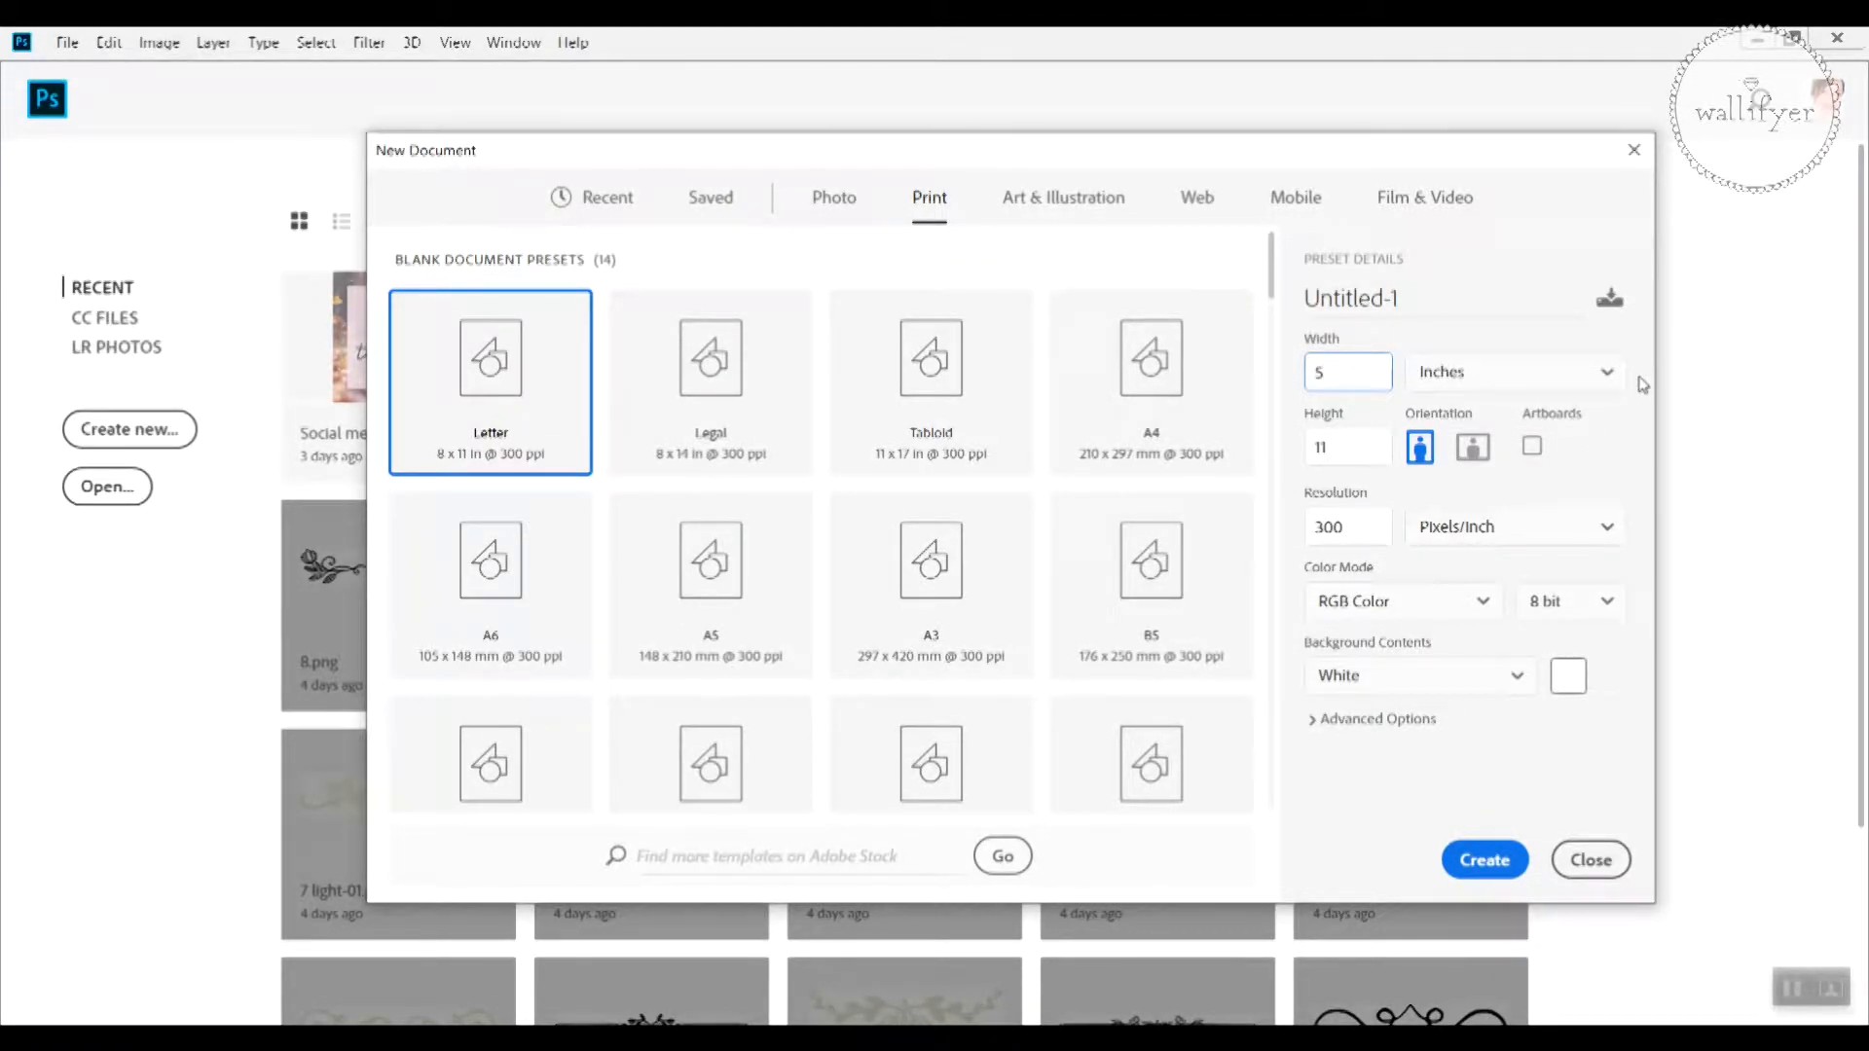
{"action": "left_click", "coordinate": [1347, 445]}
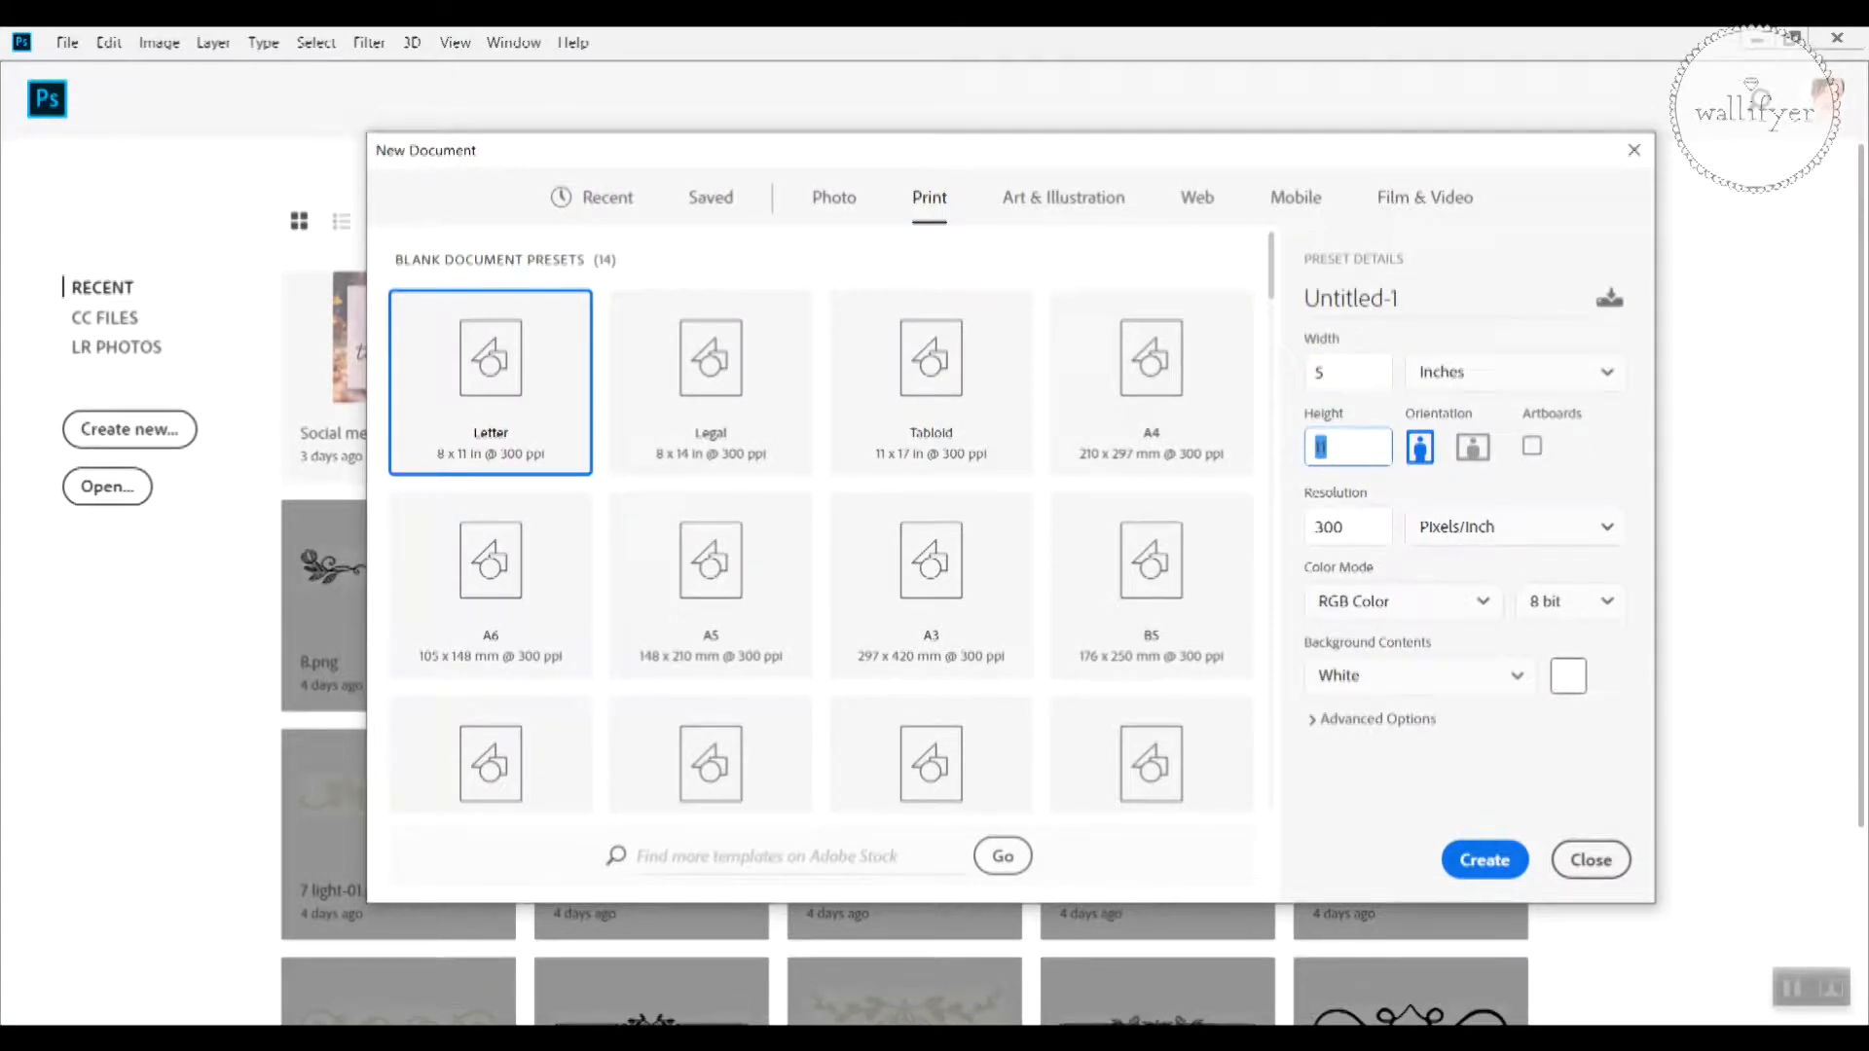
{"action": "type", "text": "7"}
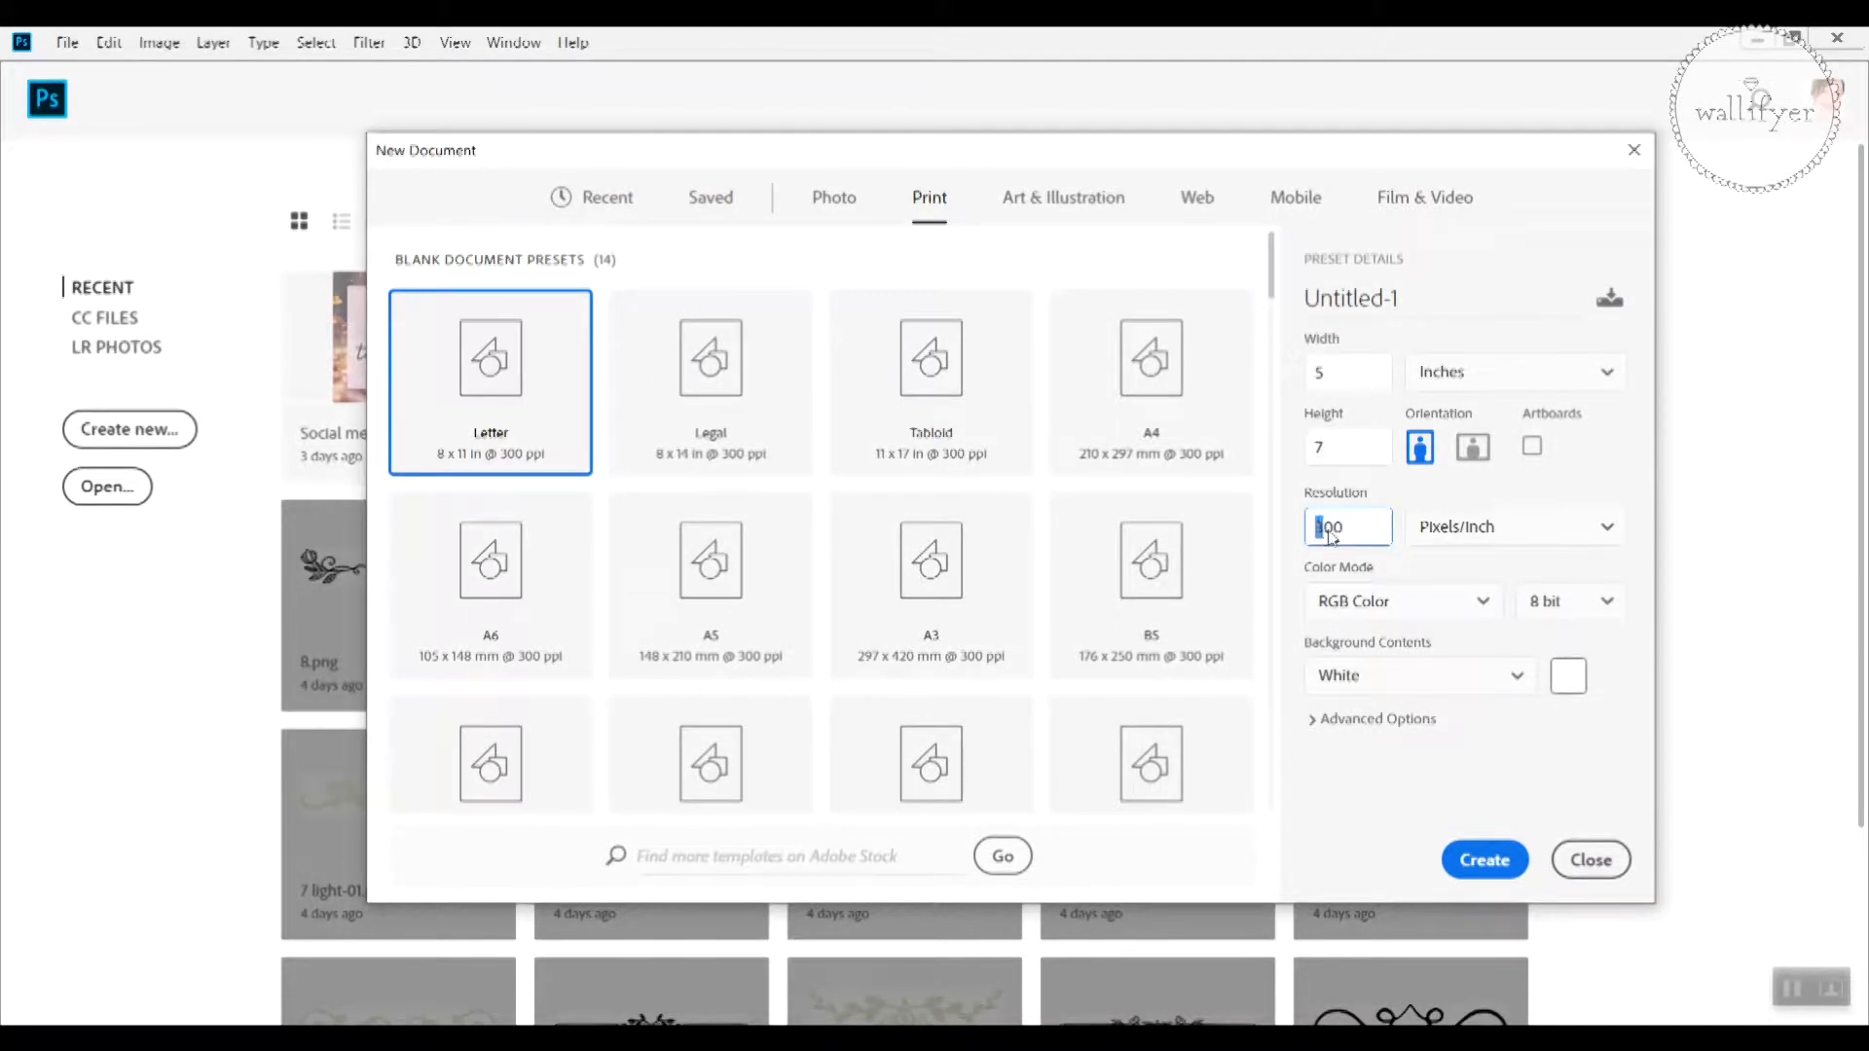
{"action": "type", "text": "300"}
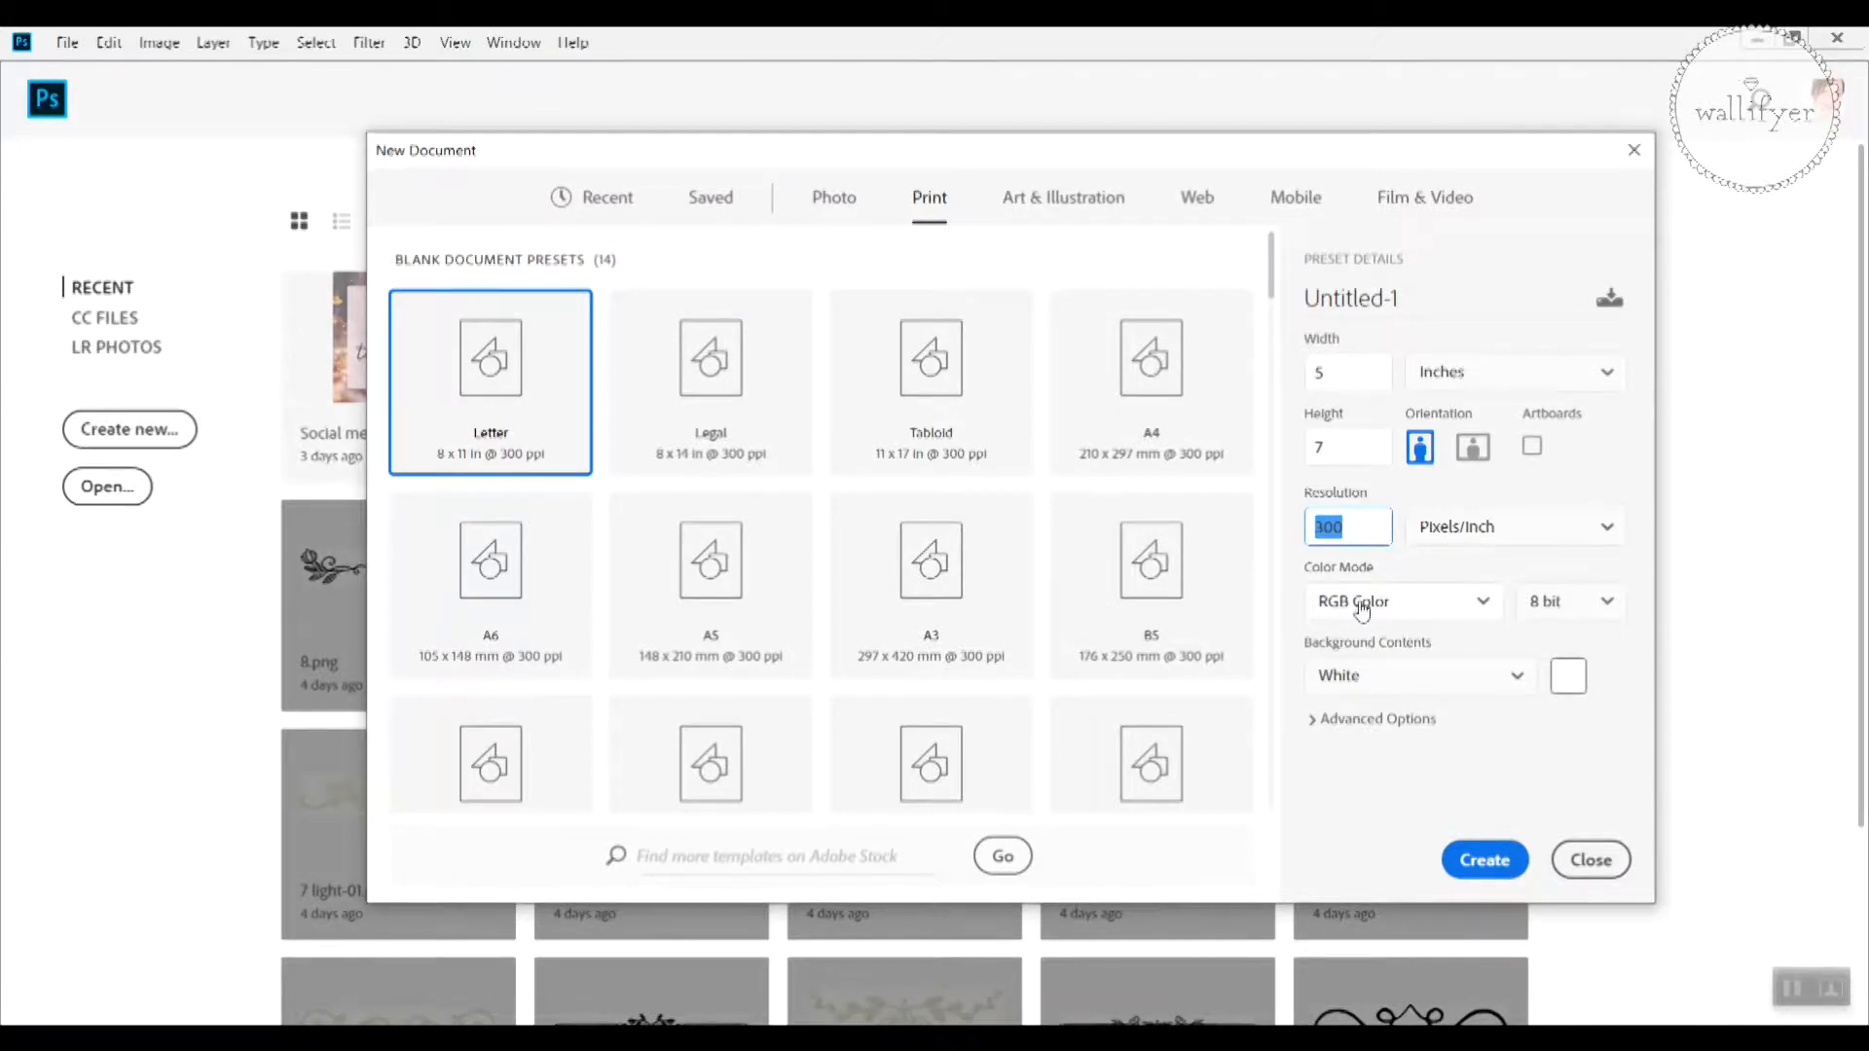
{"action": "left_click", "coordinate": [1402, 602]}
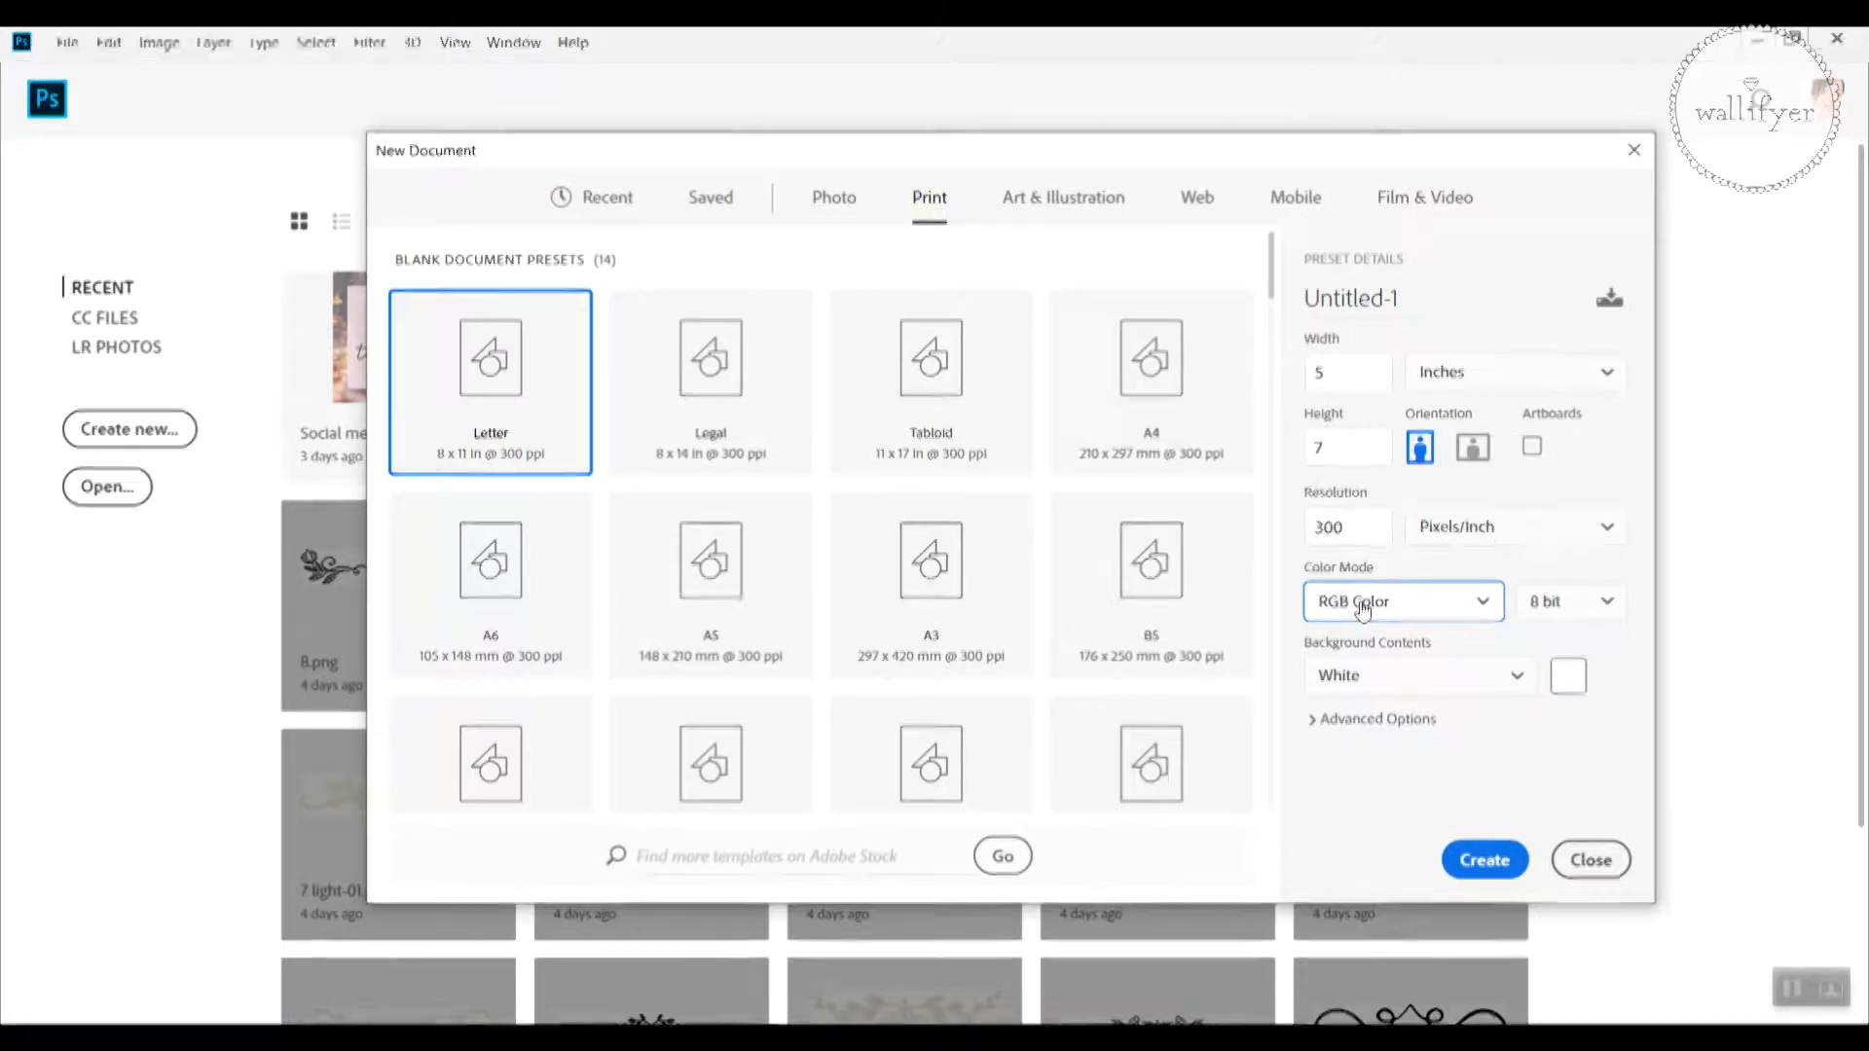
{"action": "mouse_move", "coordinate": [1367, 608]}
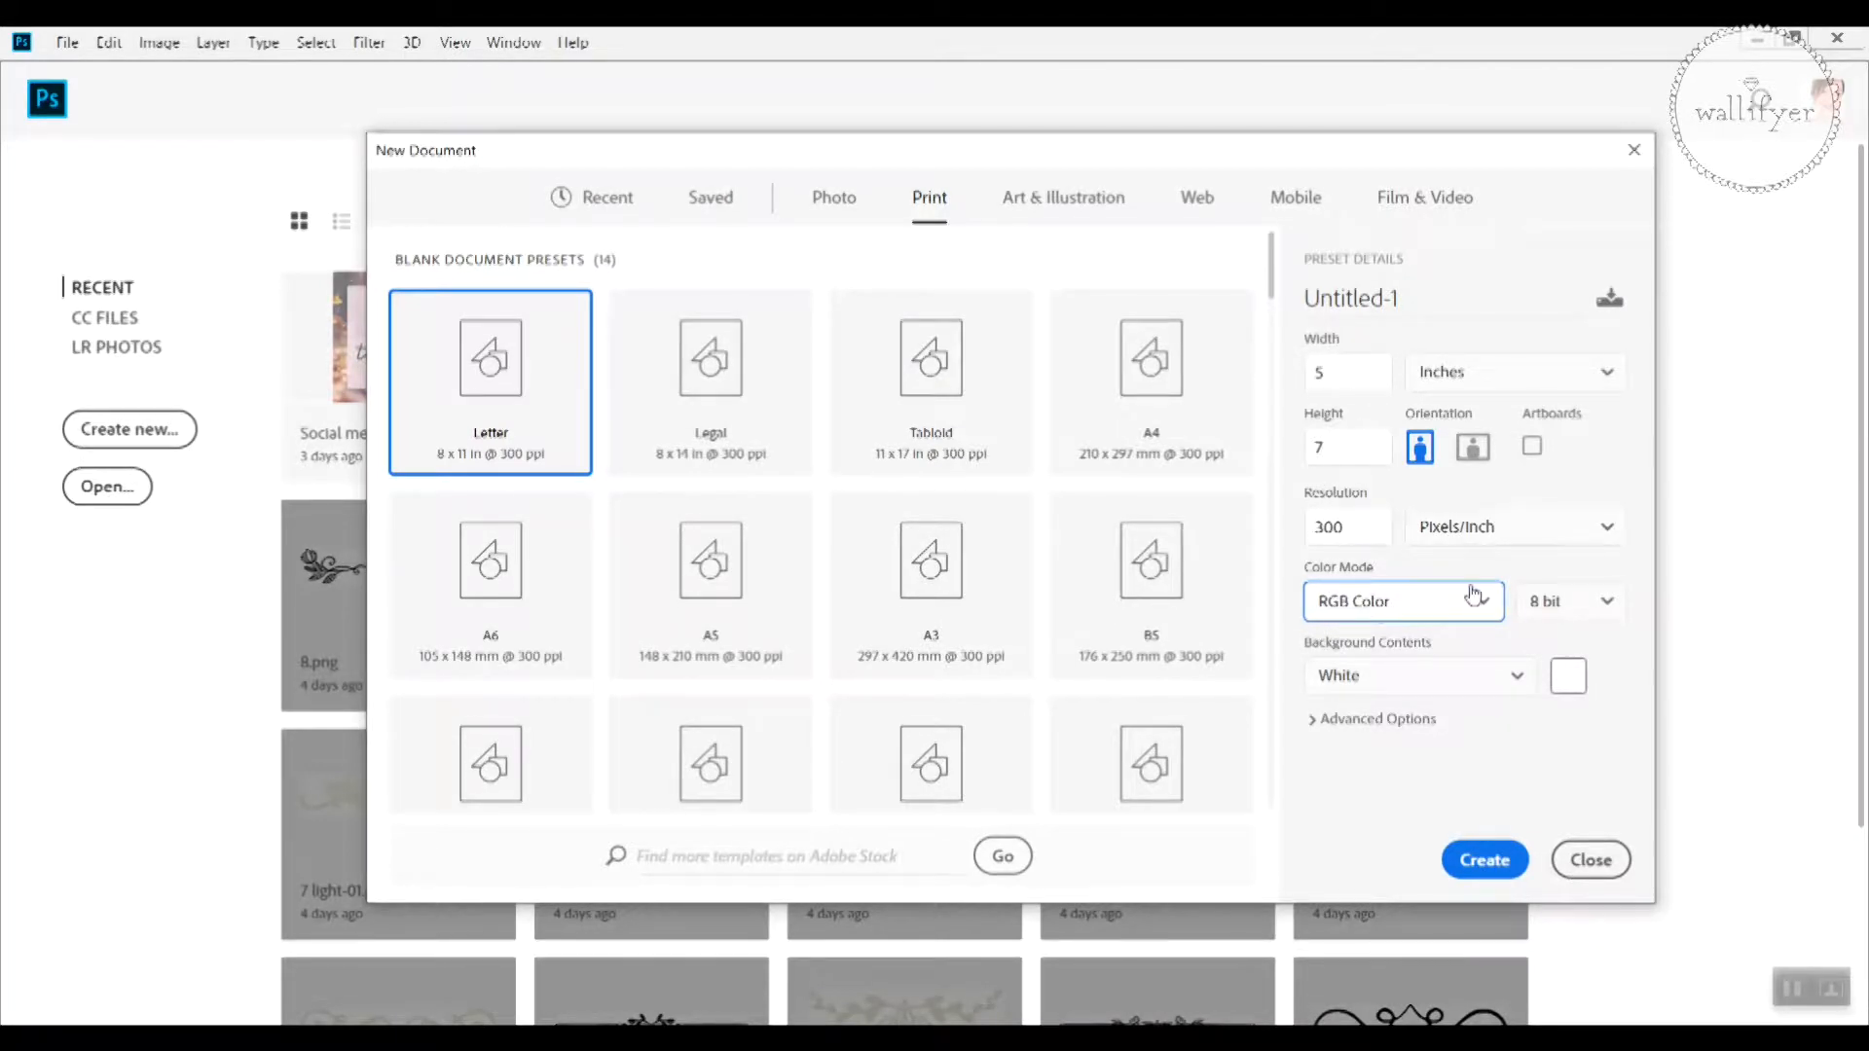
{"action": "left_click", "coordinate": [1403, 602]}
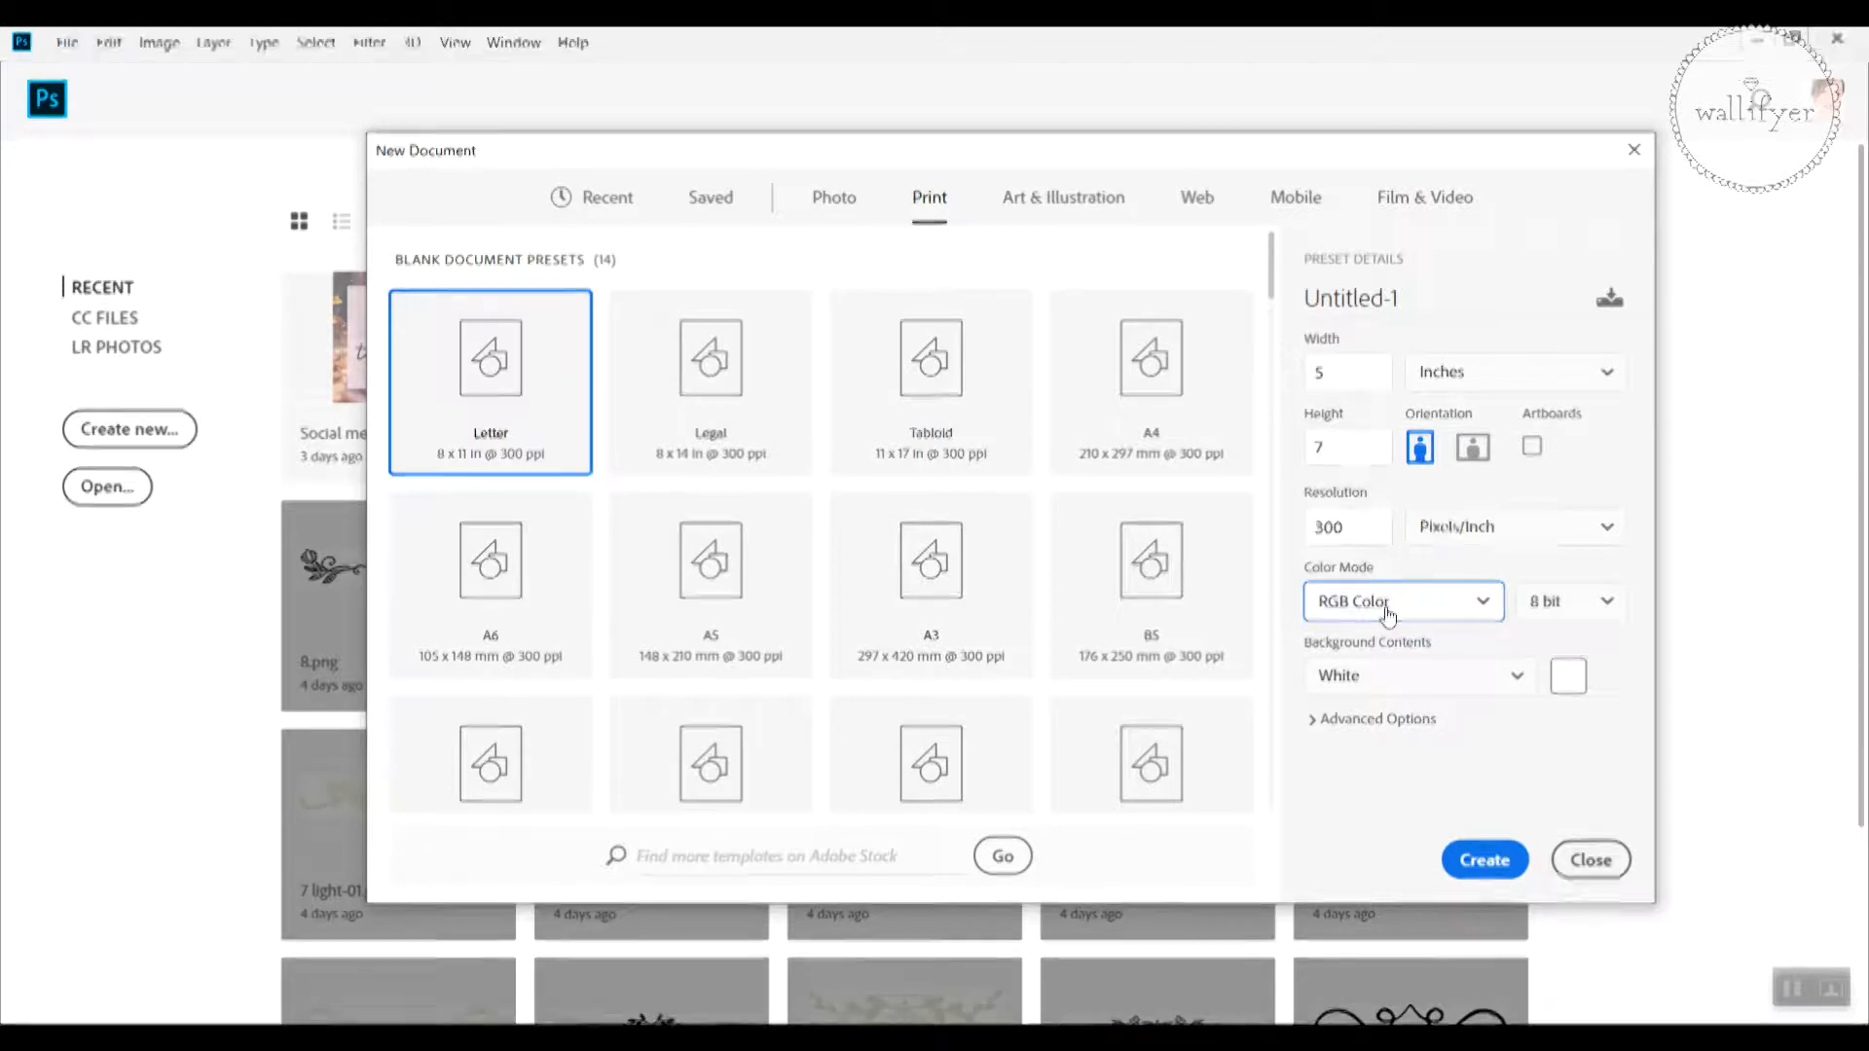
{"action": "mouse_move", "coordinate": [1377, 607]}
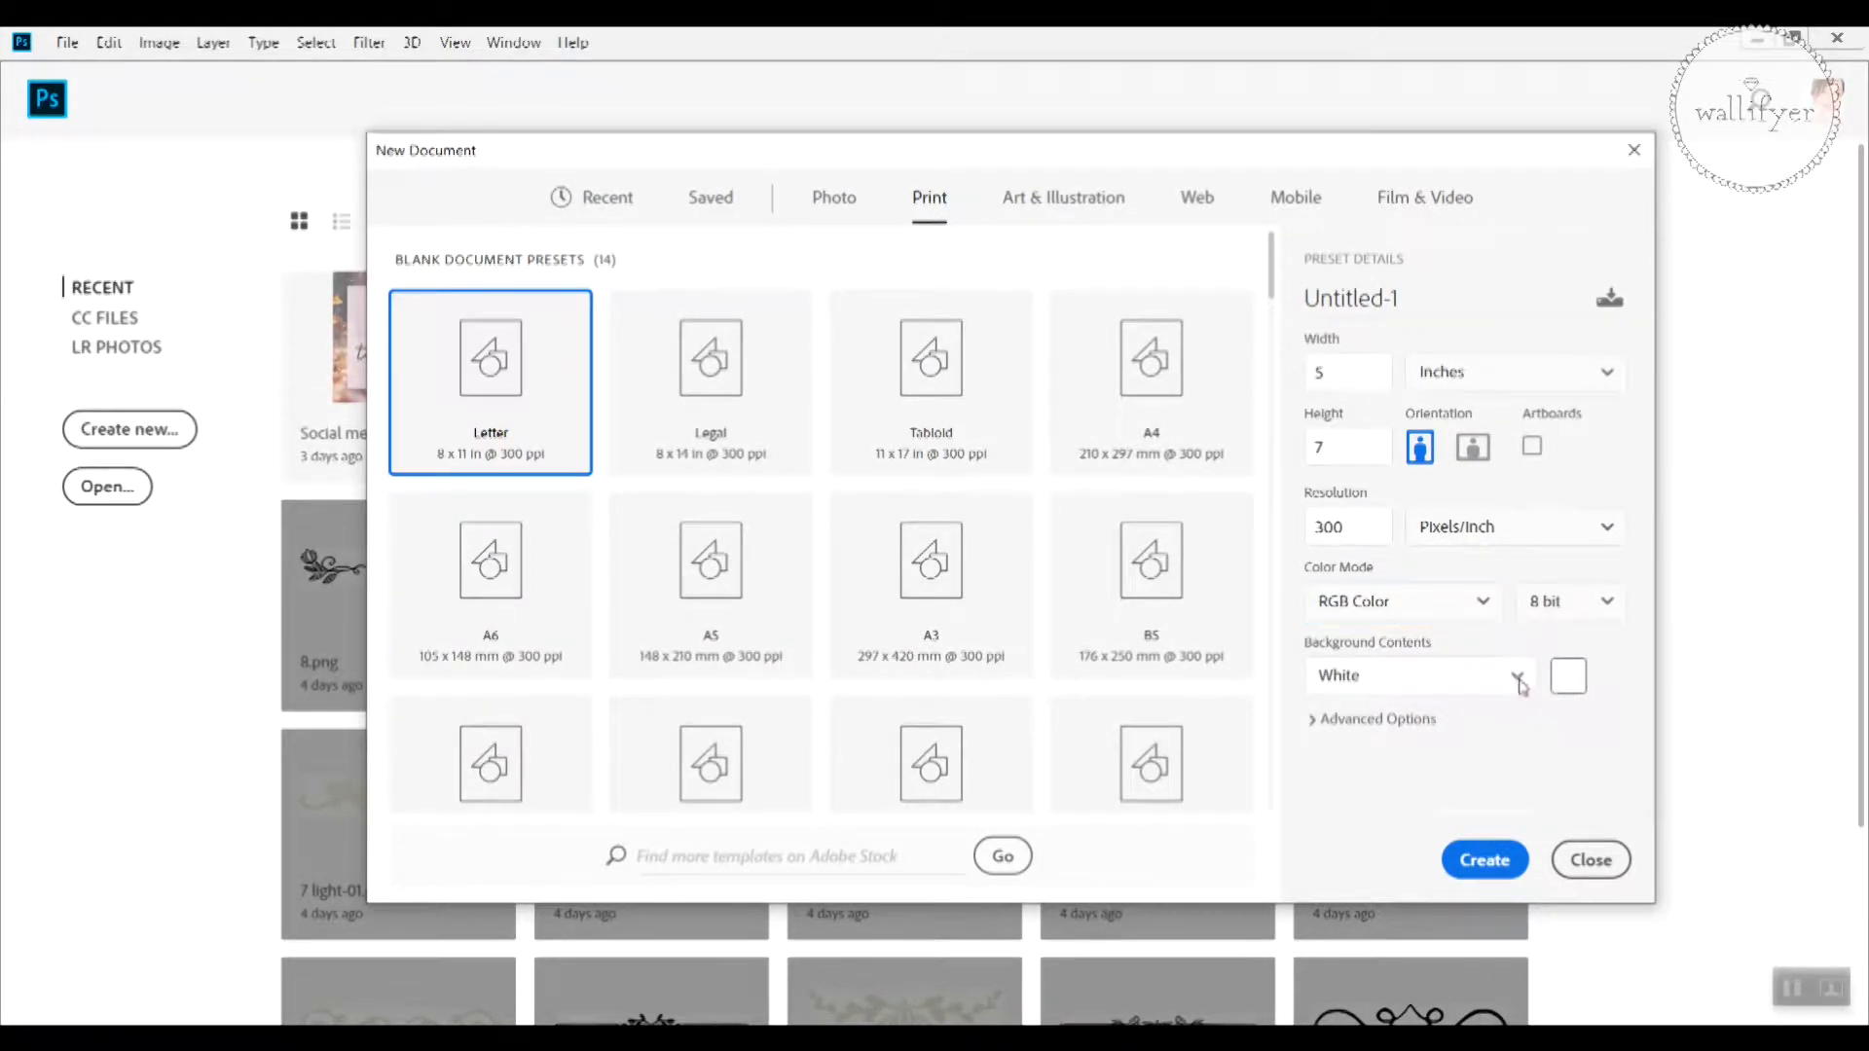
Step: Keep the white background, name the document 'Card' and create it
{"action": "left_click", "coordinate": [1421, 676]}
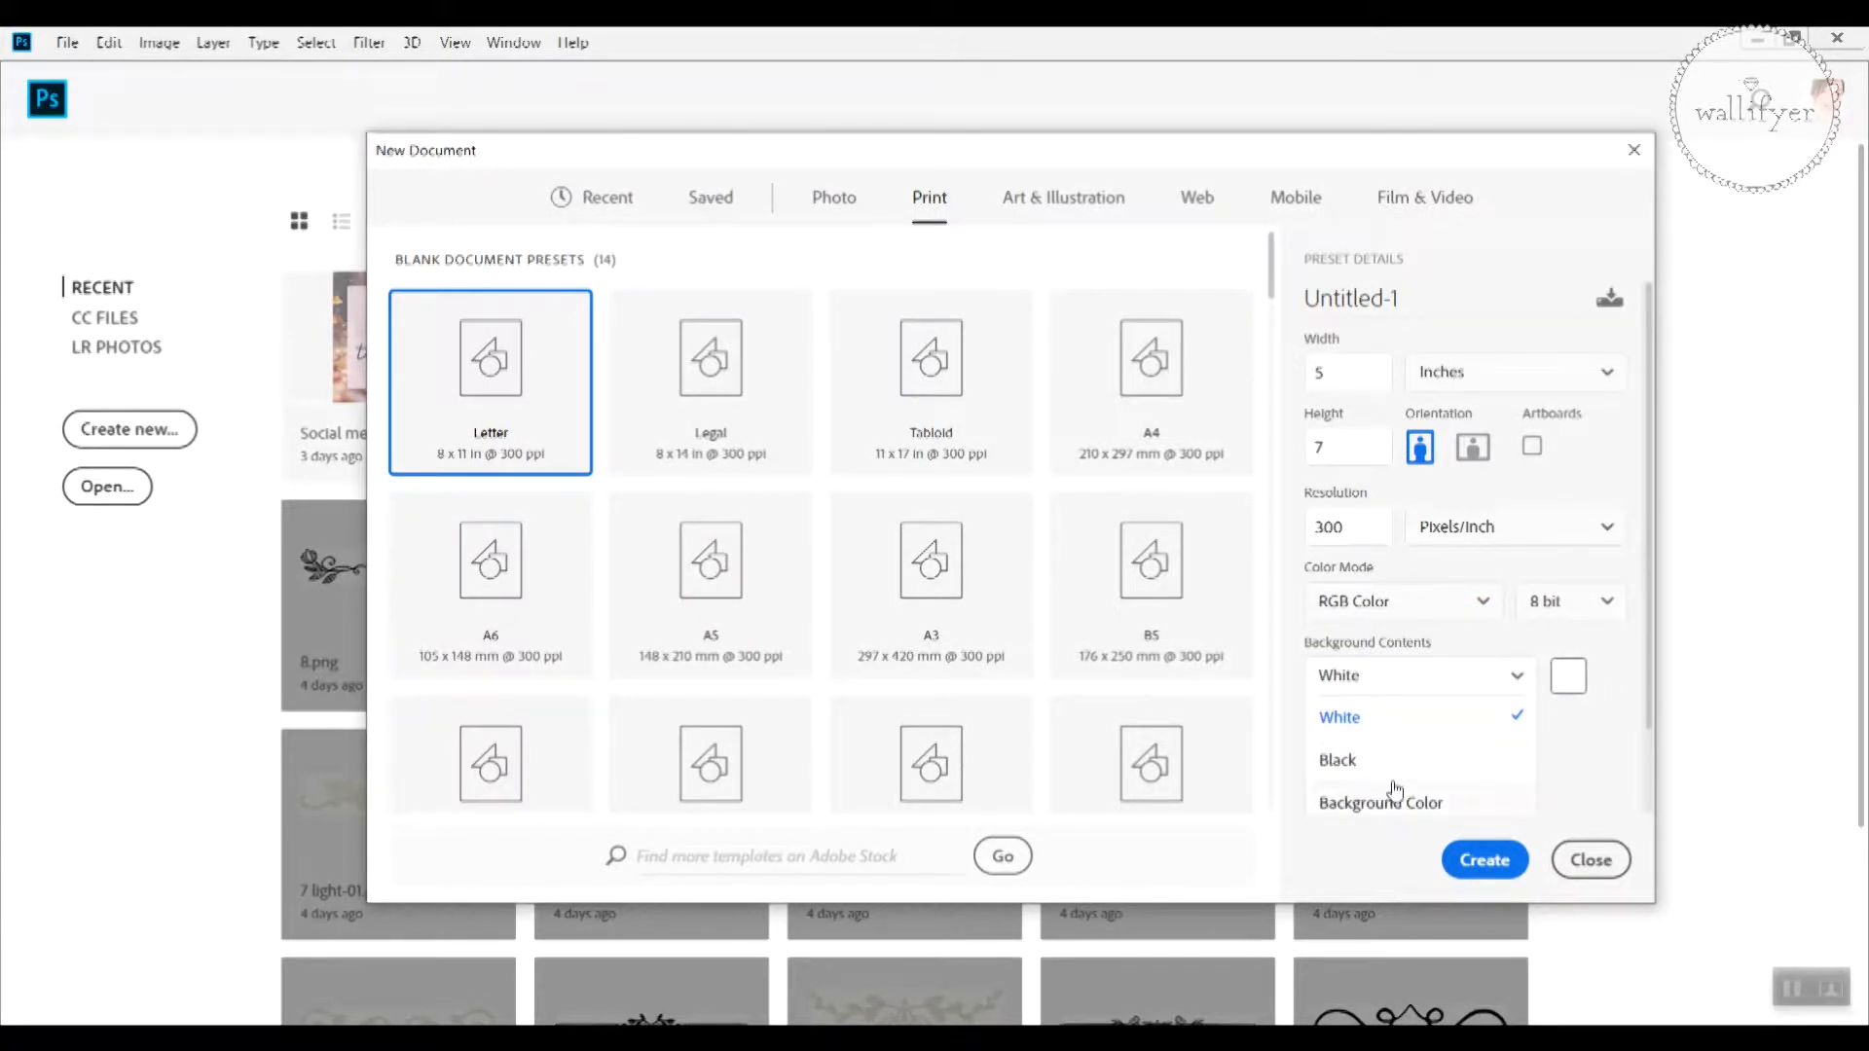
{"action": "mouse_move", "coordinate": [1413, 763]}
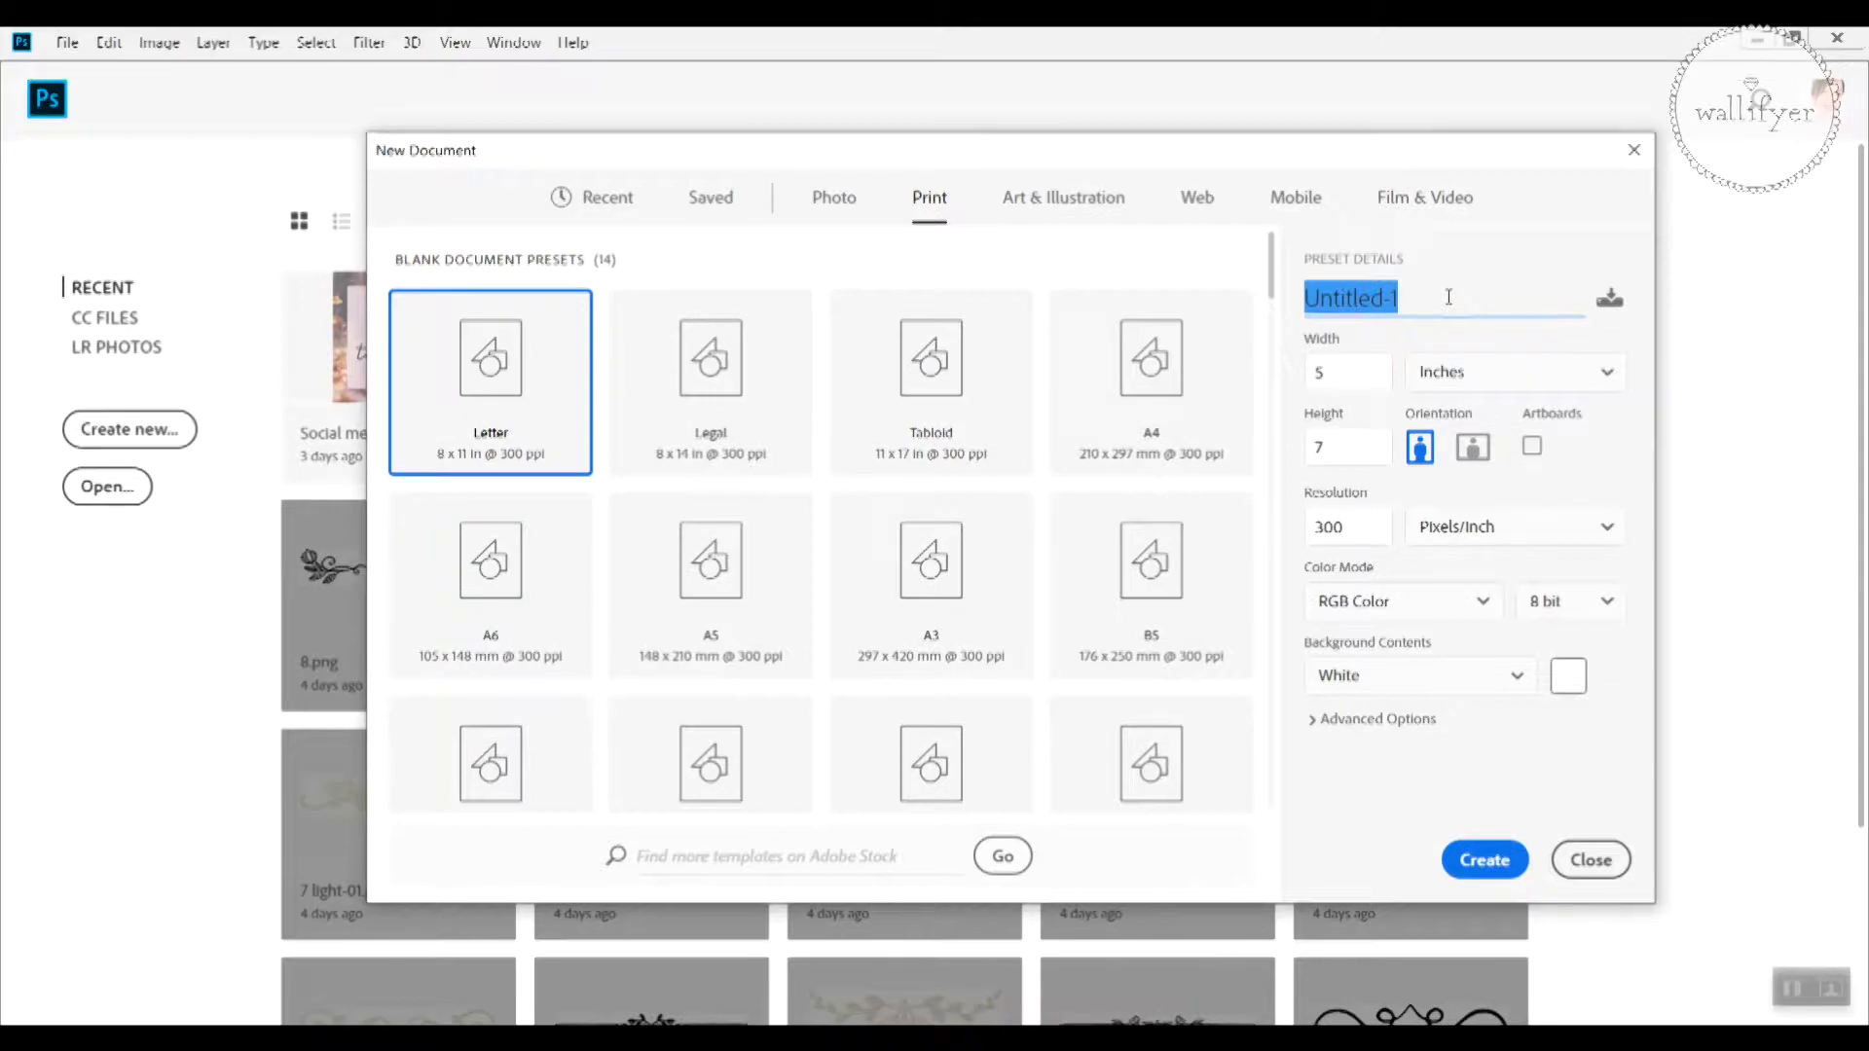
{"action": "type", "text": "Card"}
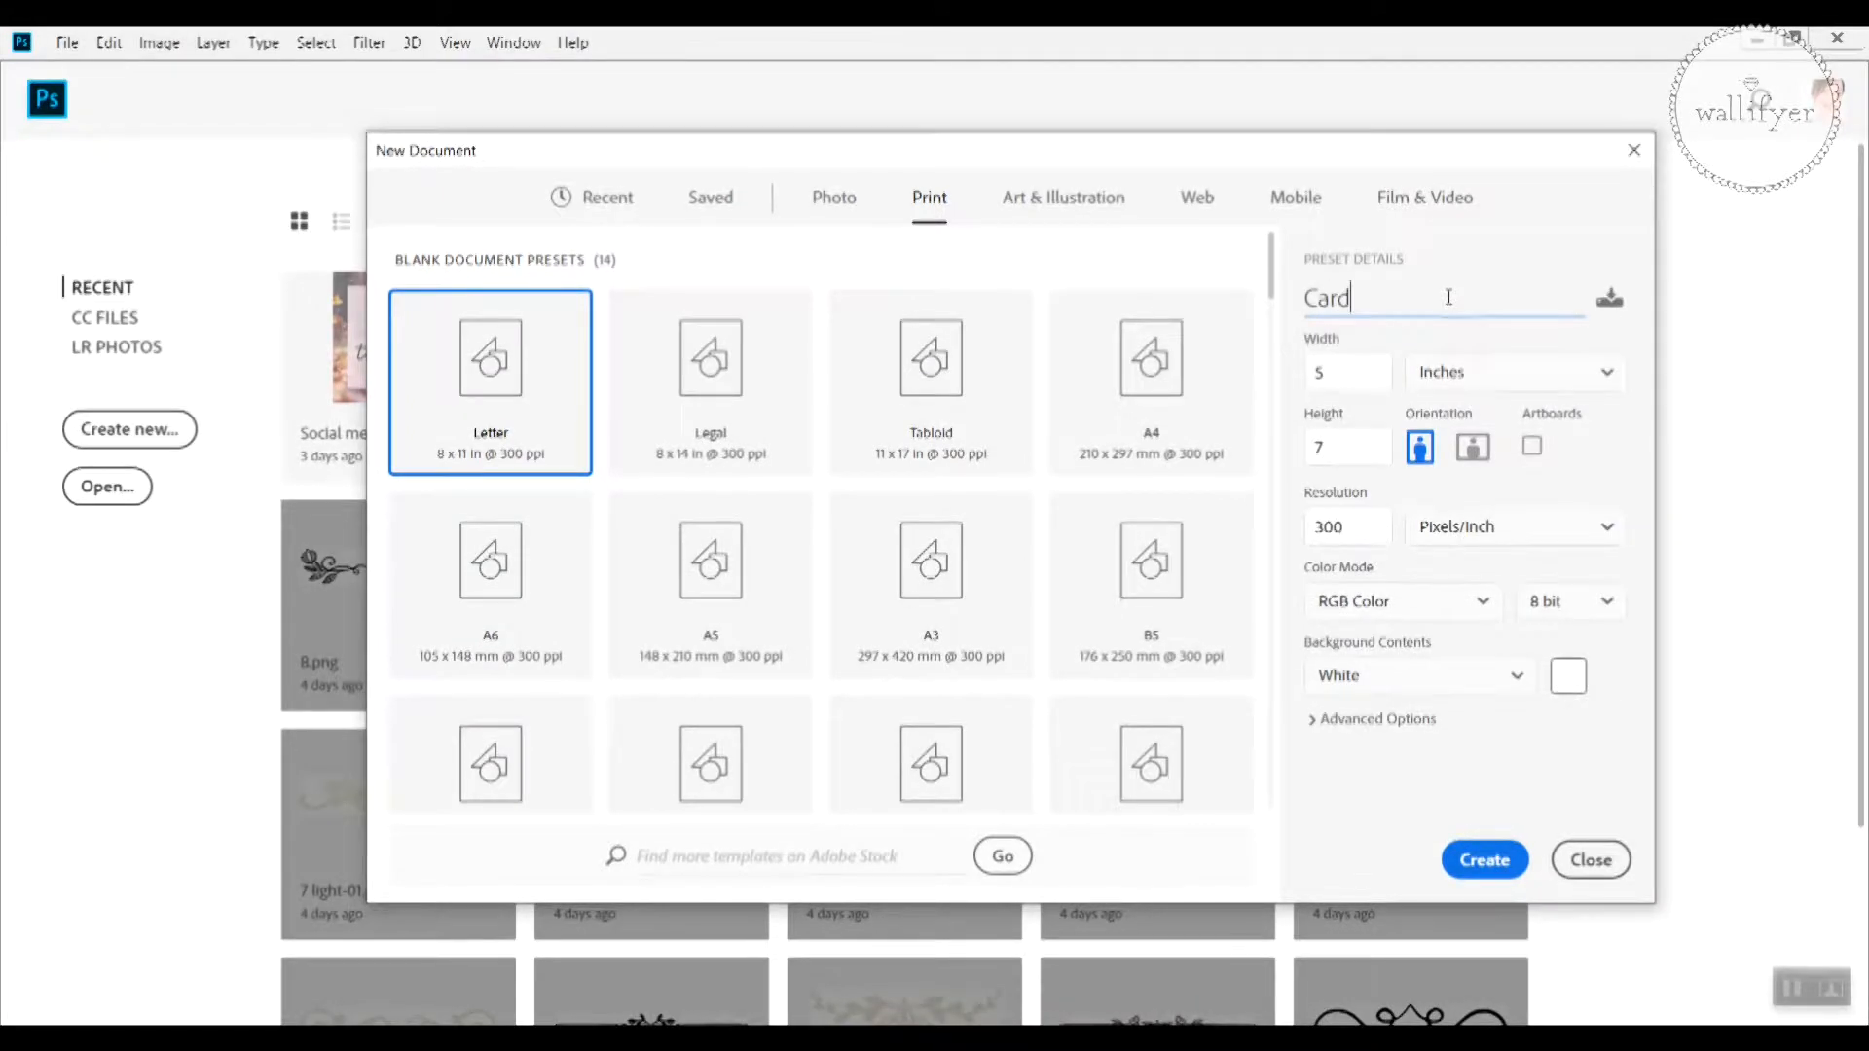
{"action": "mouse_move", "coordinate": [1332, 557]}
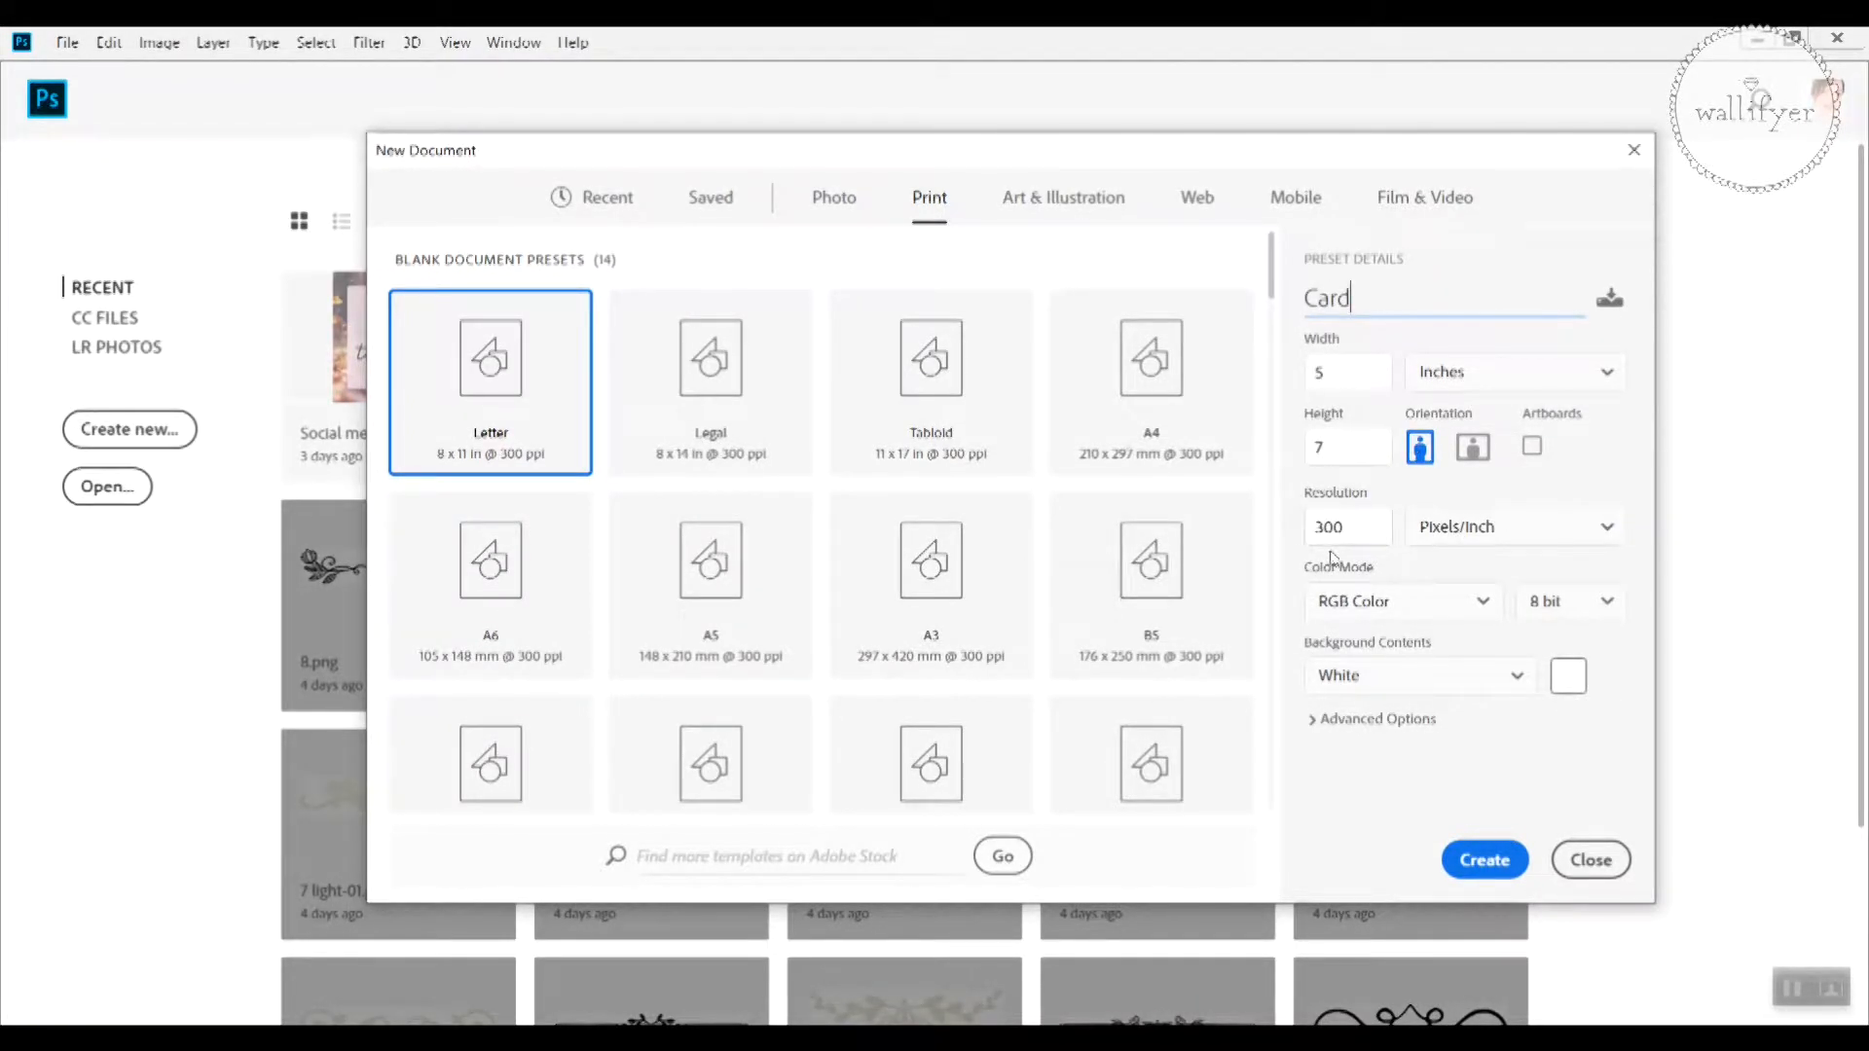
{"action": "mouse_move", "coordinate": [1484, 861]}
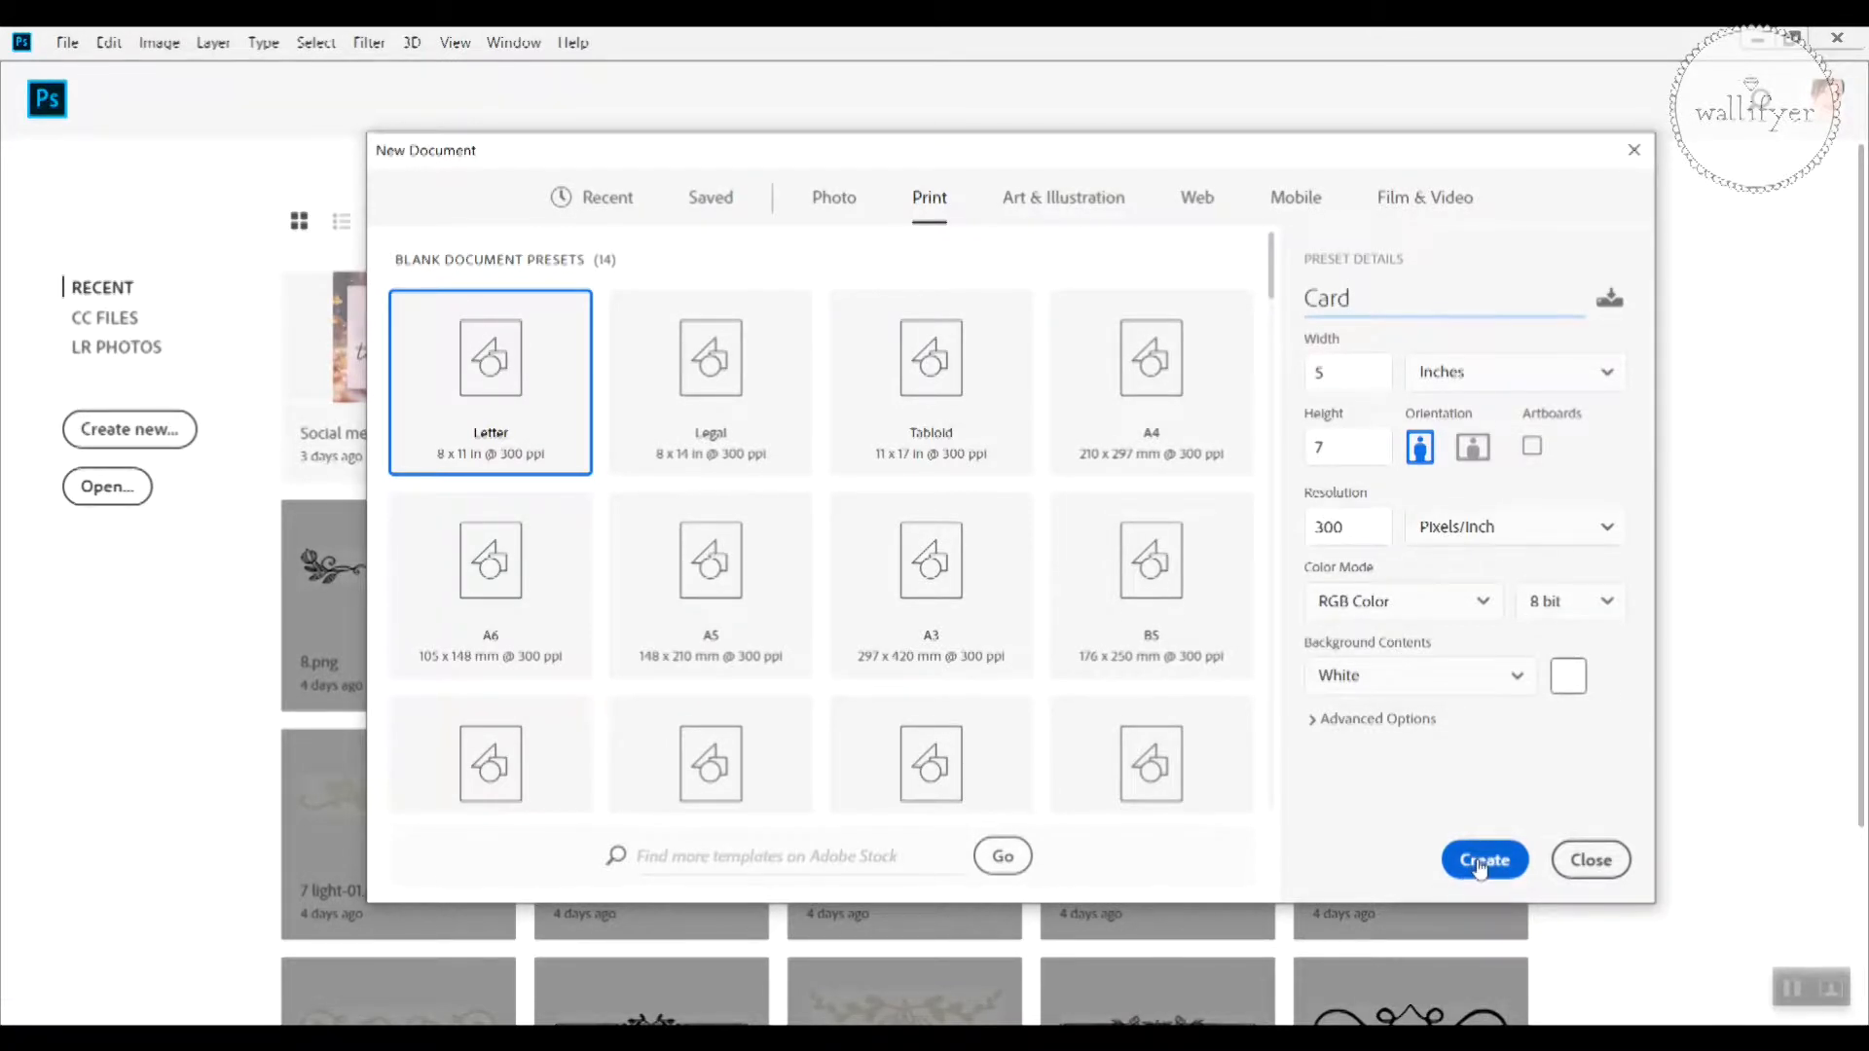
{"action": "left_click", "coordinate": [1483, 861]}
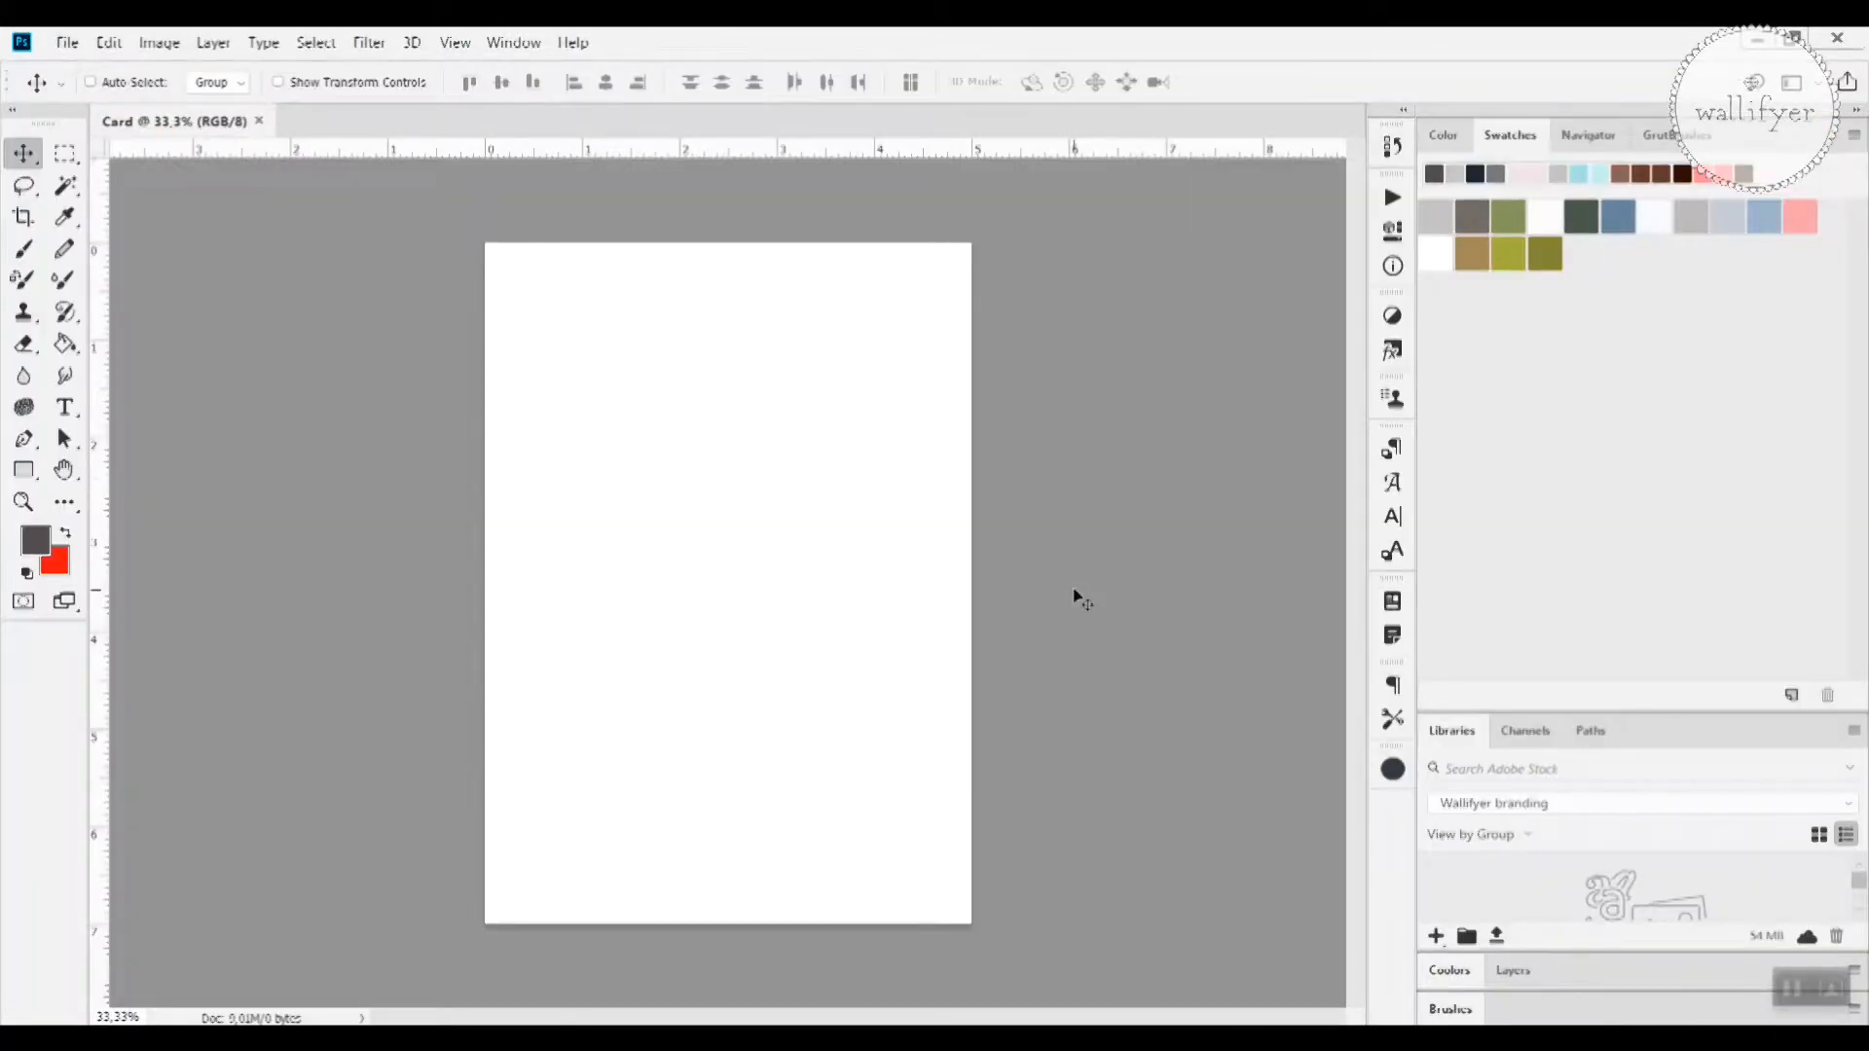
{"action": "mouse_move", "coordinate": [983, 456]}
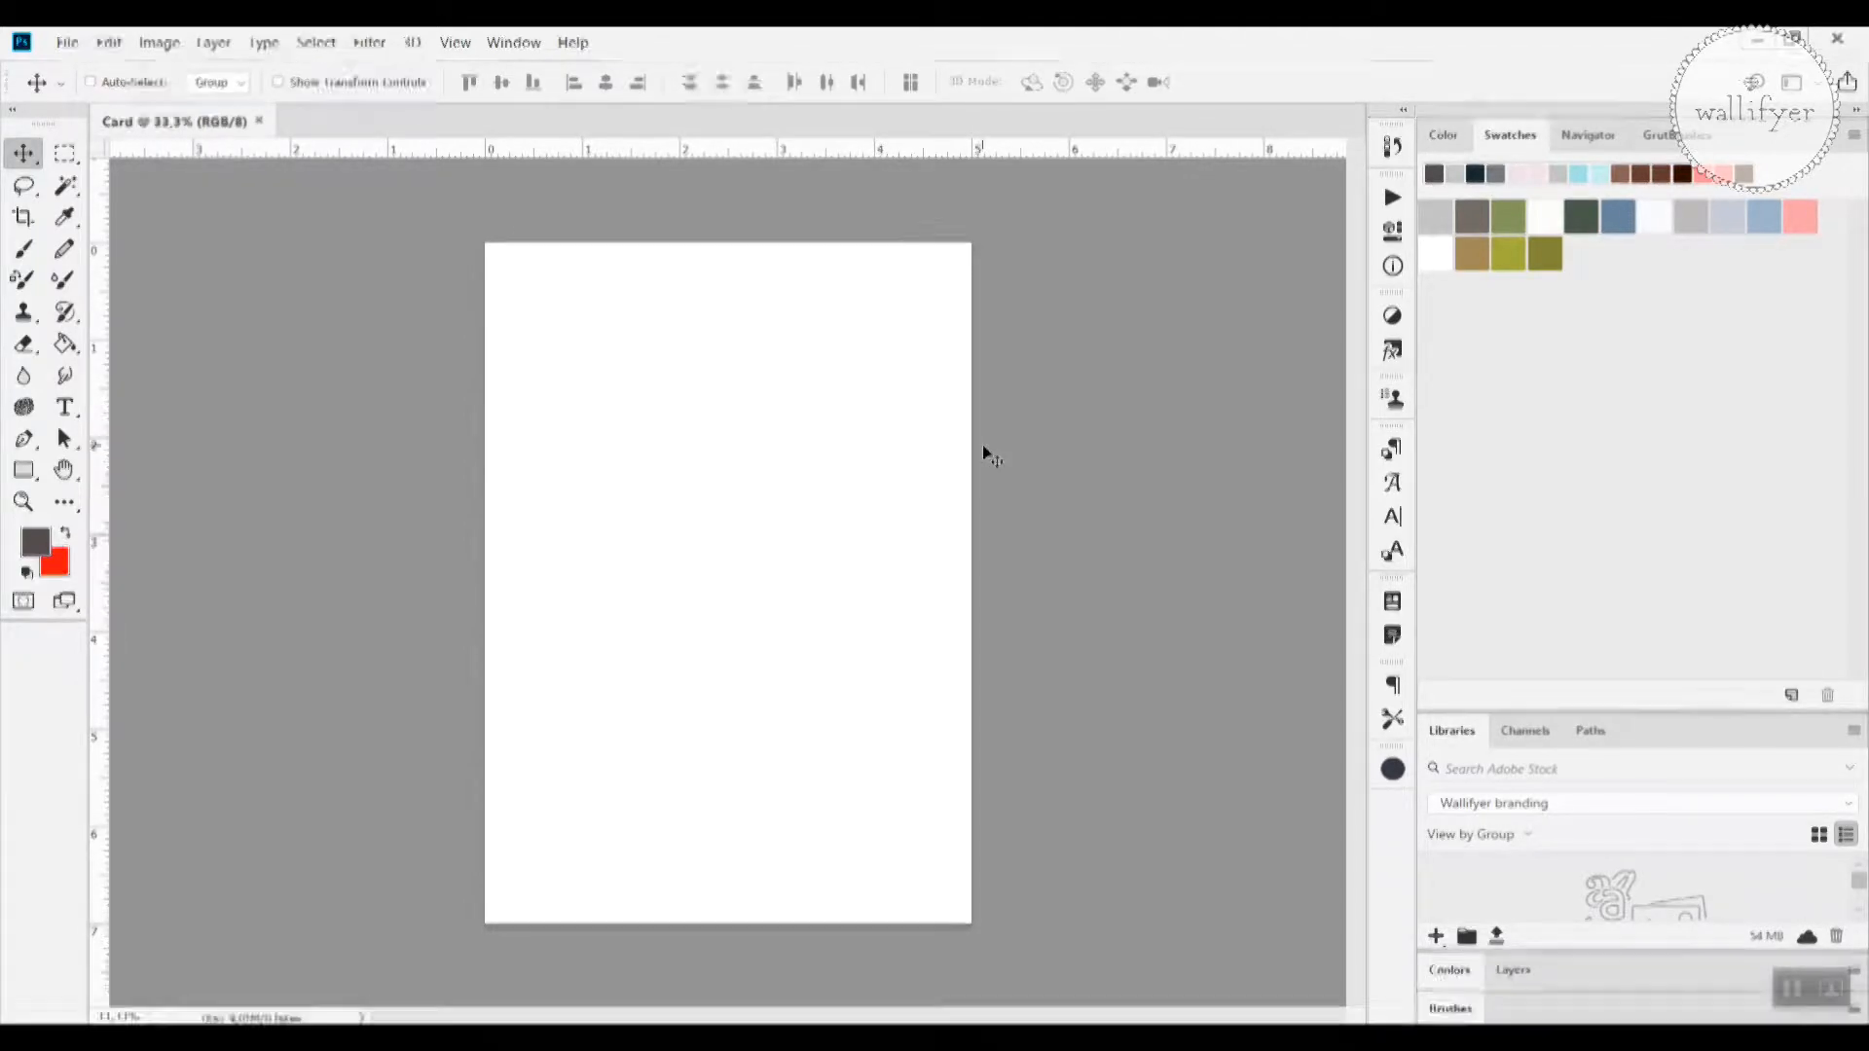
{"action": "mouse_move", "coordinate": [743, 210]}
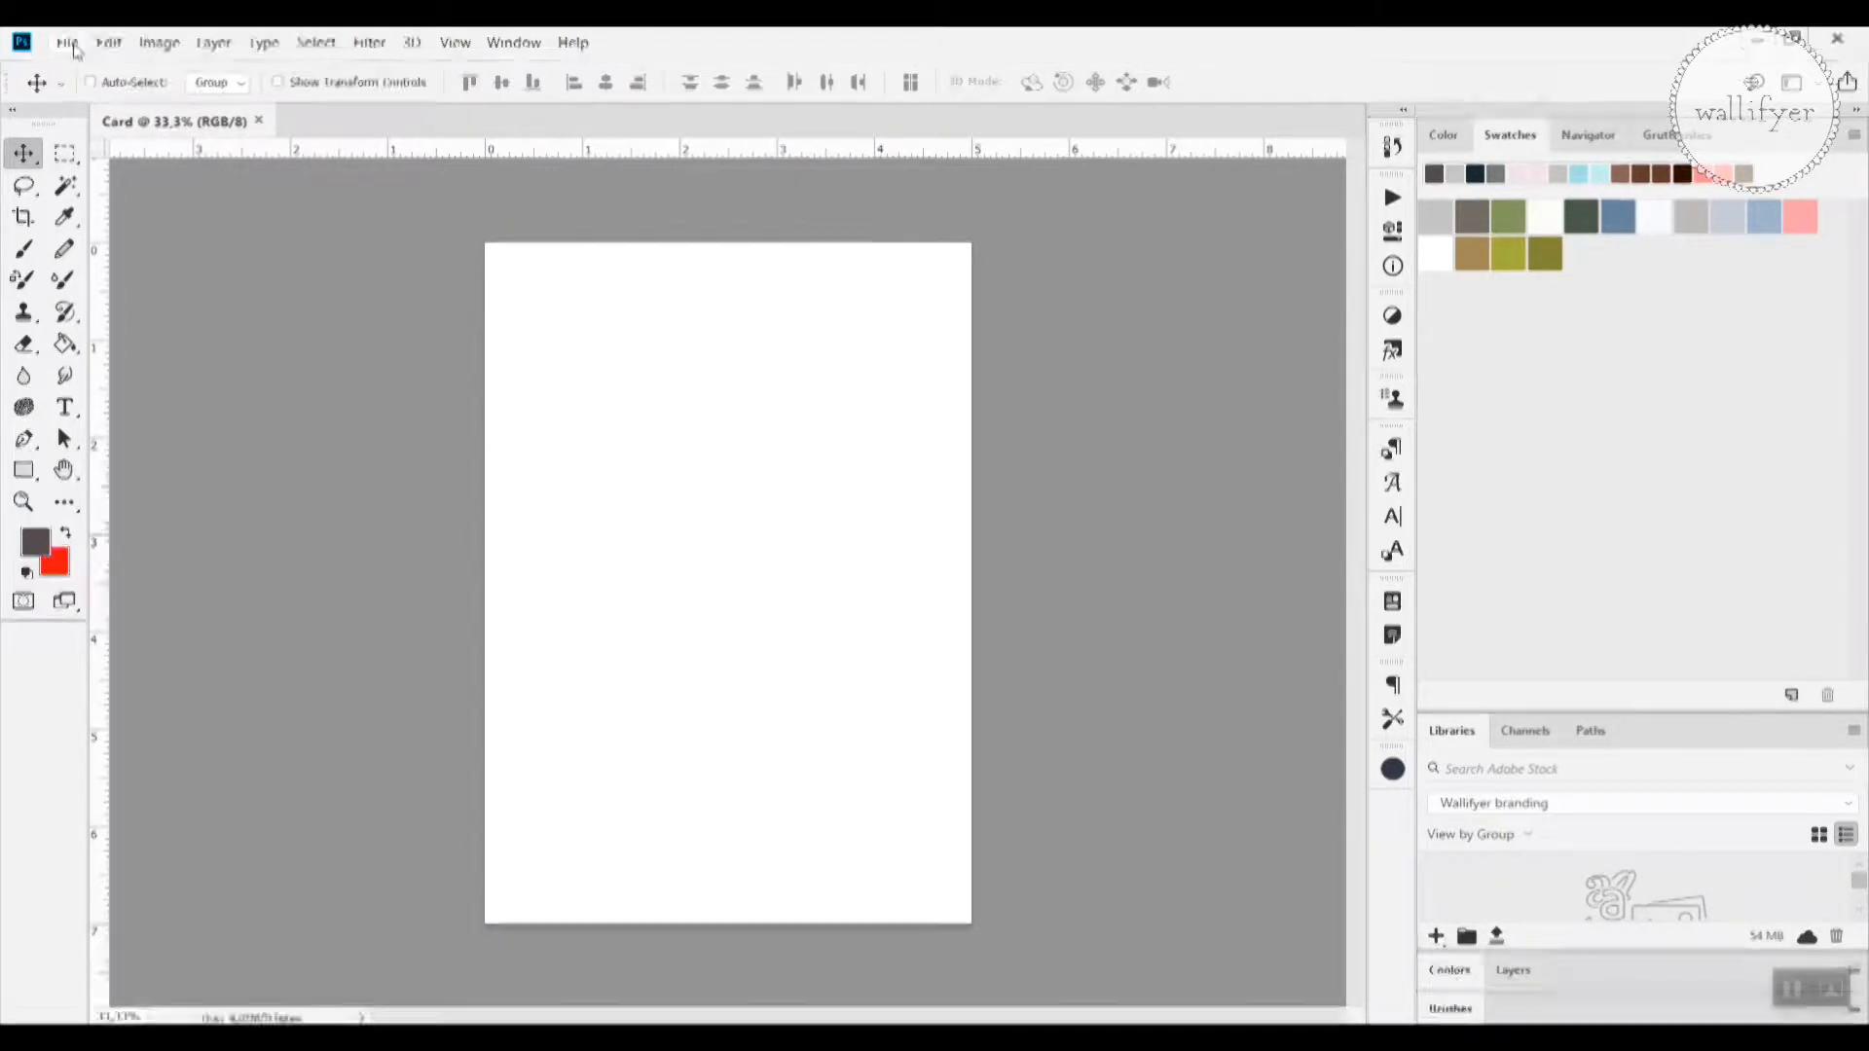
Step: Bring up the File menu over the blank Card canvas to reach Place Linked
{"action": "left_click", "coordinate": [68, 43]}
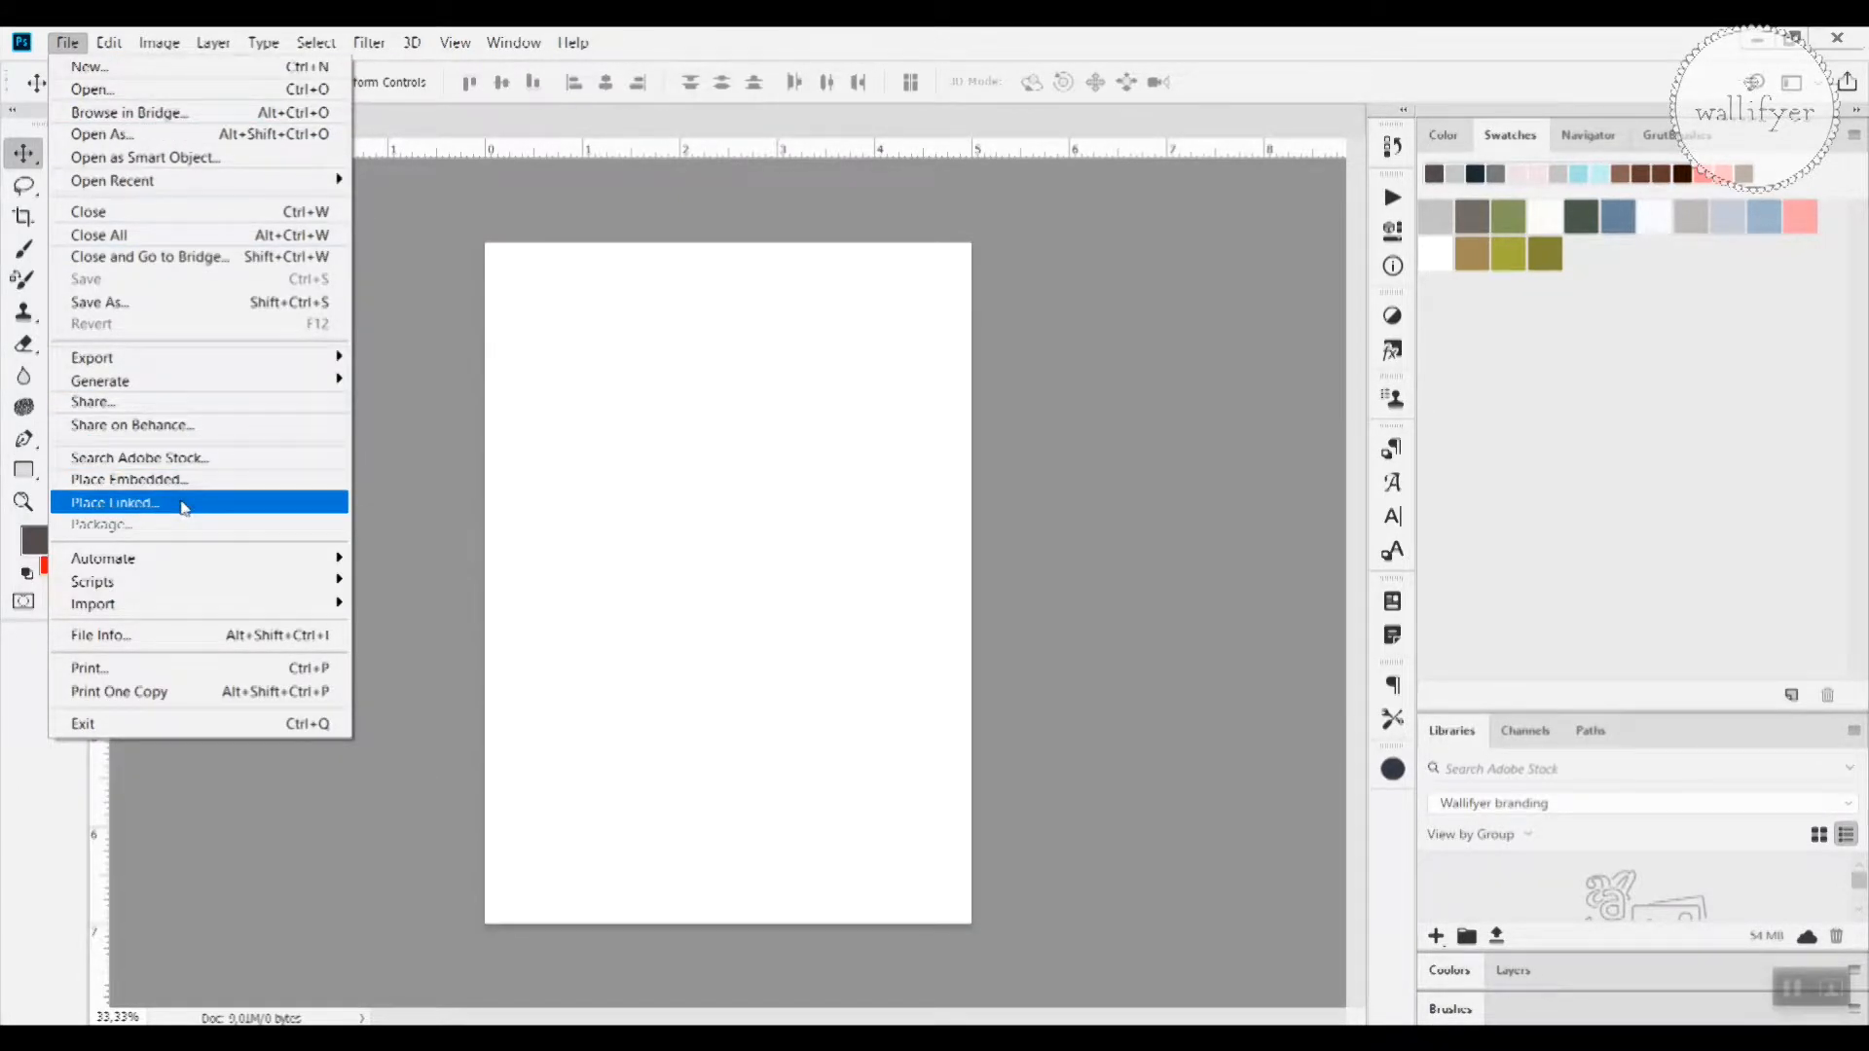
Step: Place the leafy frame image 7.png from the clipart PNG folder as a linked image
{"action": "left_click", "coordinate": [113, 502]}
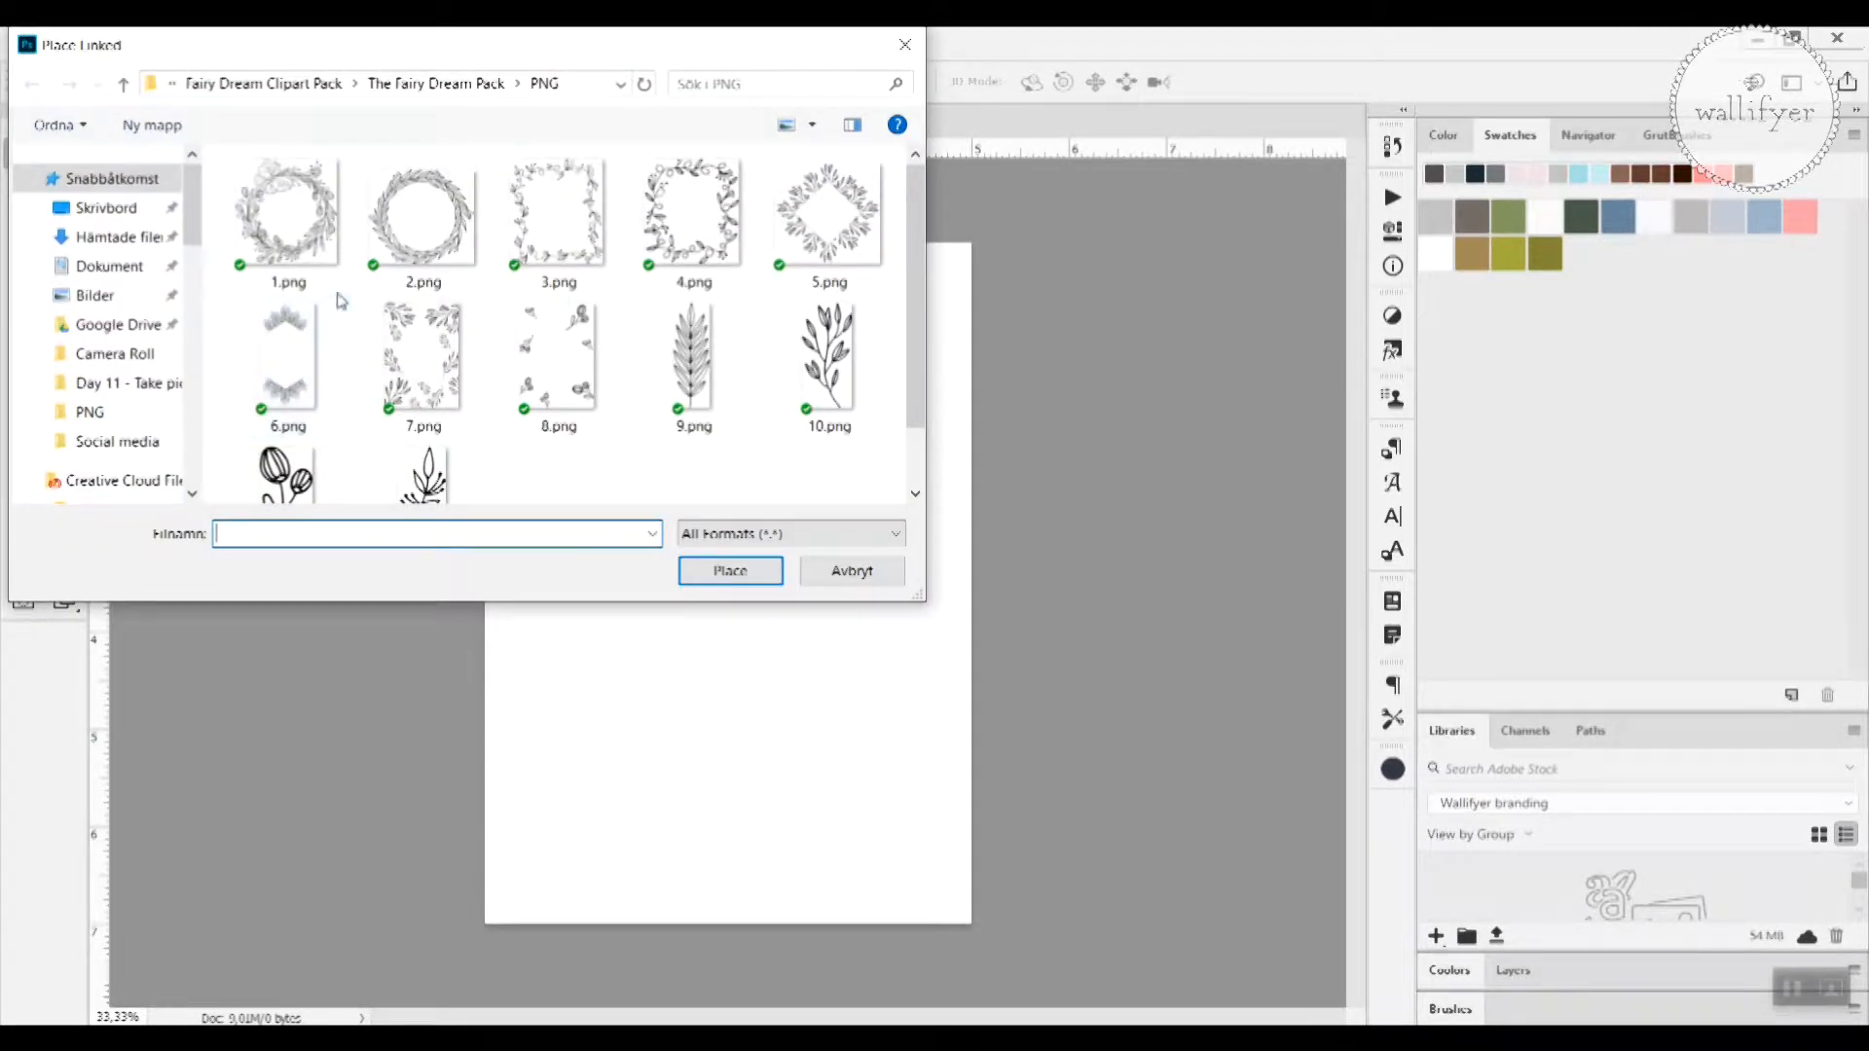
{"action": "left_click", "coordinate": [825, 210]}
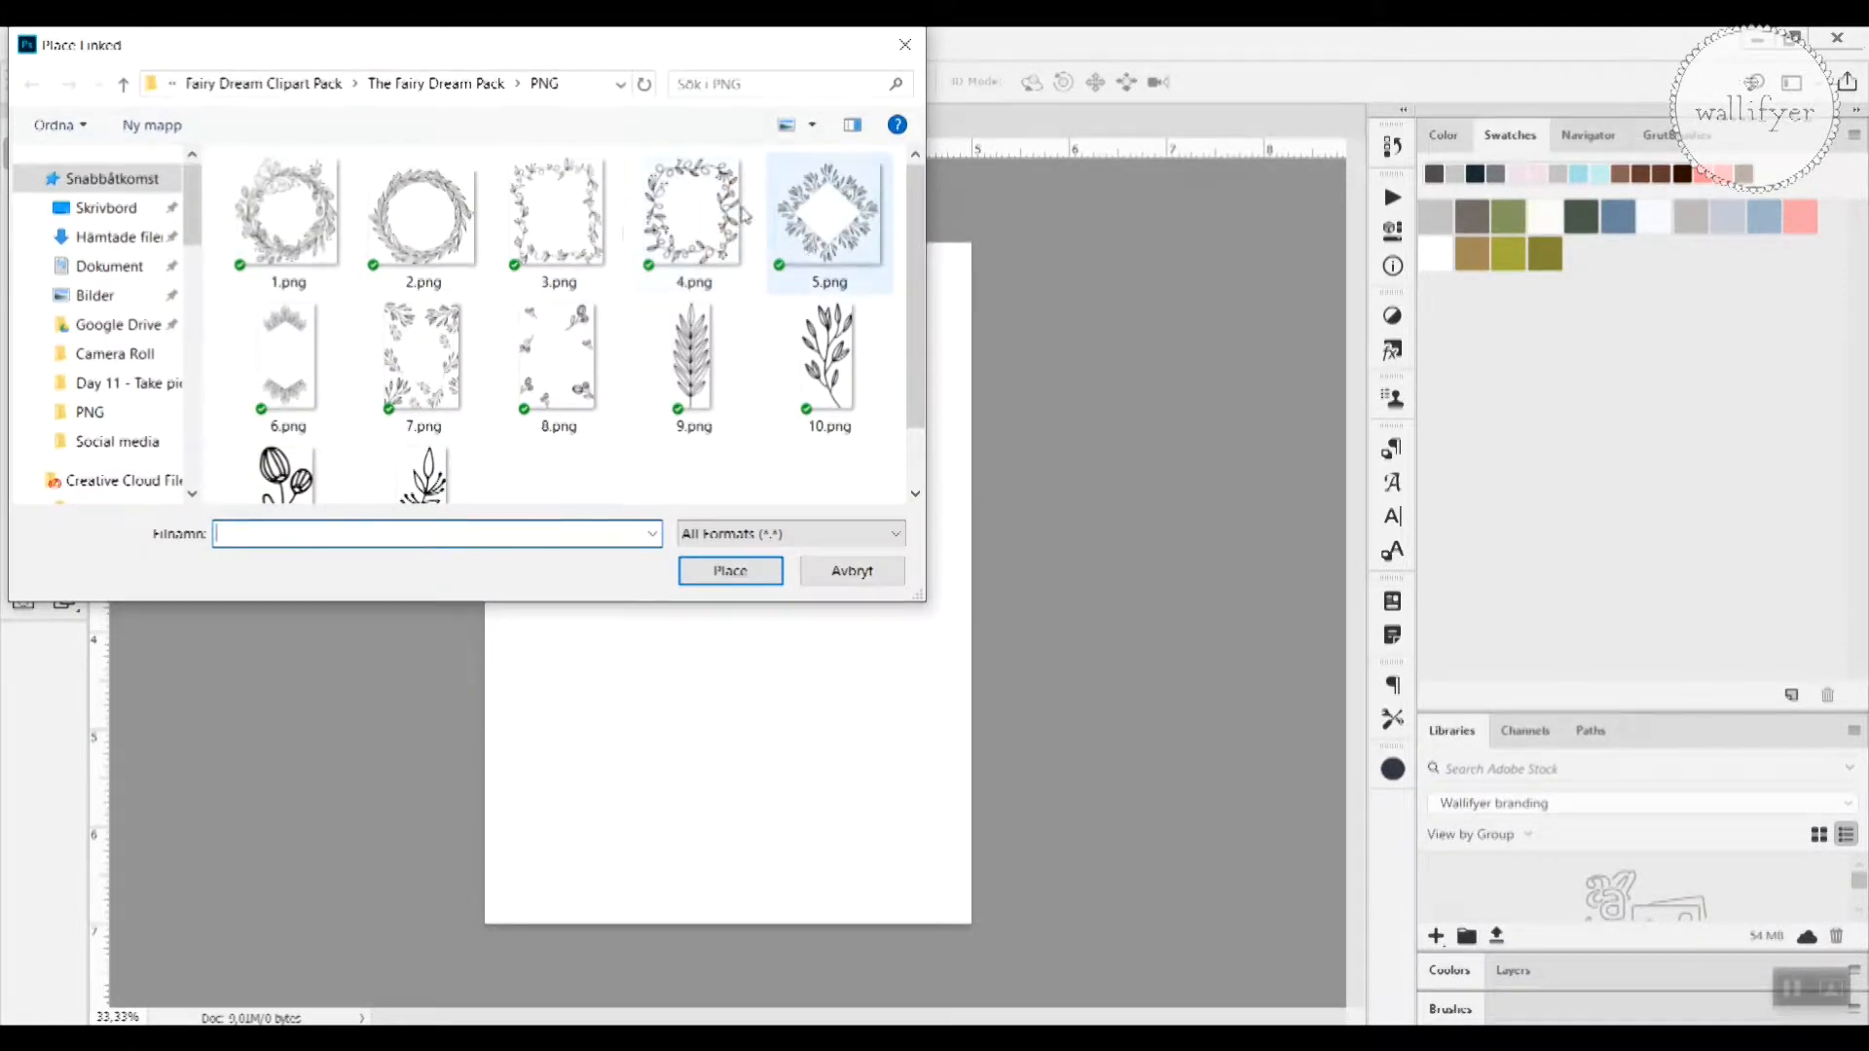
{"action": "left_click", "coordinate": [286, 218]}
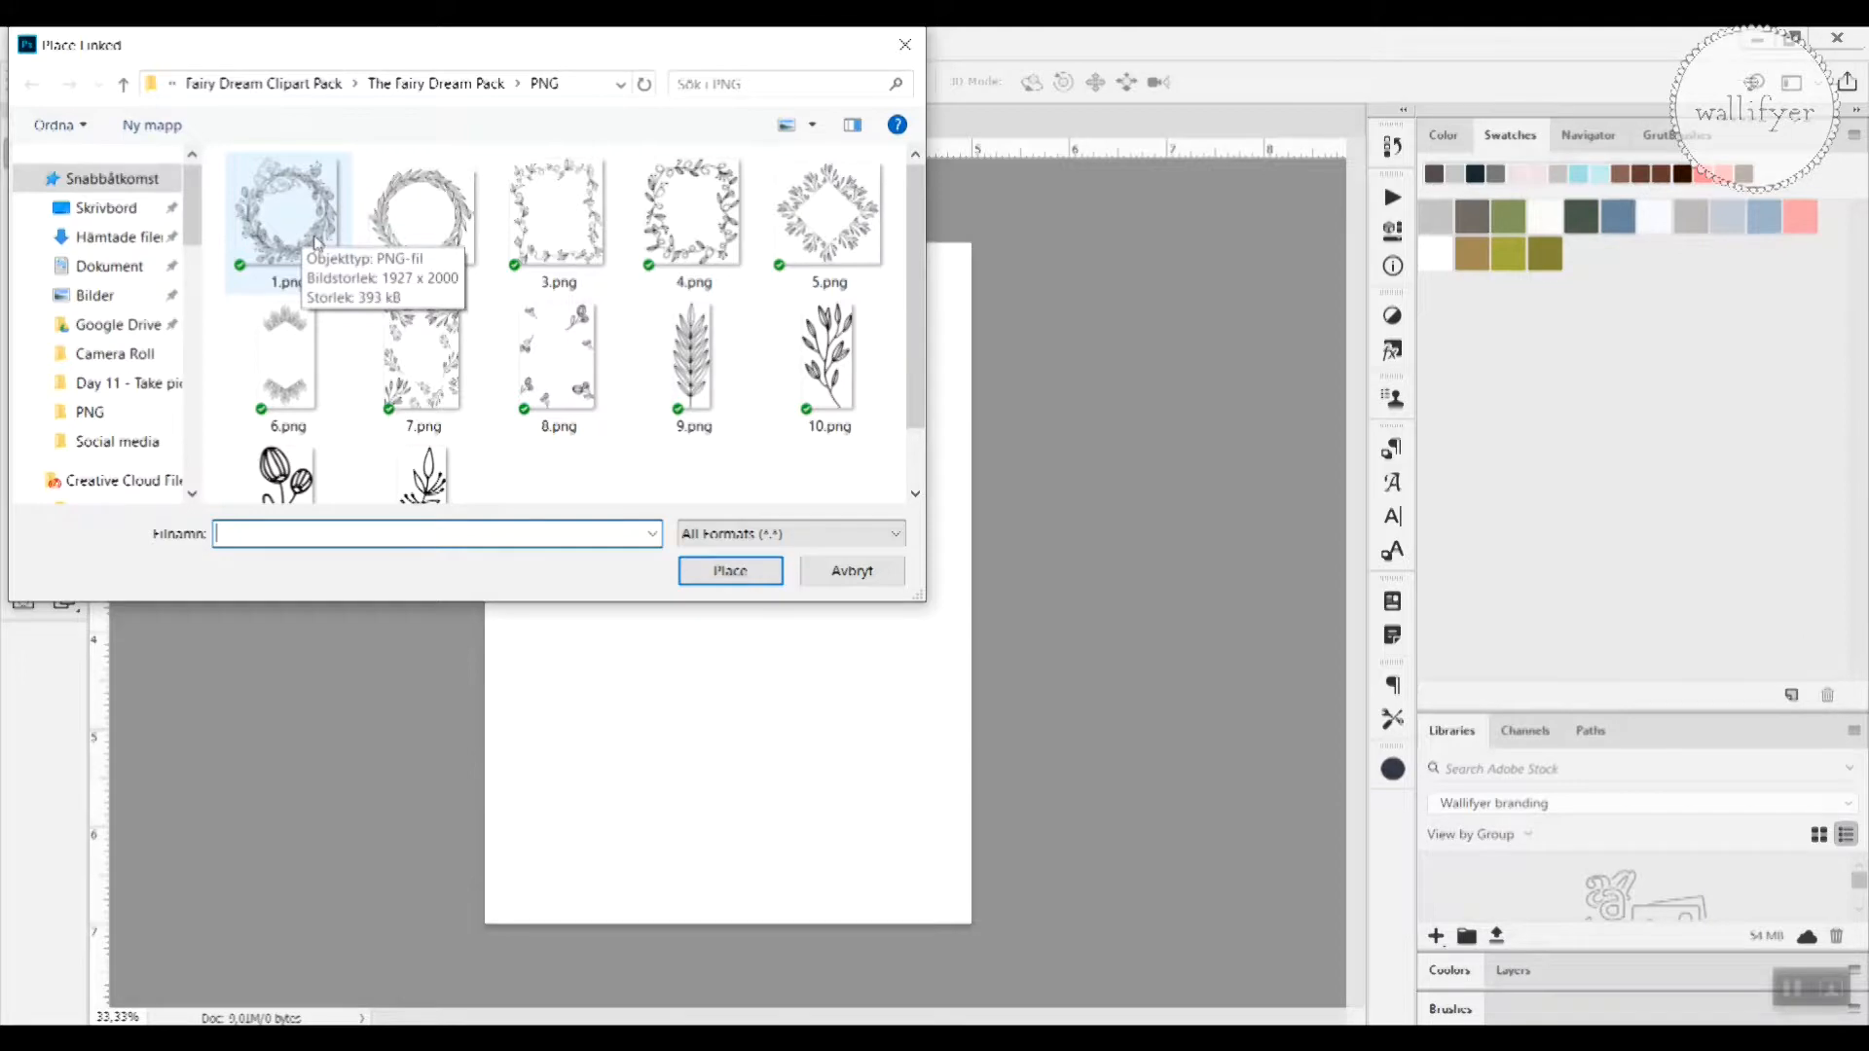
{"action": "left_click", "coordinate": [423, 362]}
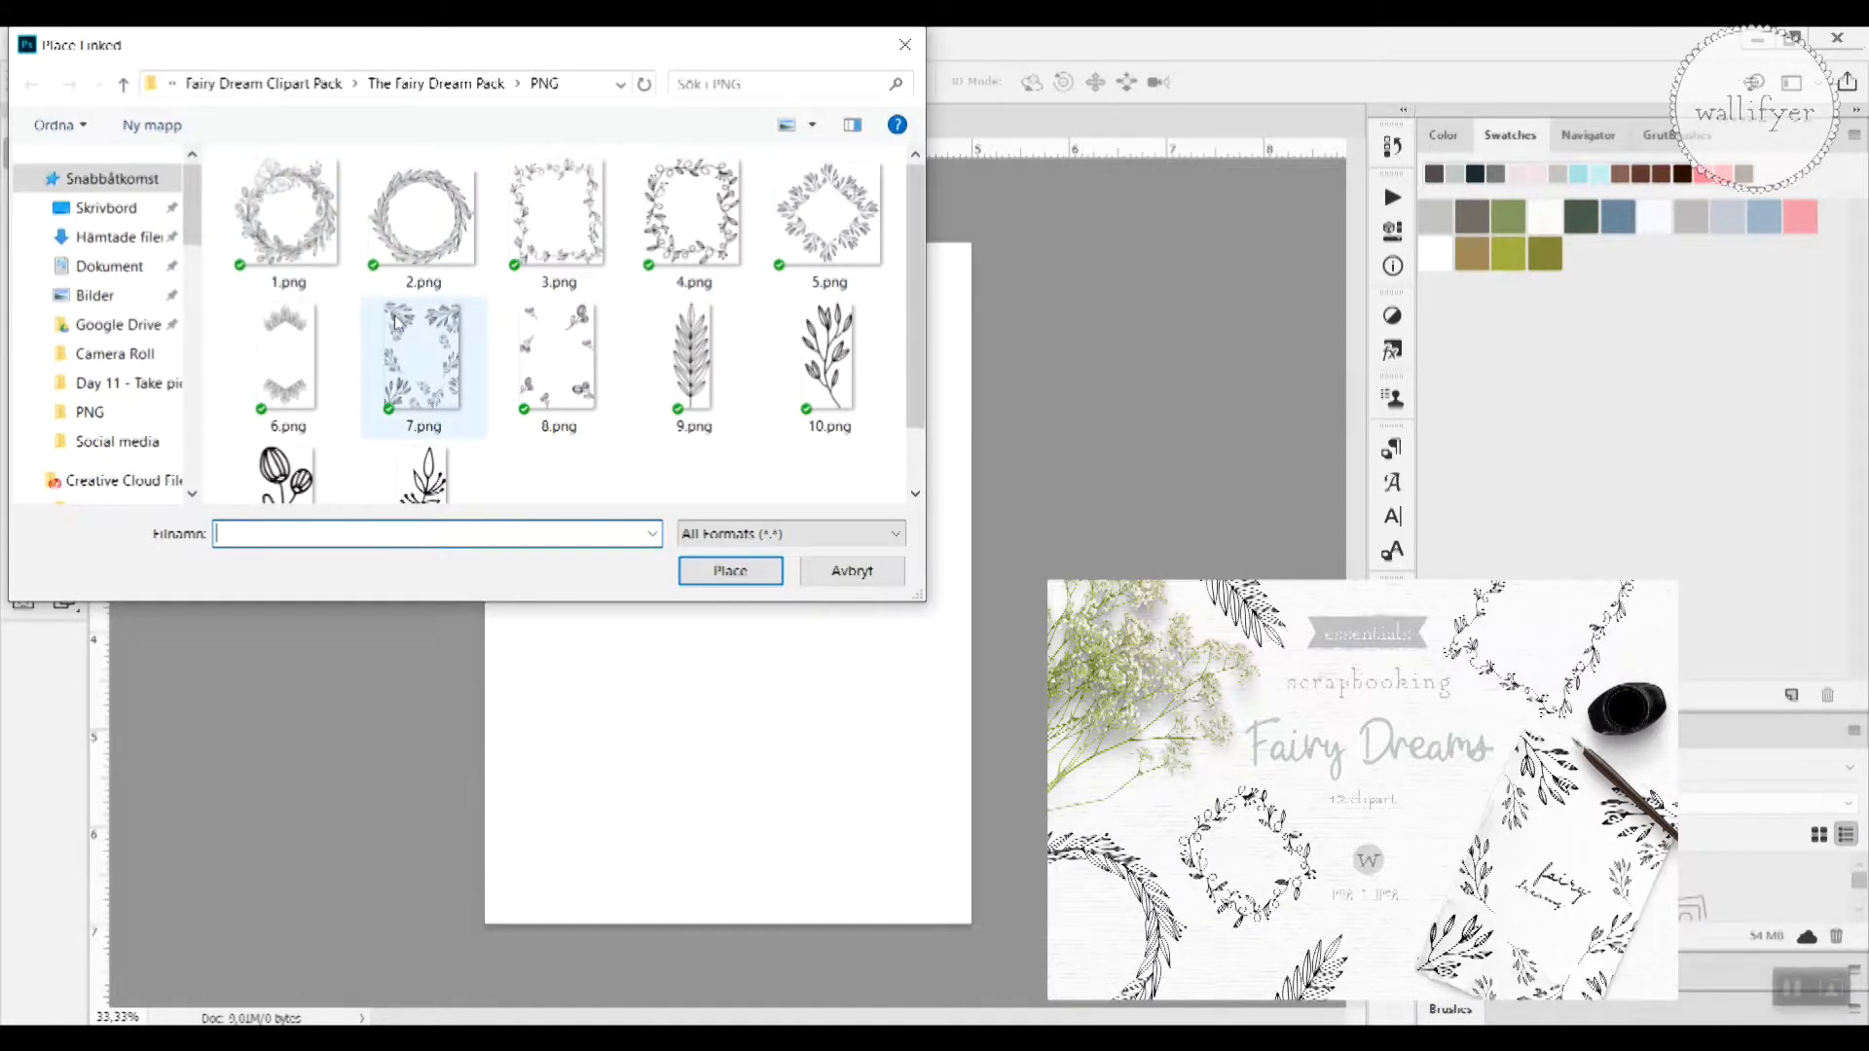
{"action": "mouse_move", "coordinate": [397, 321]}
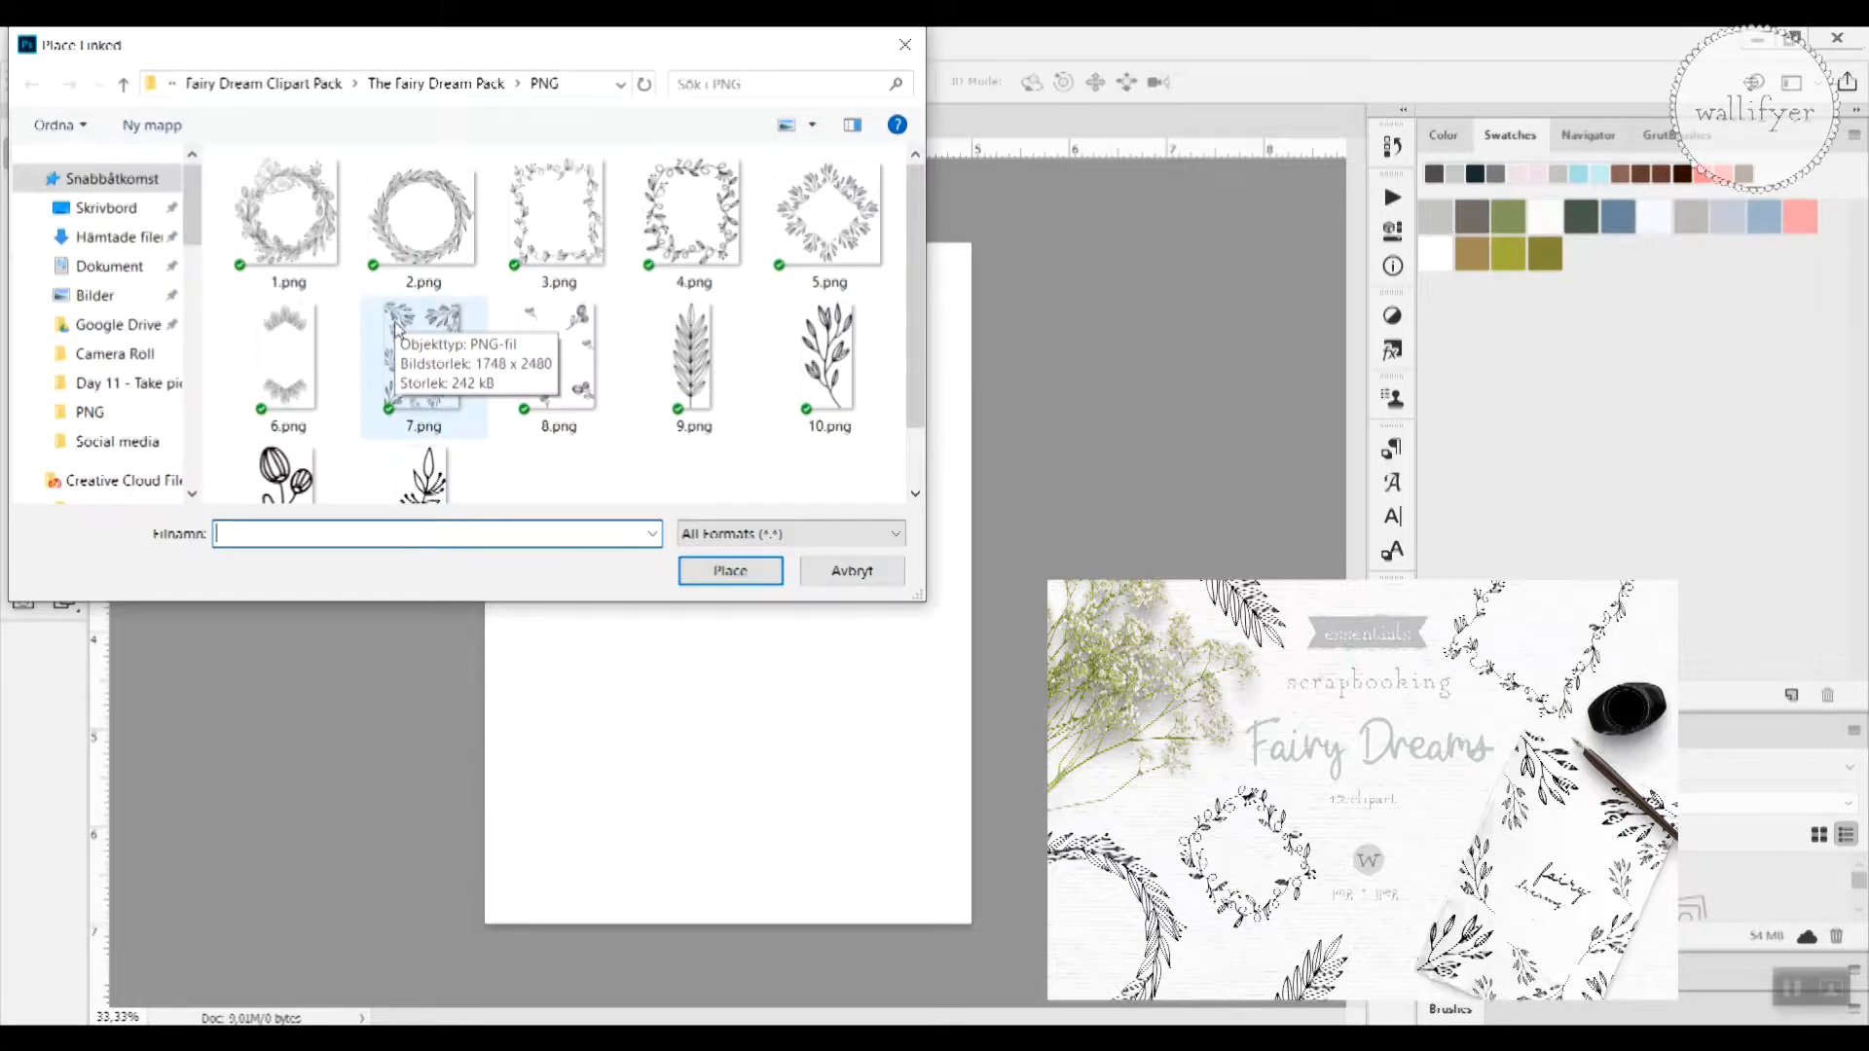
{"action": "left_click", "coordinate": [732, 572]}
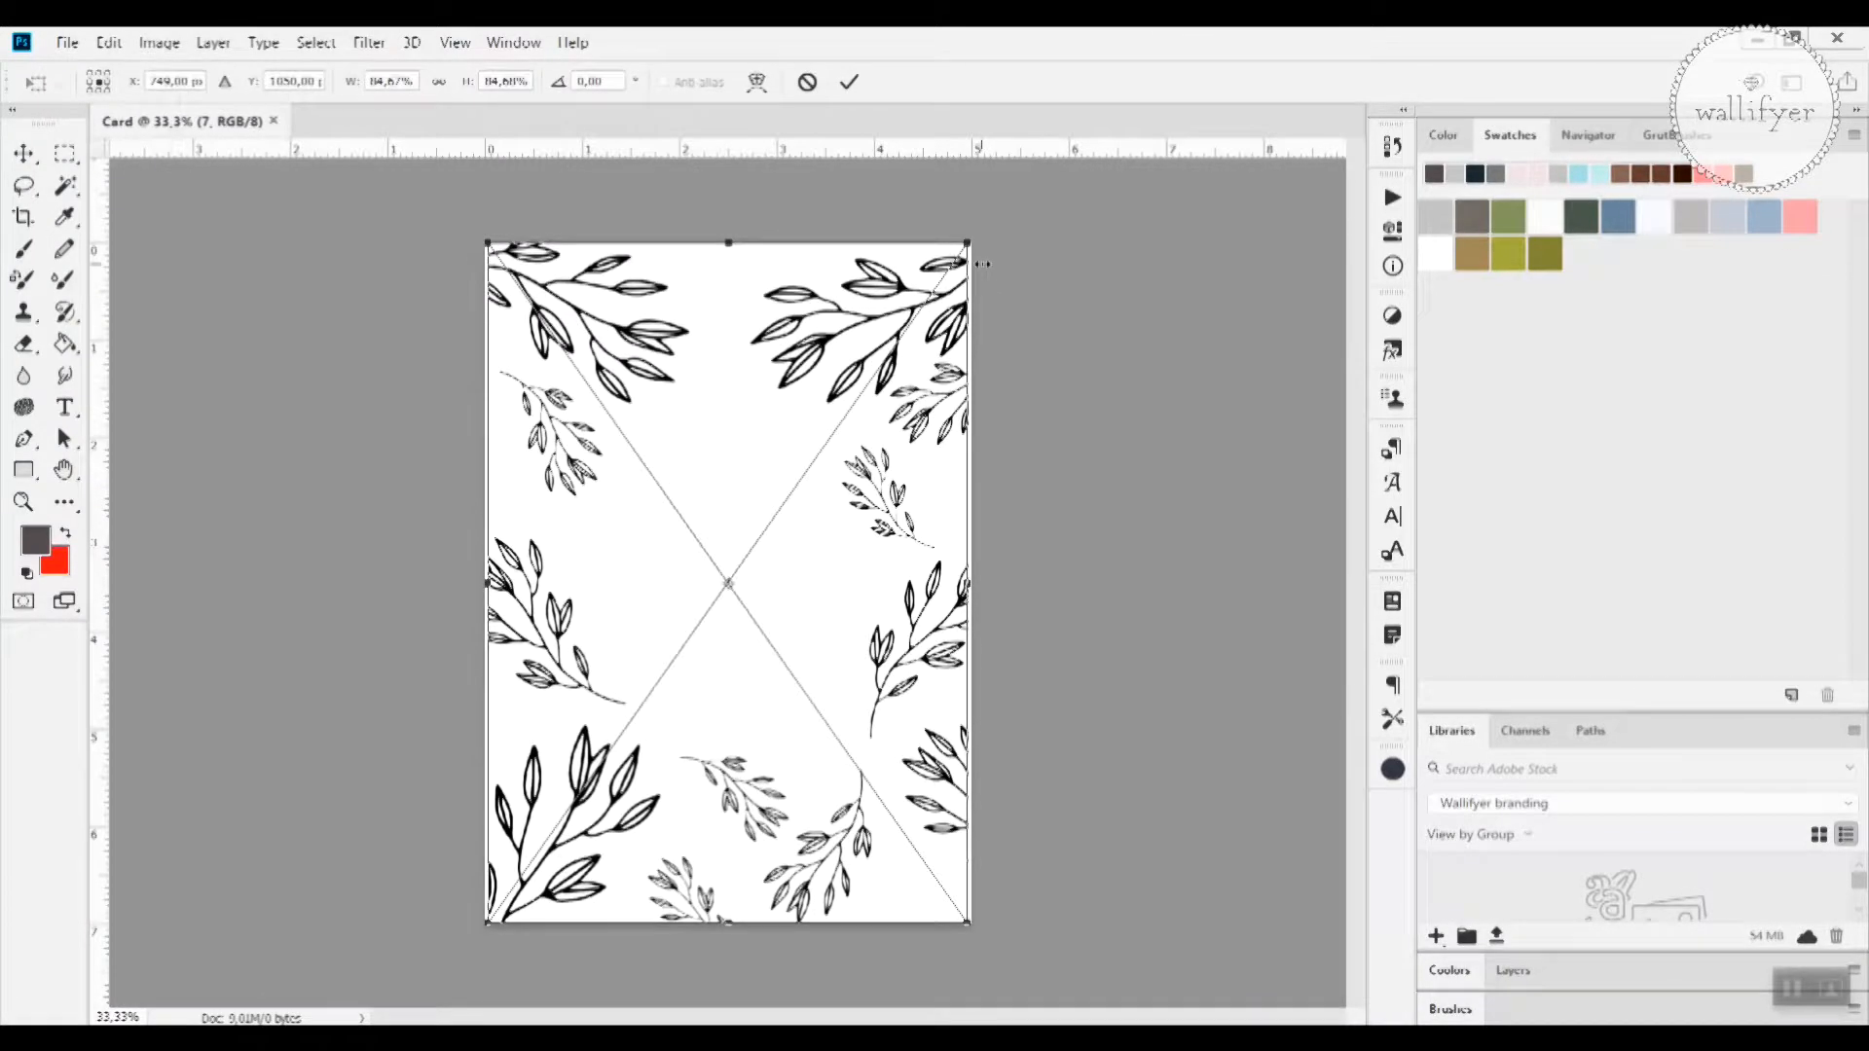
{"action": "mouse_move", "coordinate": [994, 677]}
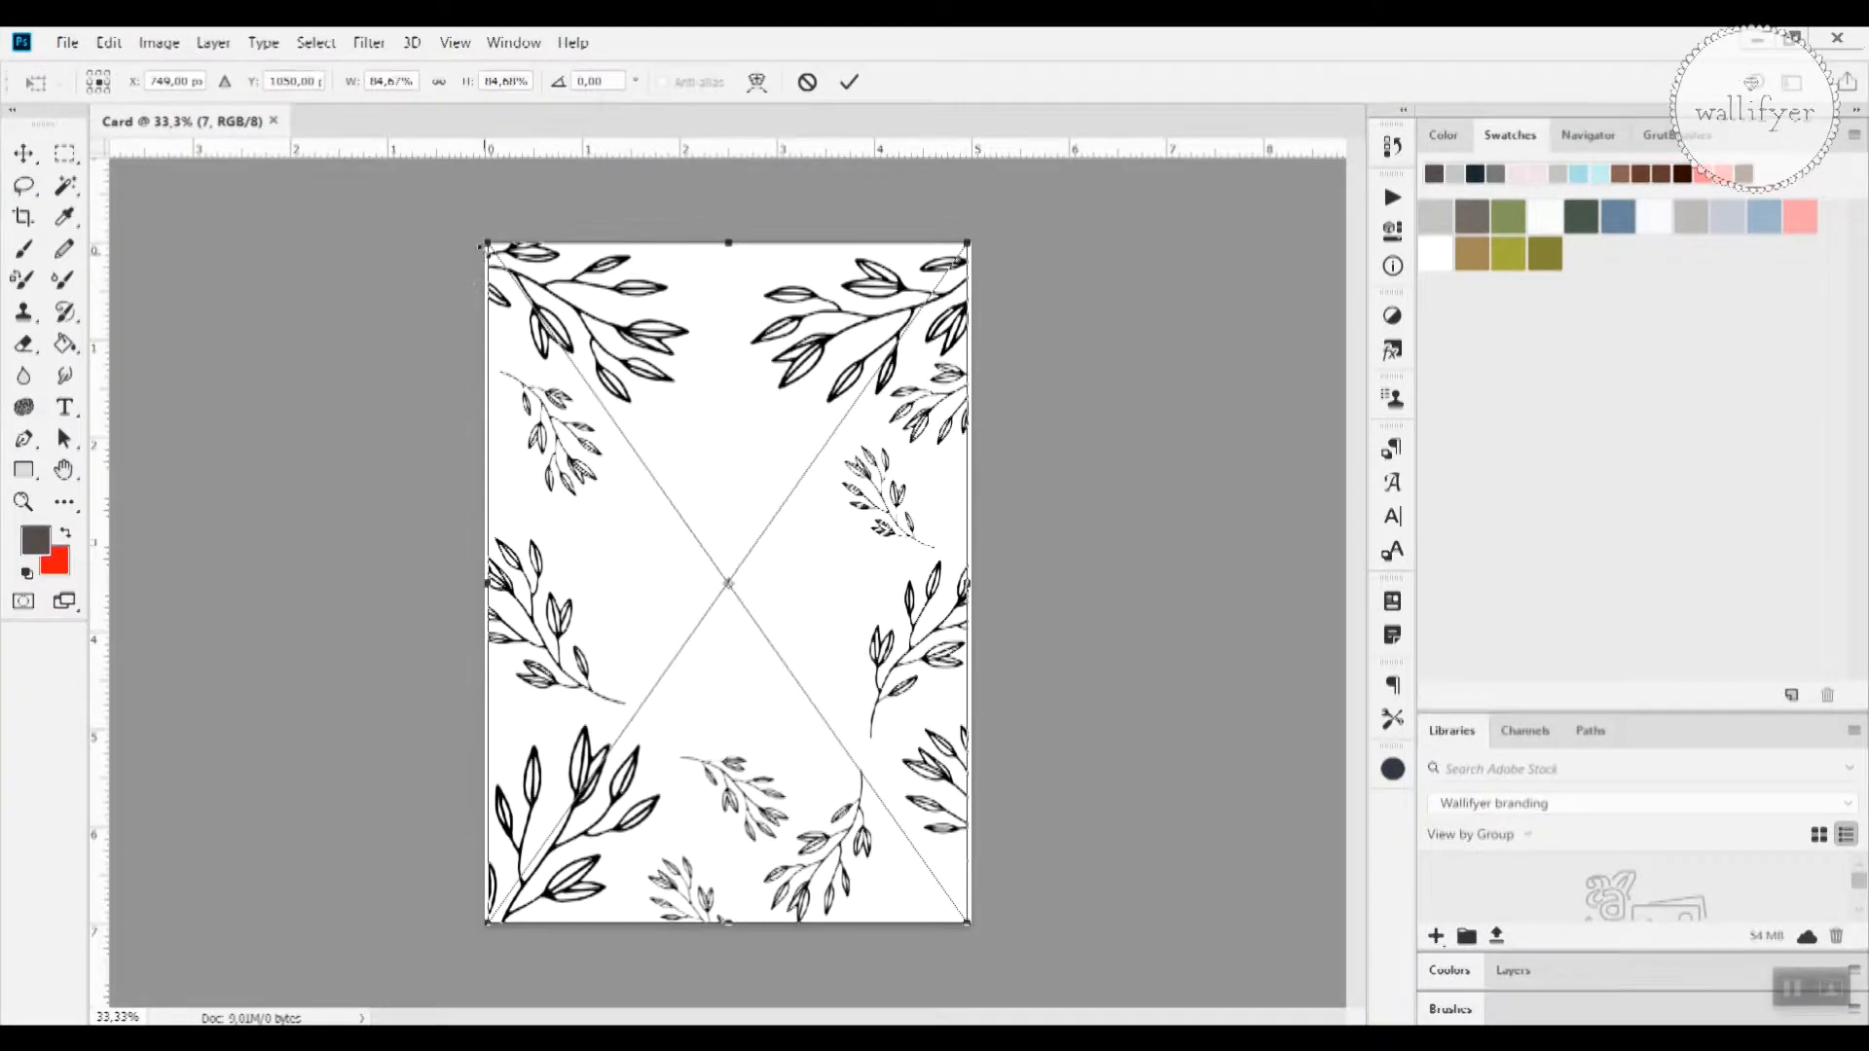
{"action": "mouse_move", "coordinate": [1063, 304]}
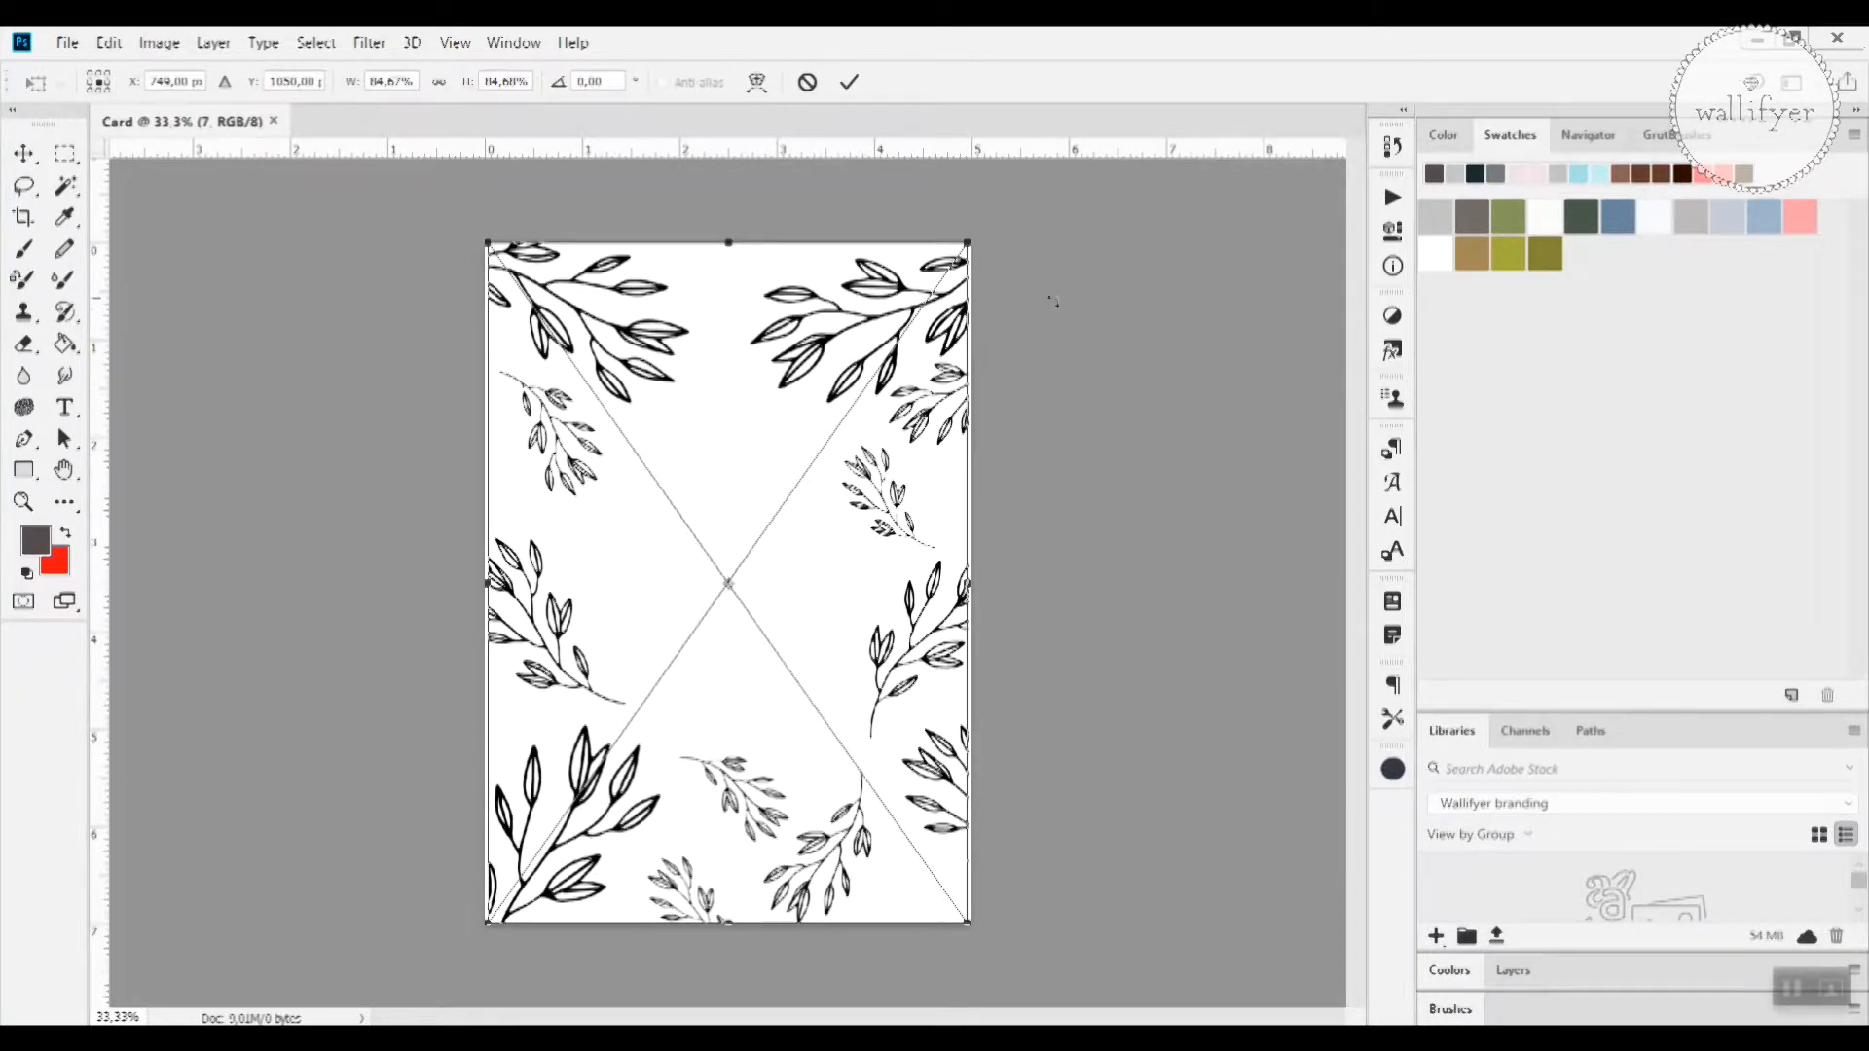
{"action": "mouse_move", "coordinate": [996, 241]}
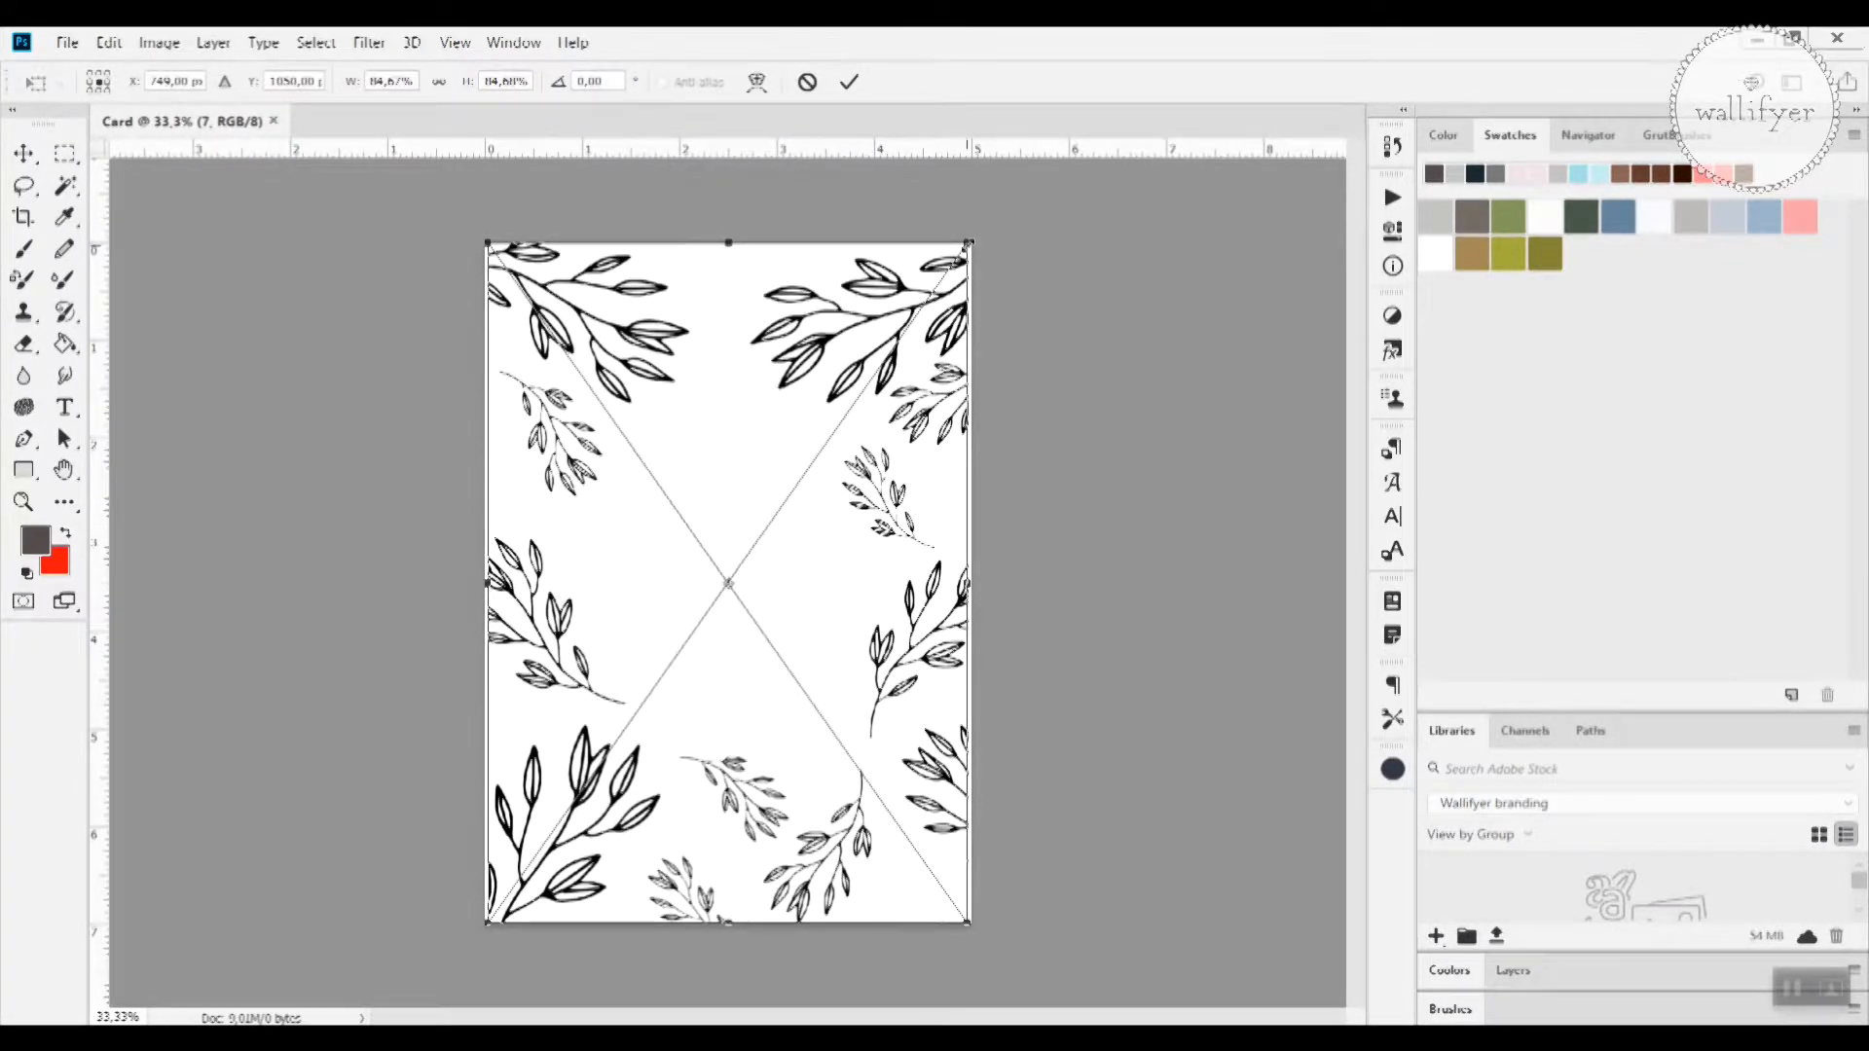
Step: Resize the leaf frame with its corner handles to fill the card and commit the transform
{"action": "left_click_drag", "start_coordinate": [966, 245], "coordinate": [994, 282]}
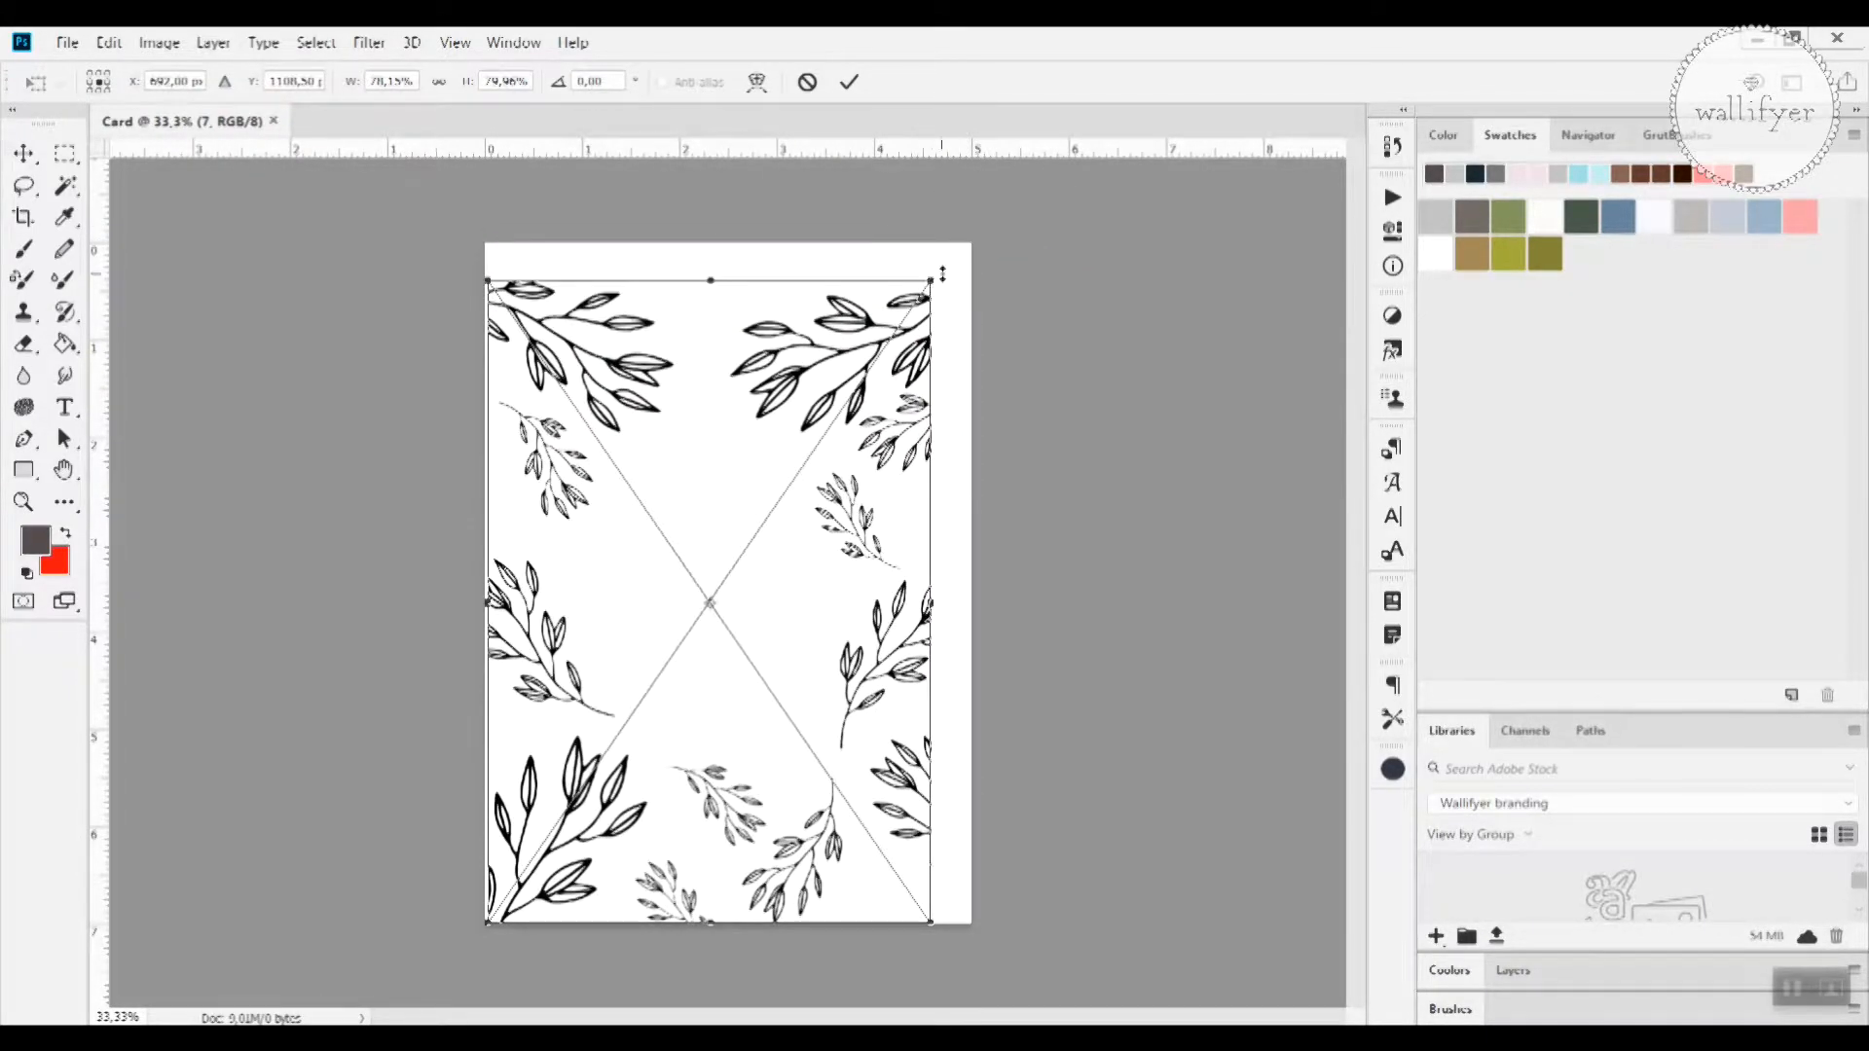
{"action": "left_click_drag", "start_coordinate": [932, 276], "coordinate": [969, 237]}
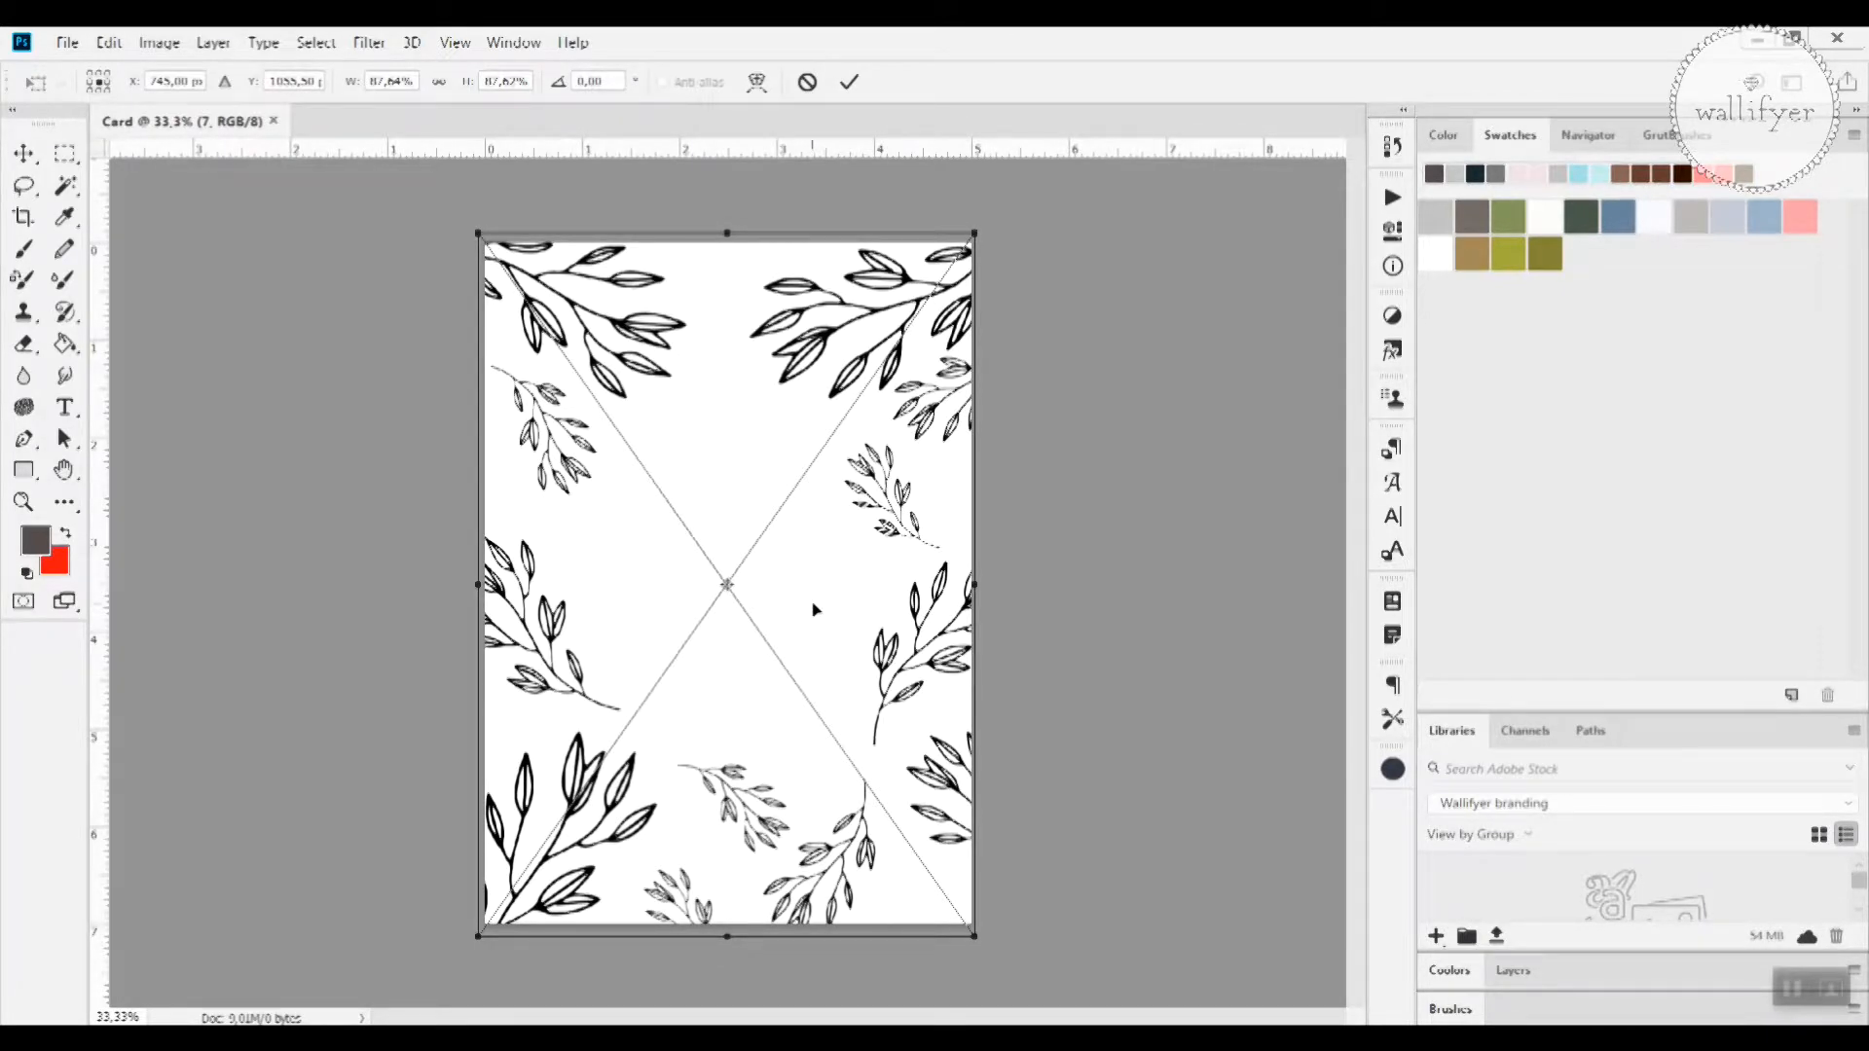
{"action": "mouse_move", "coordinate": [830, 607]}
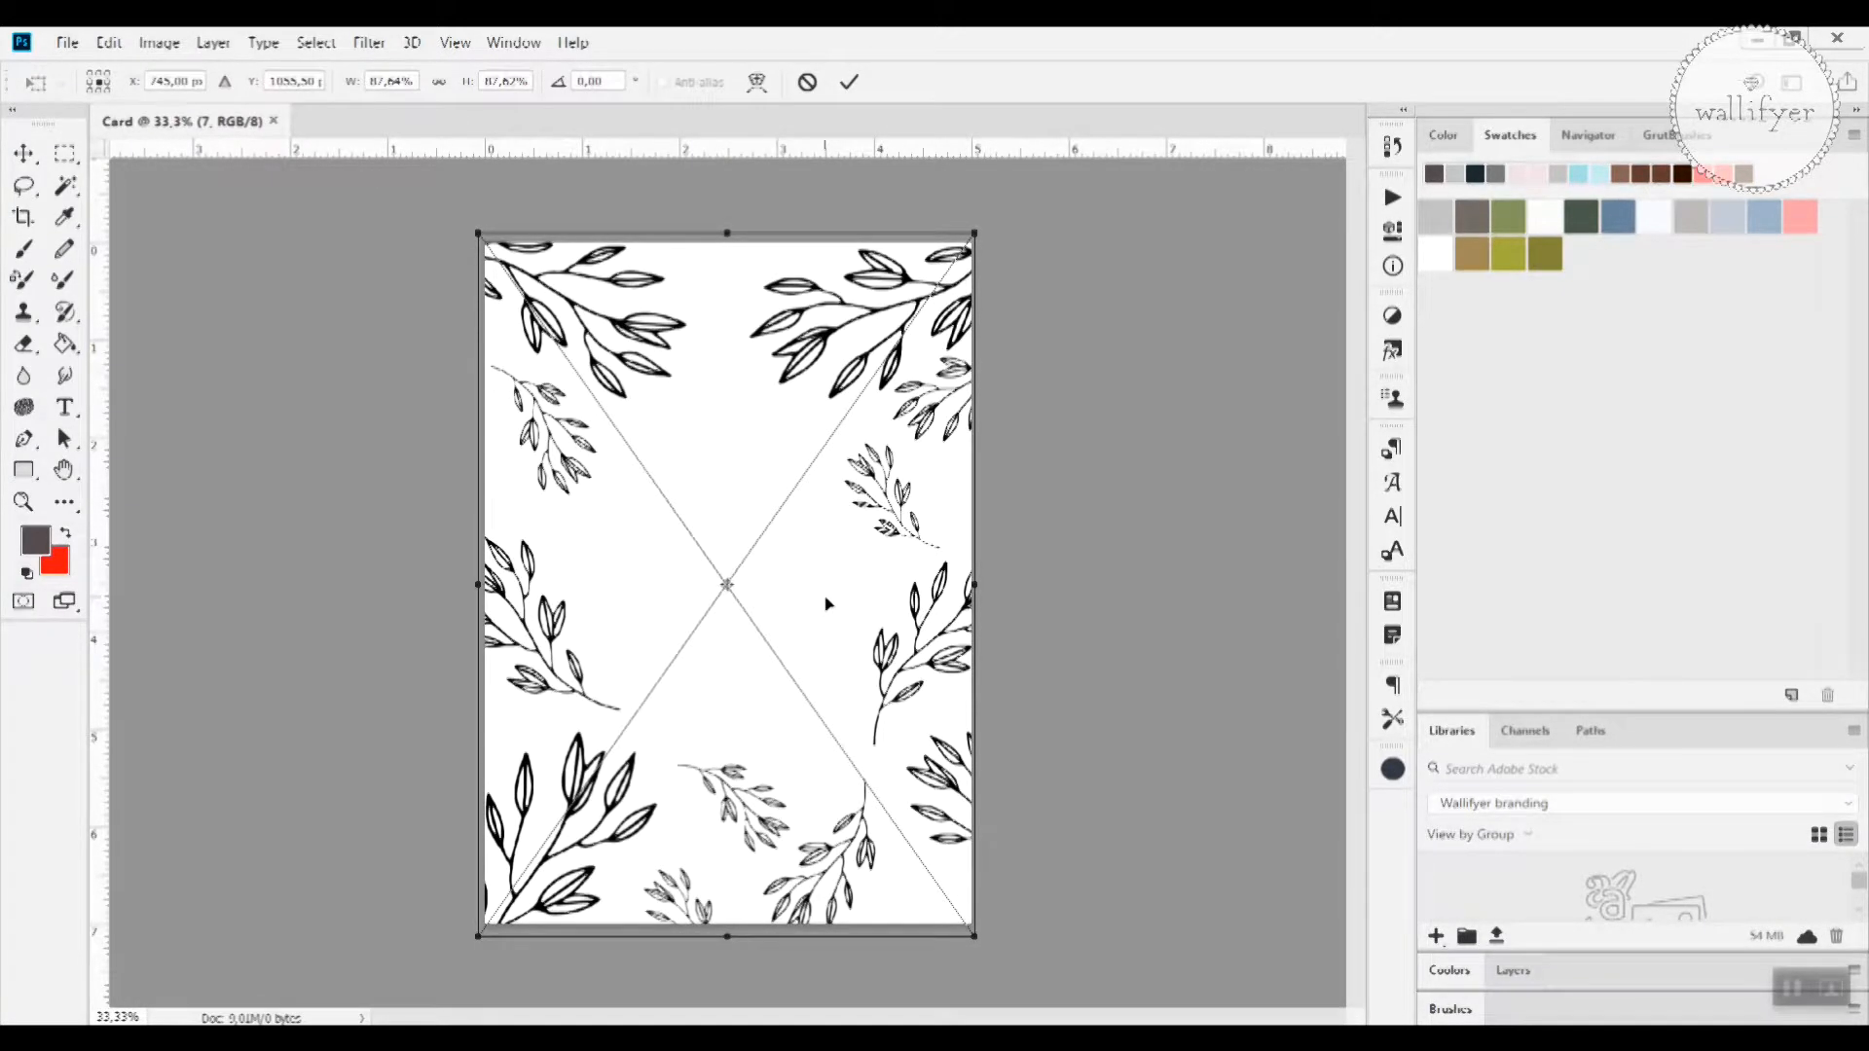
{"action": "mouse_move", "coordinate": [824, 598]}
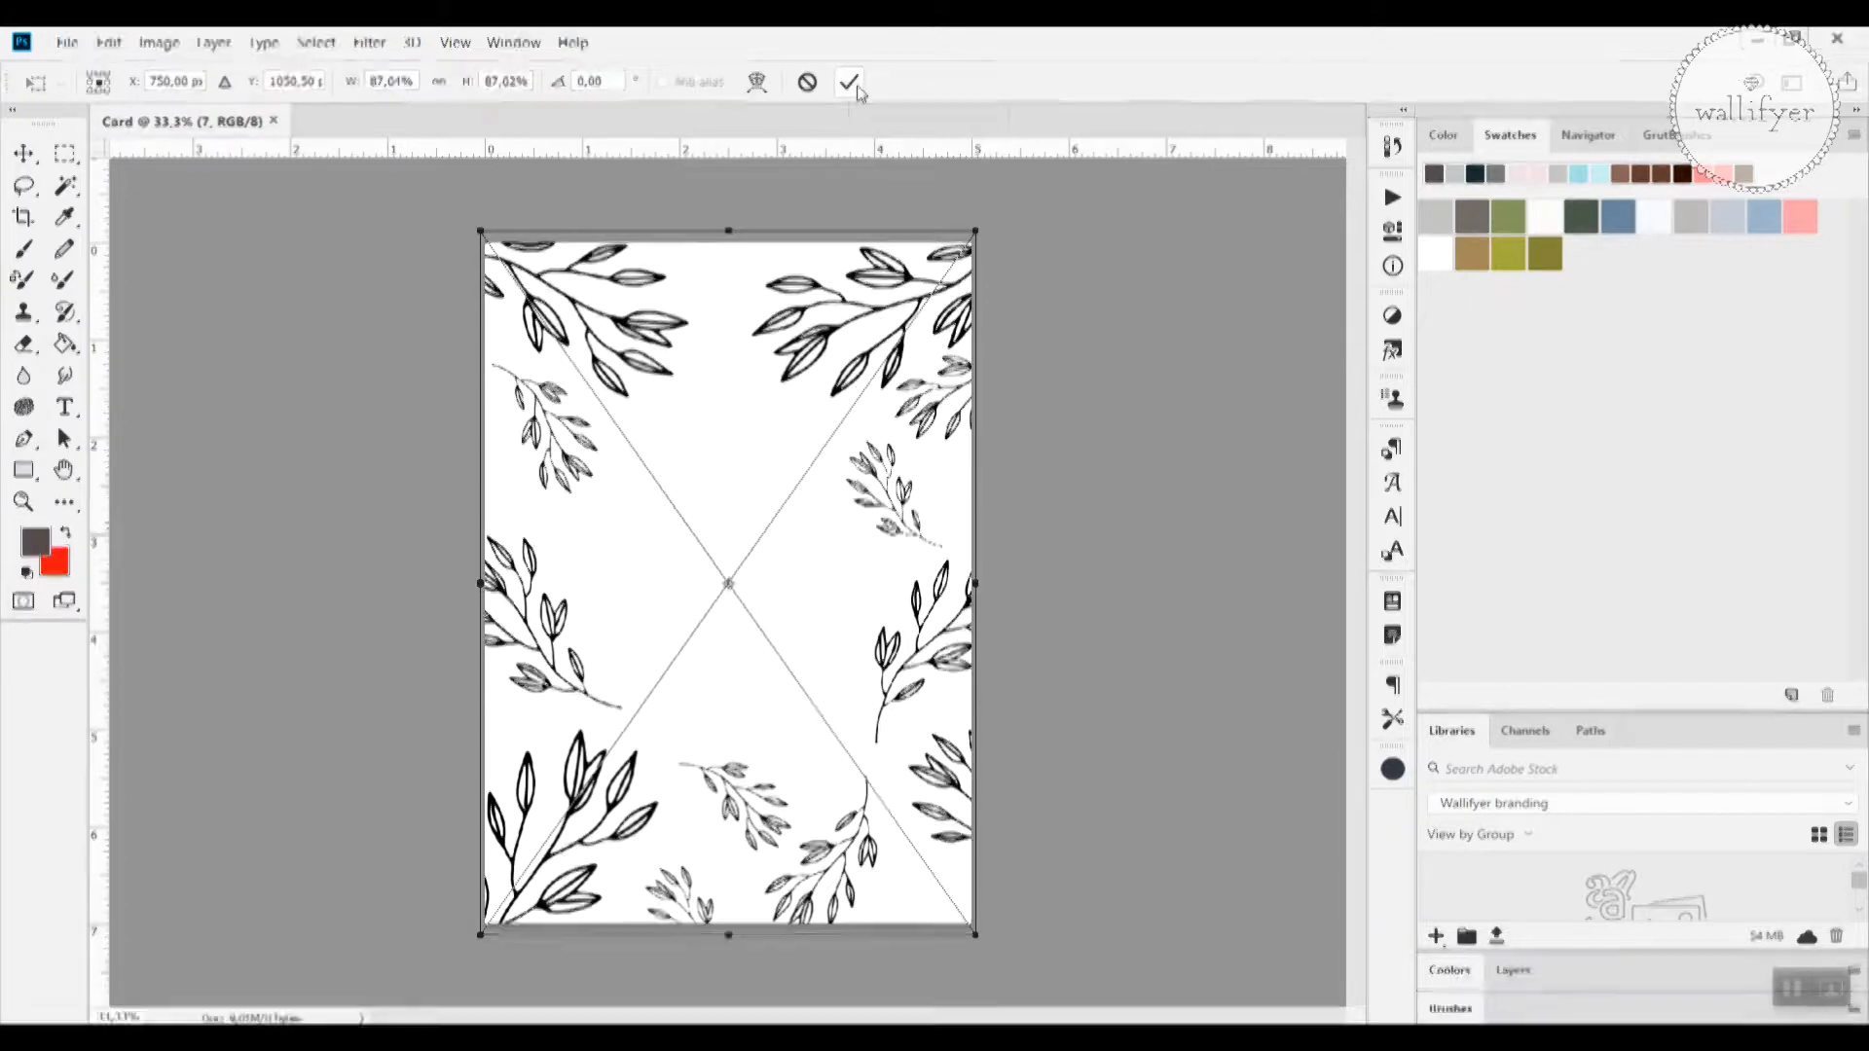
{"action": "left_click", "coordinate": [849, 81]}
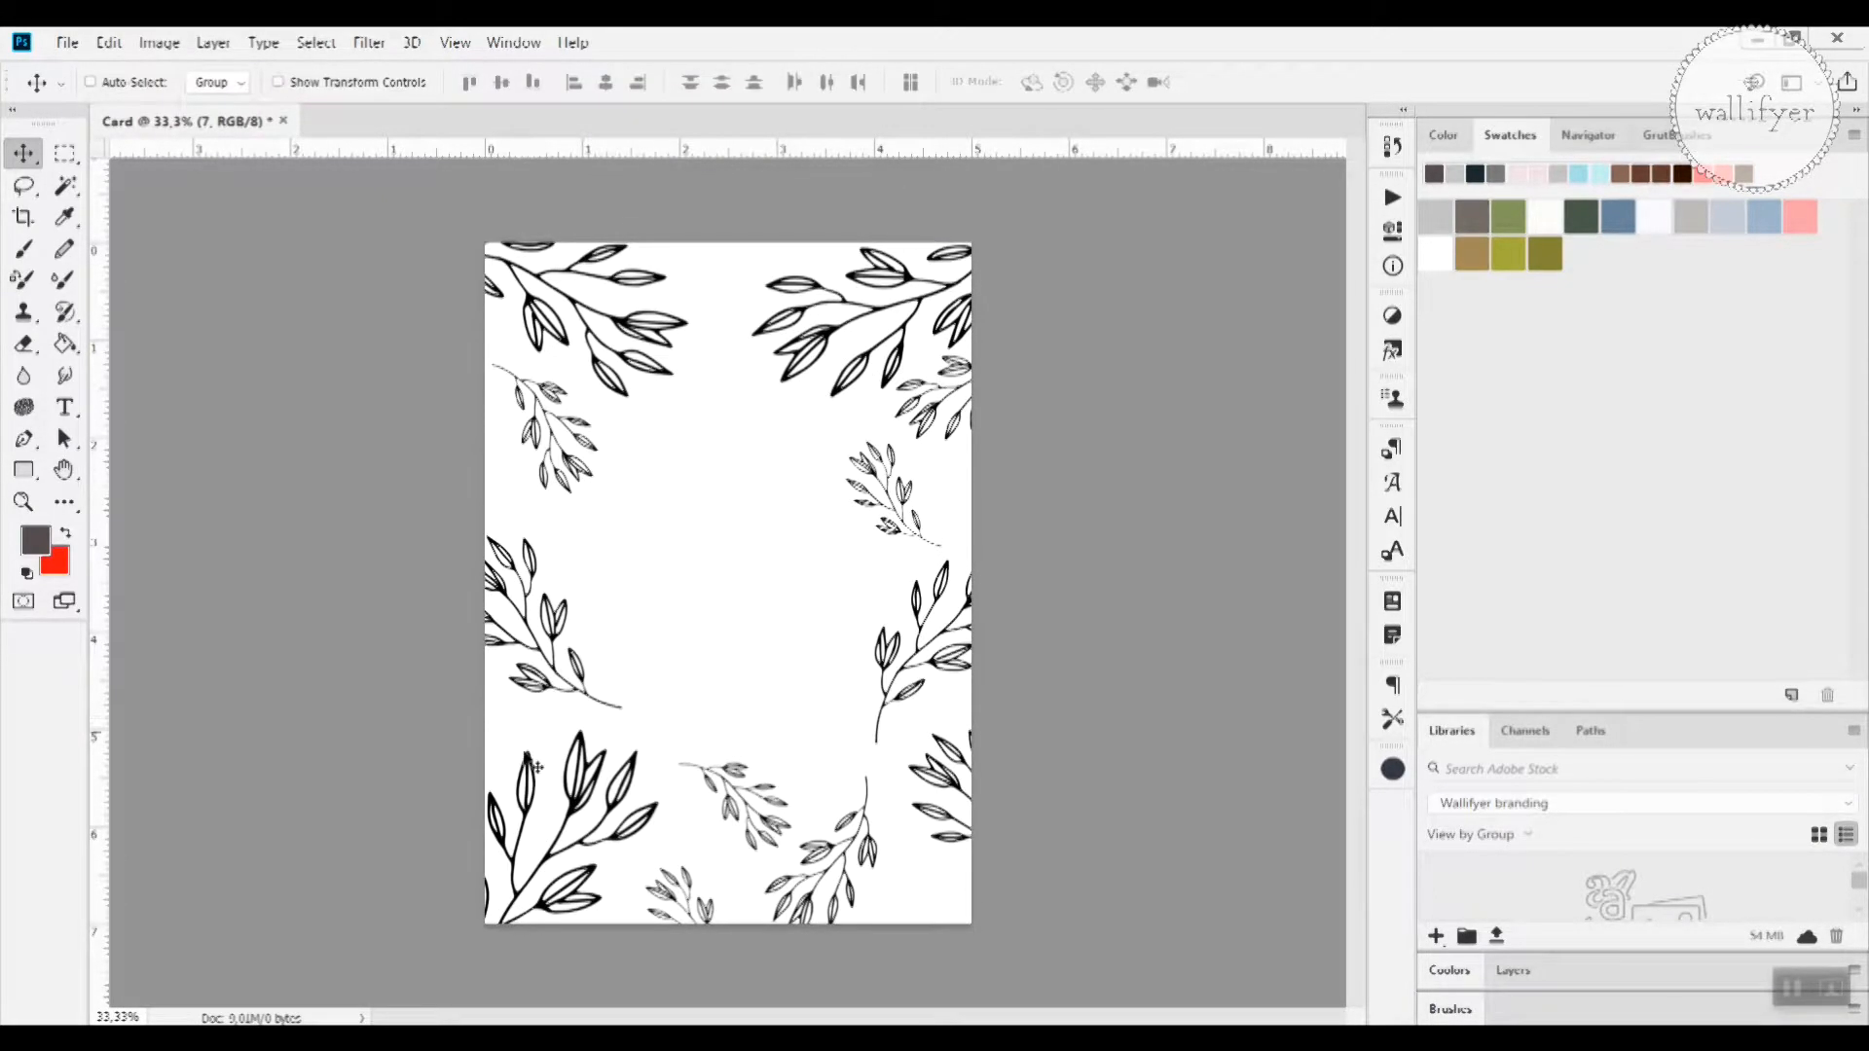
{"action": "mouse_move", "coordinate": [545, 381]}
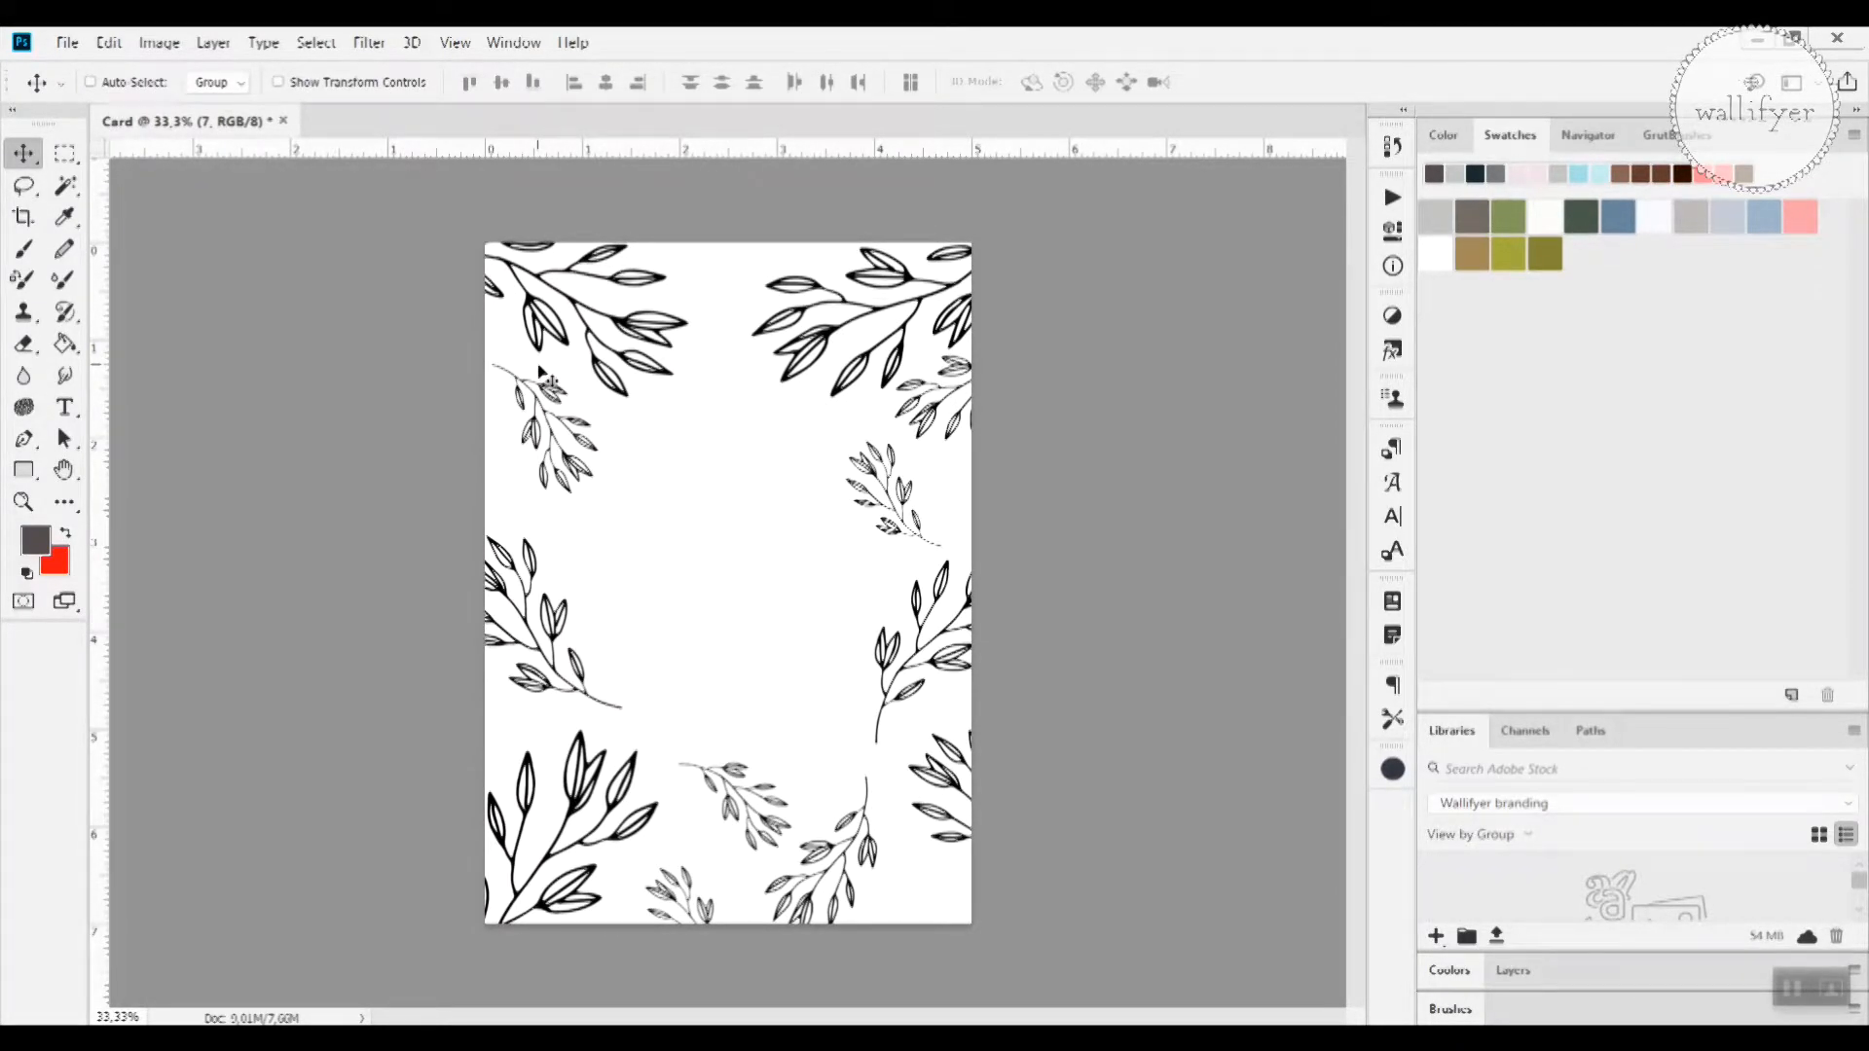
{"action": "mouse_move", "coordinate": [683, 458]}
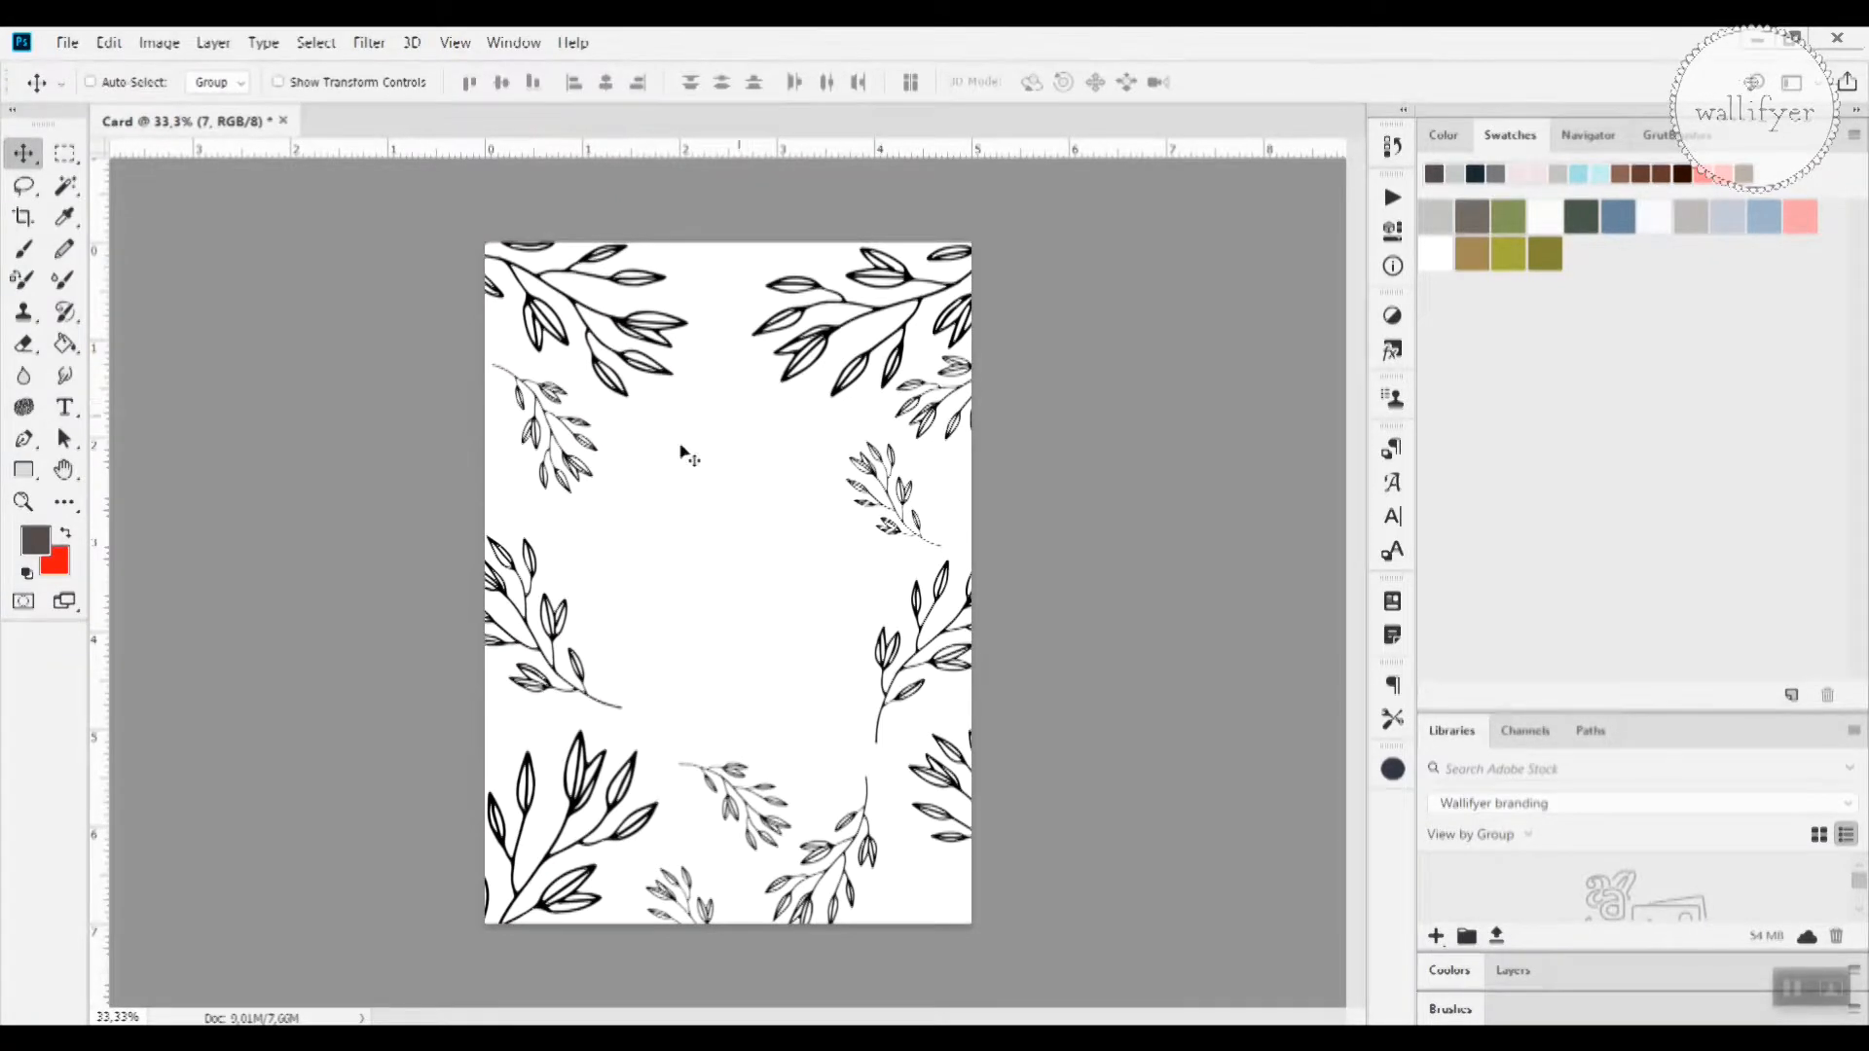
{"action": "mouse_move", "coordinate": [715, 654]}
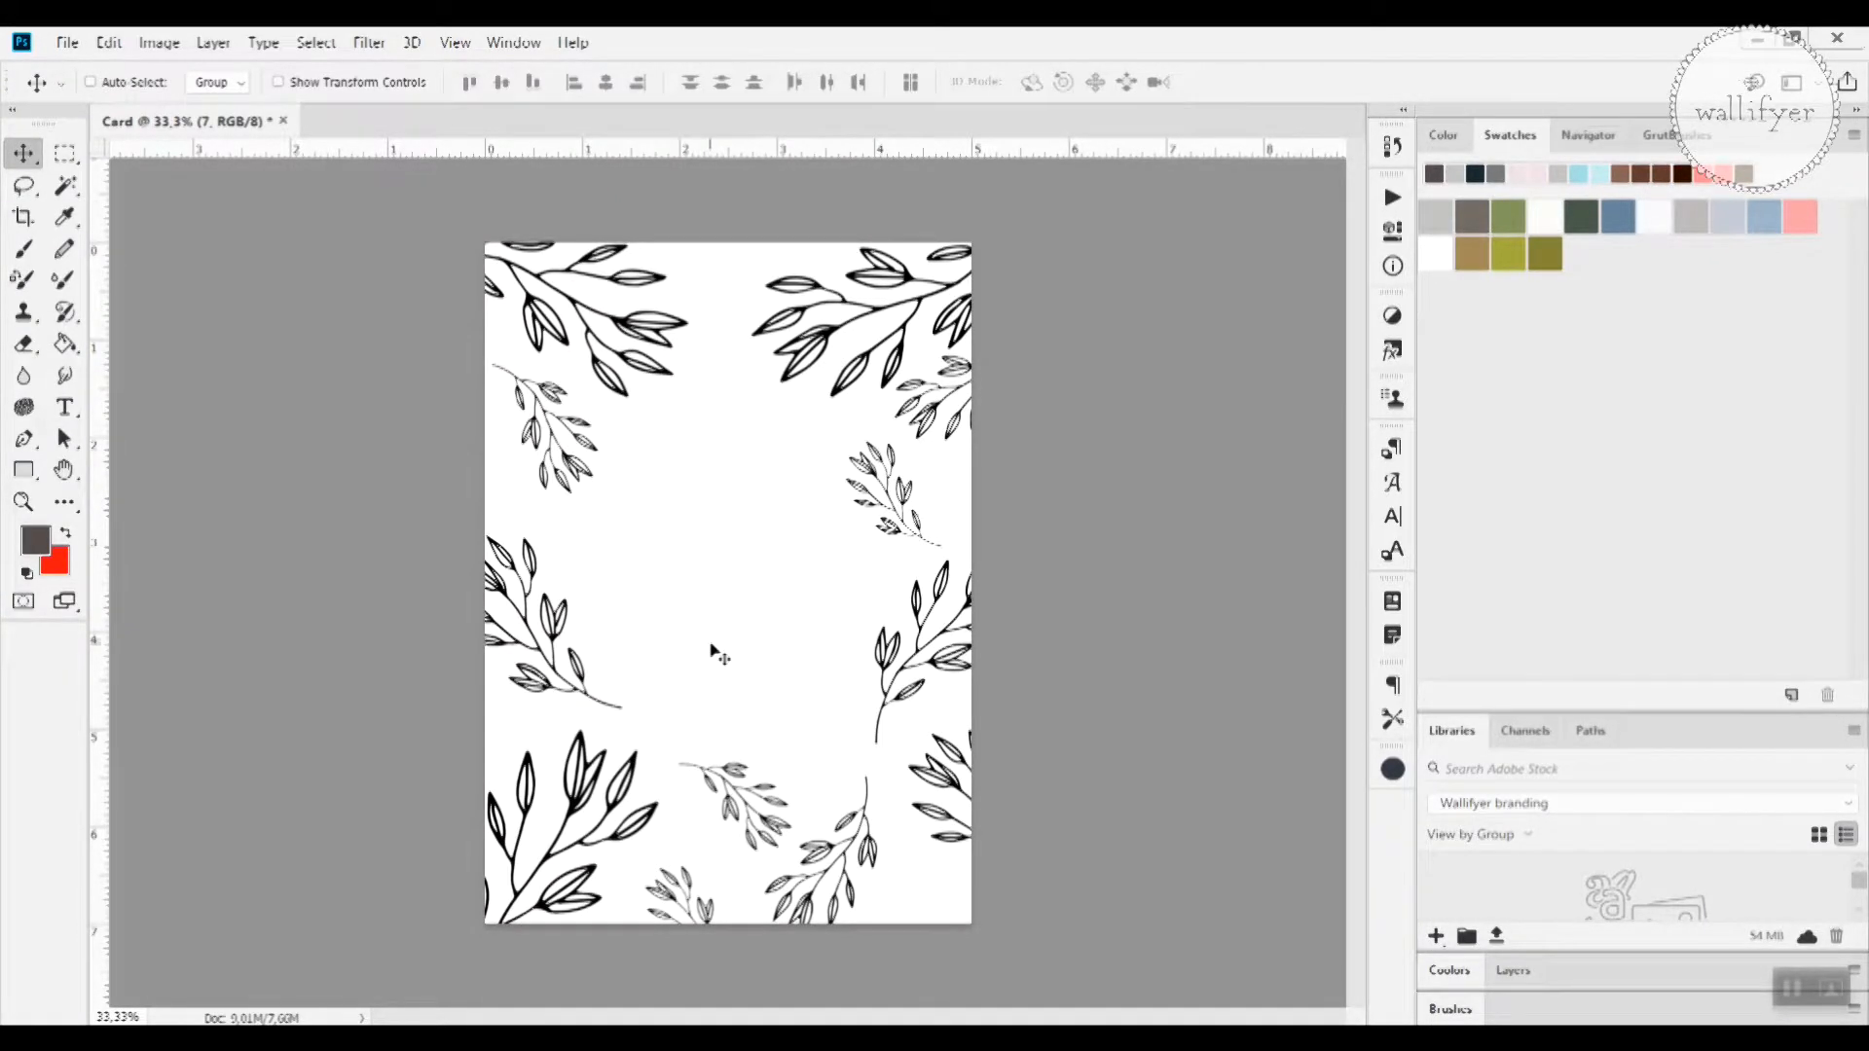
{"action": "mouse_move", "coordinate": [1119, 665]}
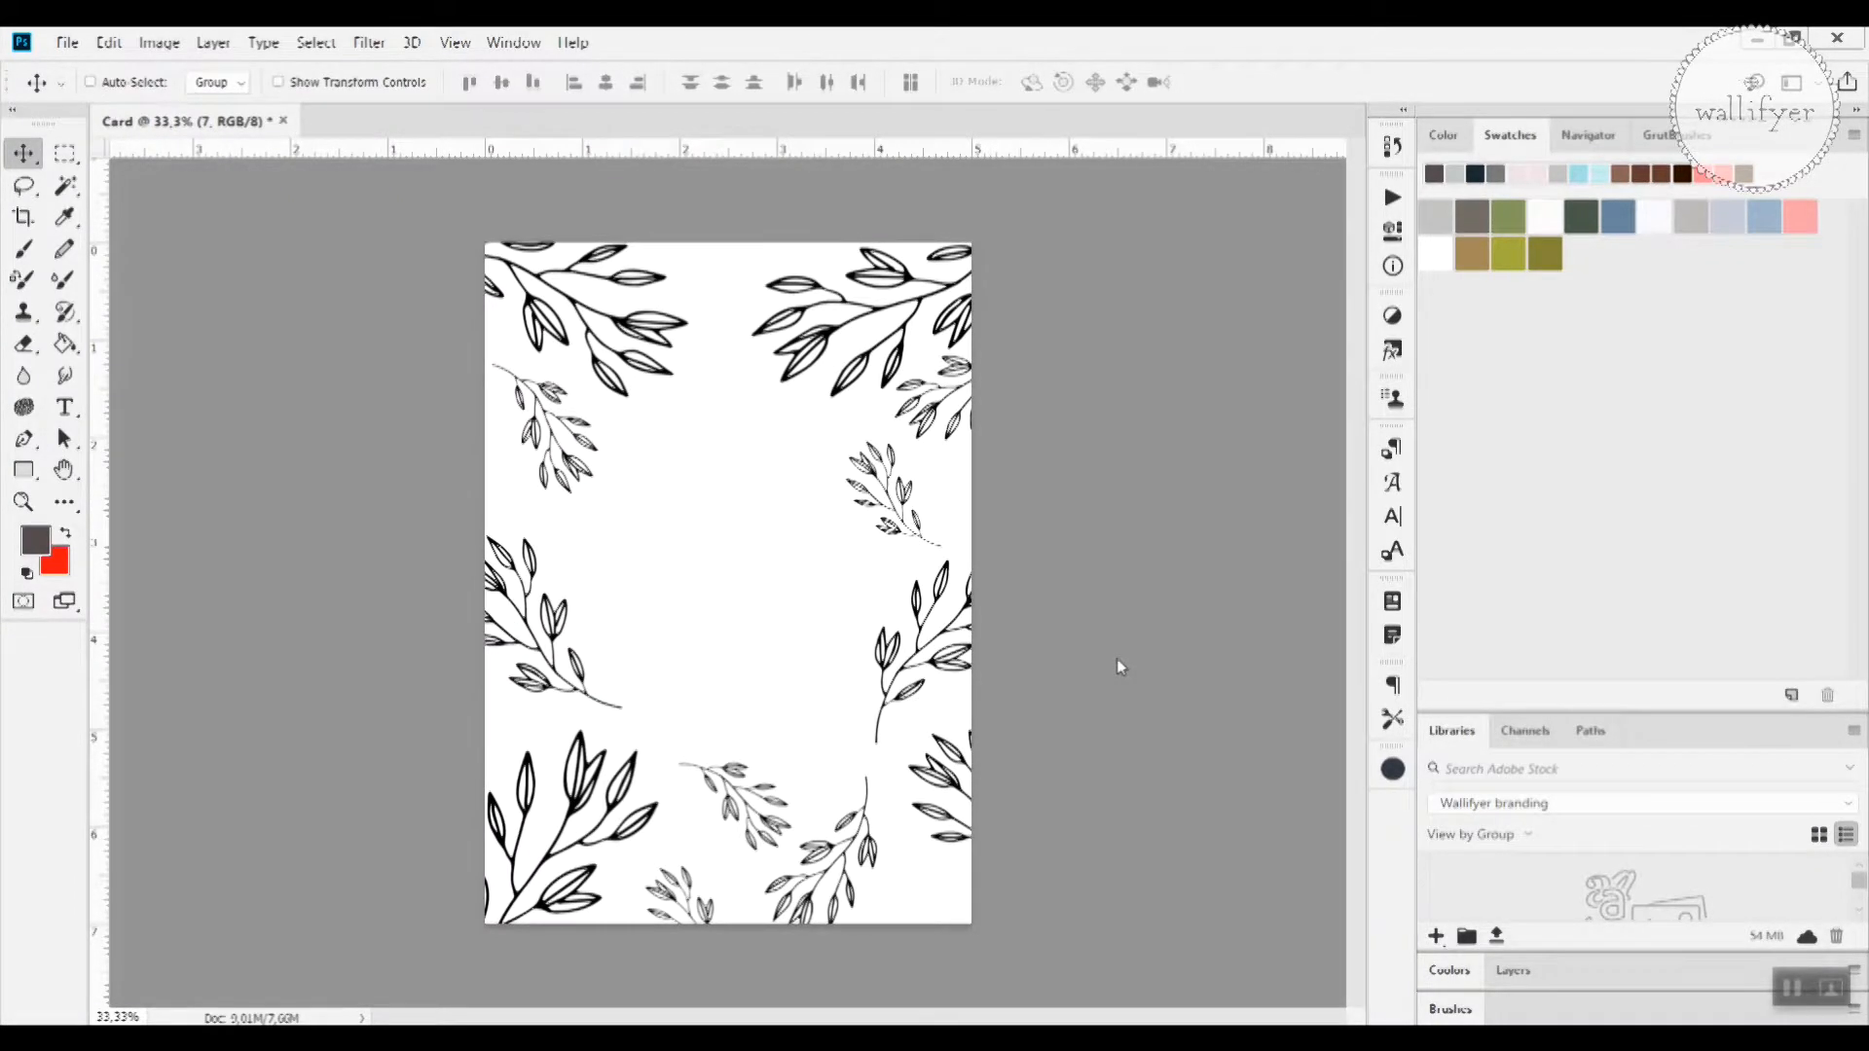
{"action": "mouse_move", "coordinate": [1152, 722]}
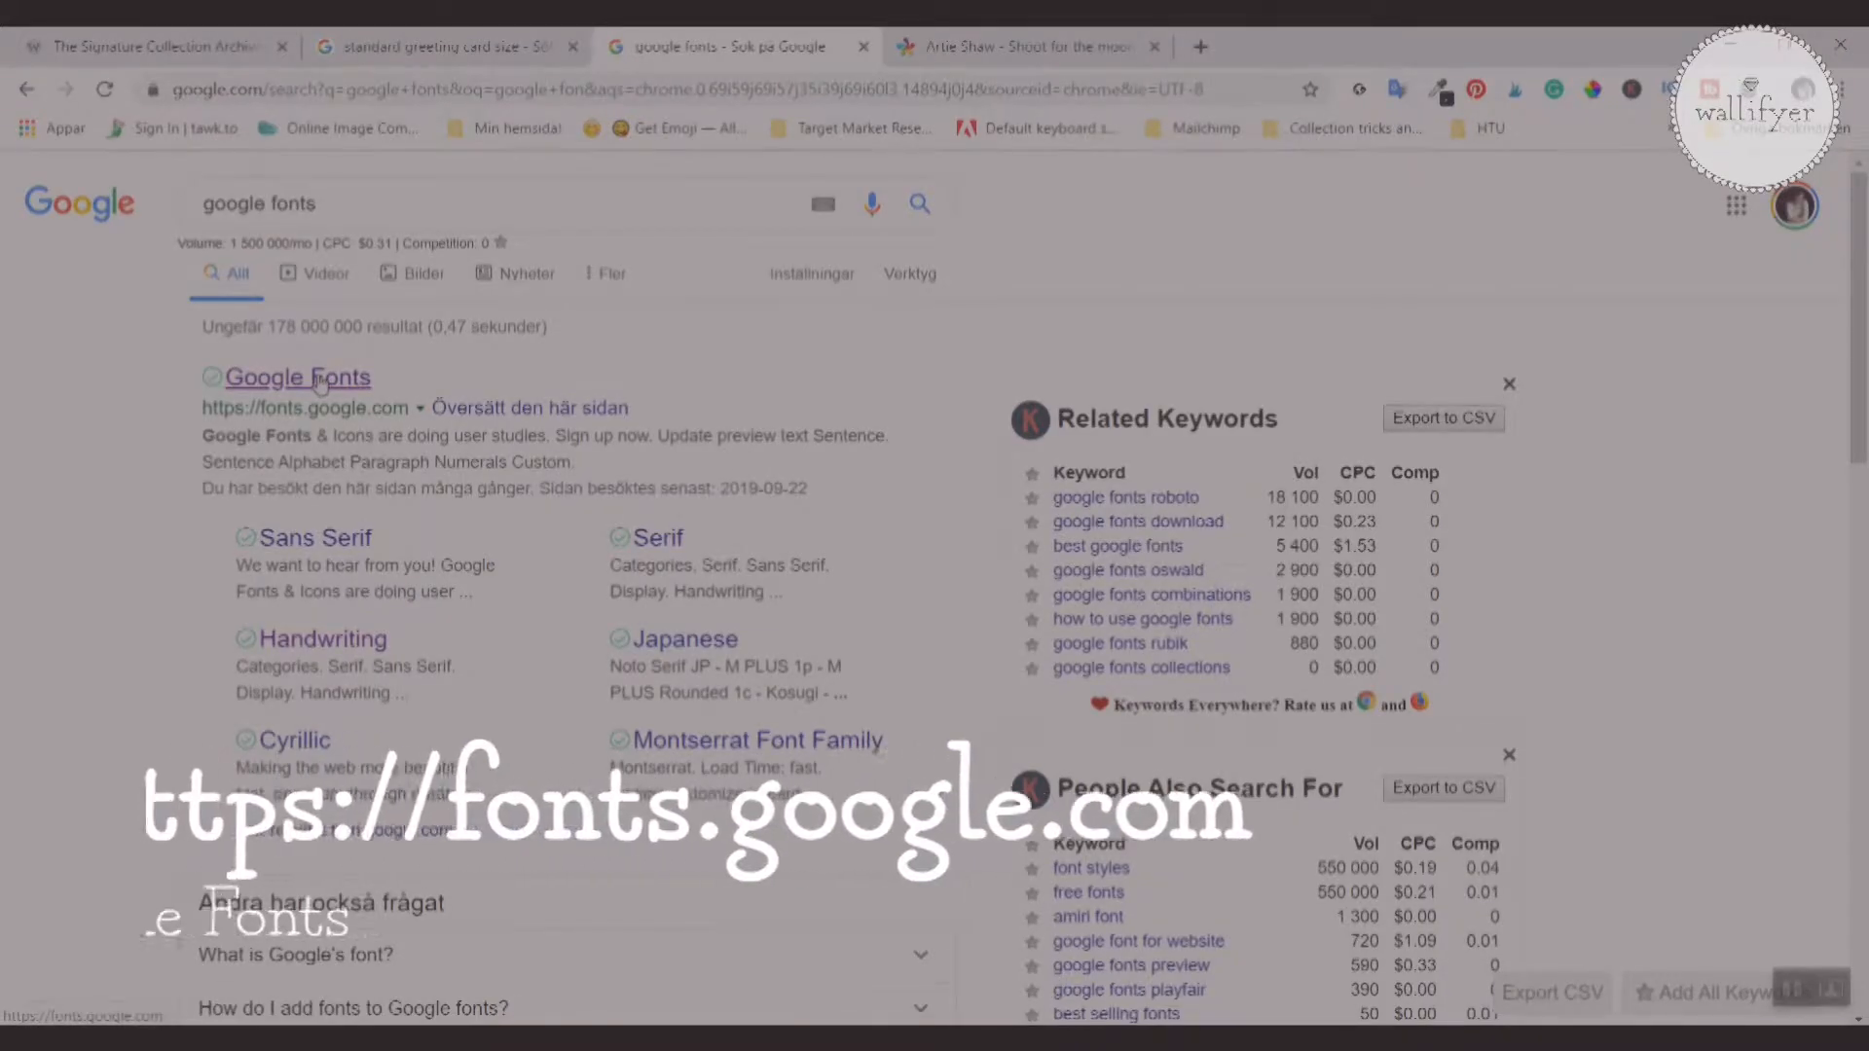
Step: On fonts.google.com search 'love ya like a sister' and add the family to the selection
{"action": "left_click", "coordinate": [296, 377]}
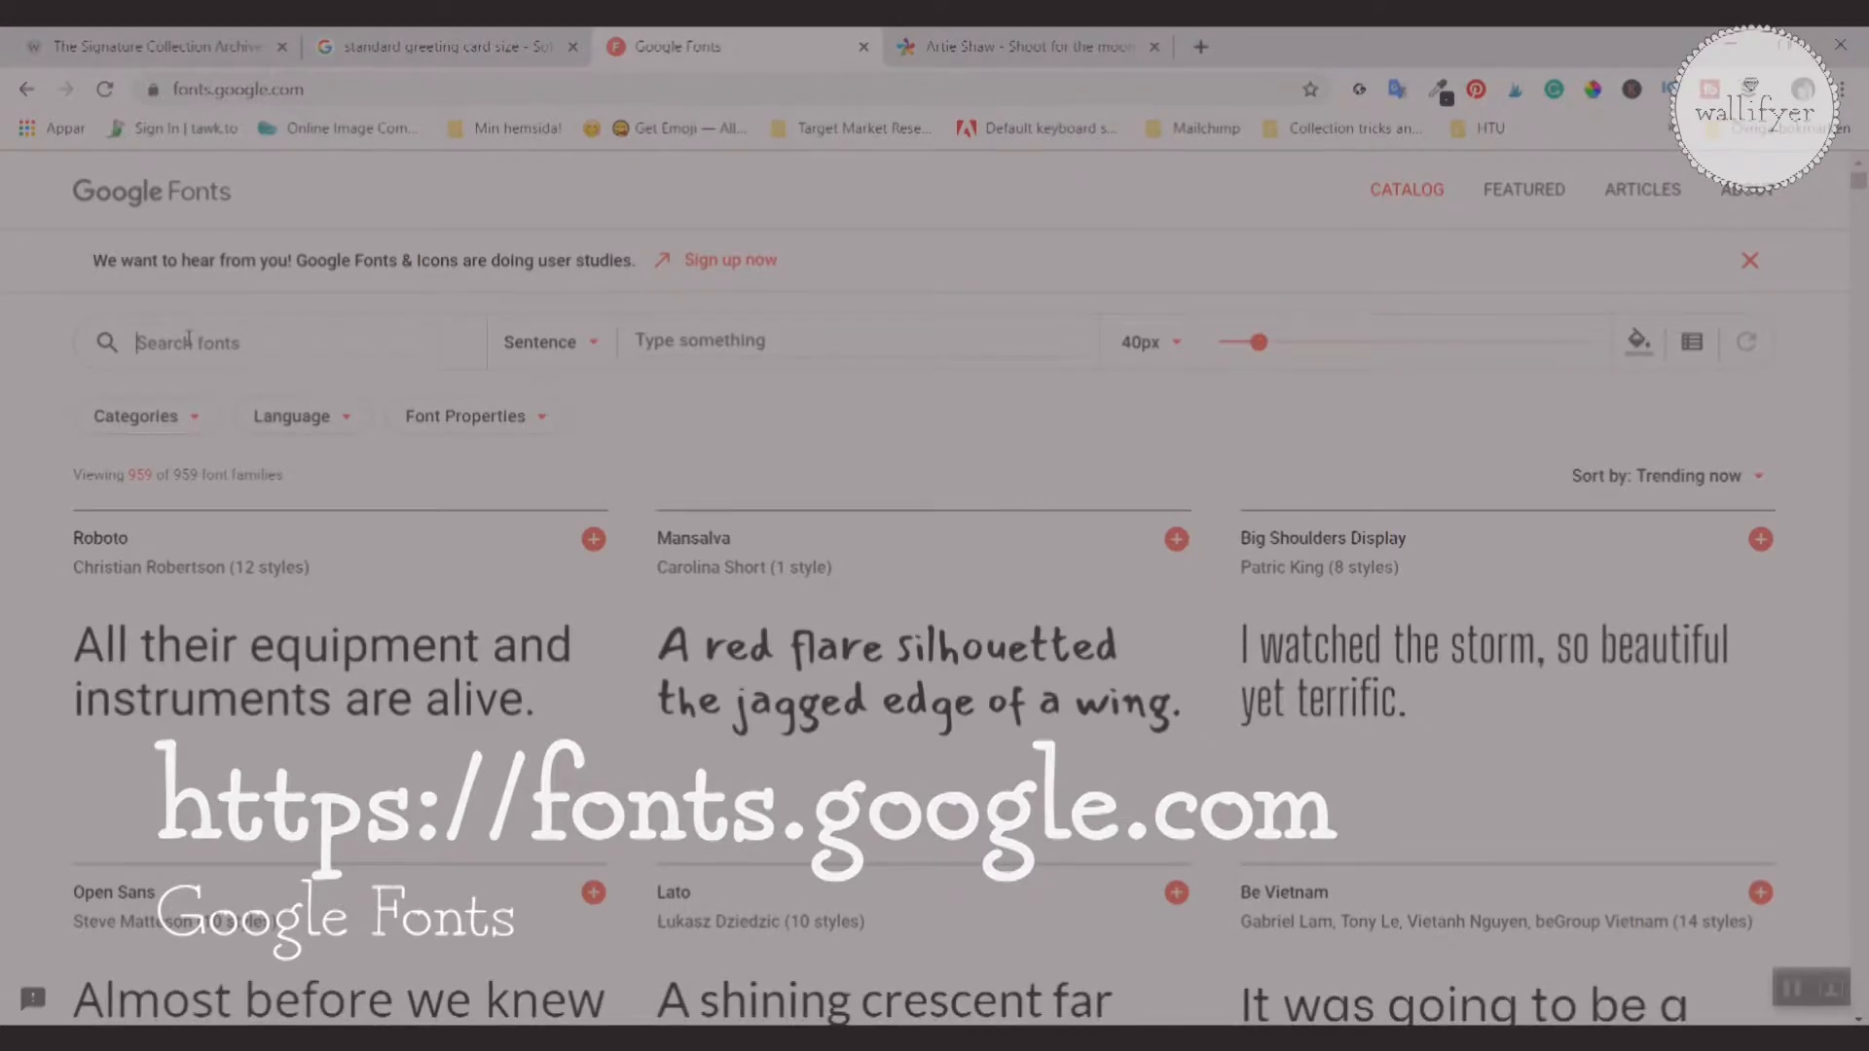
{"action": "type", "text": "love ya like a sis"}
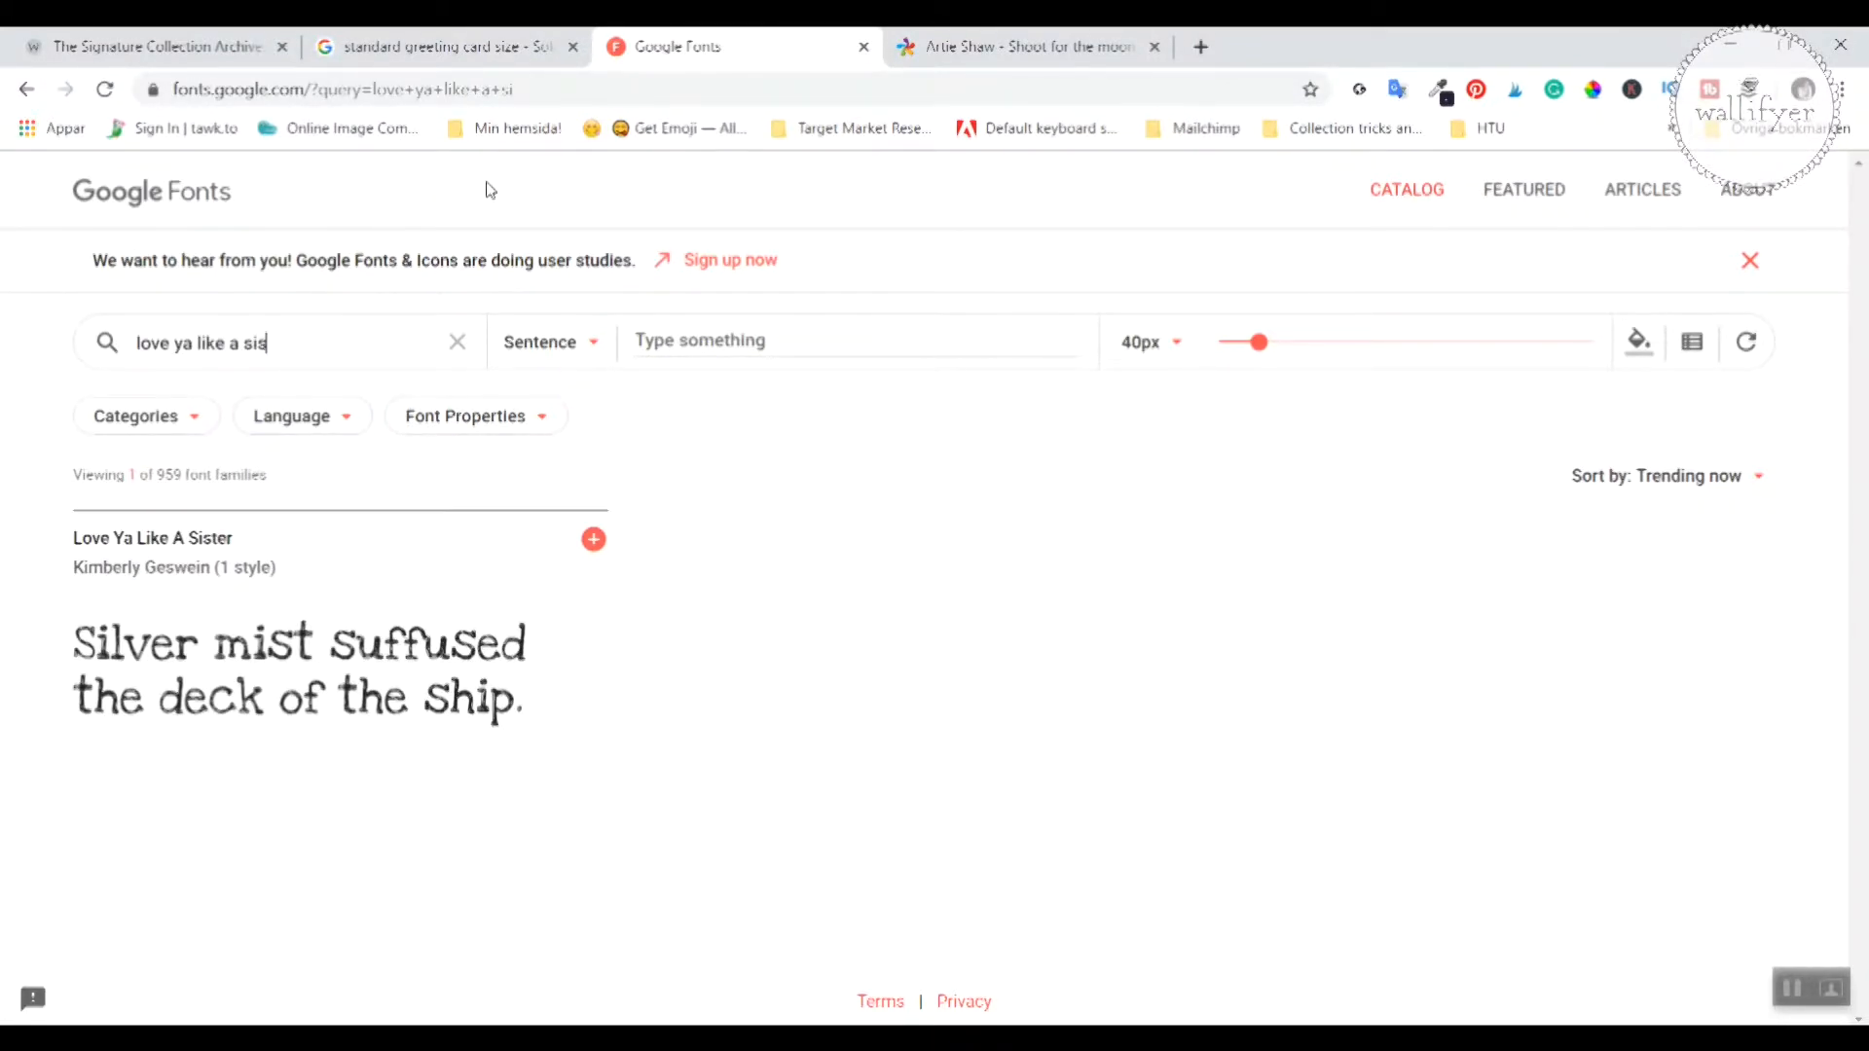
{"action": "type", "text": "ter"}
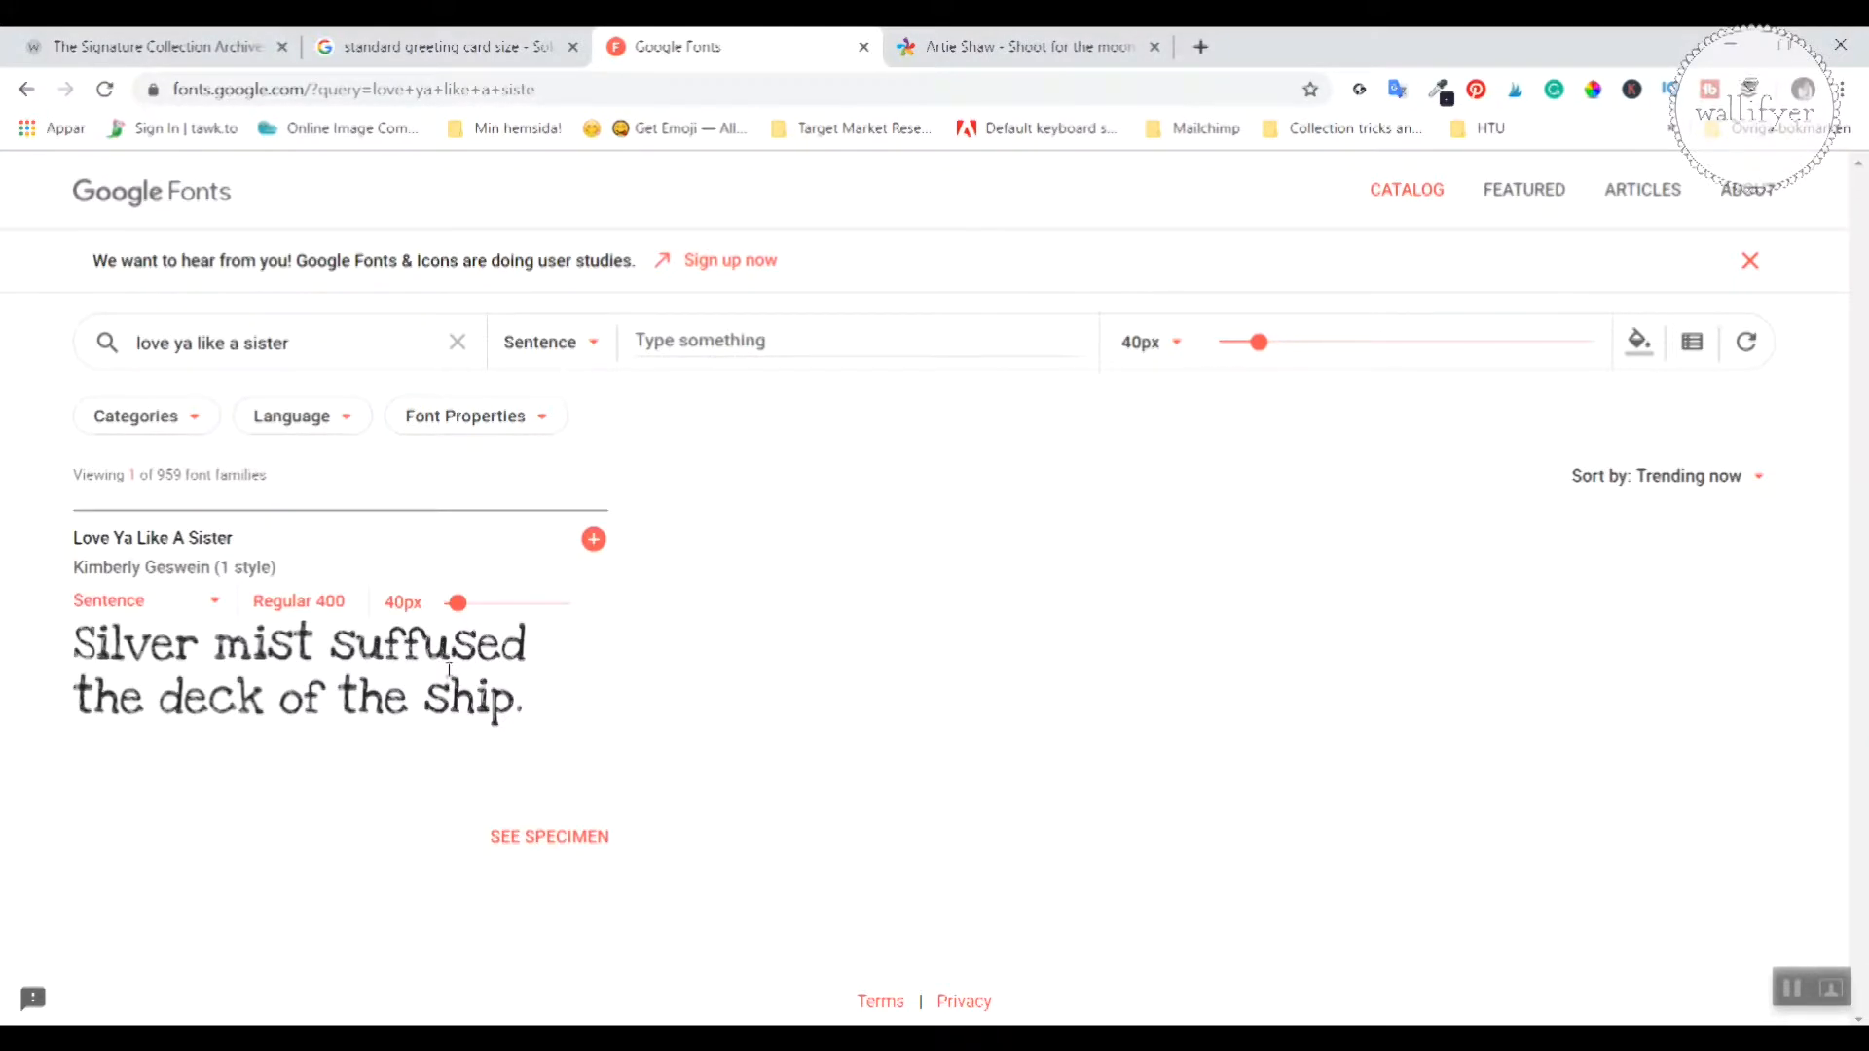
{"action": "mouse_move", "coordinate": [592, 541]}
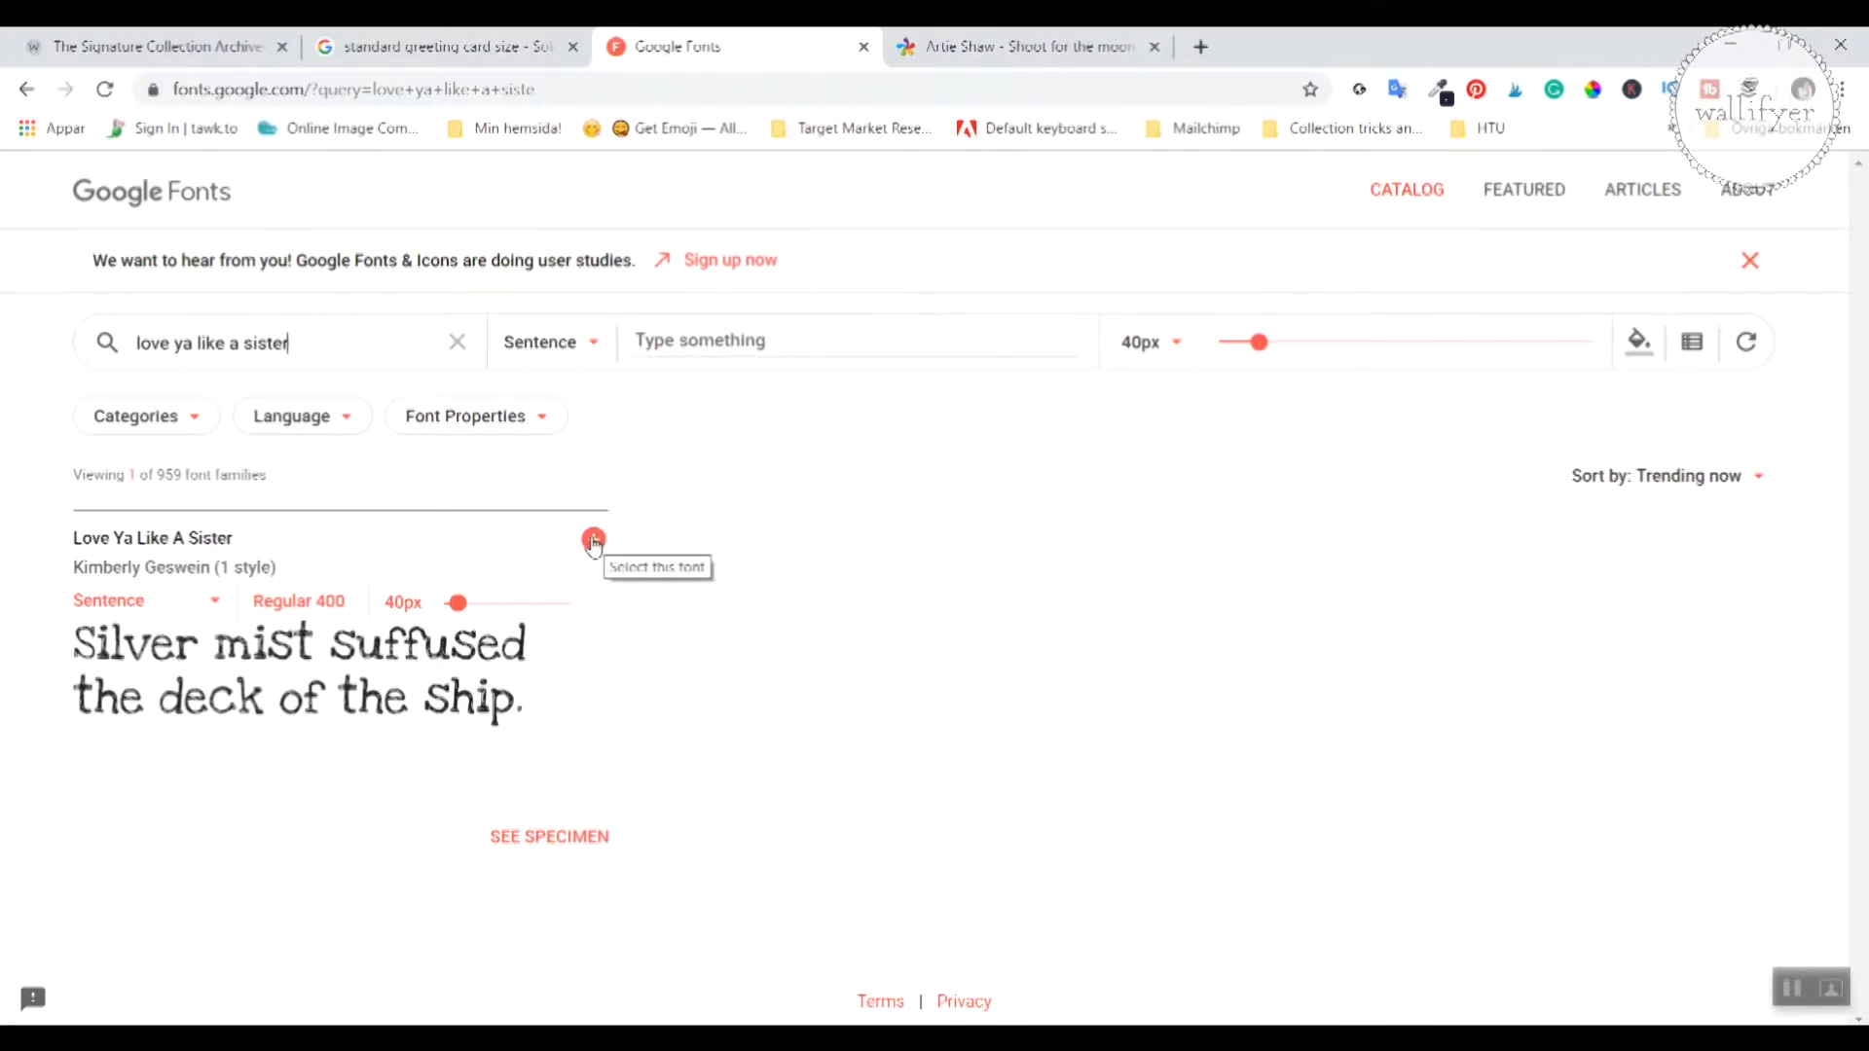
{"action": "left_click", "coordinate": [592, 542]}
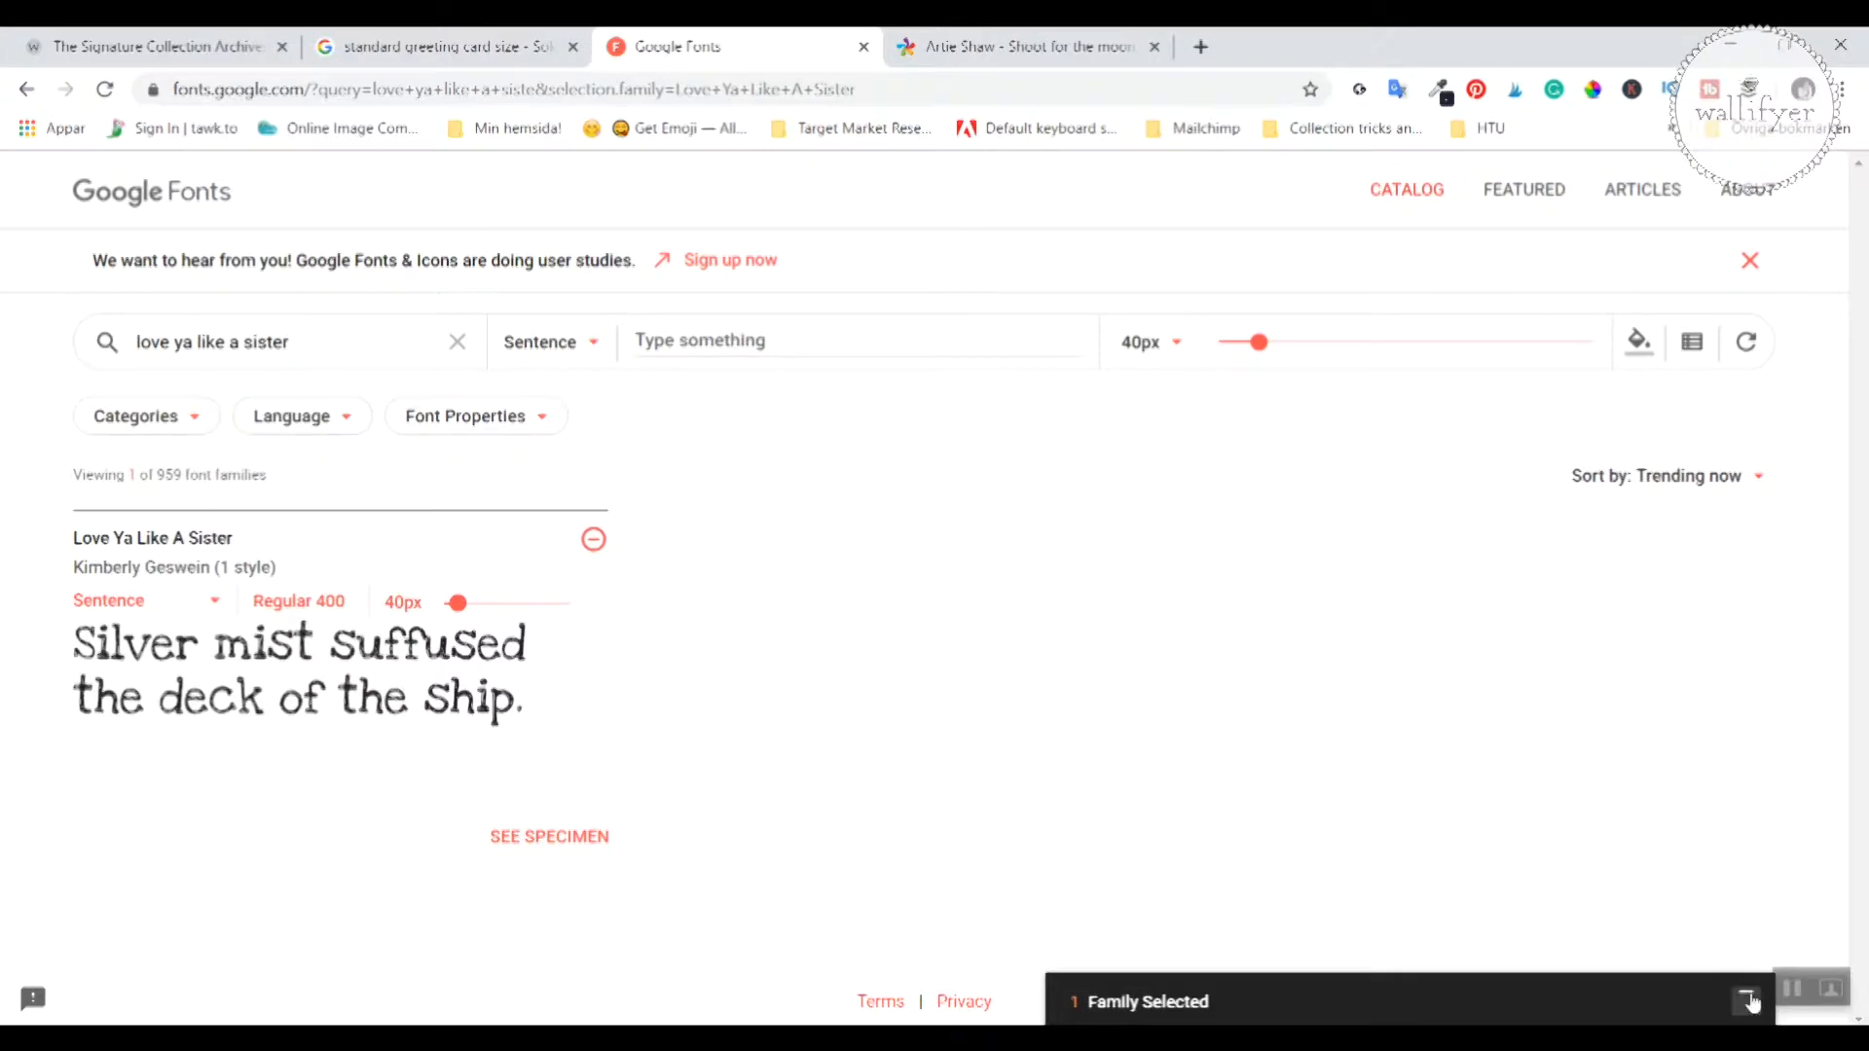
Step: Download the selected Love Ya Like A Sister family as a zip from the selection drawer
{"action": "left_click", "coordinate": [1754, 1001]}
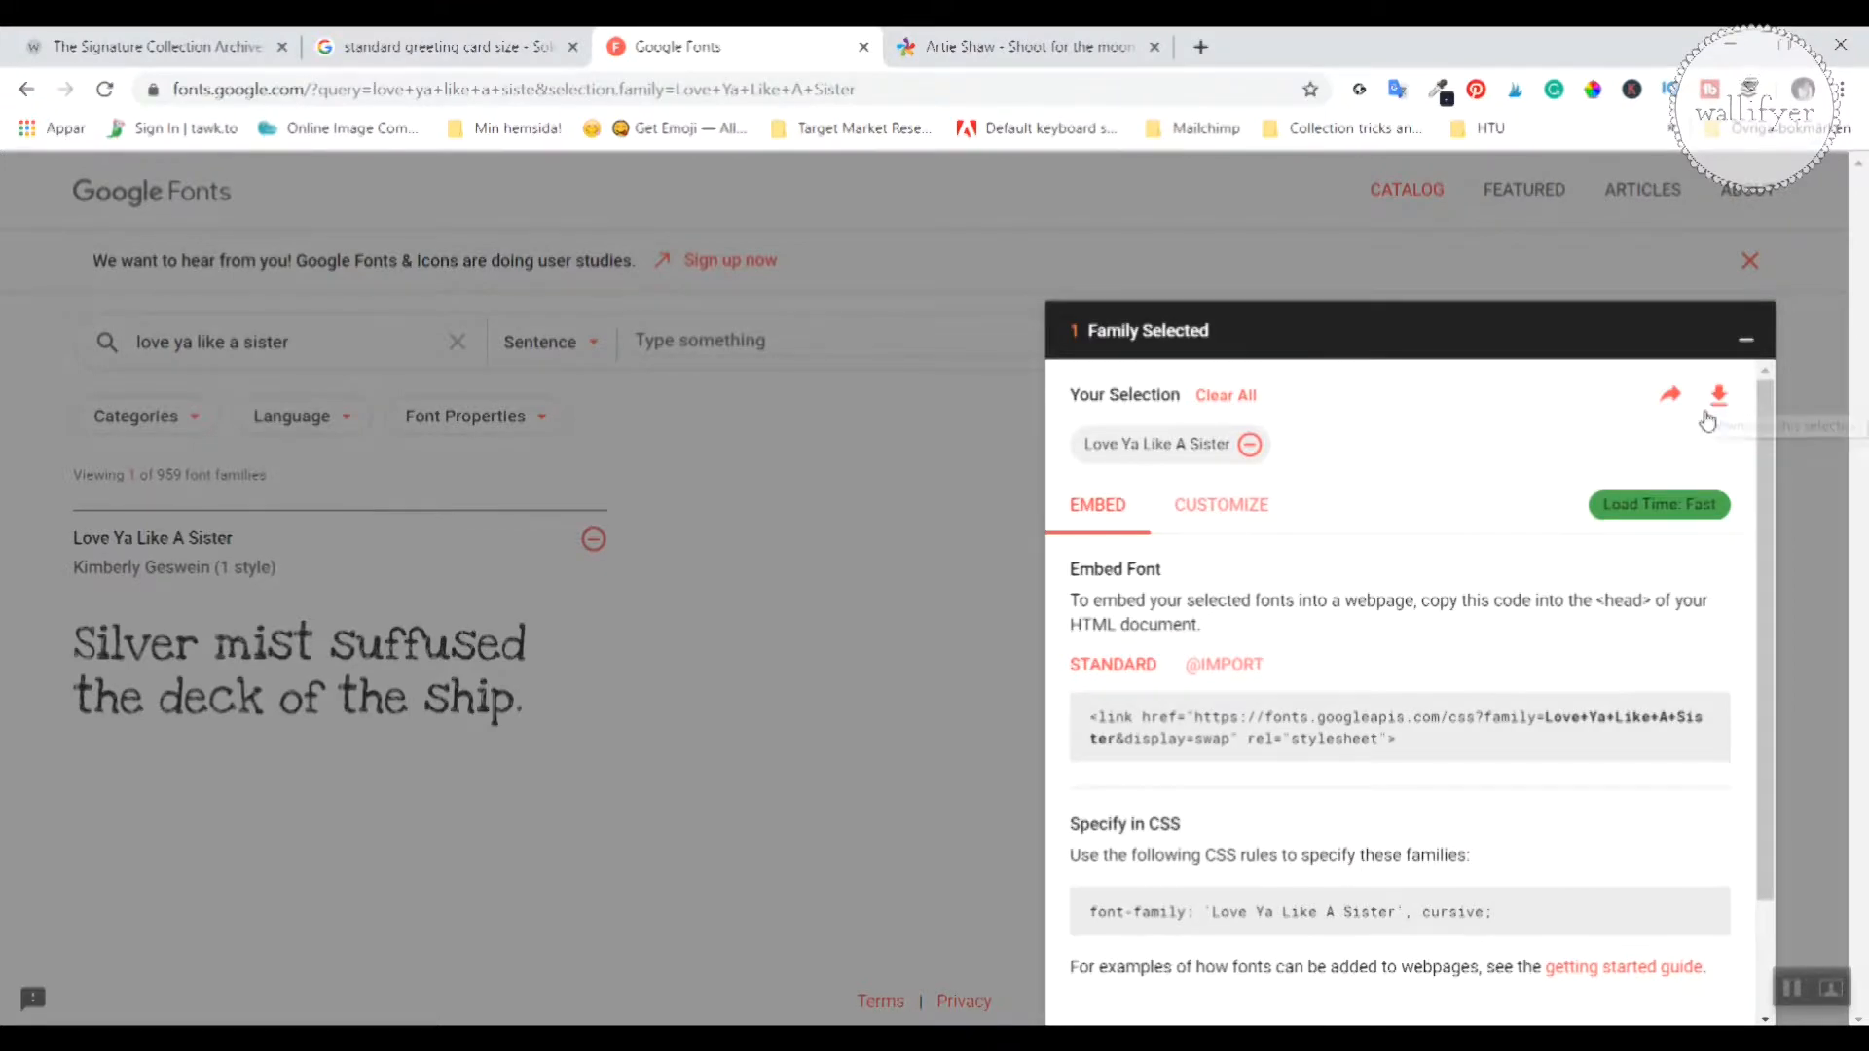
{"action": "mouse_move", "coordinate": [1717, 393]}
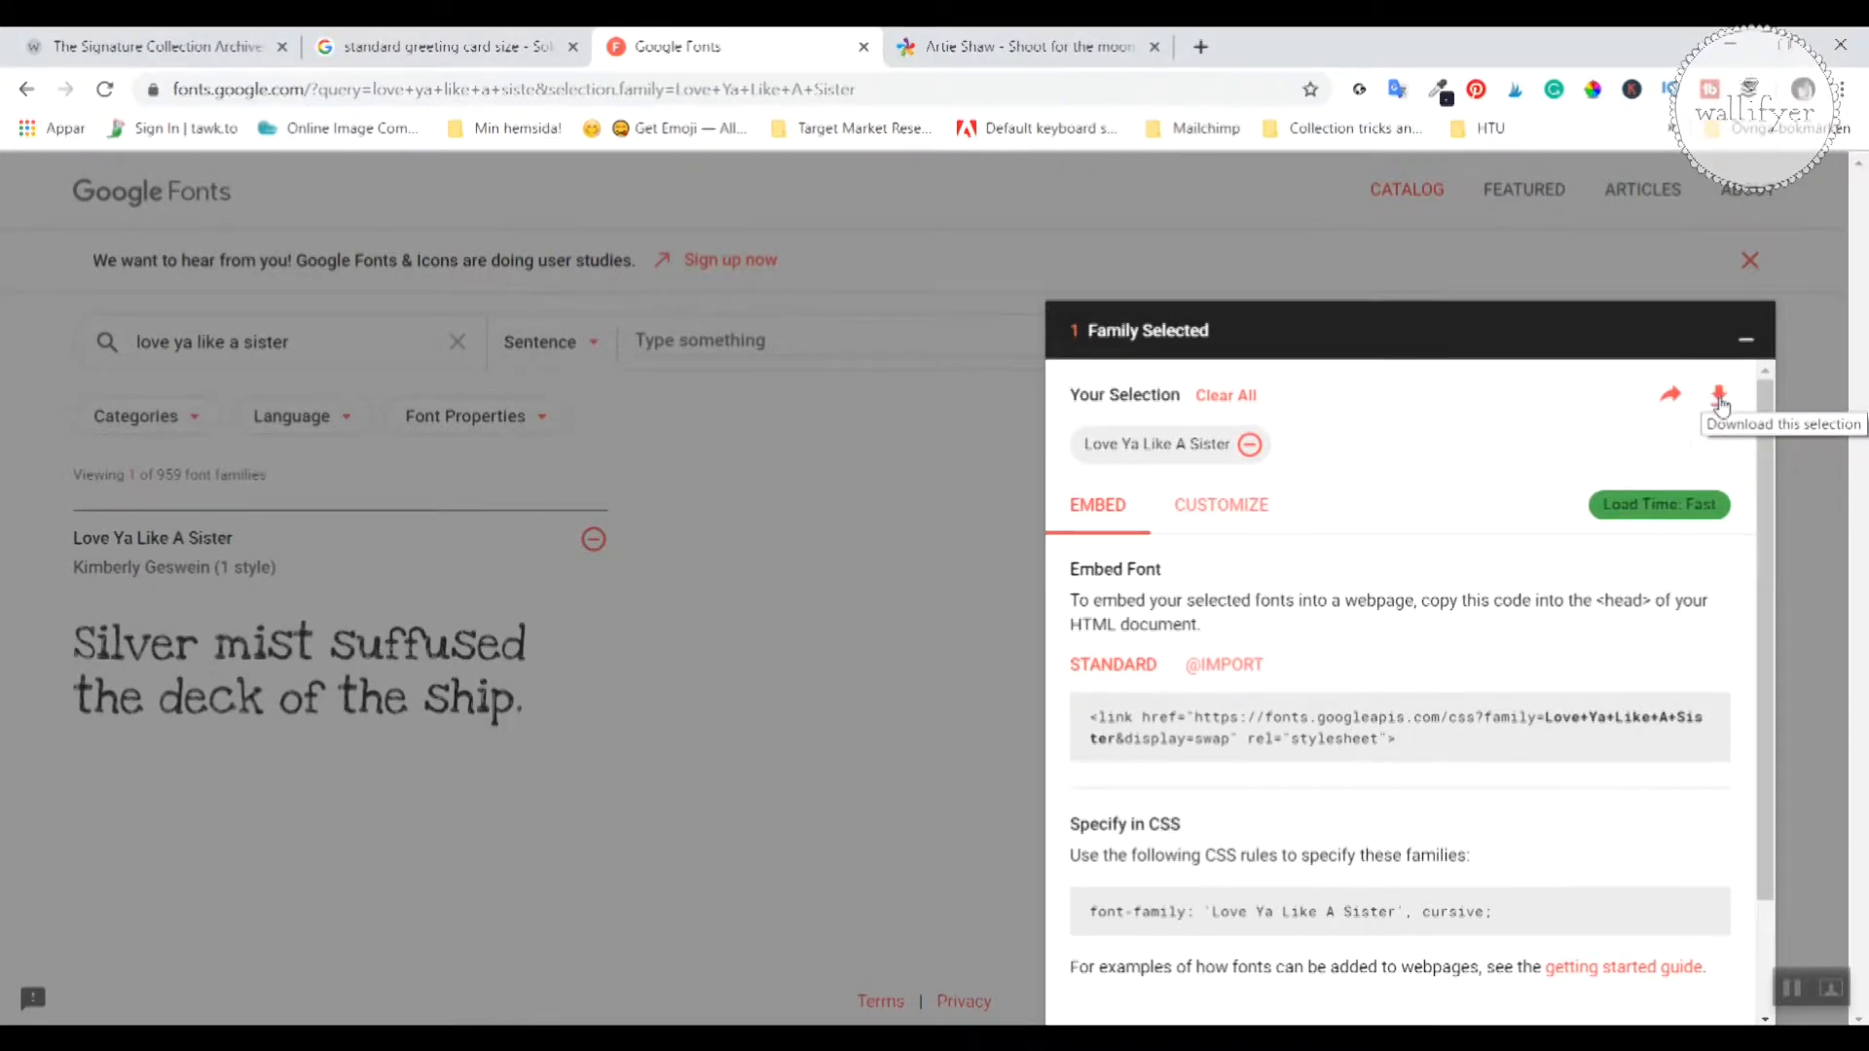
{"action": "left_click", "coordinate": [1717, 393]}
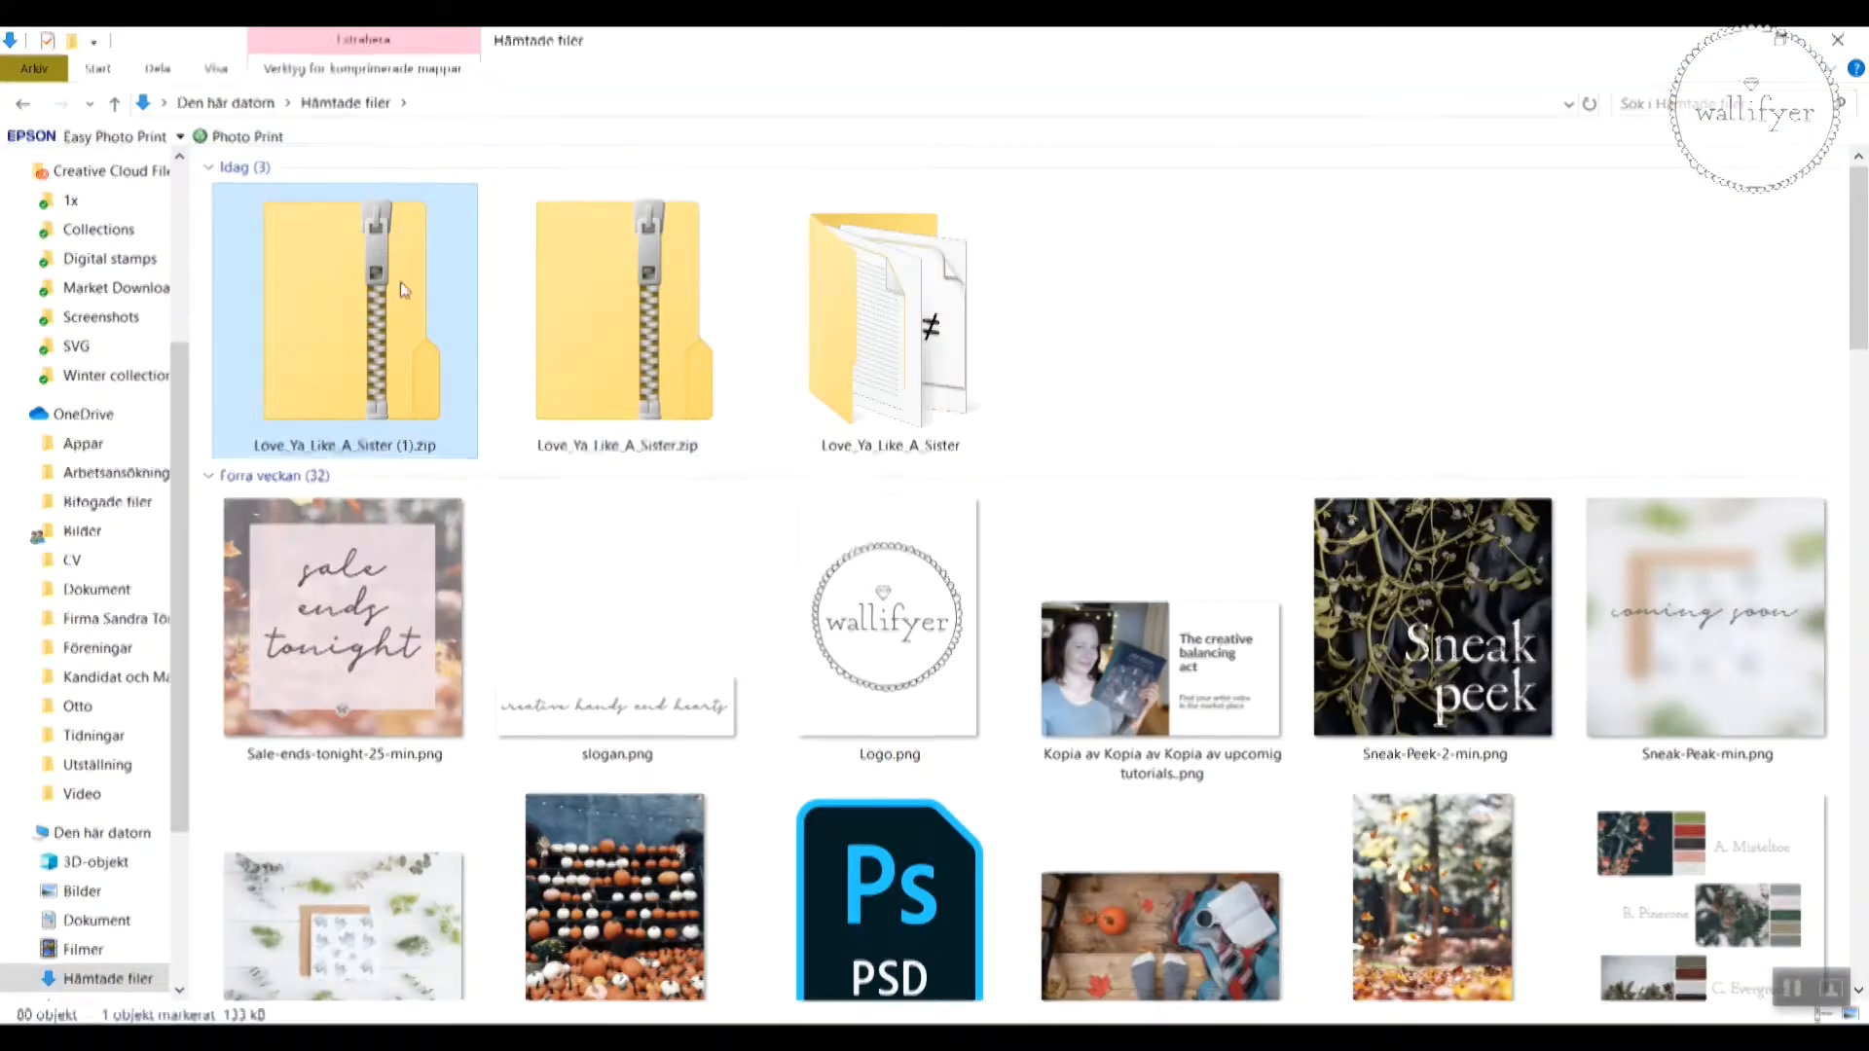
Step: Extract the Love Ya Like A Sister zip and select LoveYaLikeASister-Regular.ttf in the extracted folder
{"action": "right_click", "coordinate": [405, 290]}
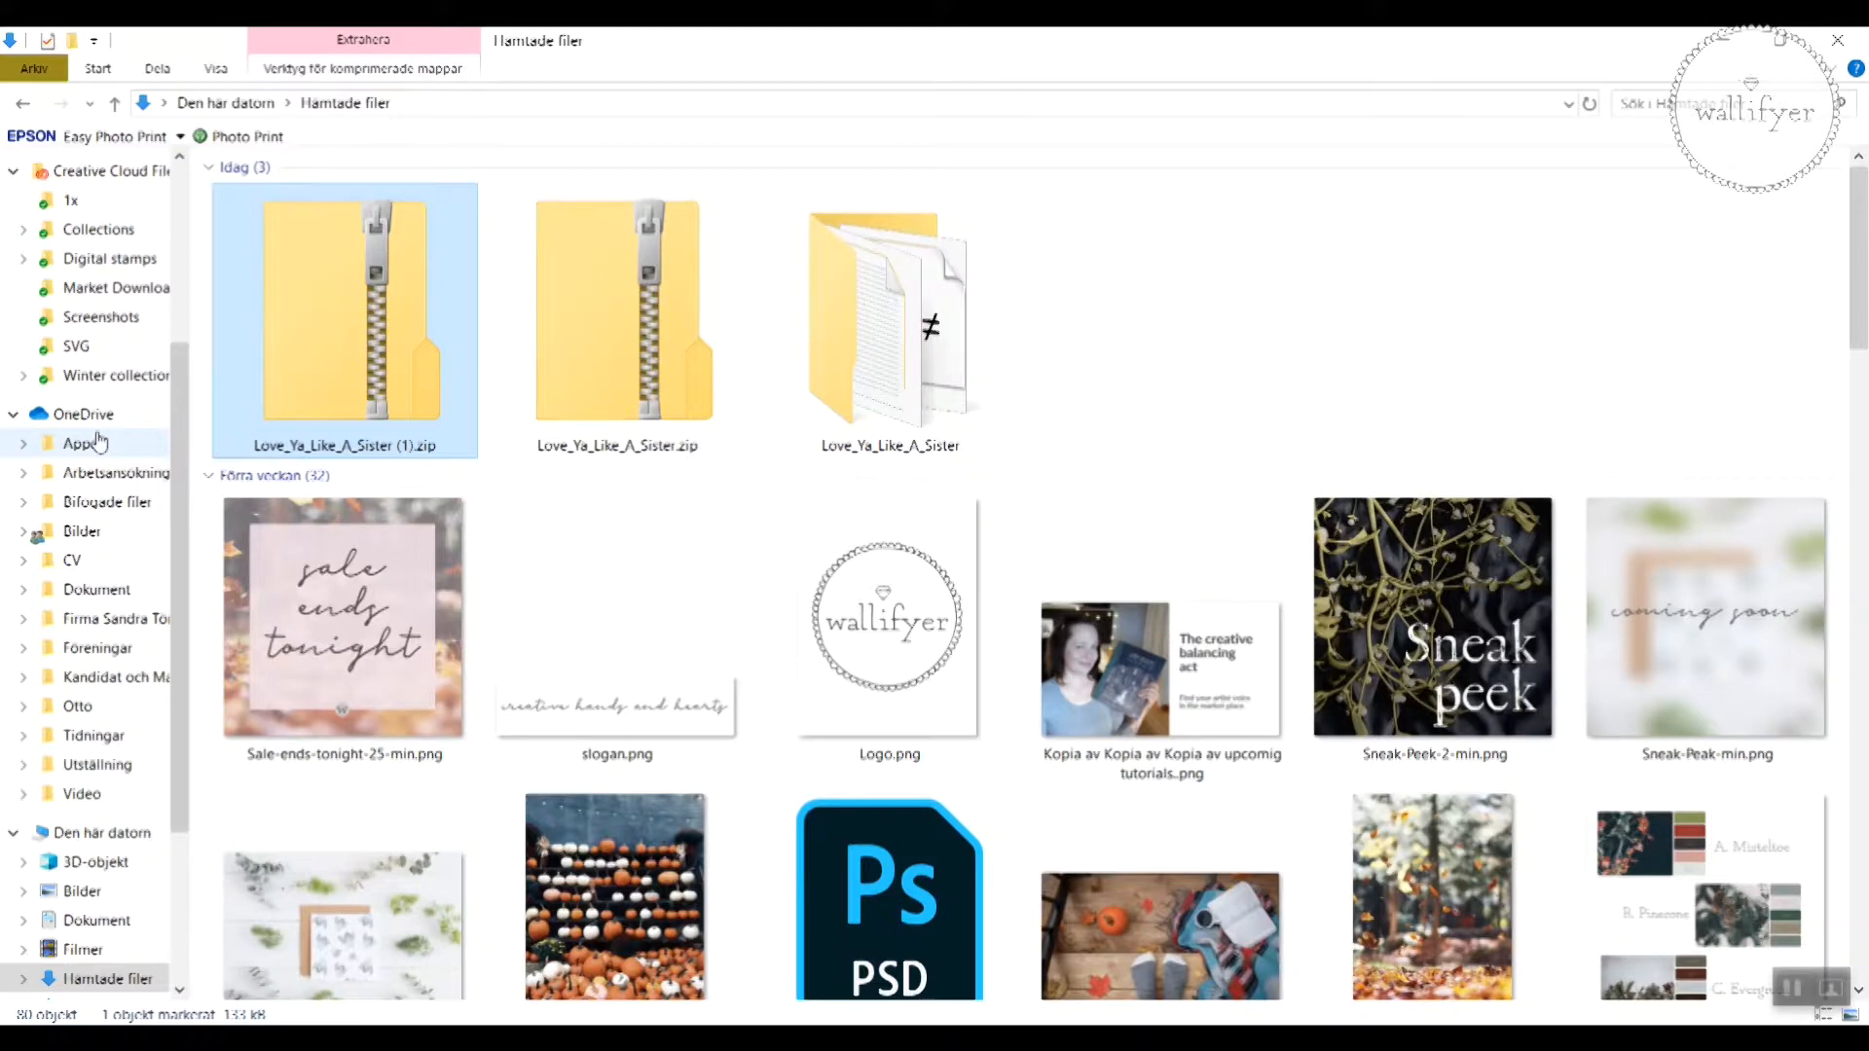
{"action": "right_click", "coordinate": [341, 312]}
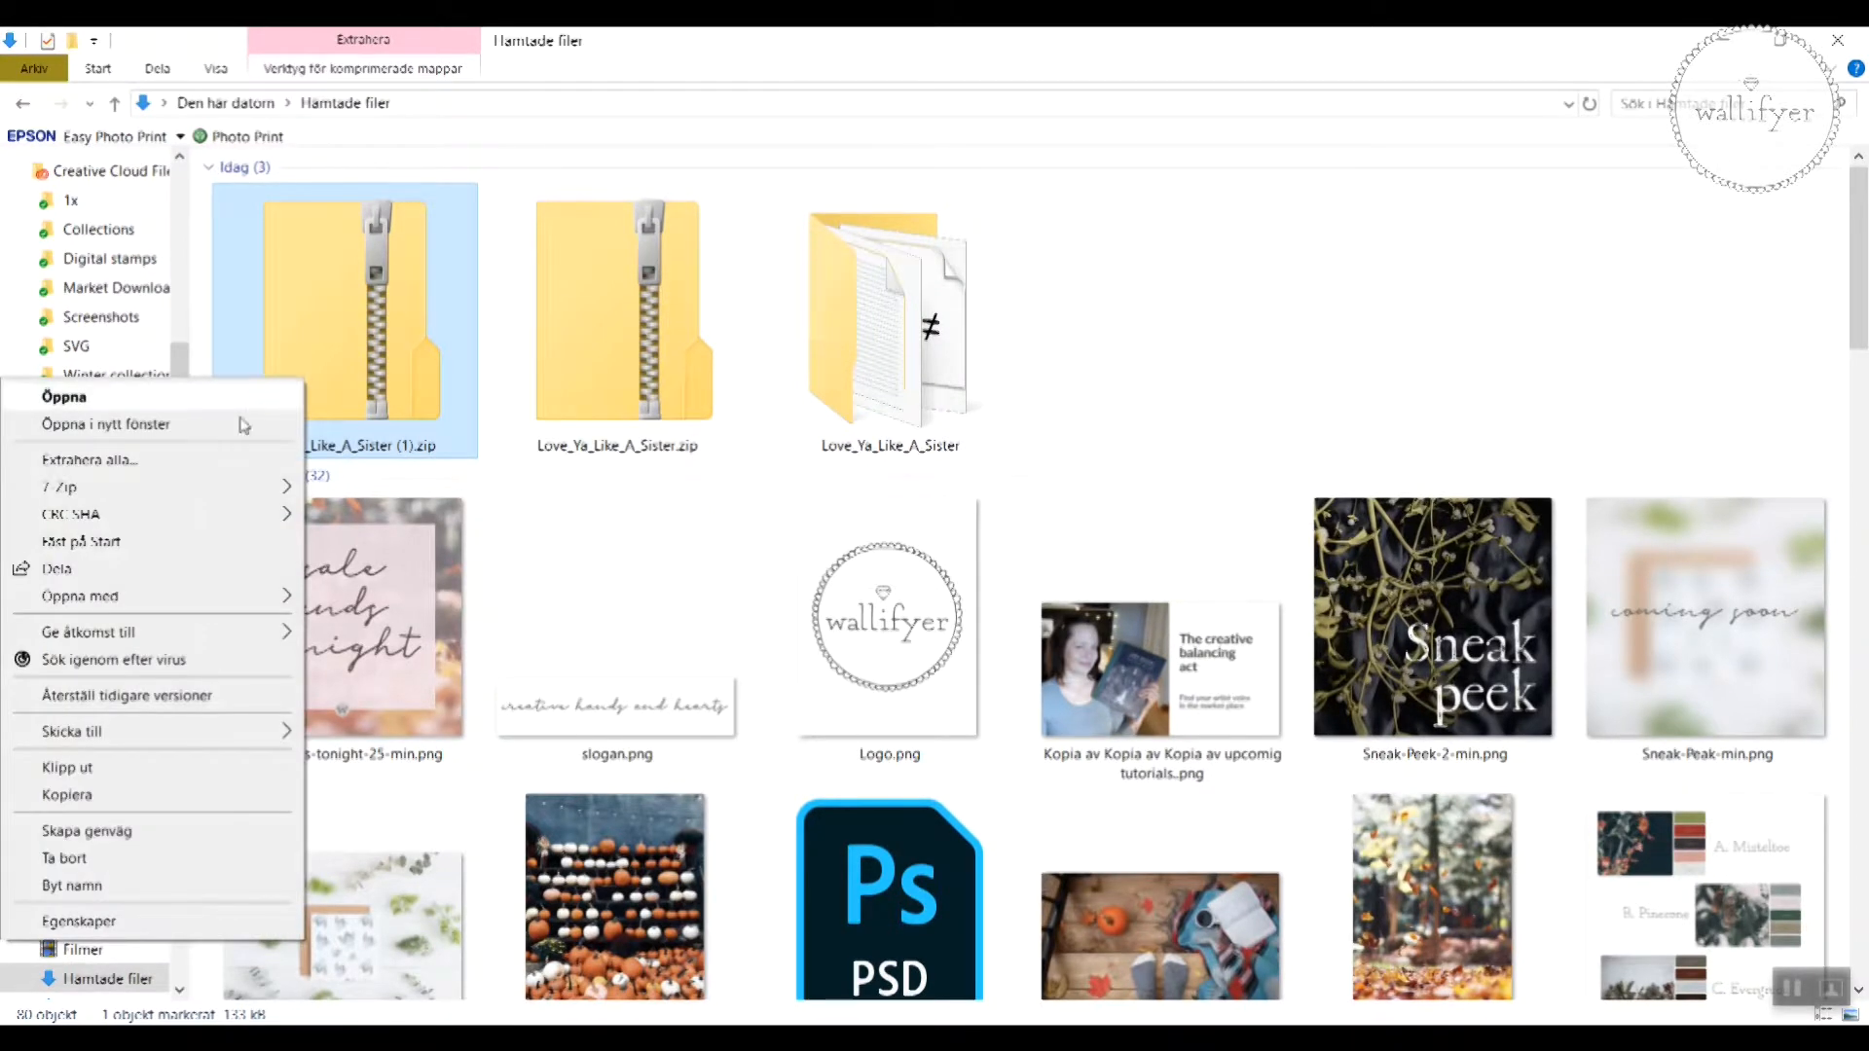
{"action": "left_click", "coordinate": [90, 459]}
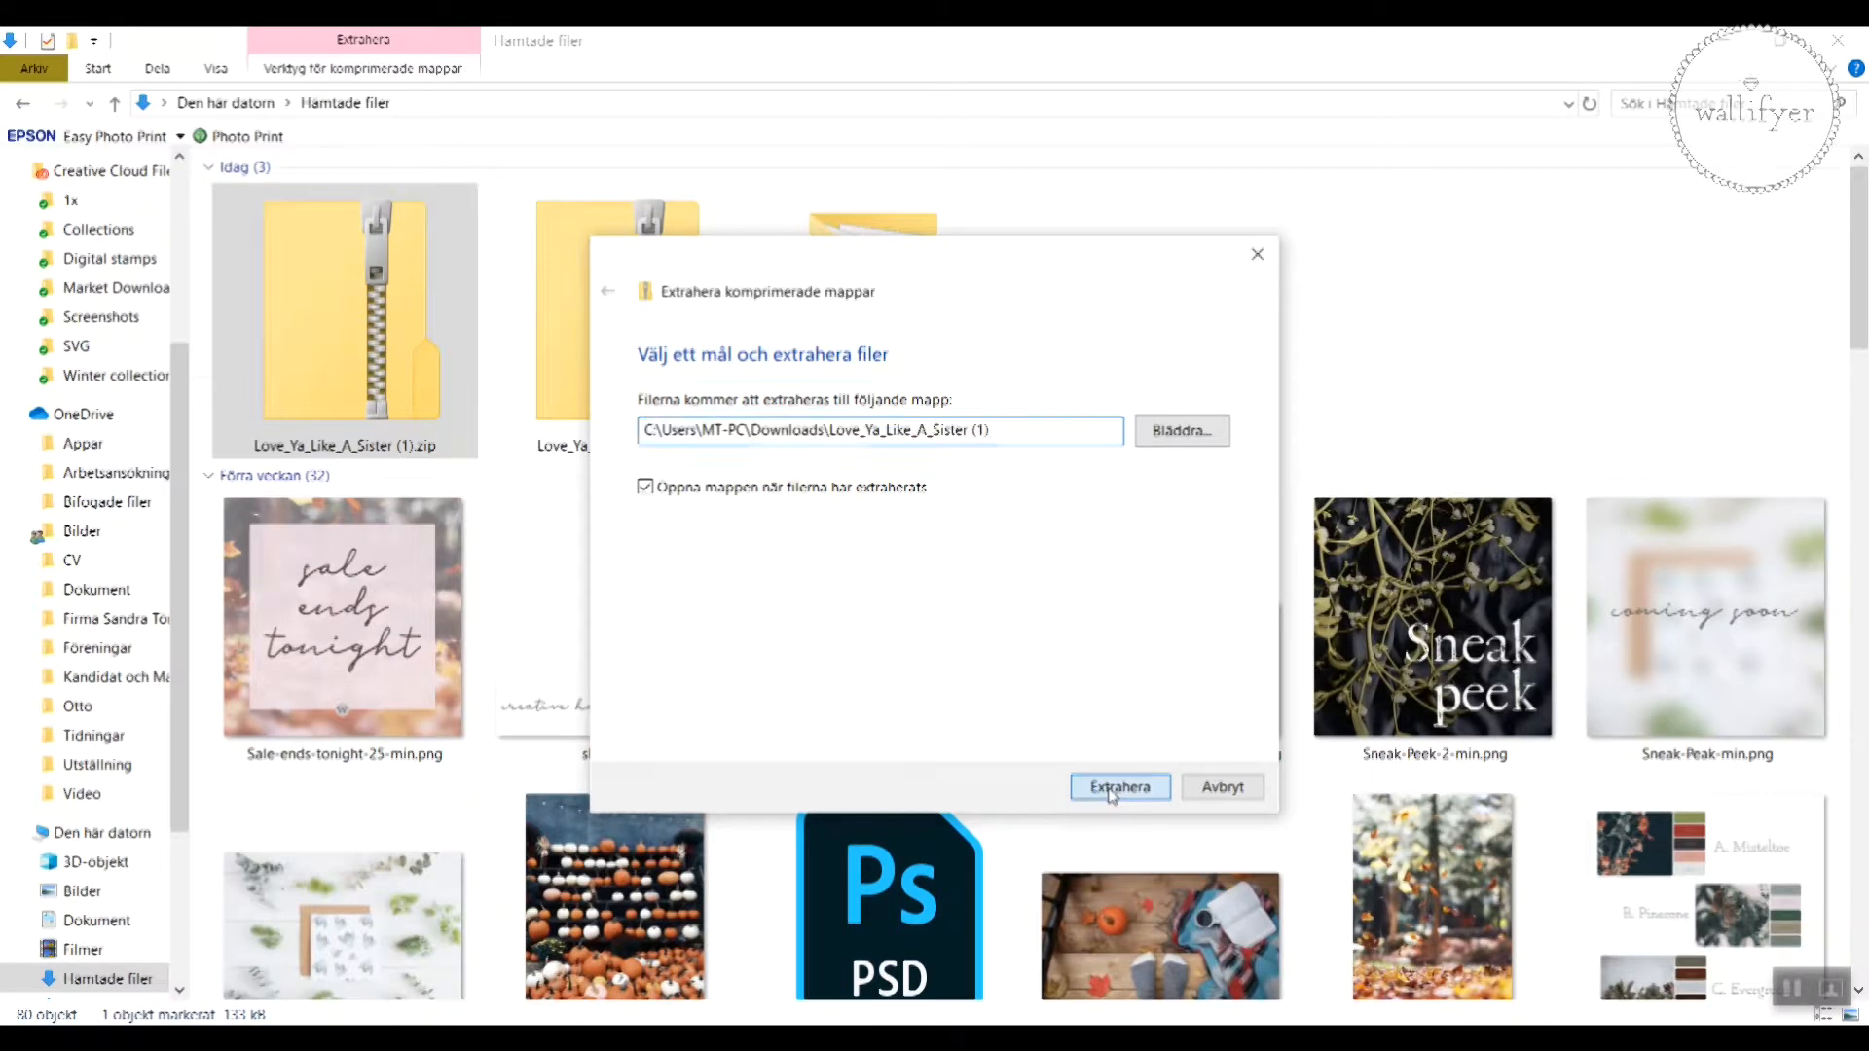
{"action": "left_click", "coordinate": [1119, 786]}
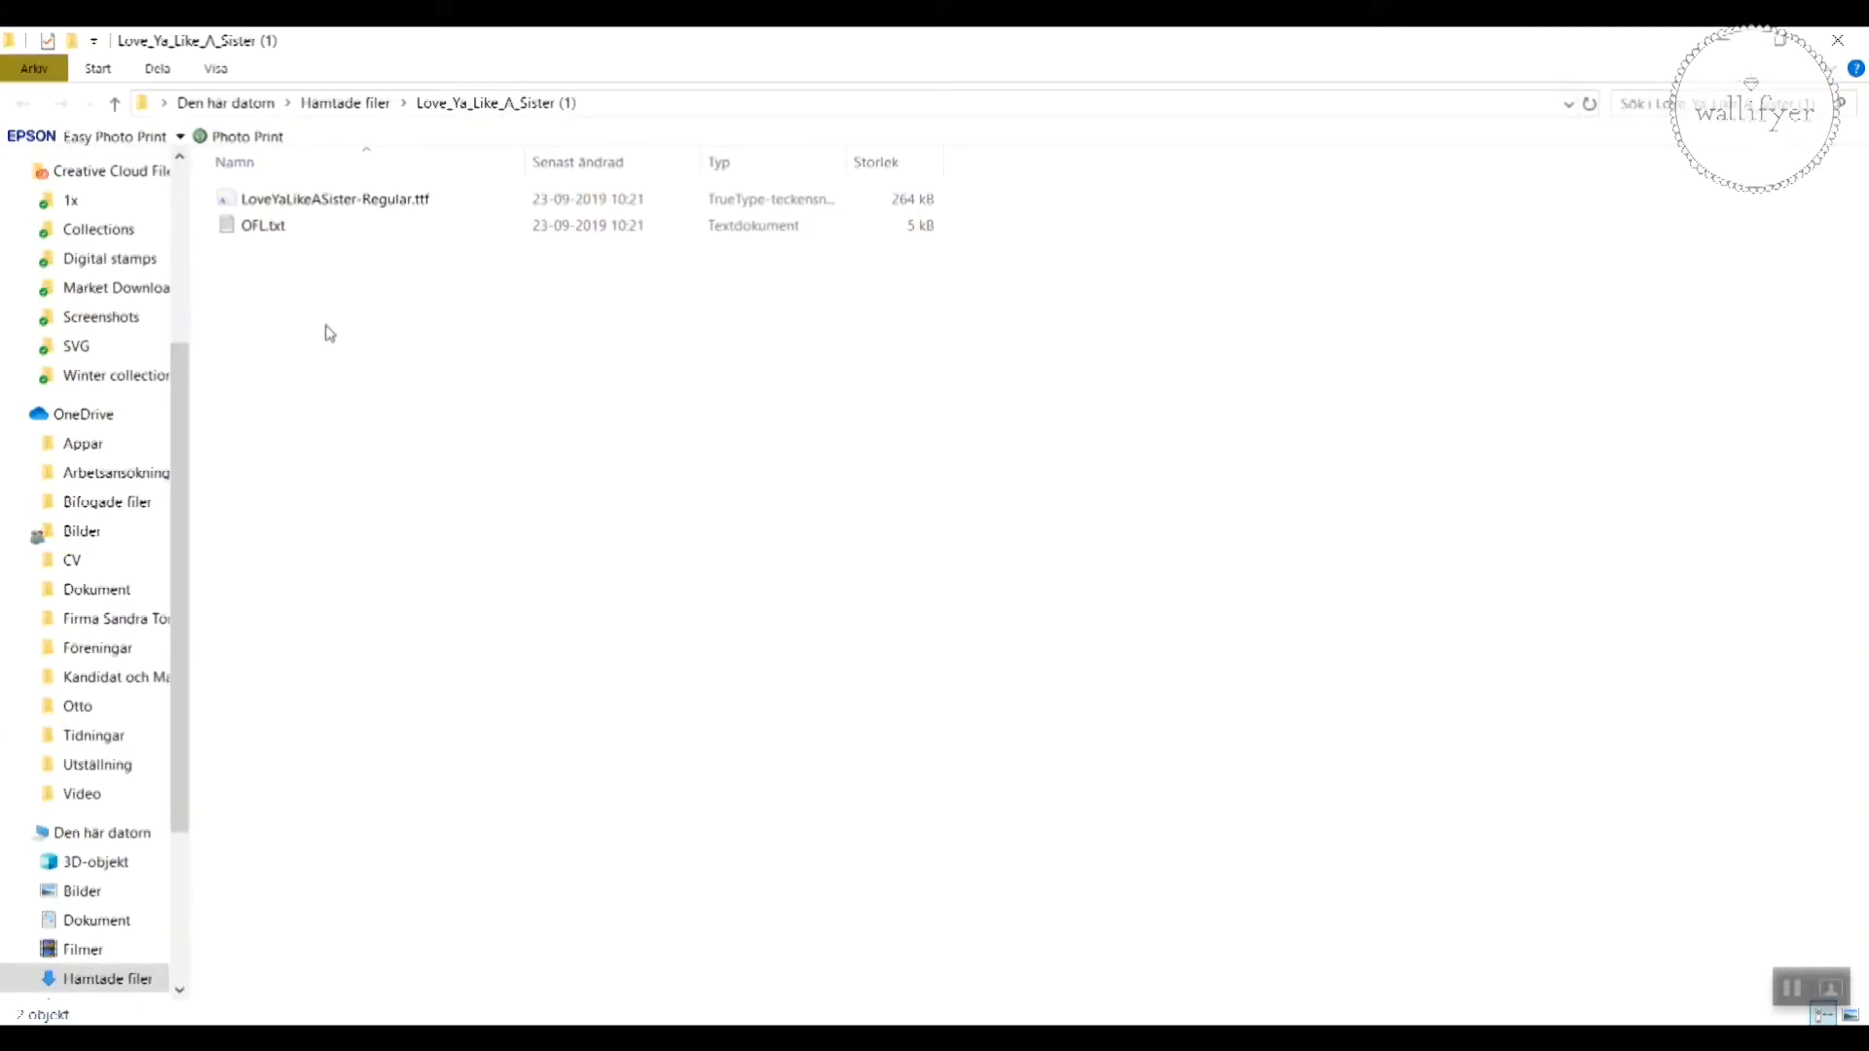
{"action": "left_click", "coordinate": [355, 199]}
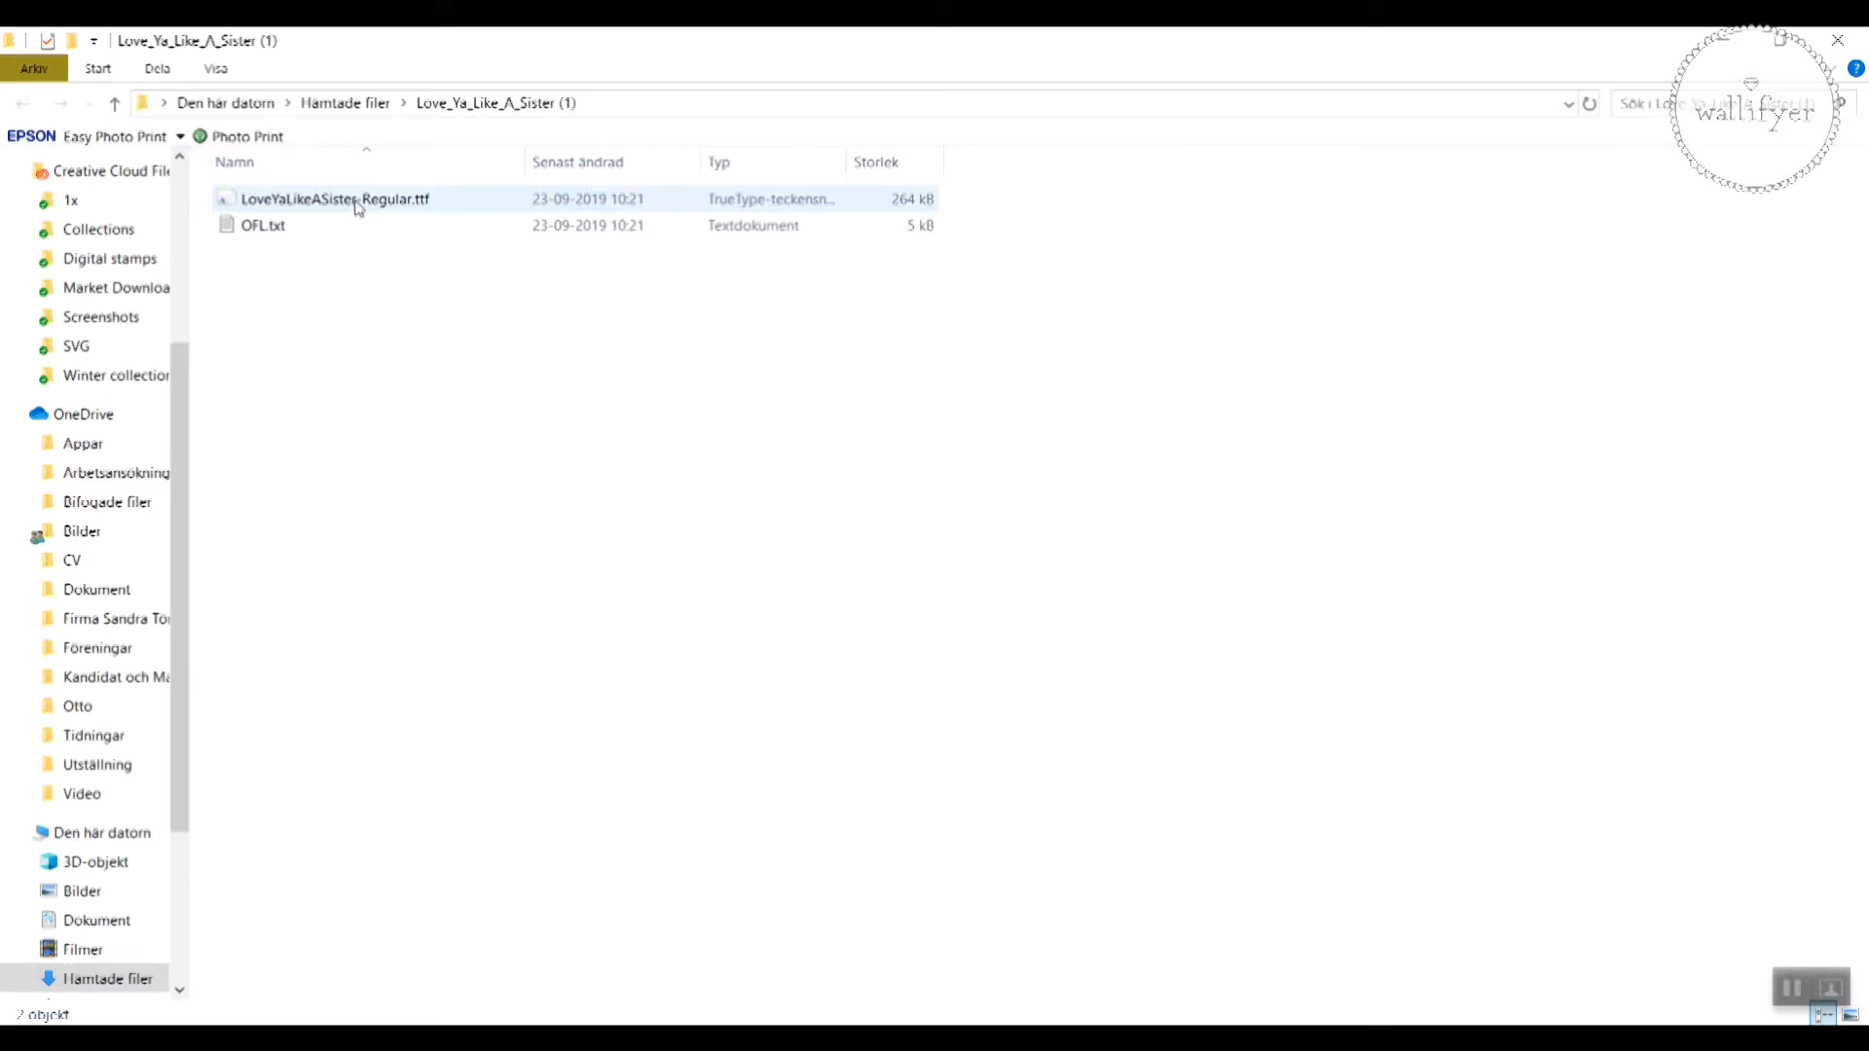
{"action": "mouse_move", "coordinate": [310, 222]}
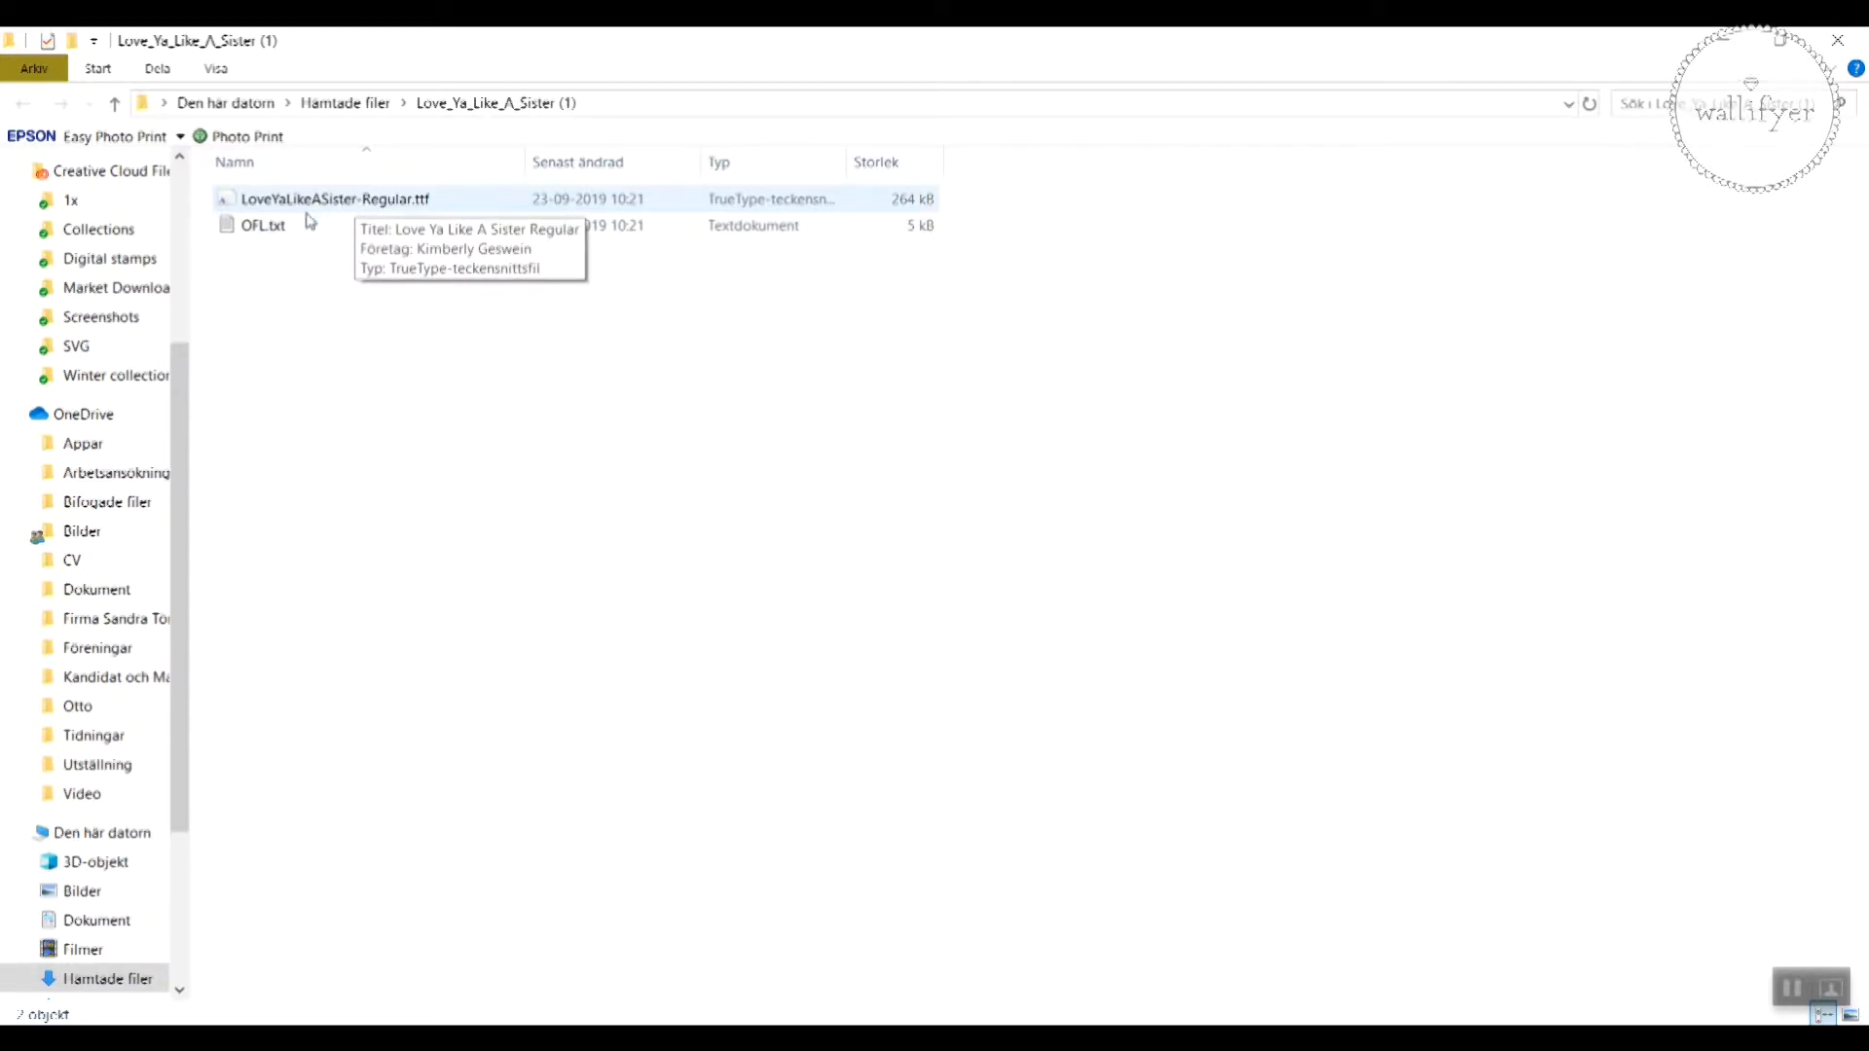
{"action": "mouse_move", "coordinate": [319, 210]}
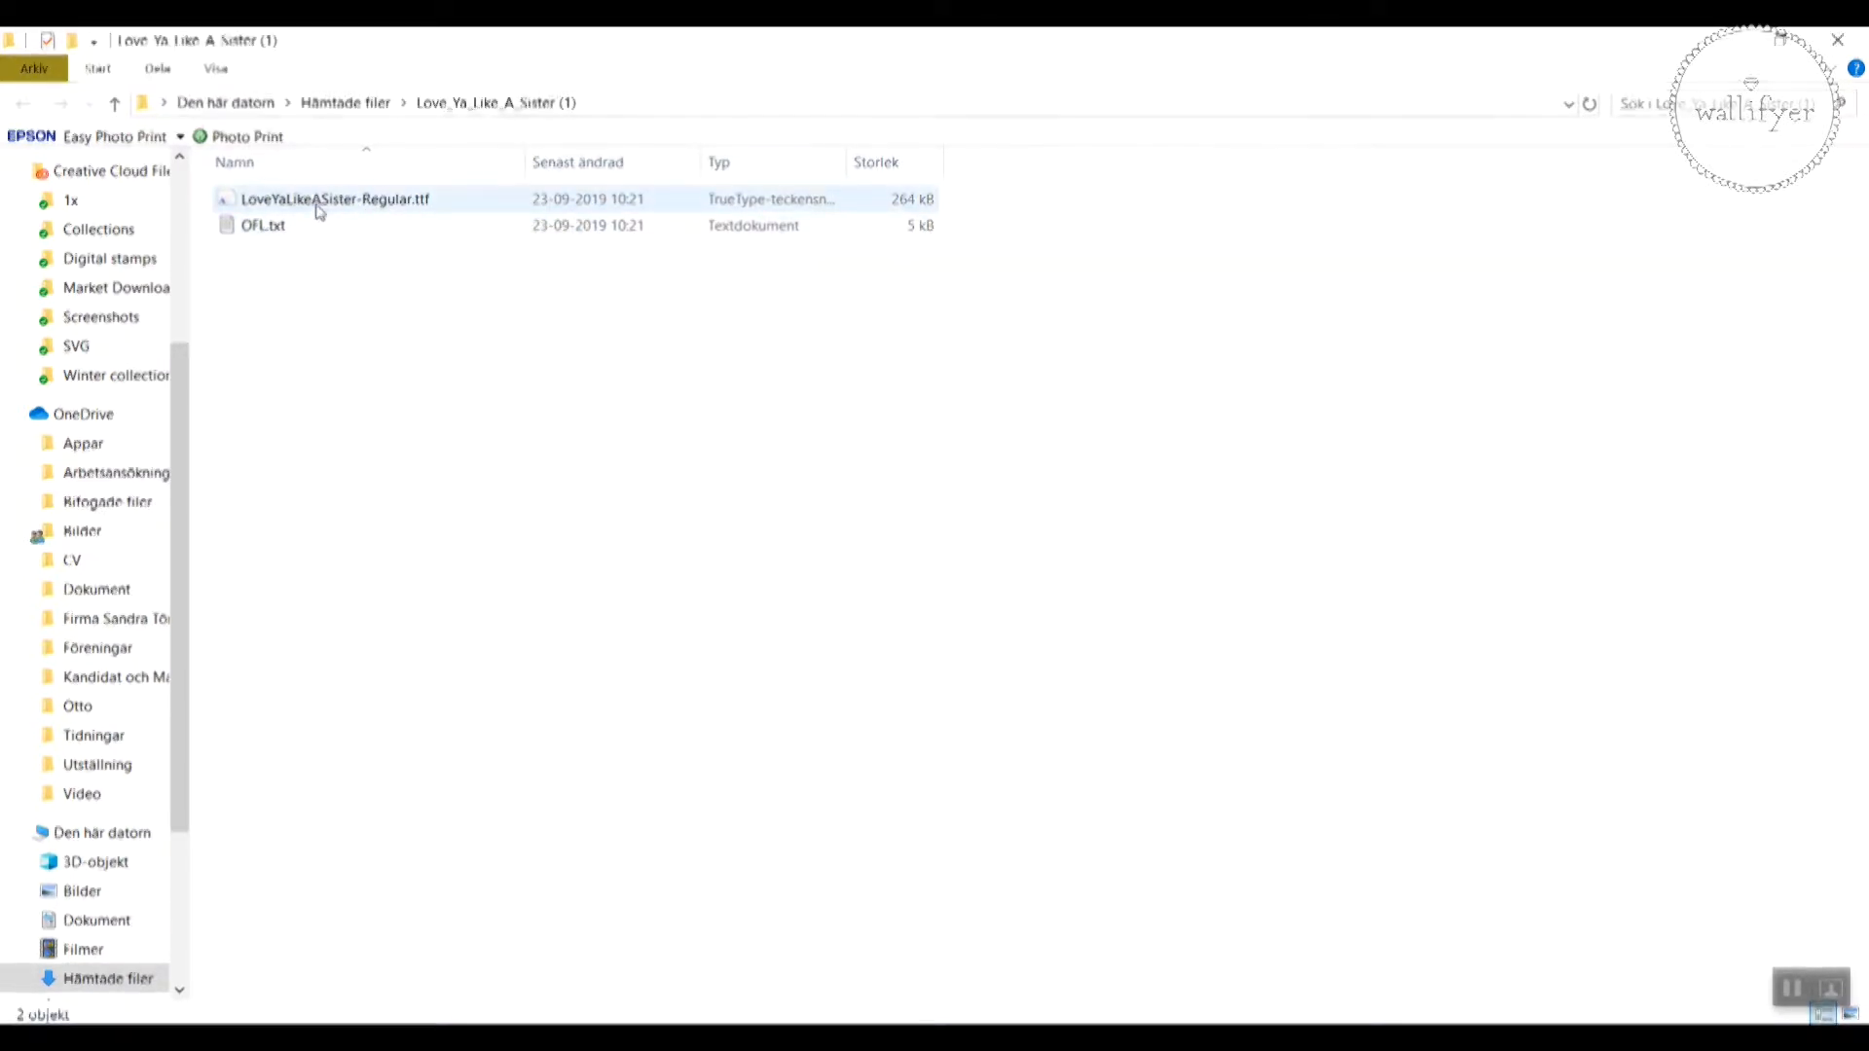
{"action": "mouse_move", "coordinate": [316, 204]}
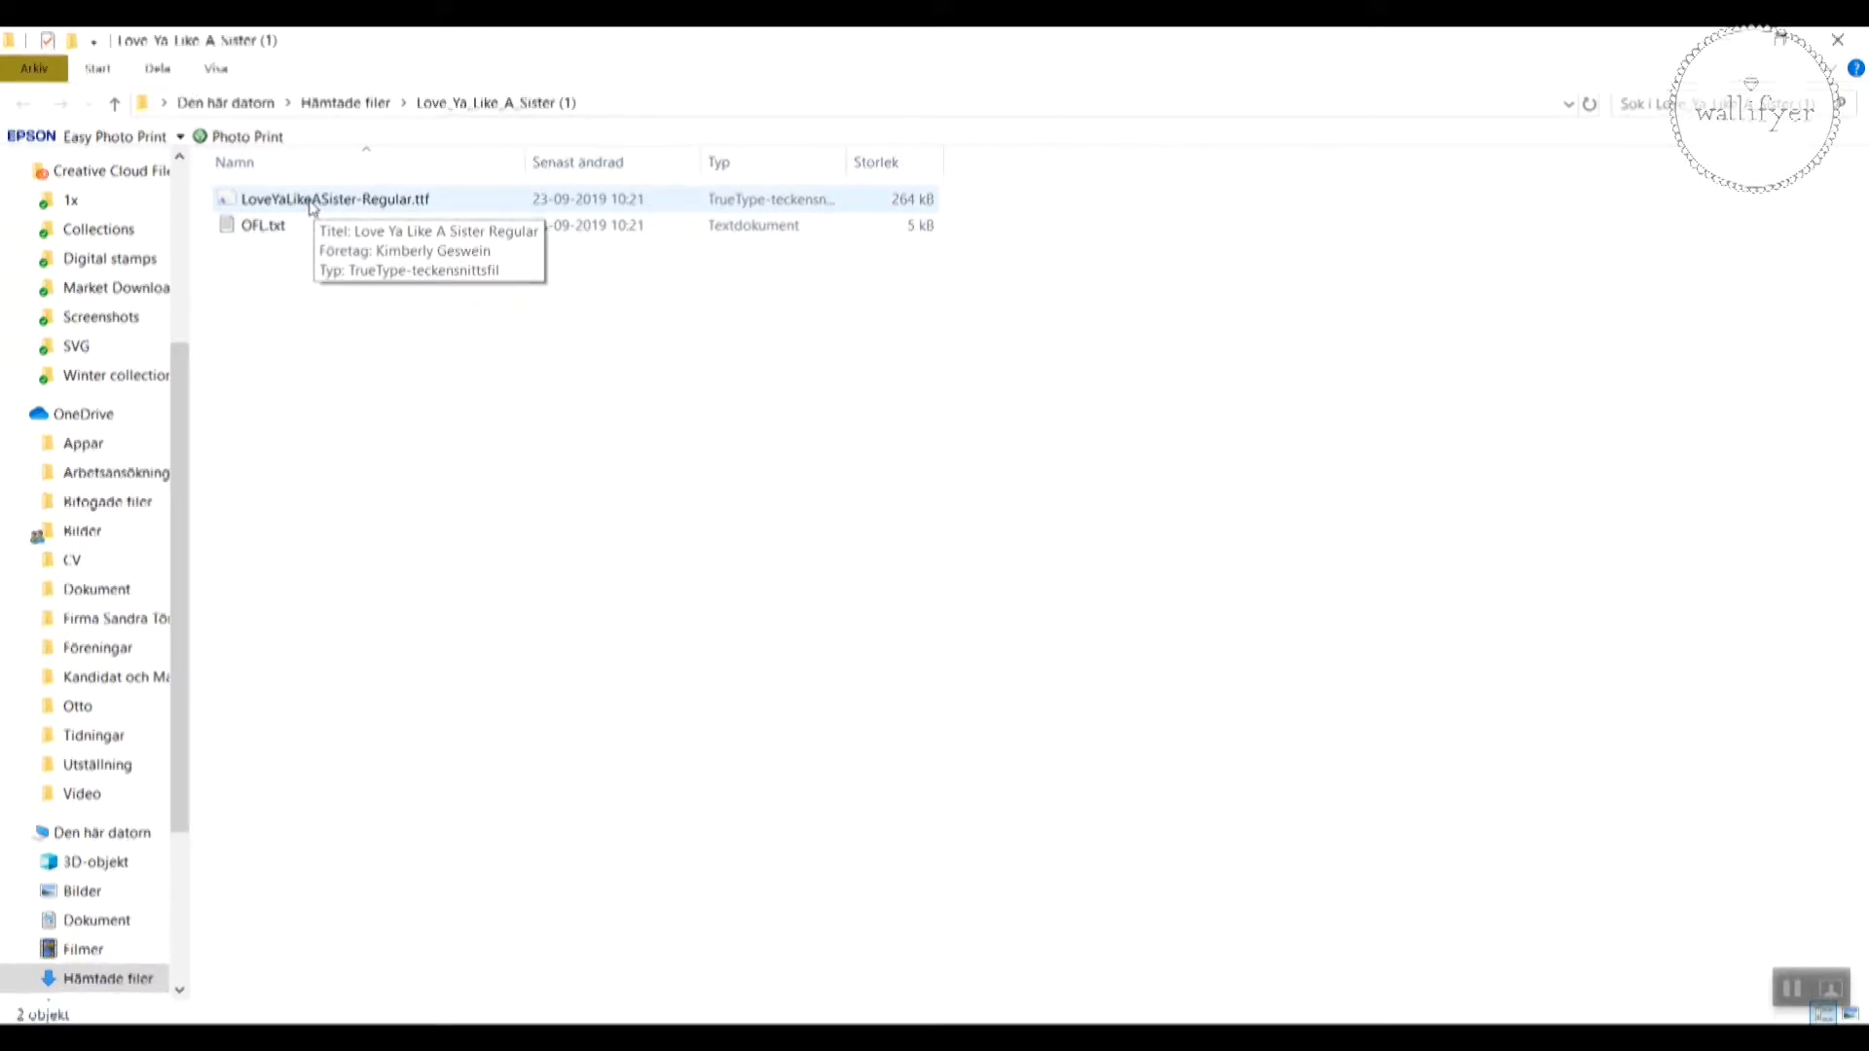
Step: Install LoveYaLikeASister-Regular.ttf via Font Viewer, answer the replace prompt and close the preview
{"action": "double_click", "coordinate": [311, 199]}
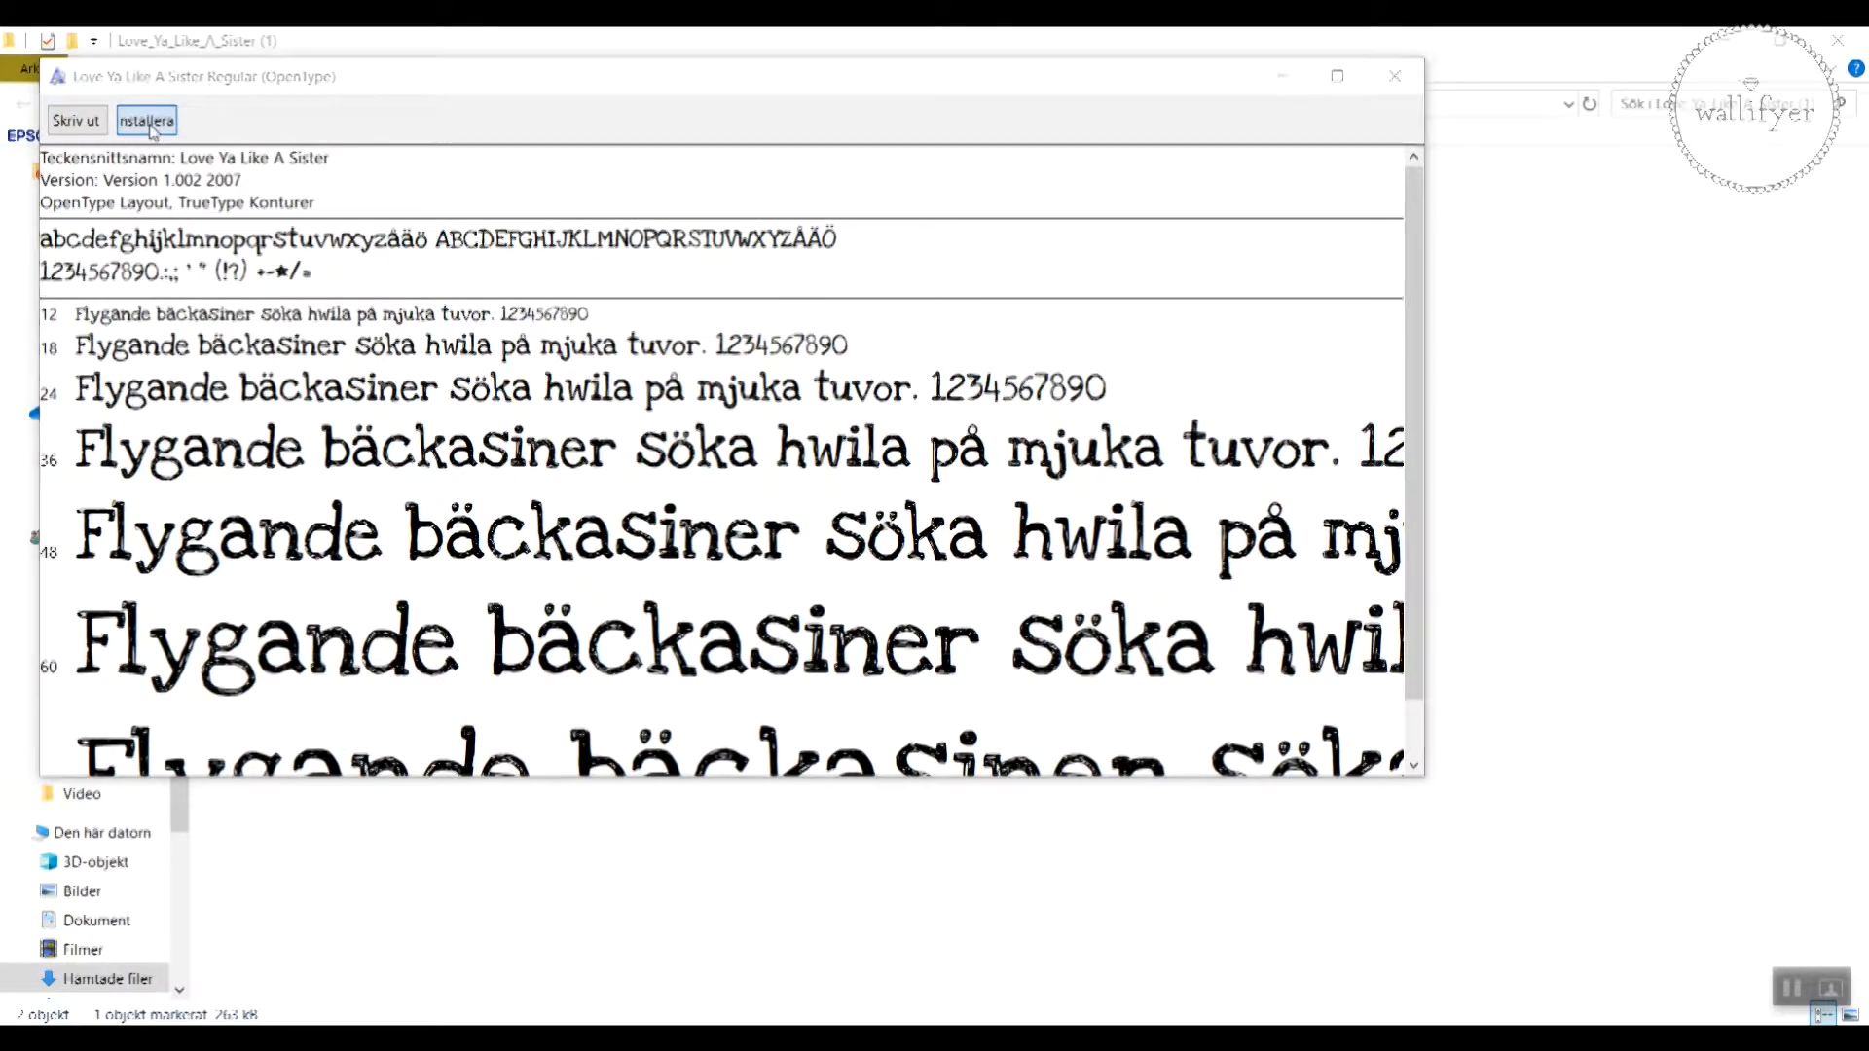
{"action": "left_click", "coordinate": [146, 121]}
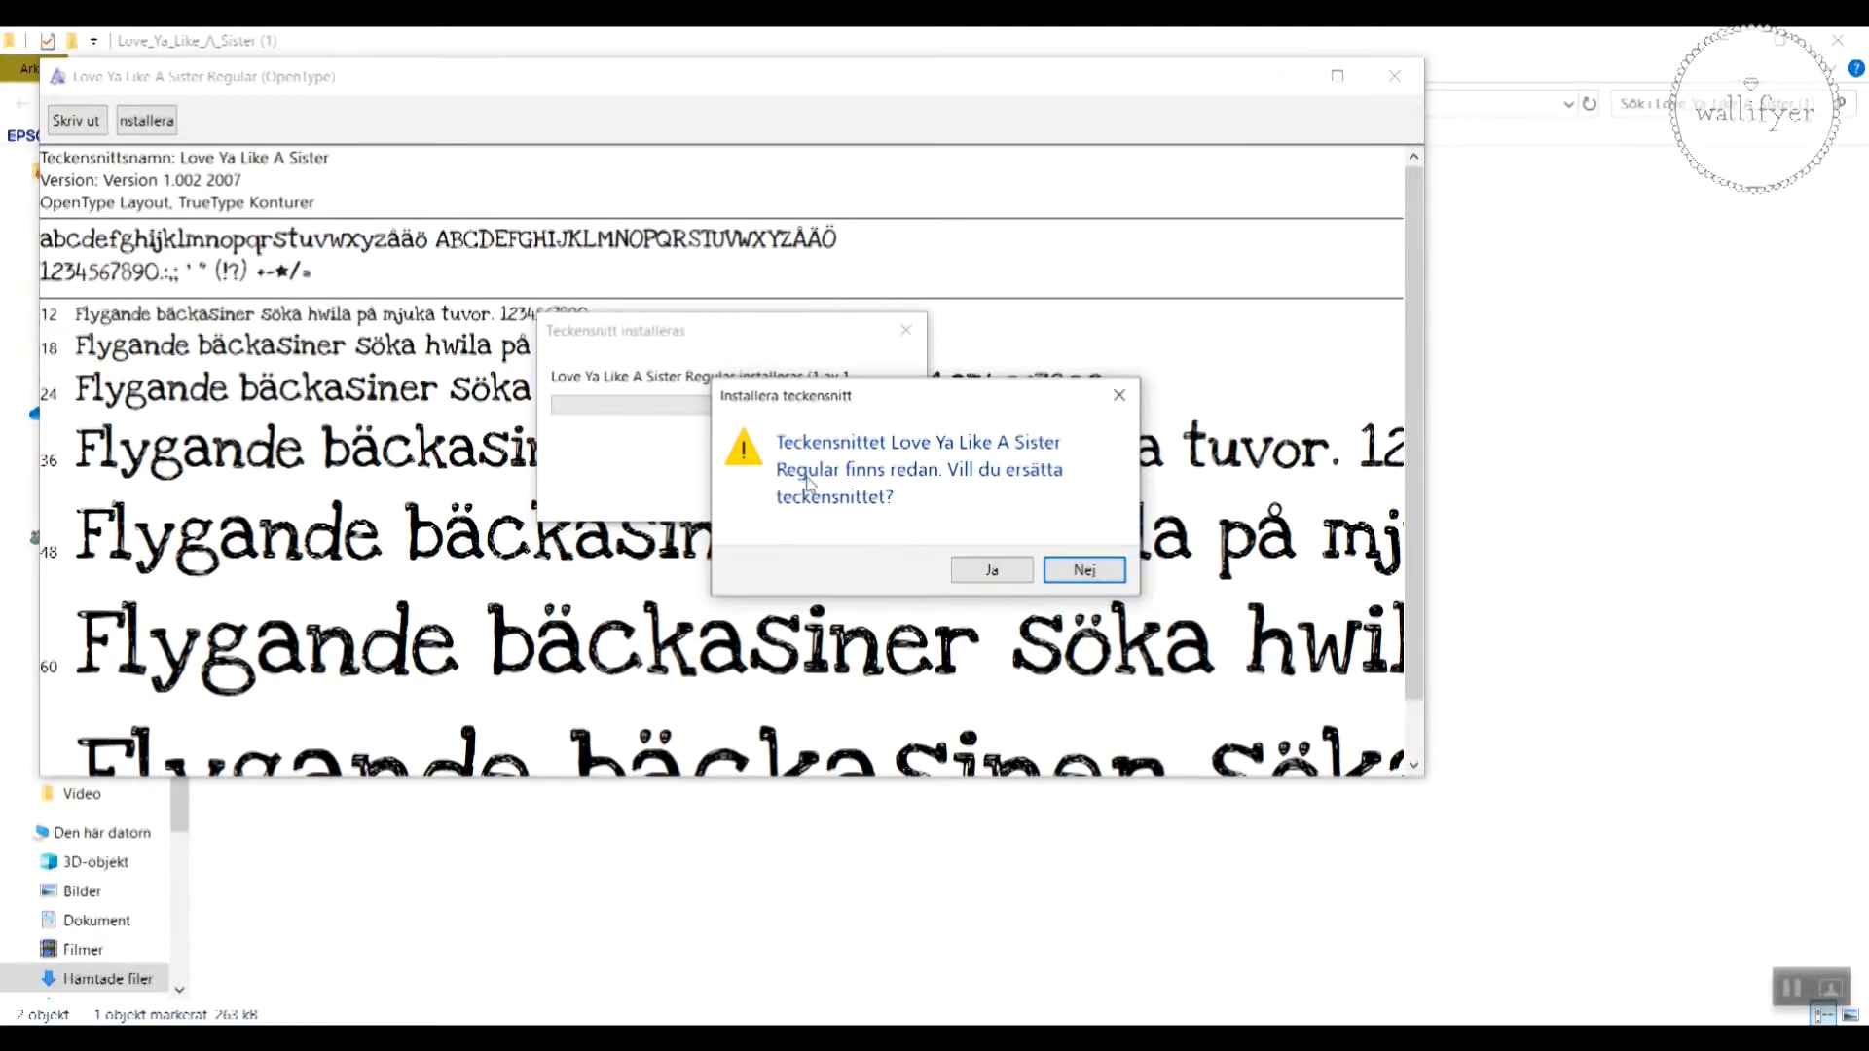
{"action": "mouse_move", "coordinate": [837, 432]}
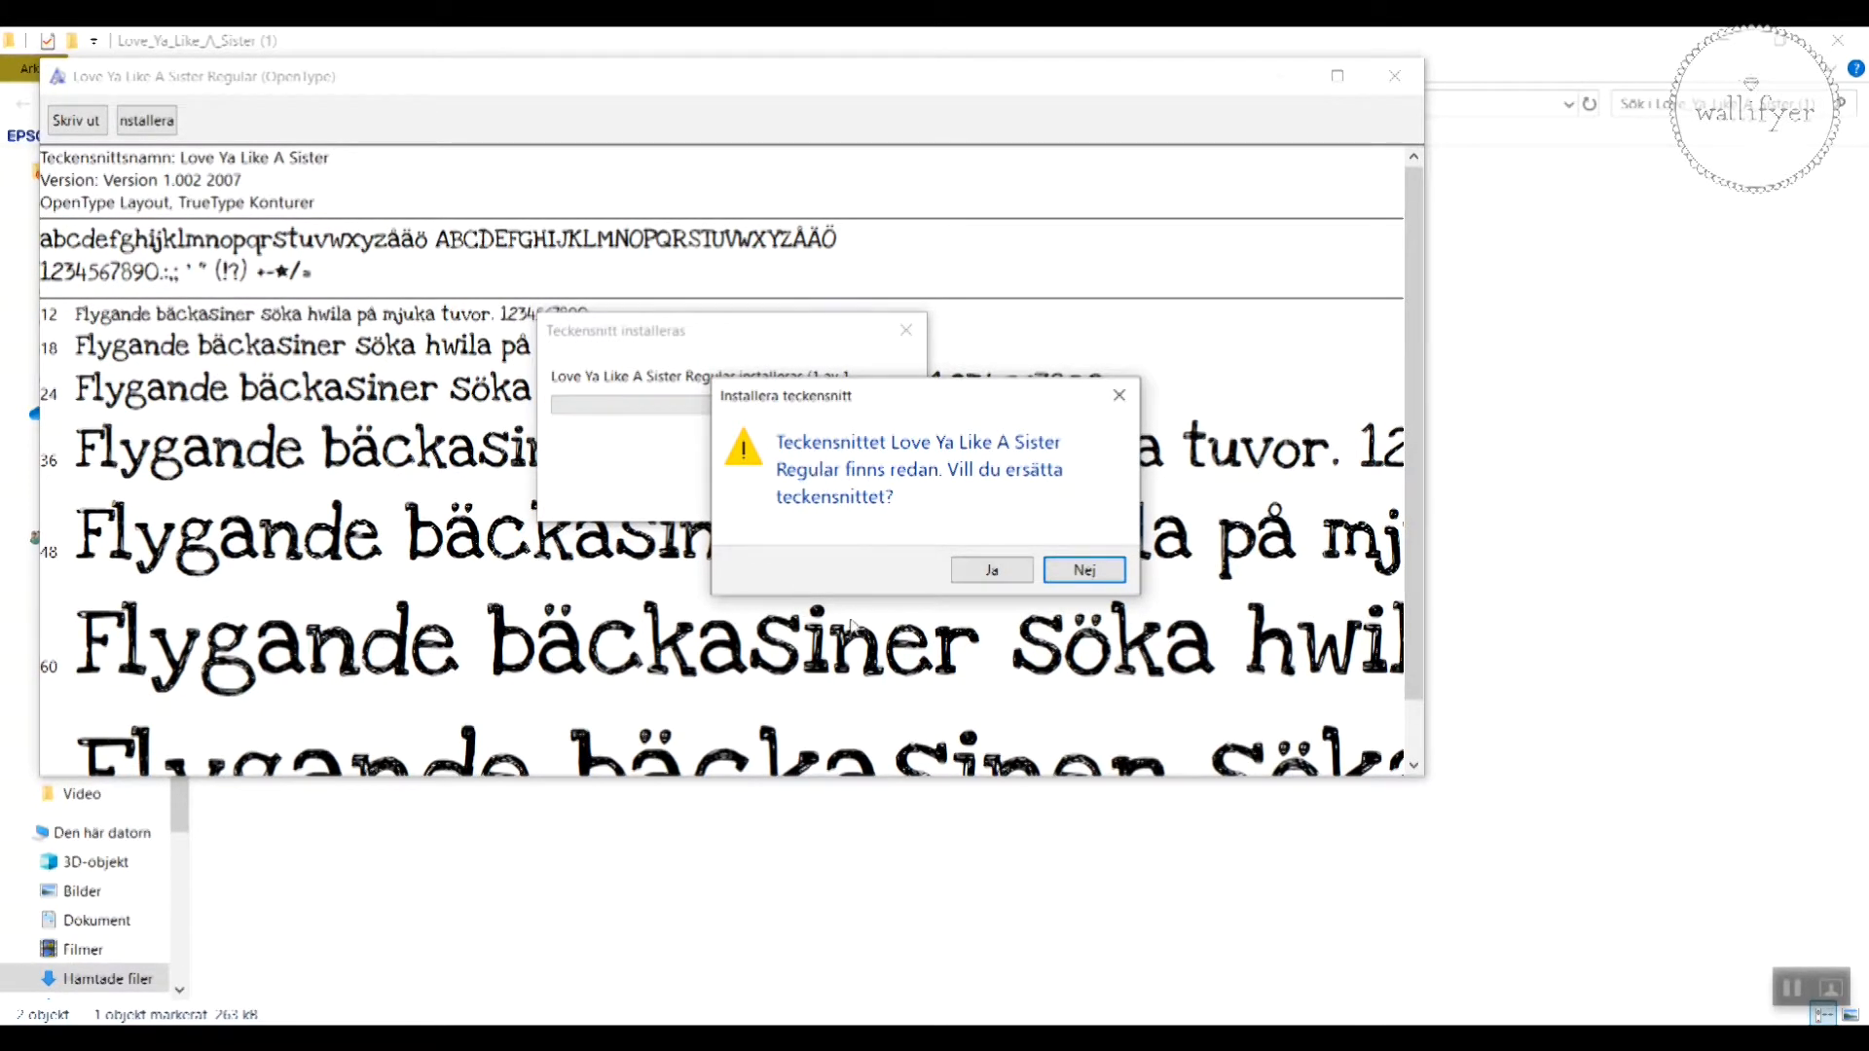
{"action": "left_click", "coordinate": [990, 568]}
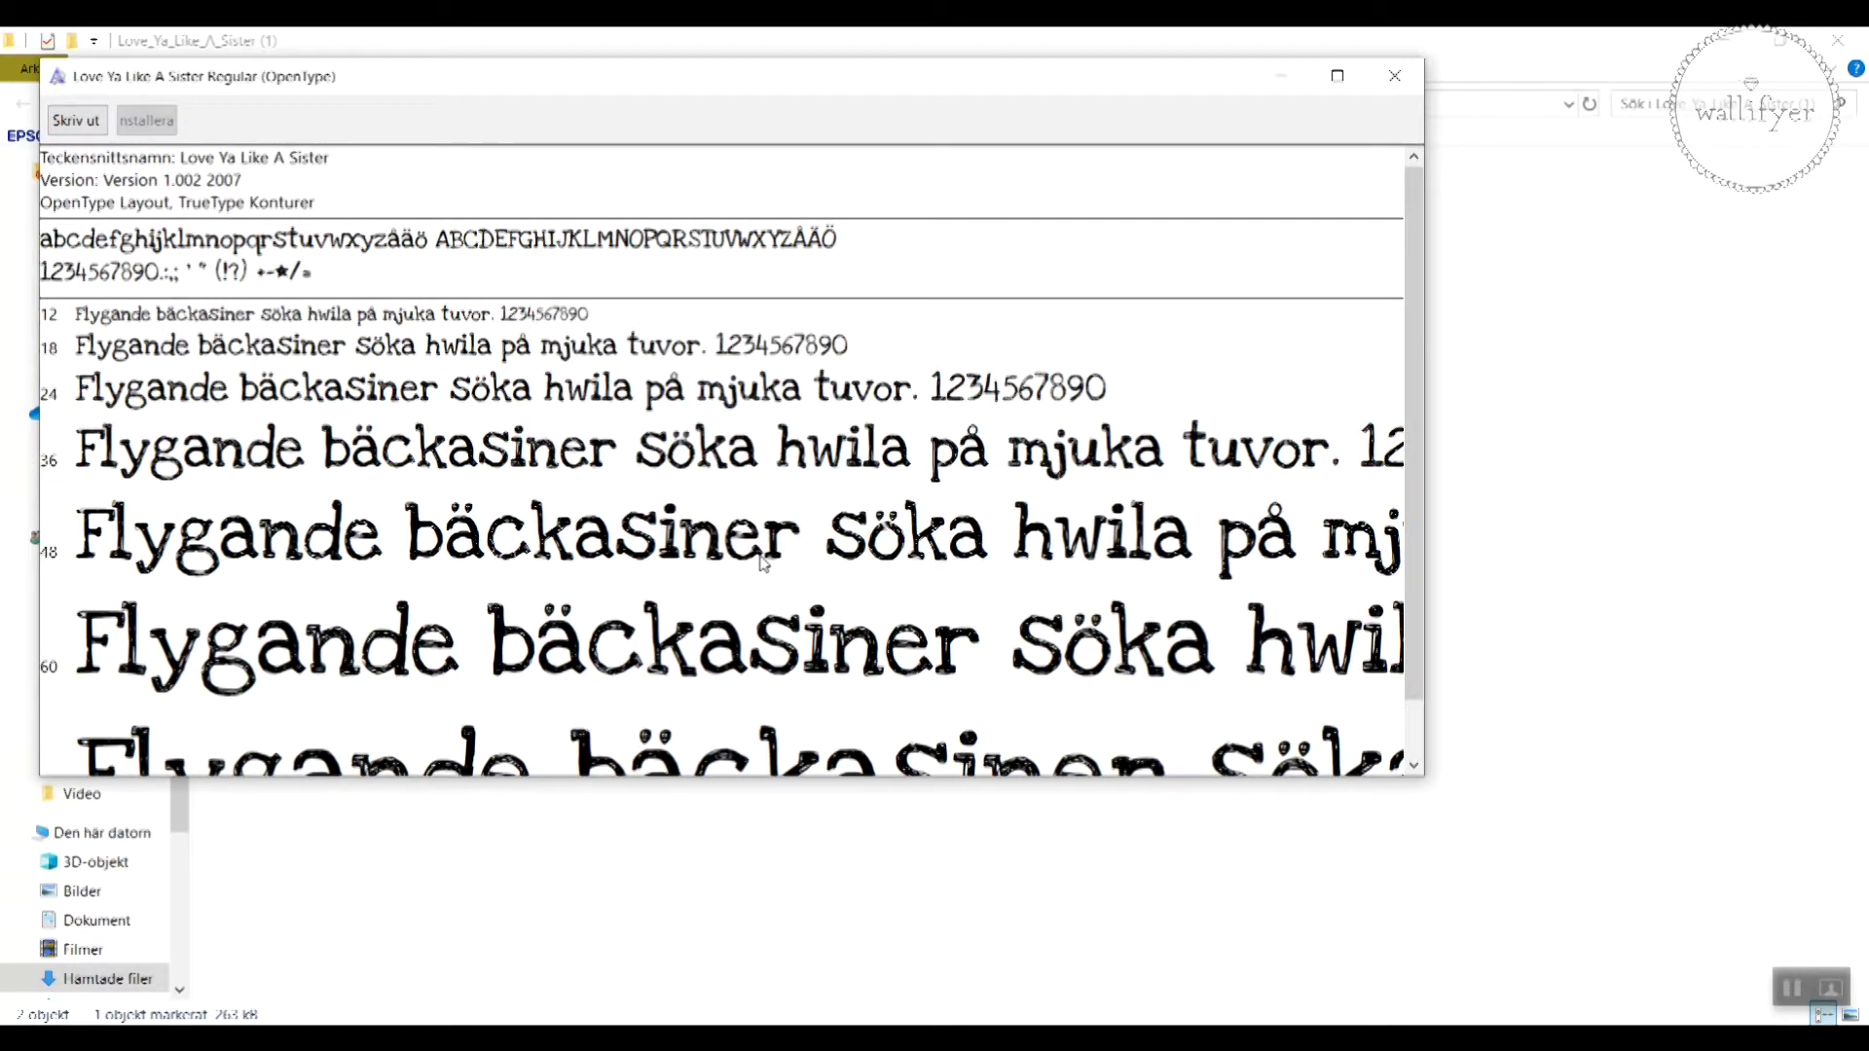
{"action": "mouse_move", "coordinate": [1199, 640]}
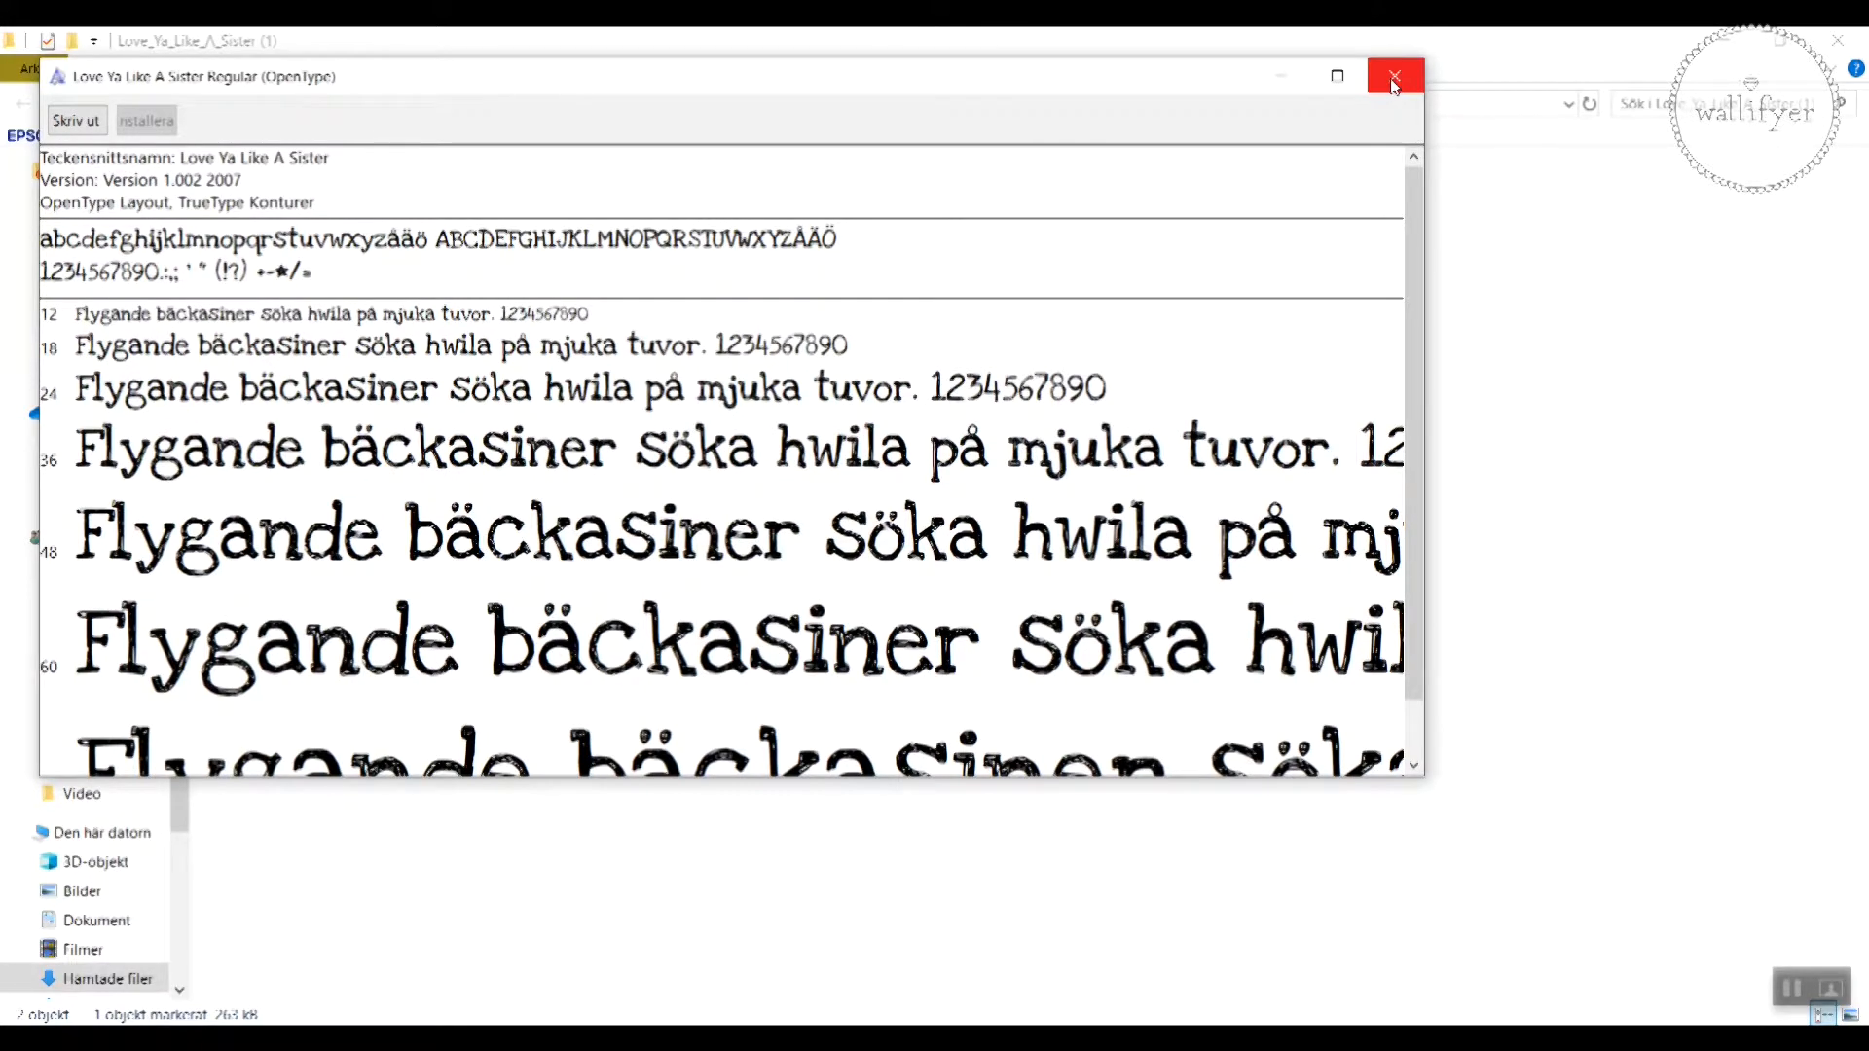
{"action": "left_click", "coordinate": [1394, 74]}
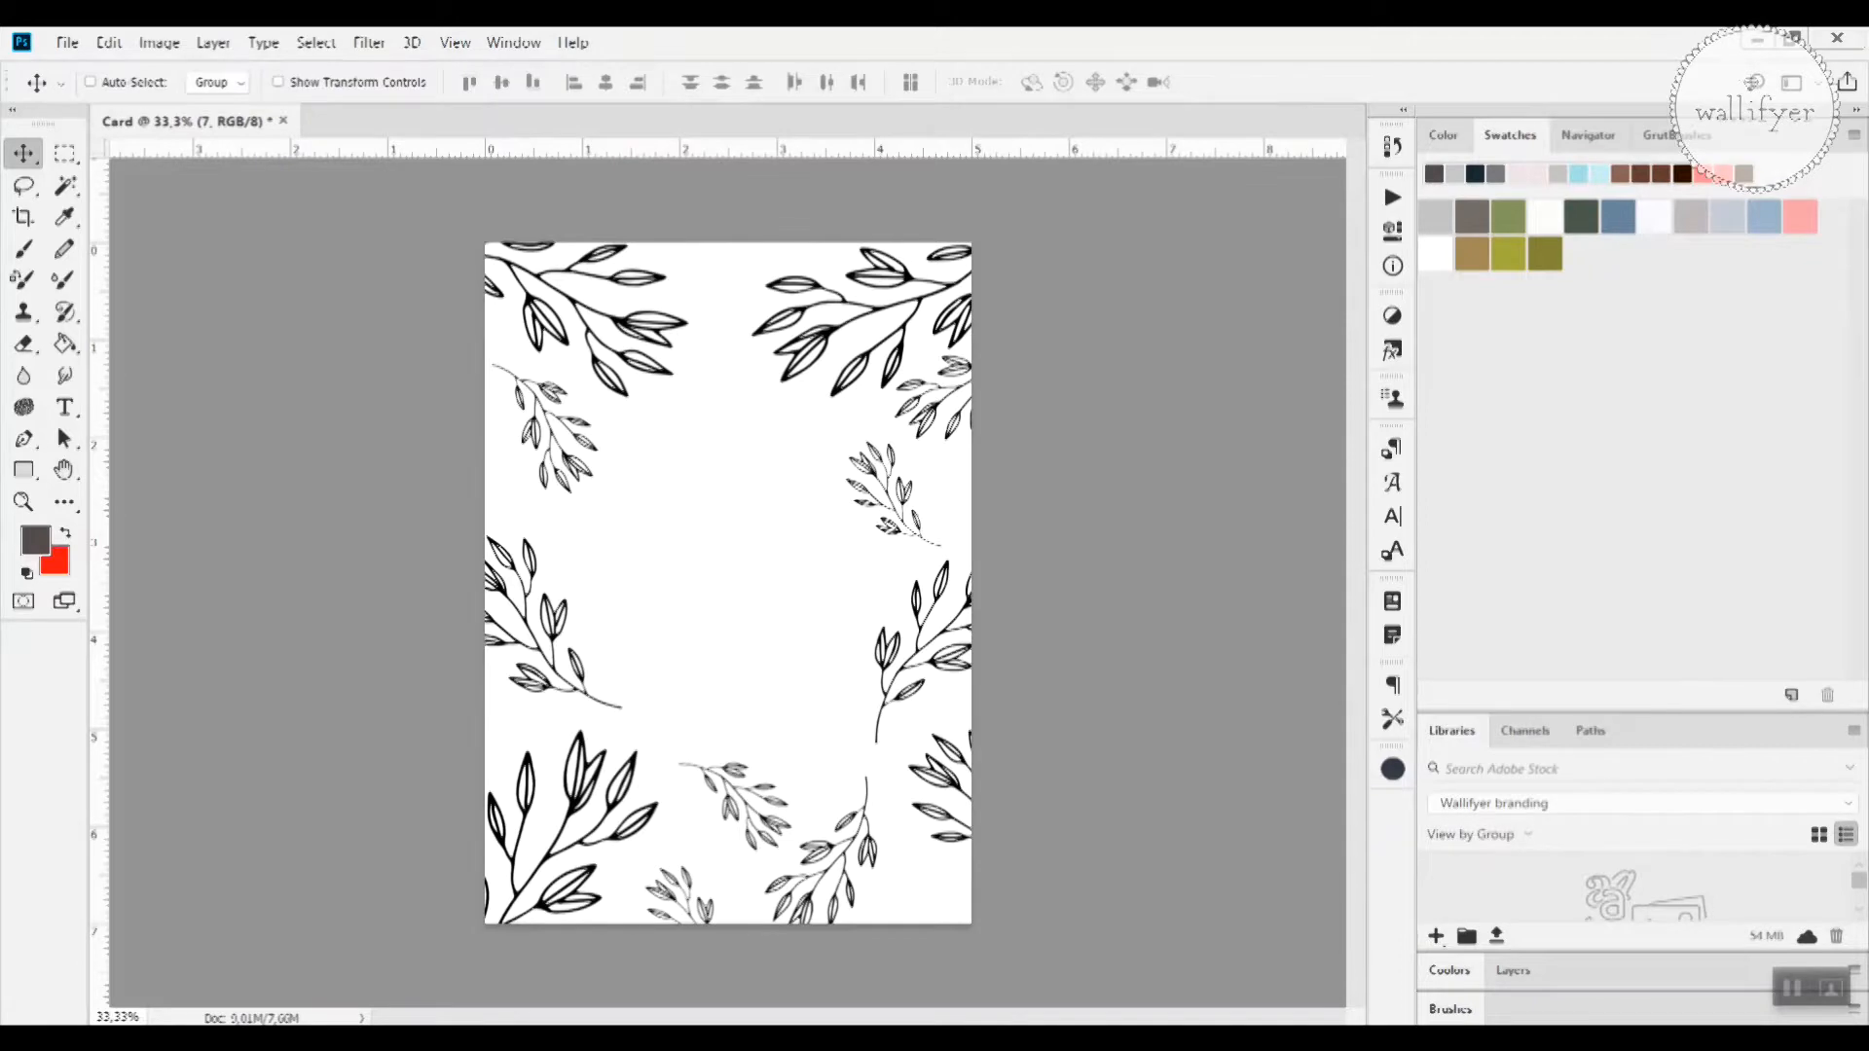
{"action": "mouse_move", "coordinate": [401, 424]}
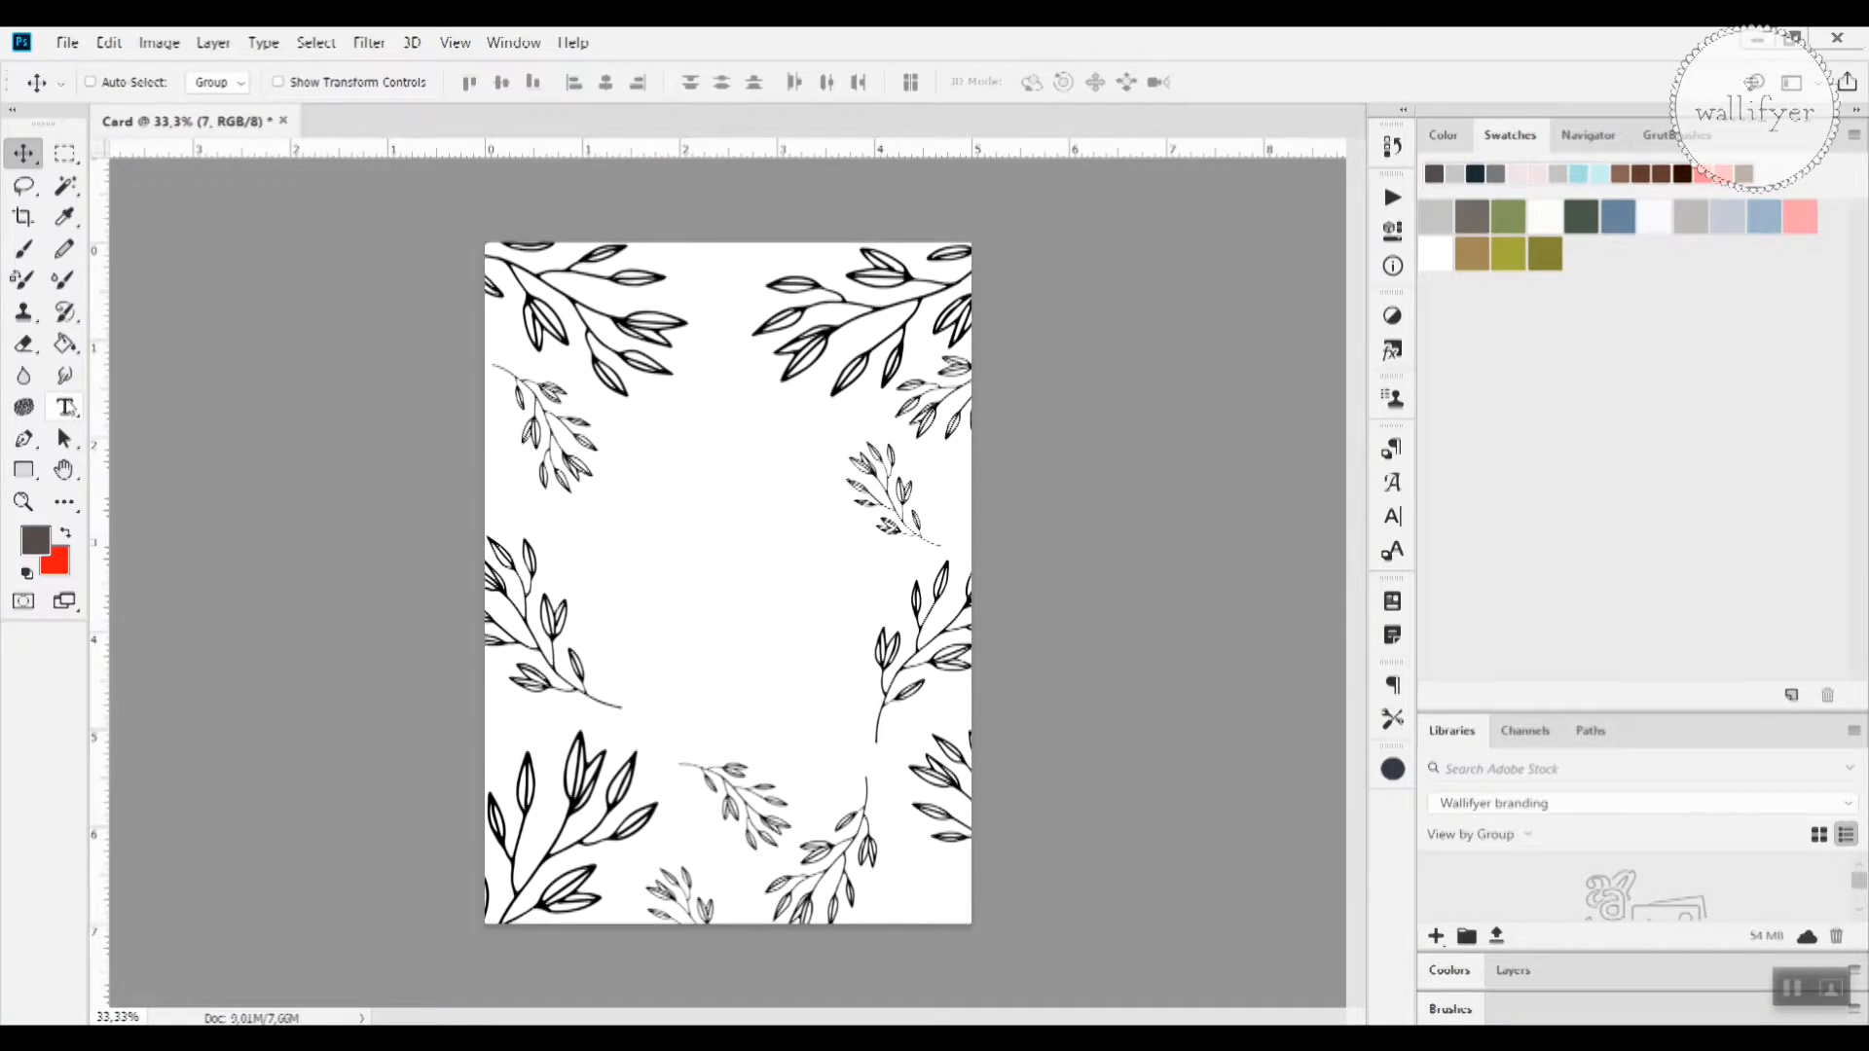
{"action": "mouse_move", "coordinate": [64, 407]}
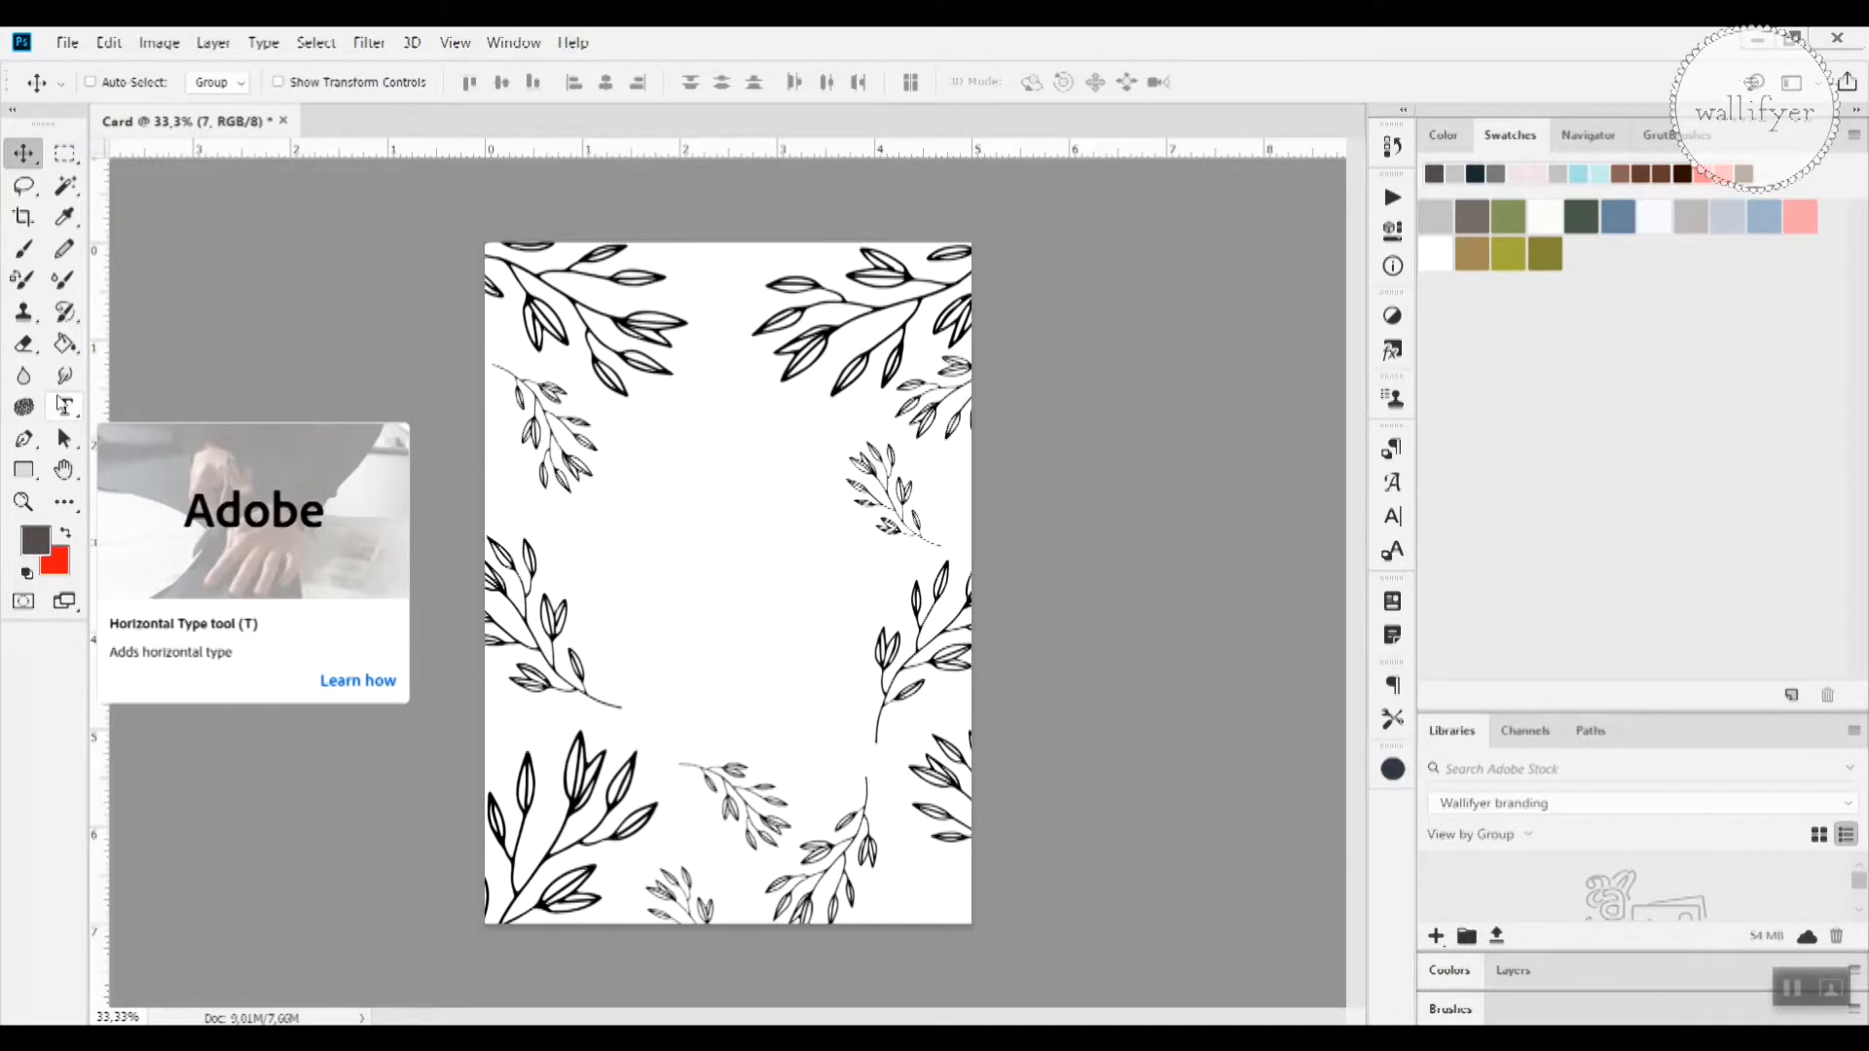
{"action": "mouse_move", "coordinate": [140, 412]}
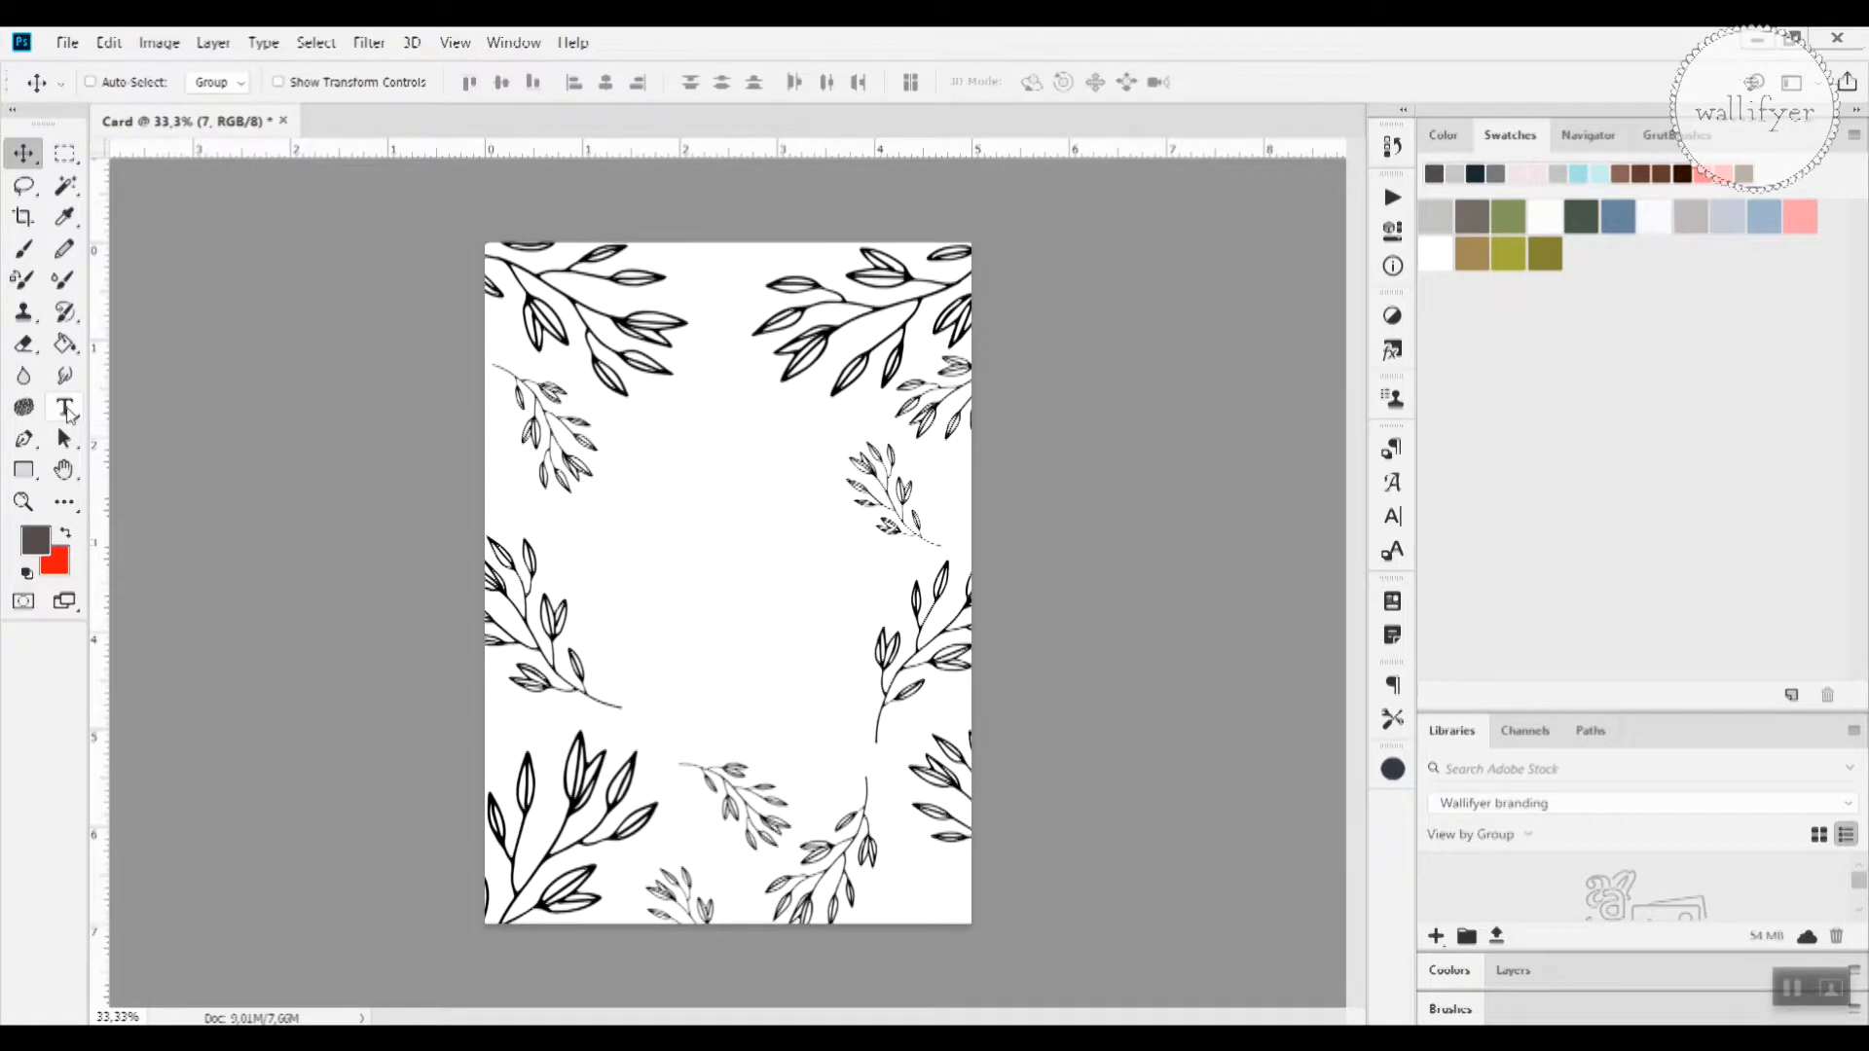
{"action": "mouse_move", "coordinate": [64, 408]}
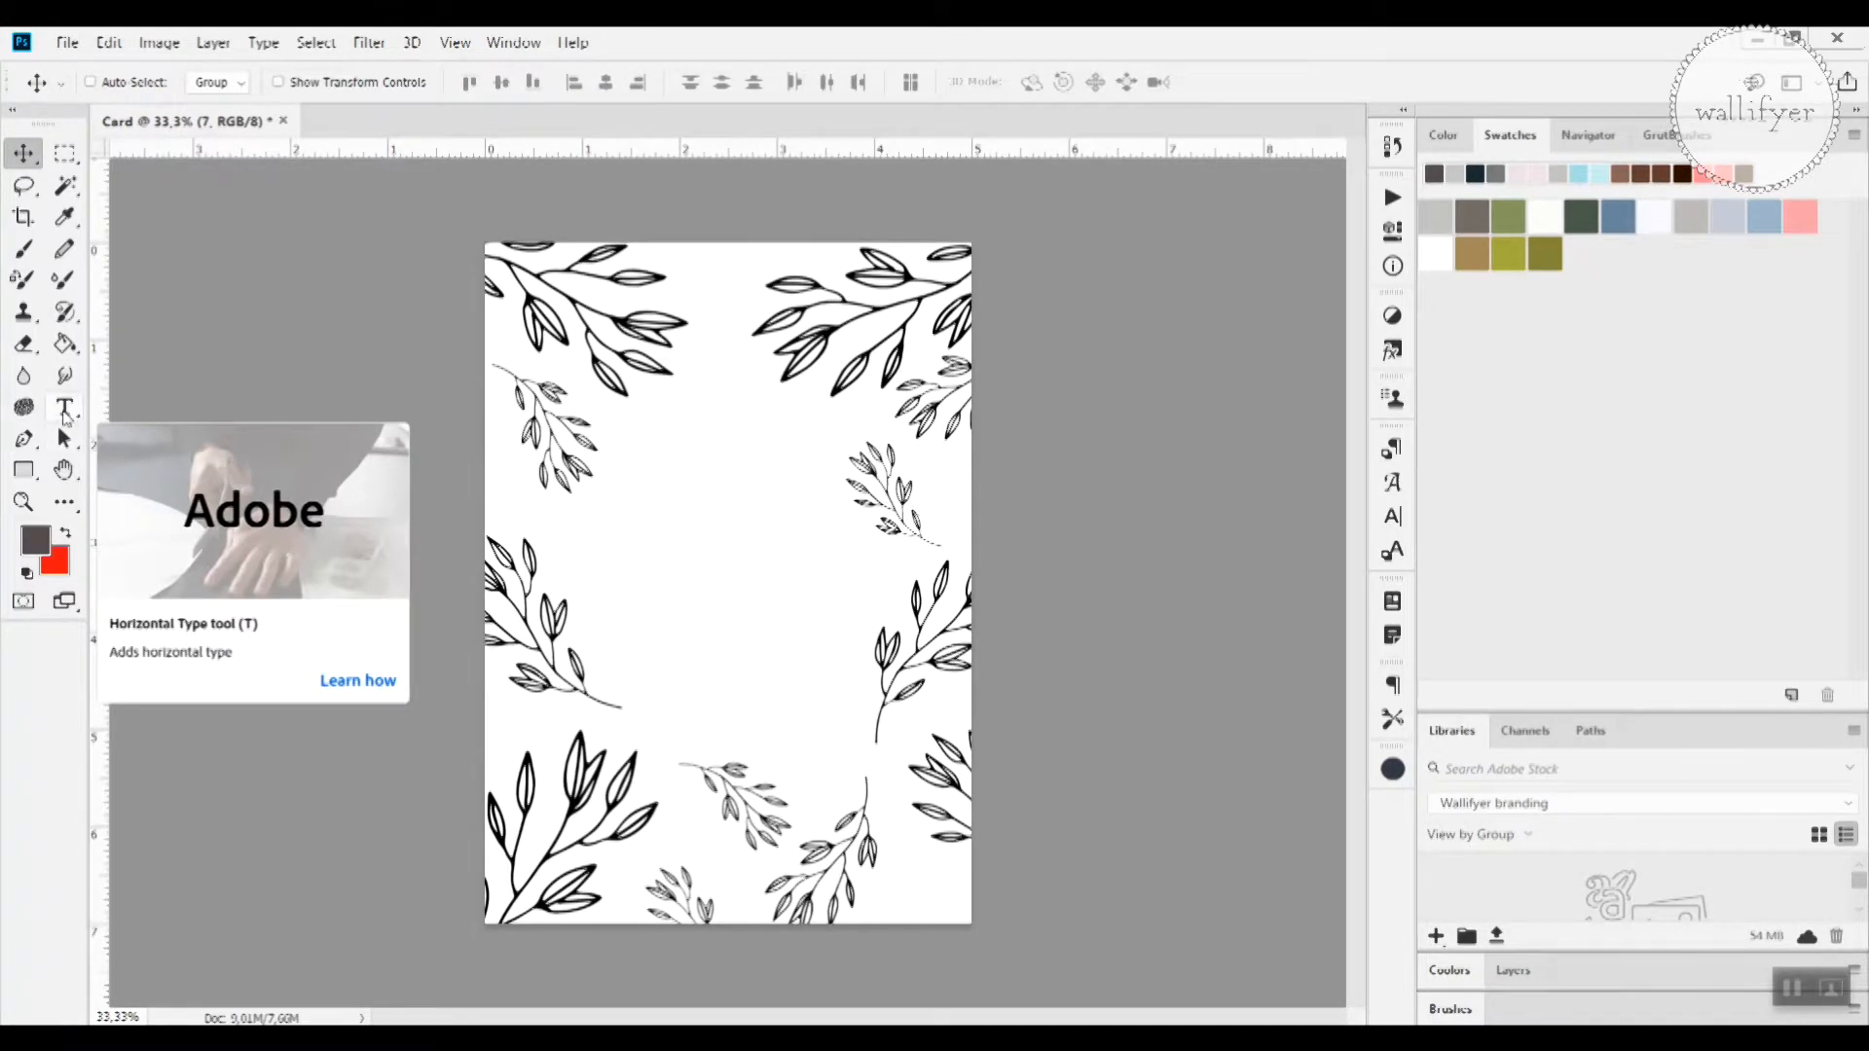
Step: Place a horizontal text insertion point in the card's blank centre and bring up the quote notes
{"action": "left_click", "coordinate": [64, 407]}
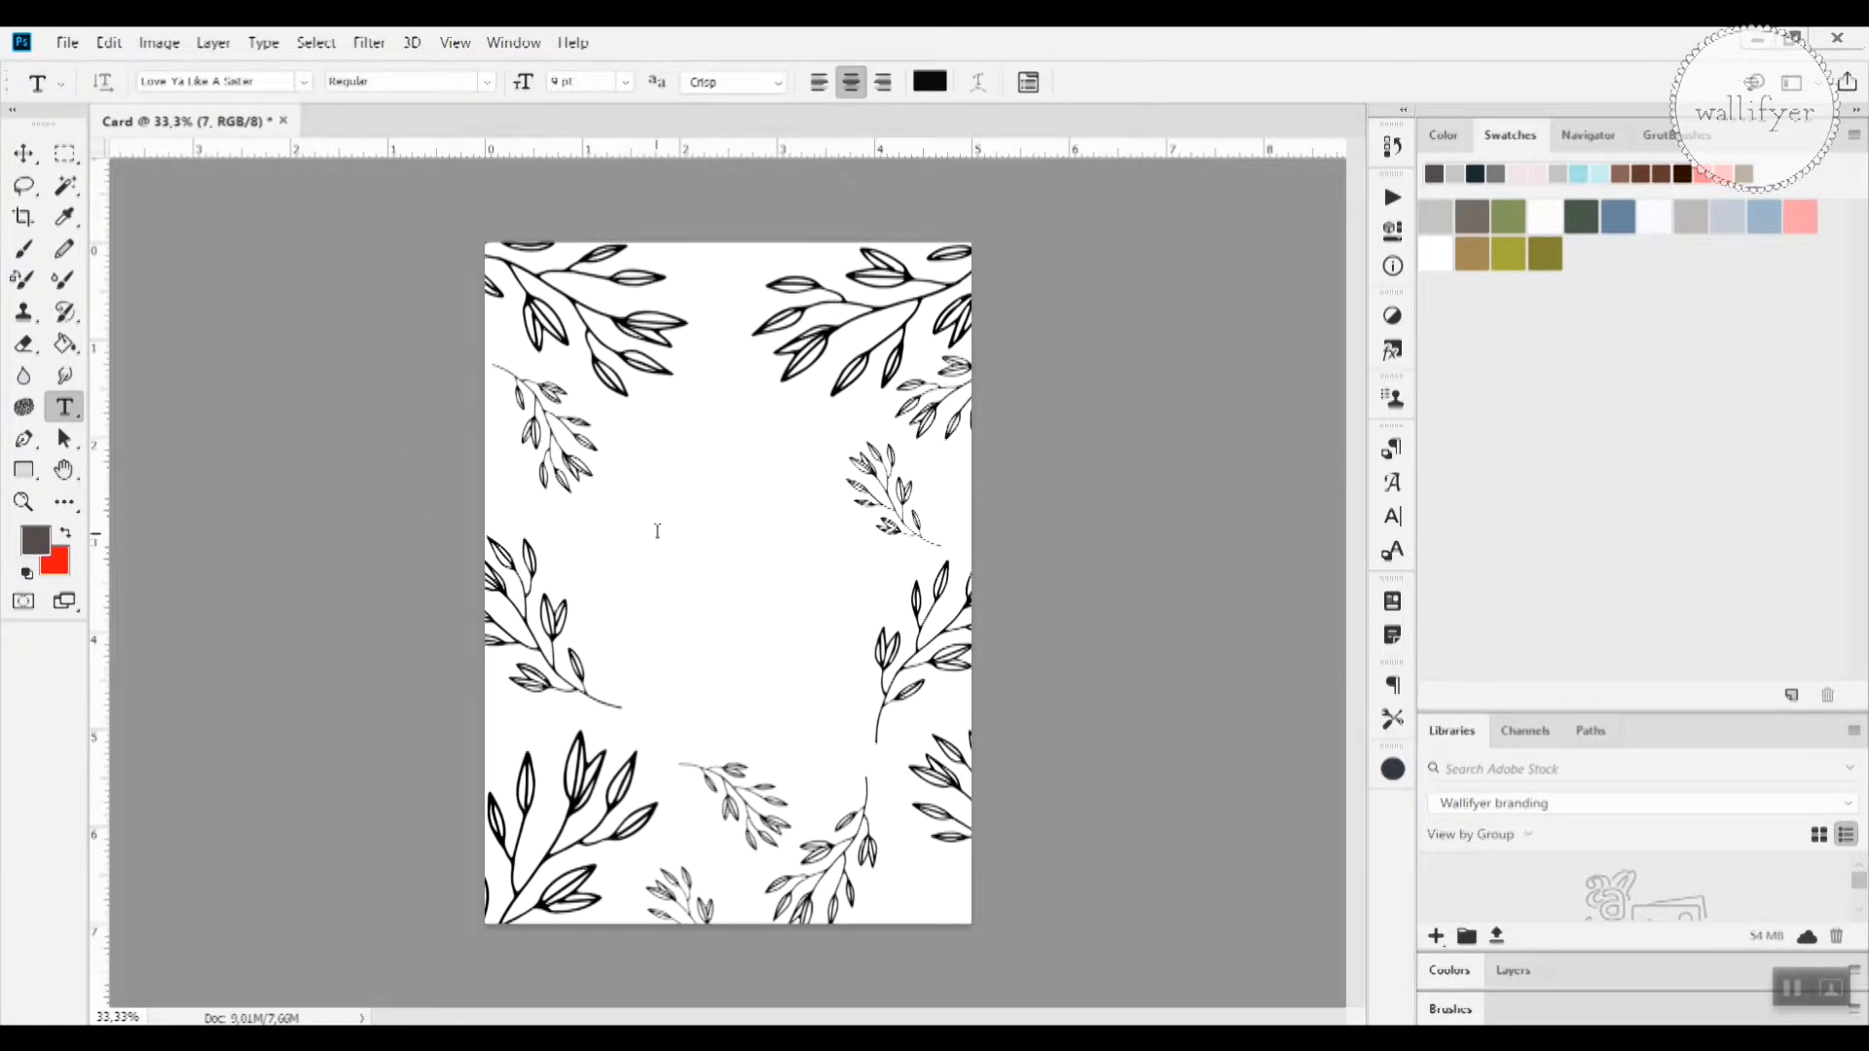
{"action": "left_click", "coordinate": [656, 549]}
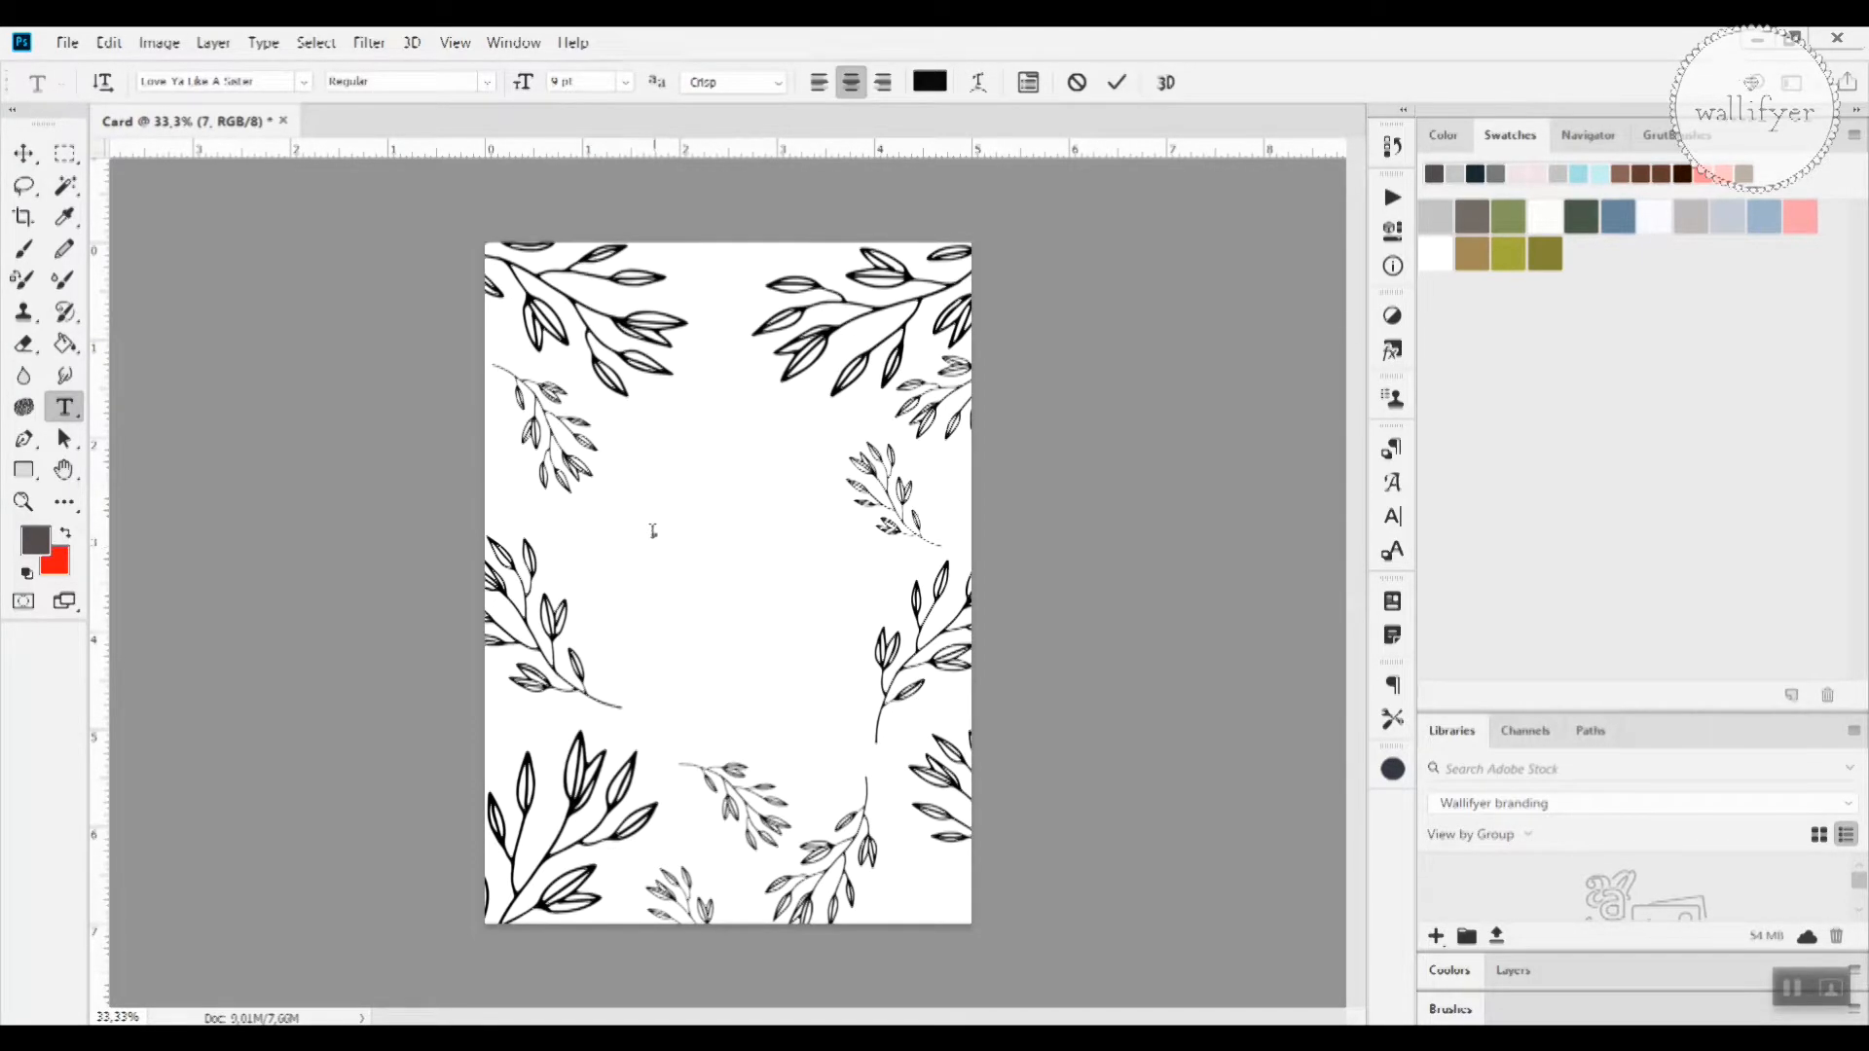
{"action": "left_click", "coordinate": [654, 533]}
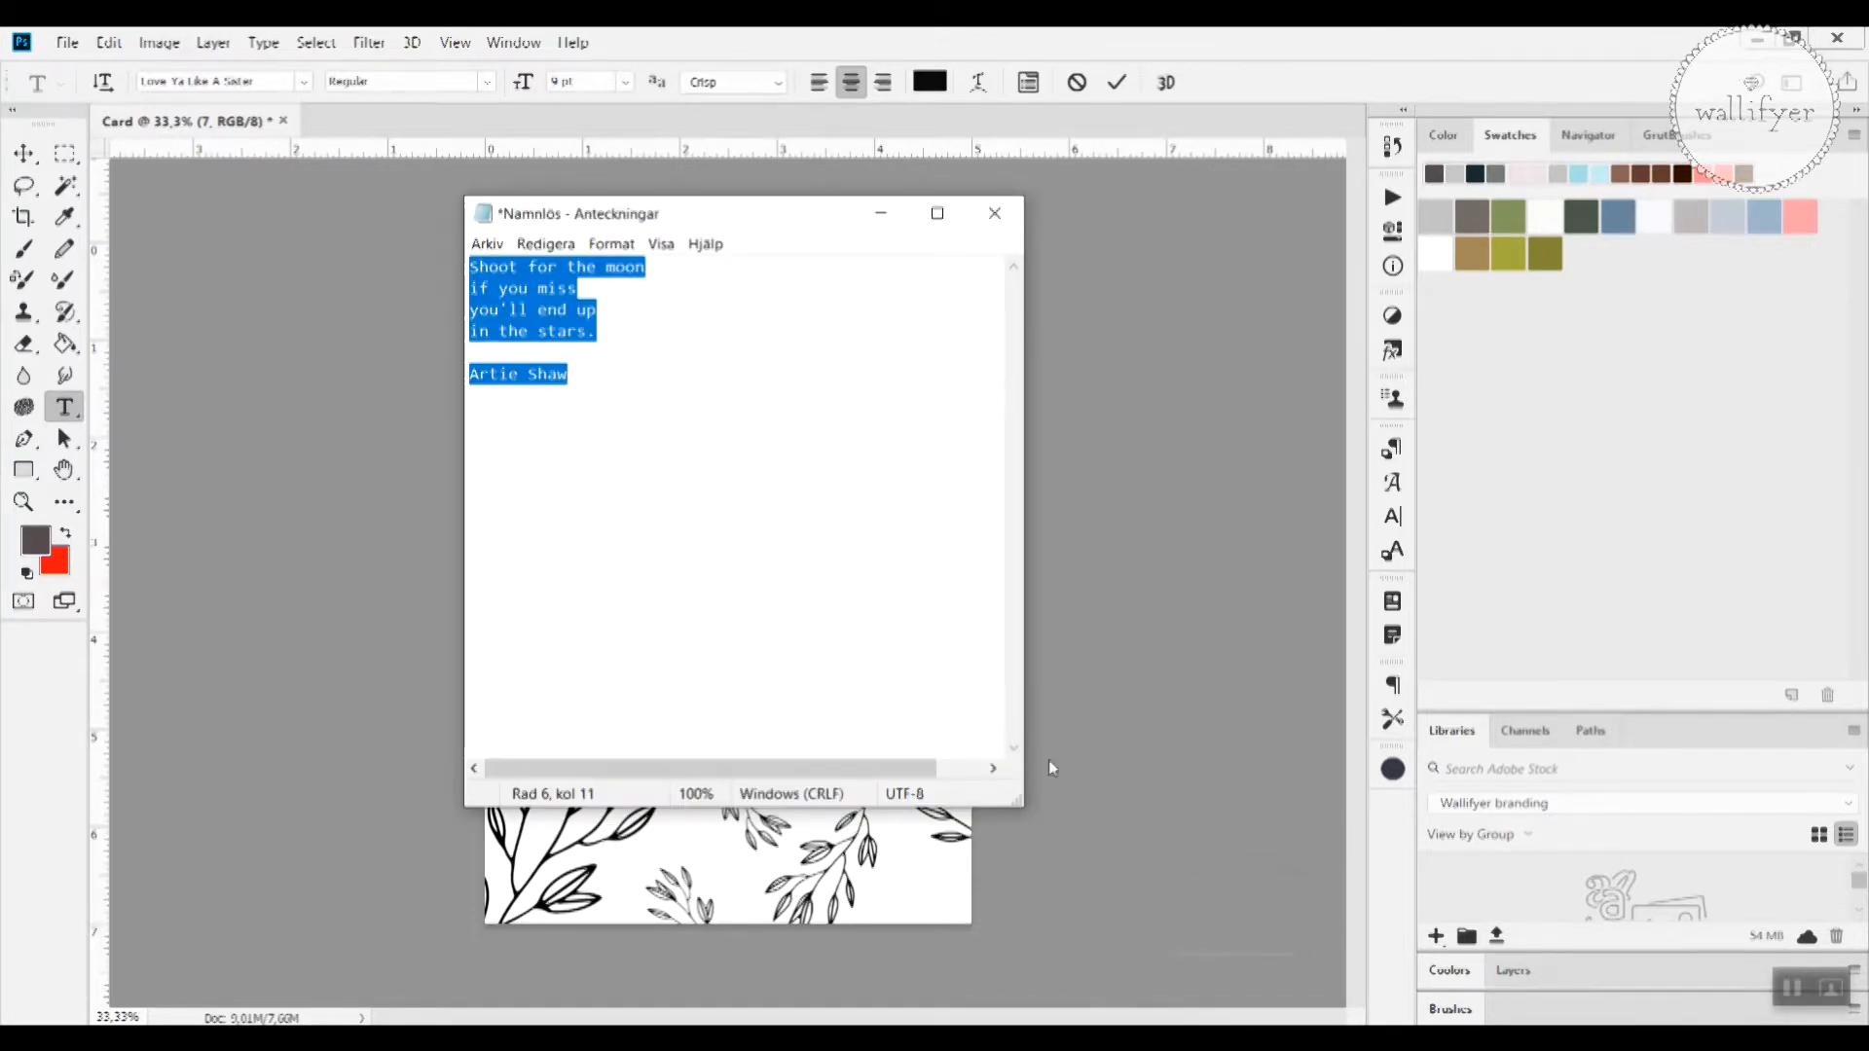
Step: Copy the selected 'Shoot for the moon' quote with the Artie Shaw credit and minimise Notepad
{"action": "right_click", "coordinate": [533, 311]}
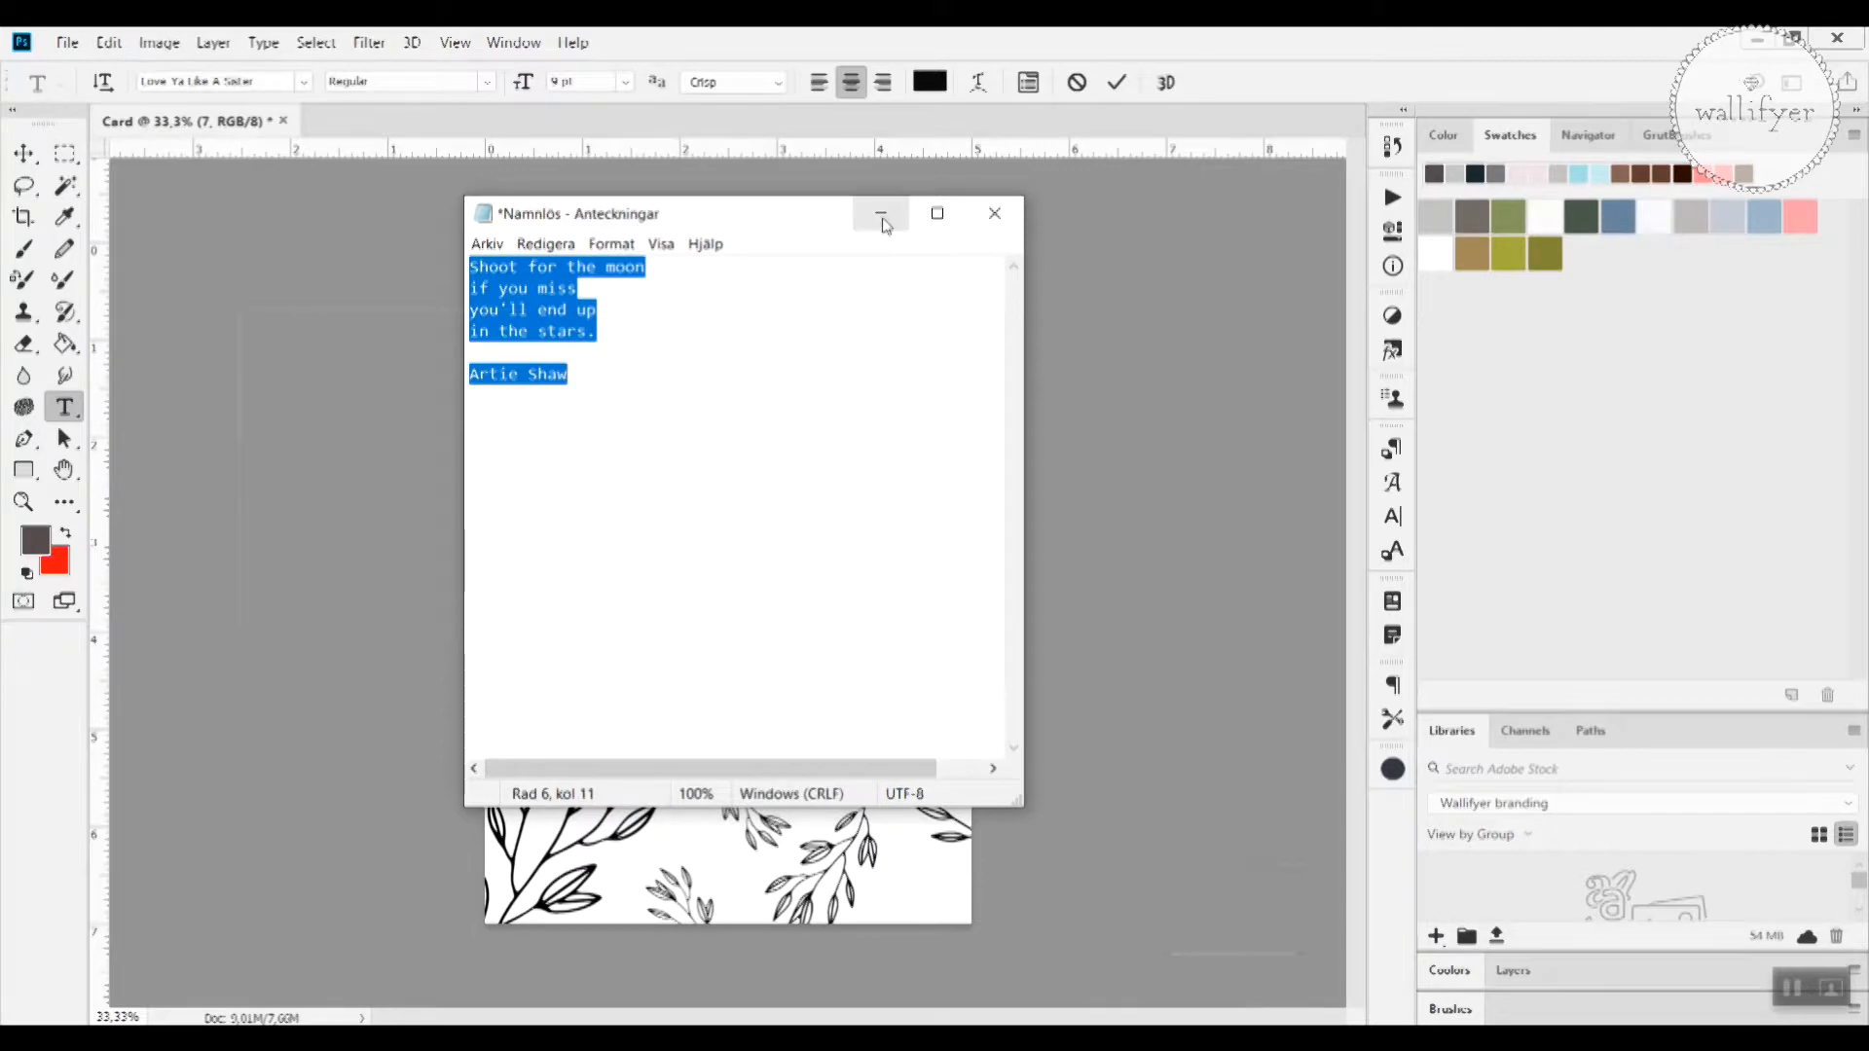
{"action": "left_click", "coordinate": [880, 214]}
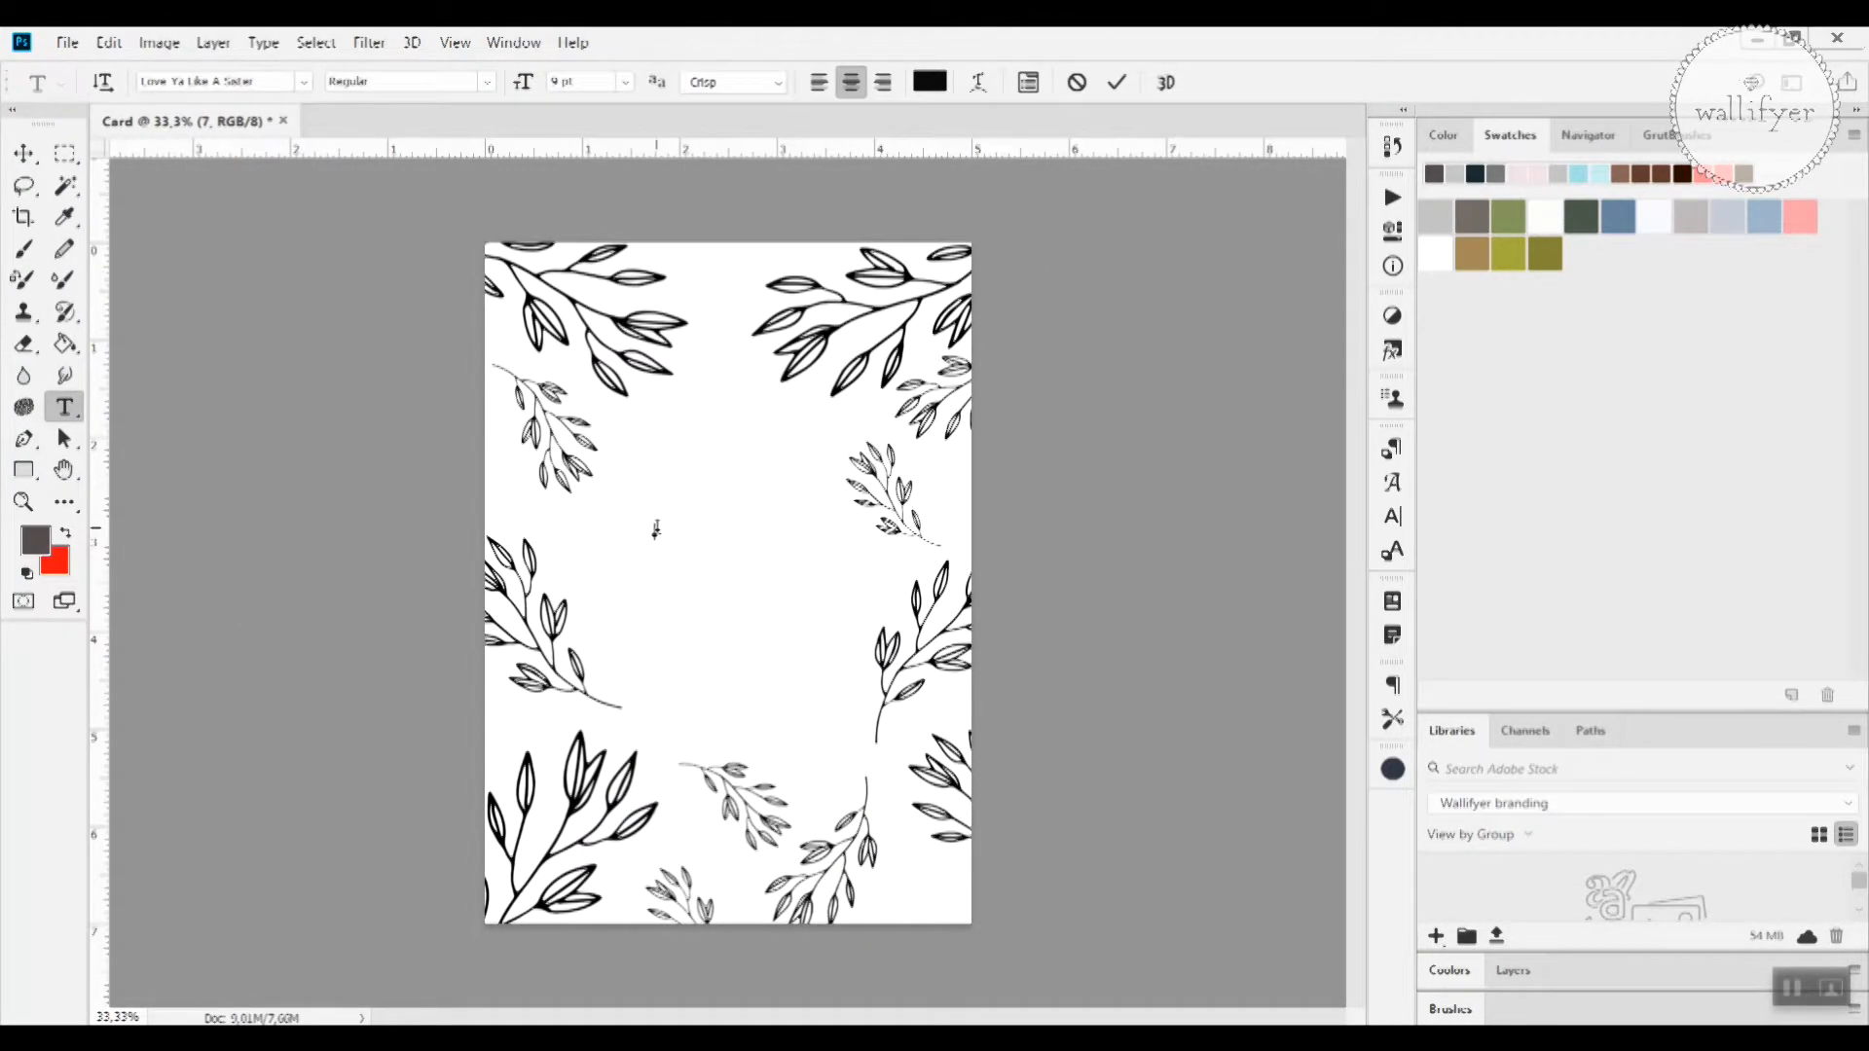
Step: Paste the moon quote and Artie Shaw credit at the text insertion point
{"action": "right_click", "coordinate": [654, 529]}
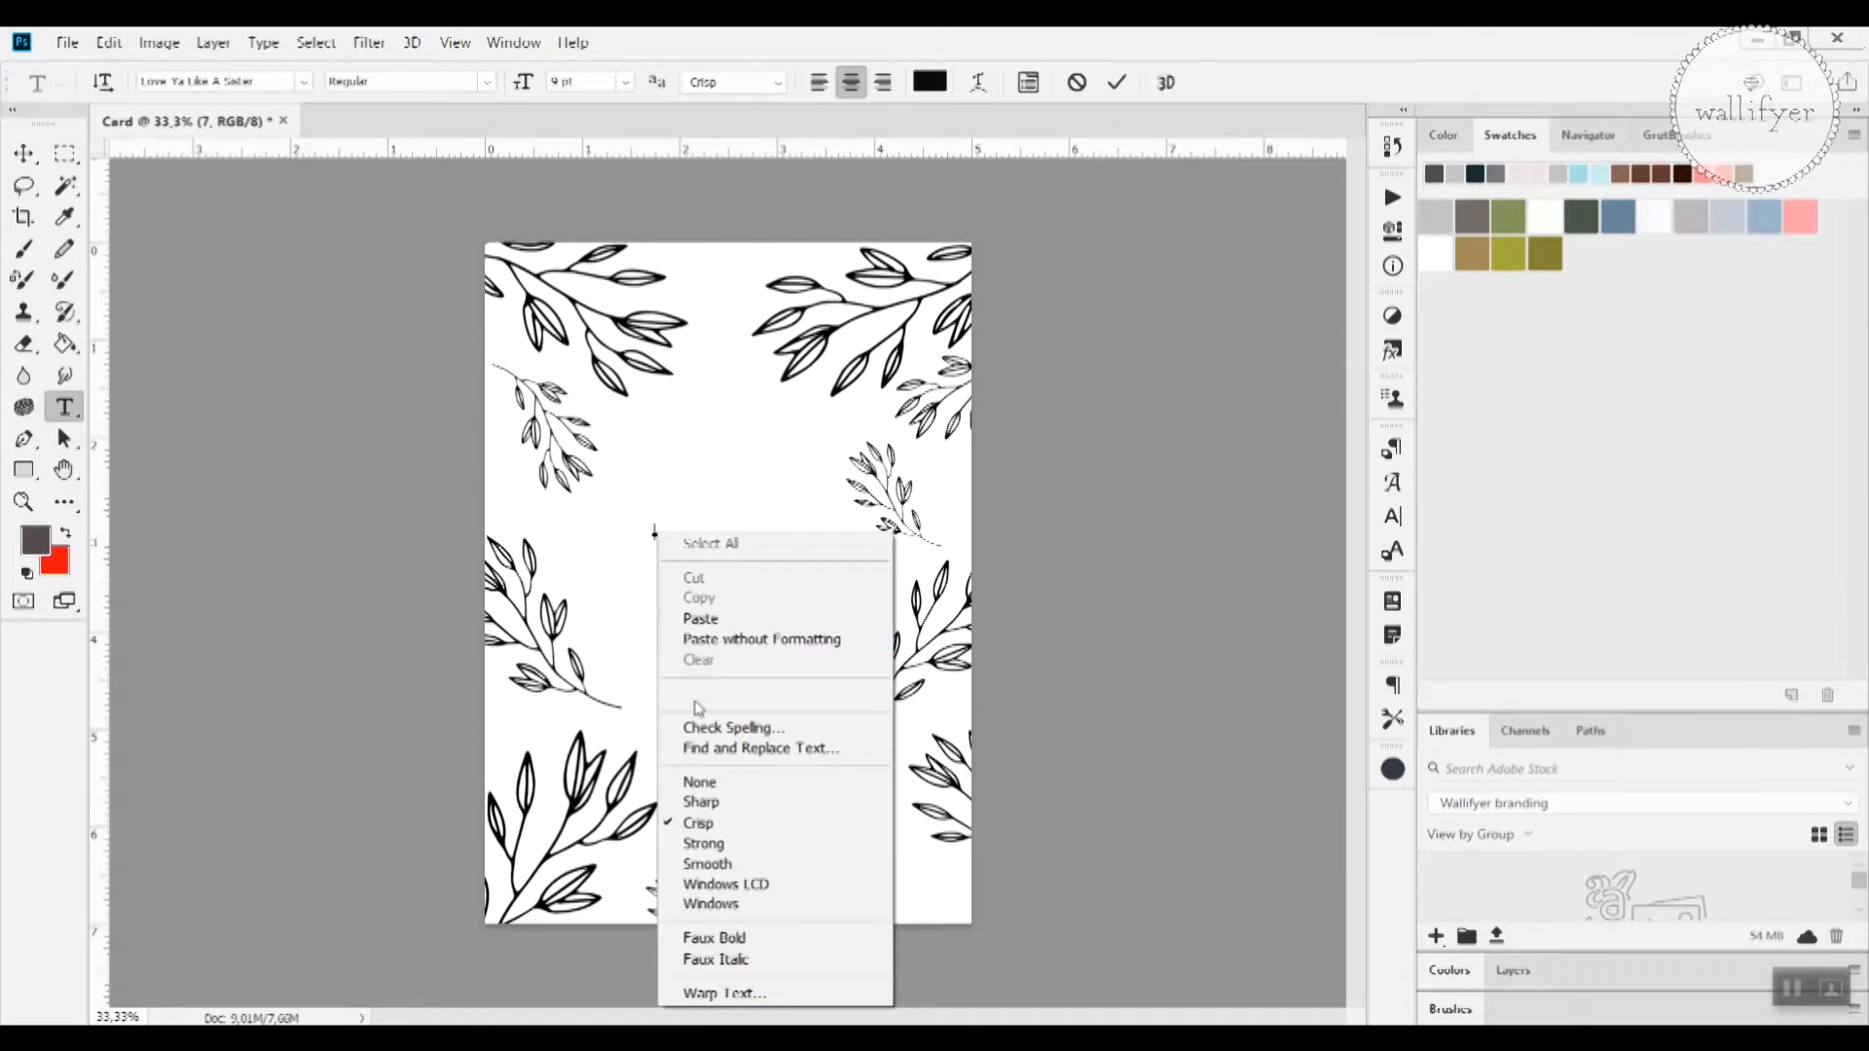
{"action": "mouse_move", "coordinate": [701, 619]}
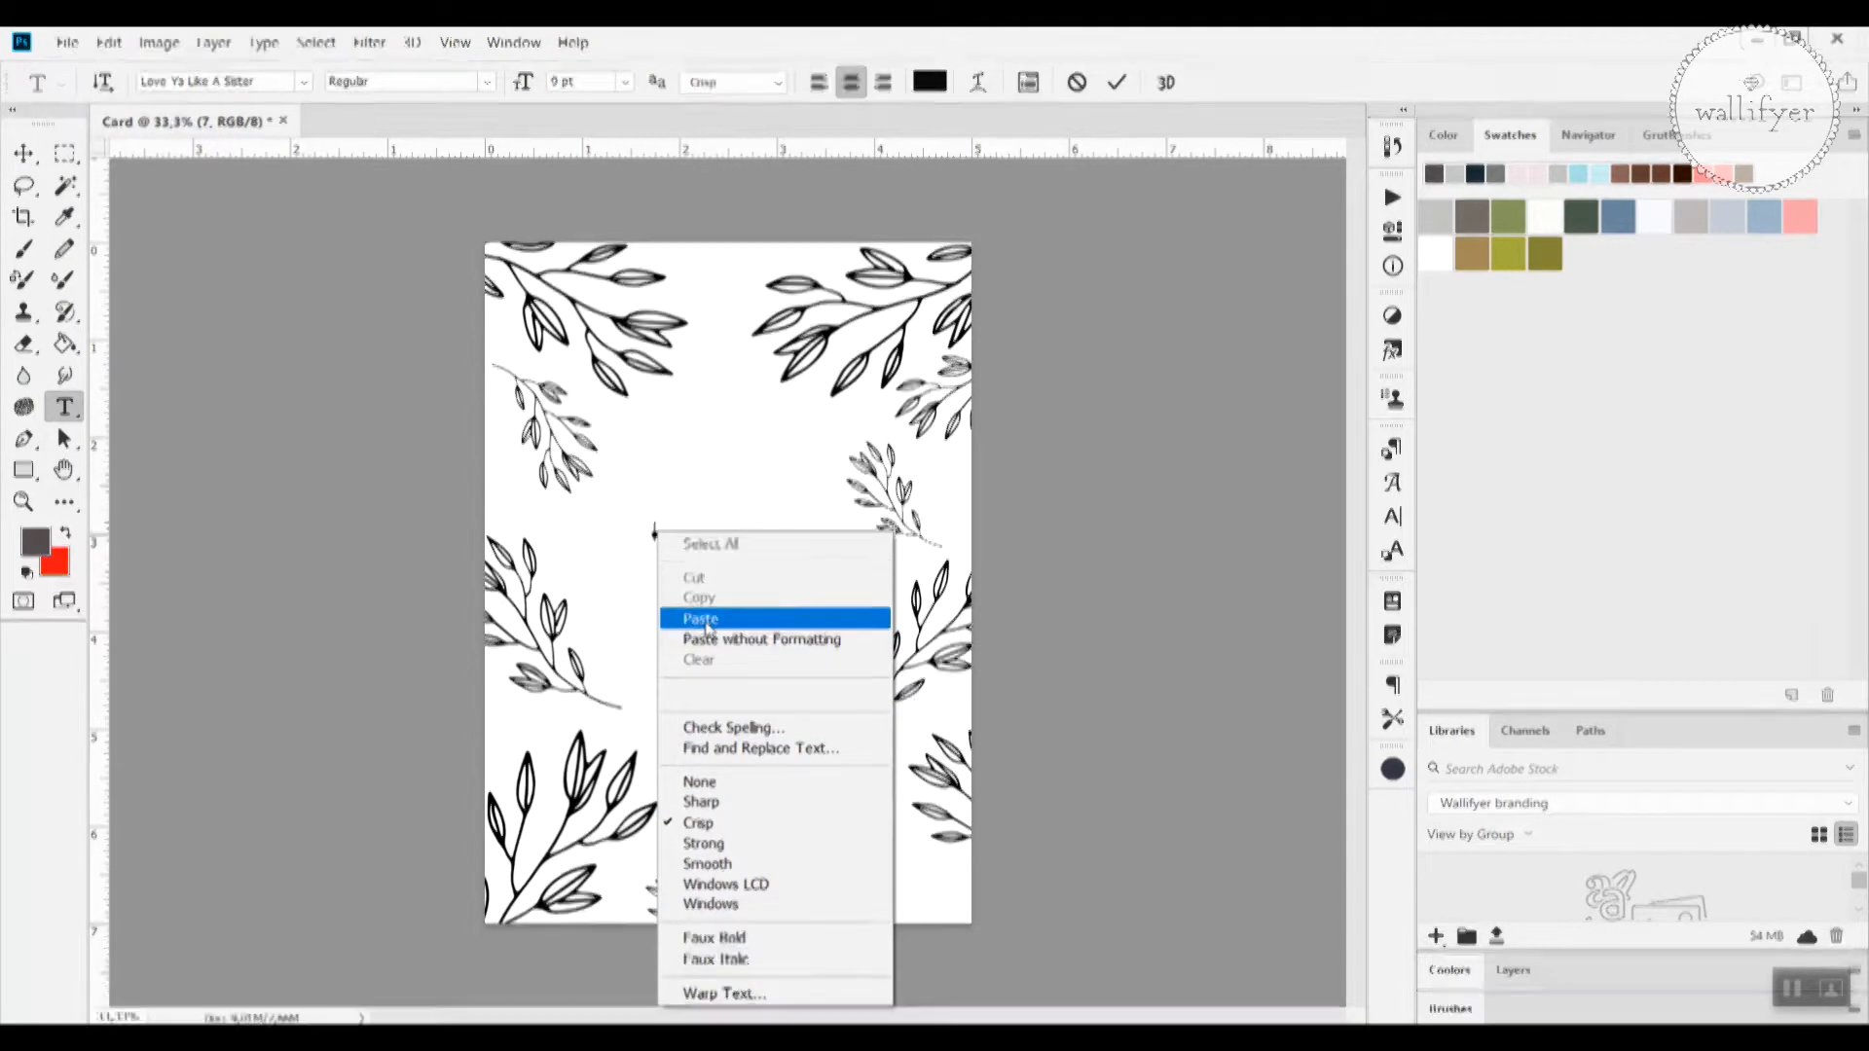
{"action": "left_click", "coordinate": [700, 619]}
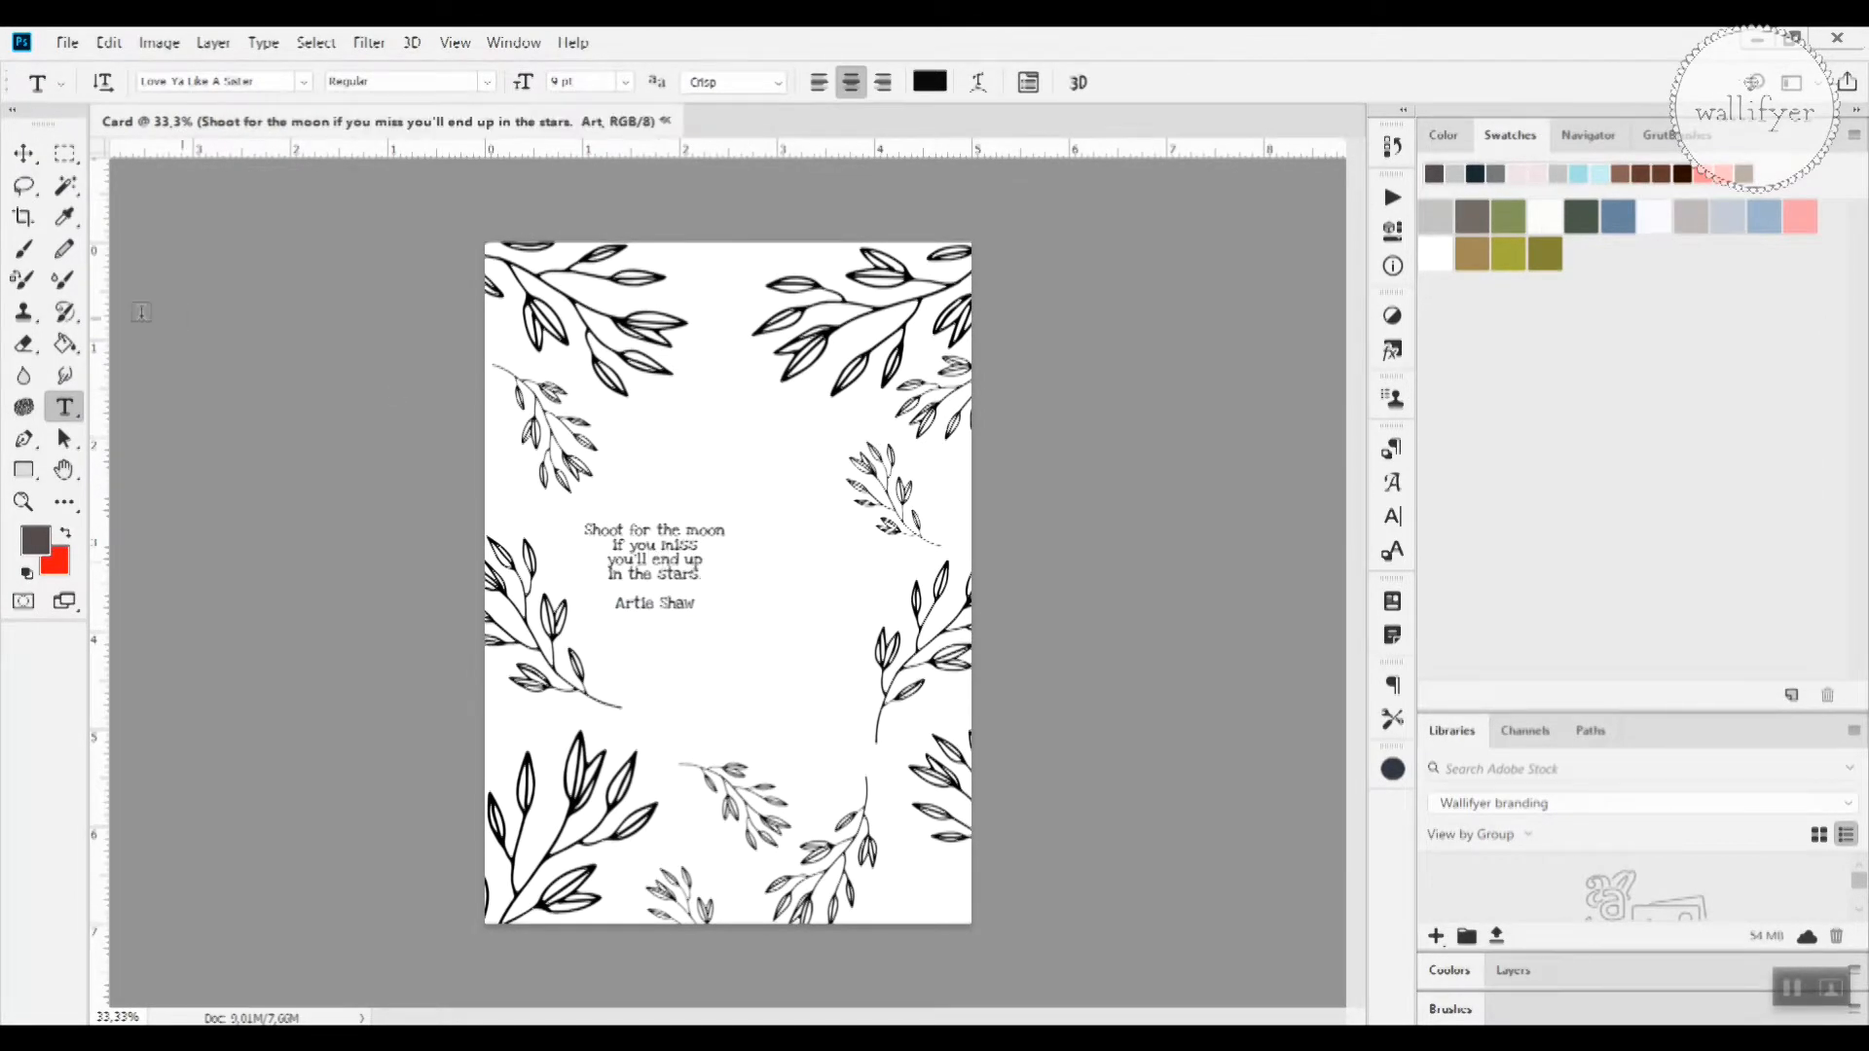
{"action": "mouse_move", "coordinate": [23, 155]}
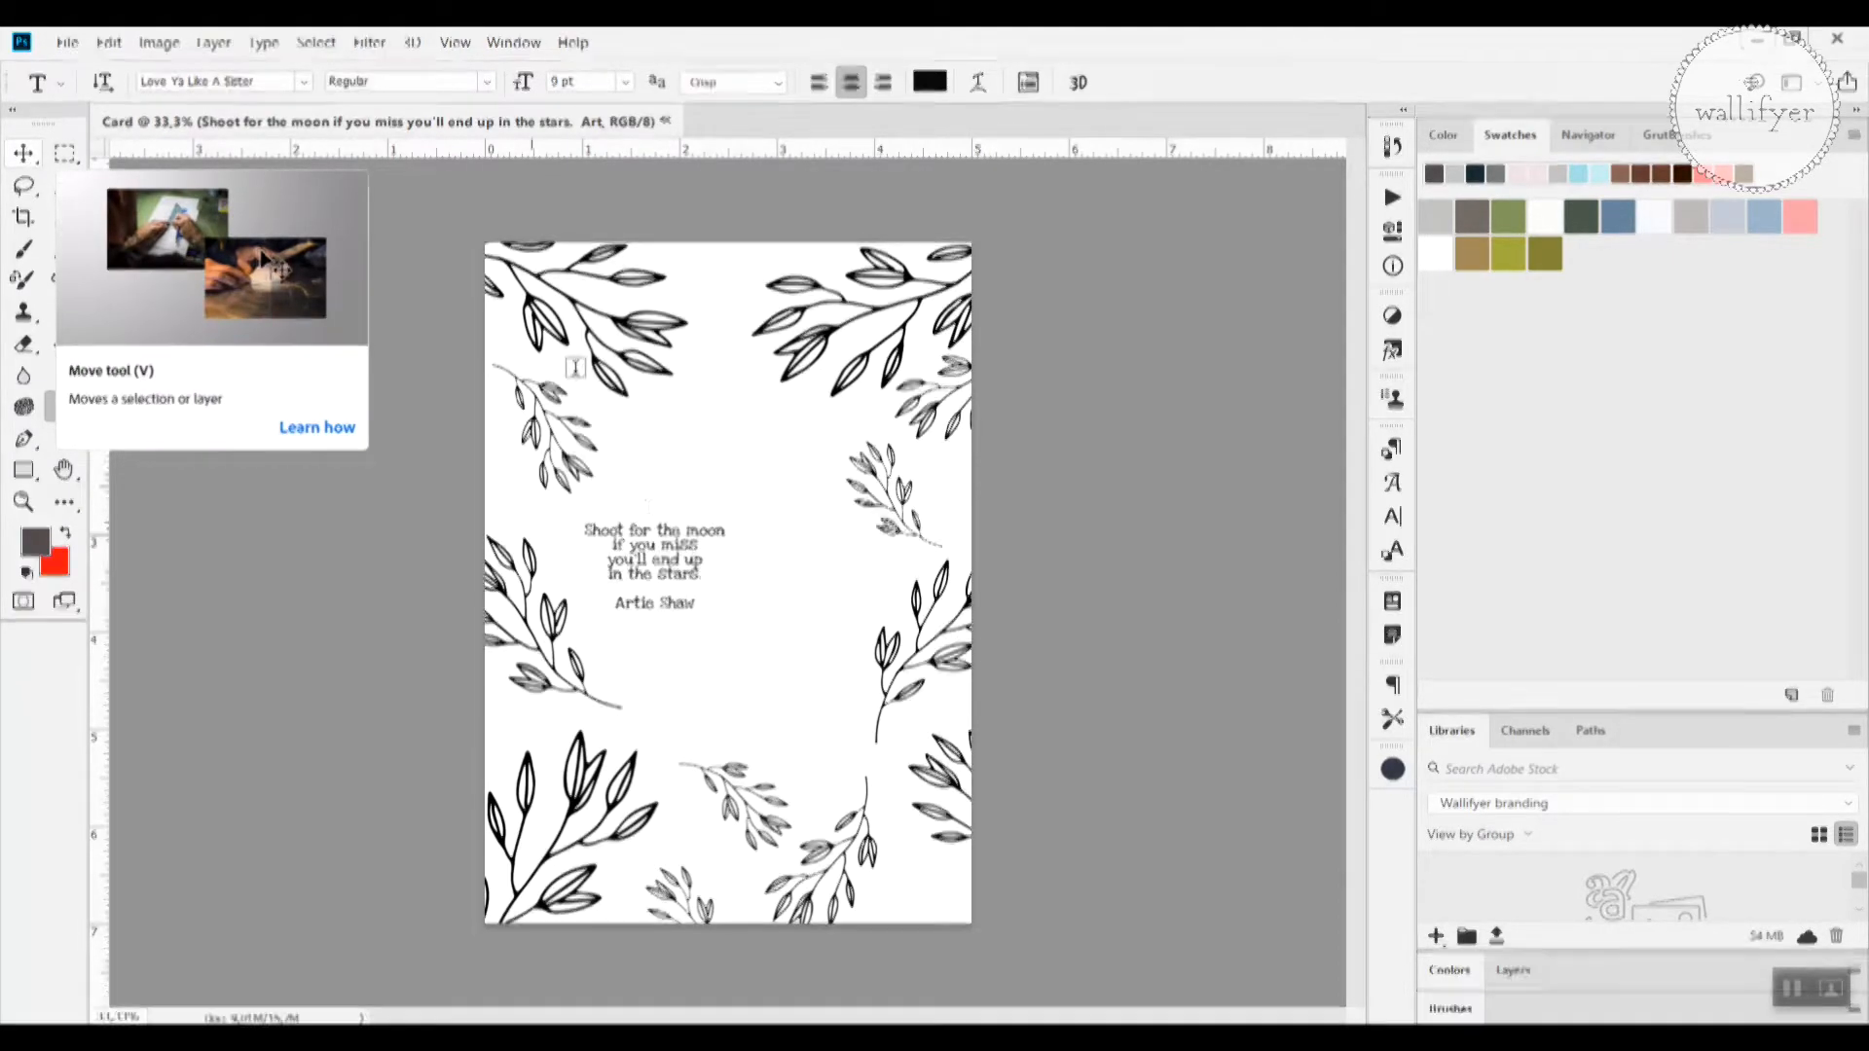
{"action": "mouse_move", "coordinate": [210, 424]}
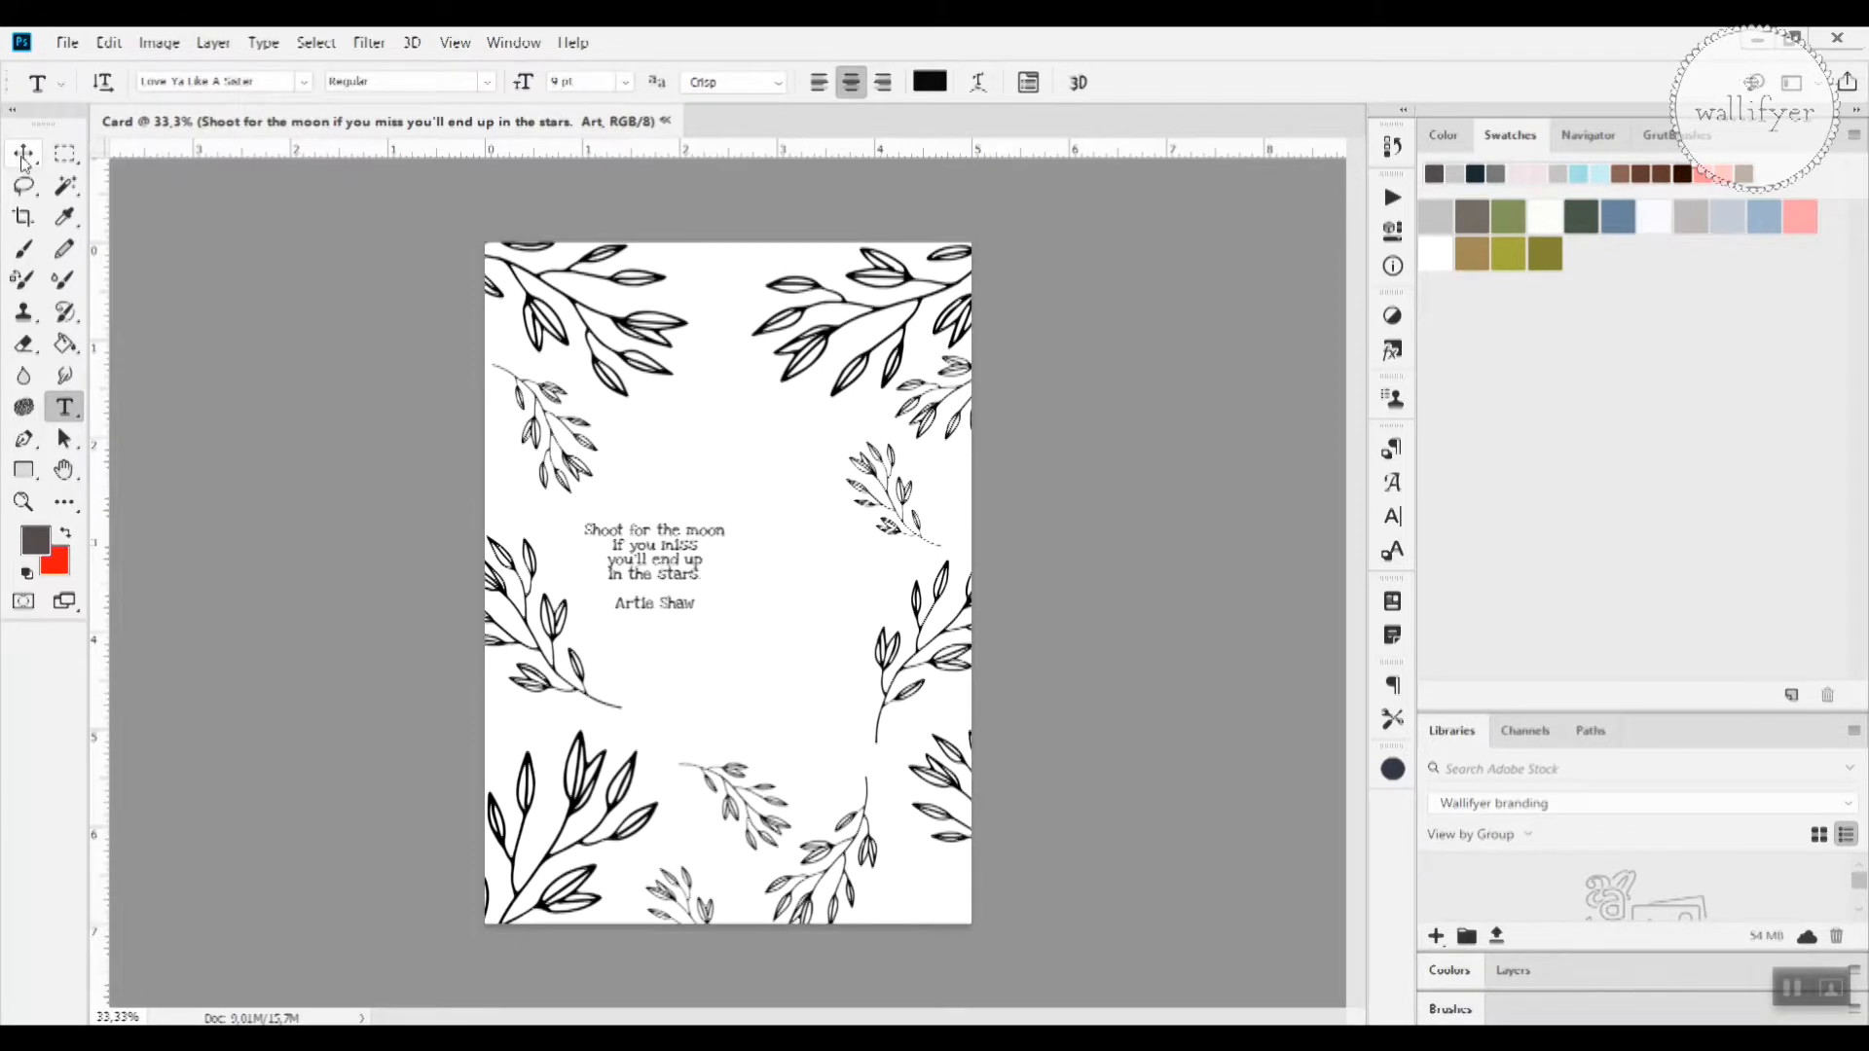
{"action": "mouse_move", "coordinate": [21, 154]}
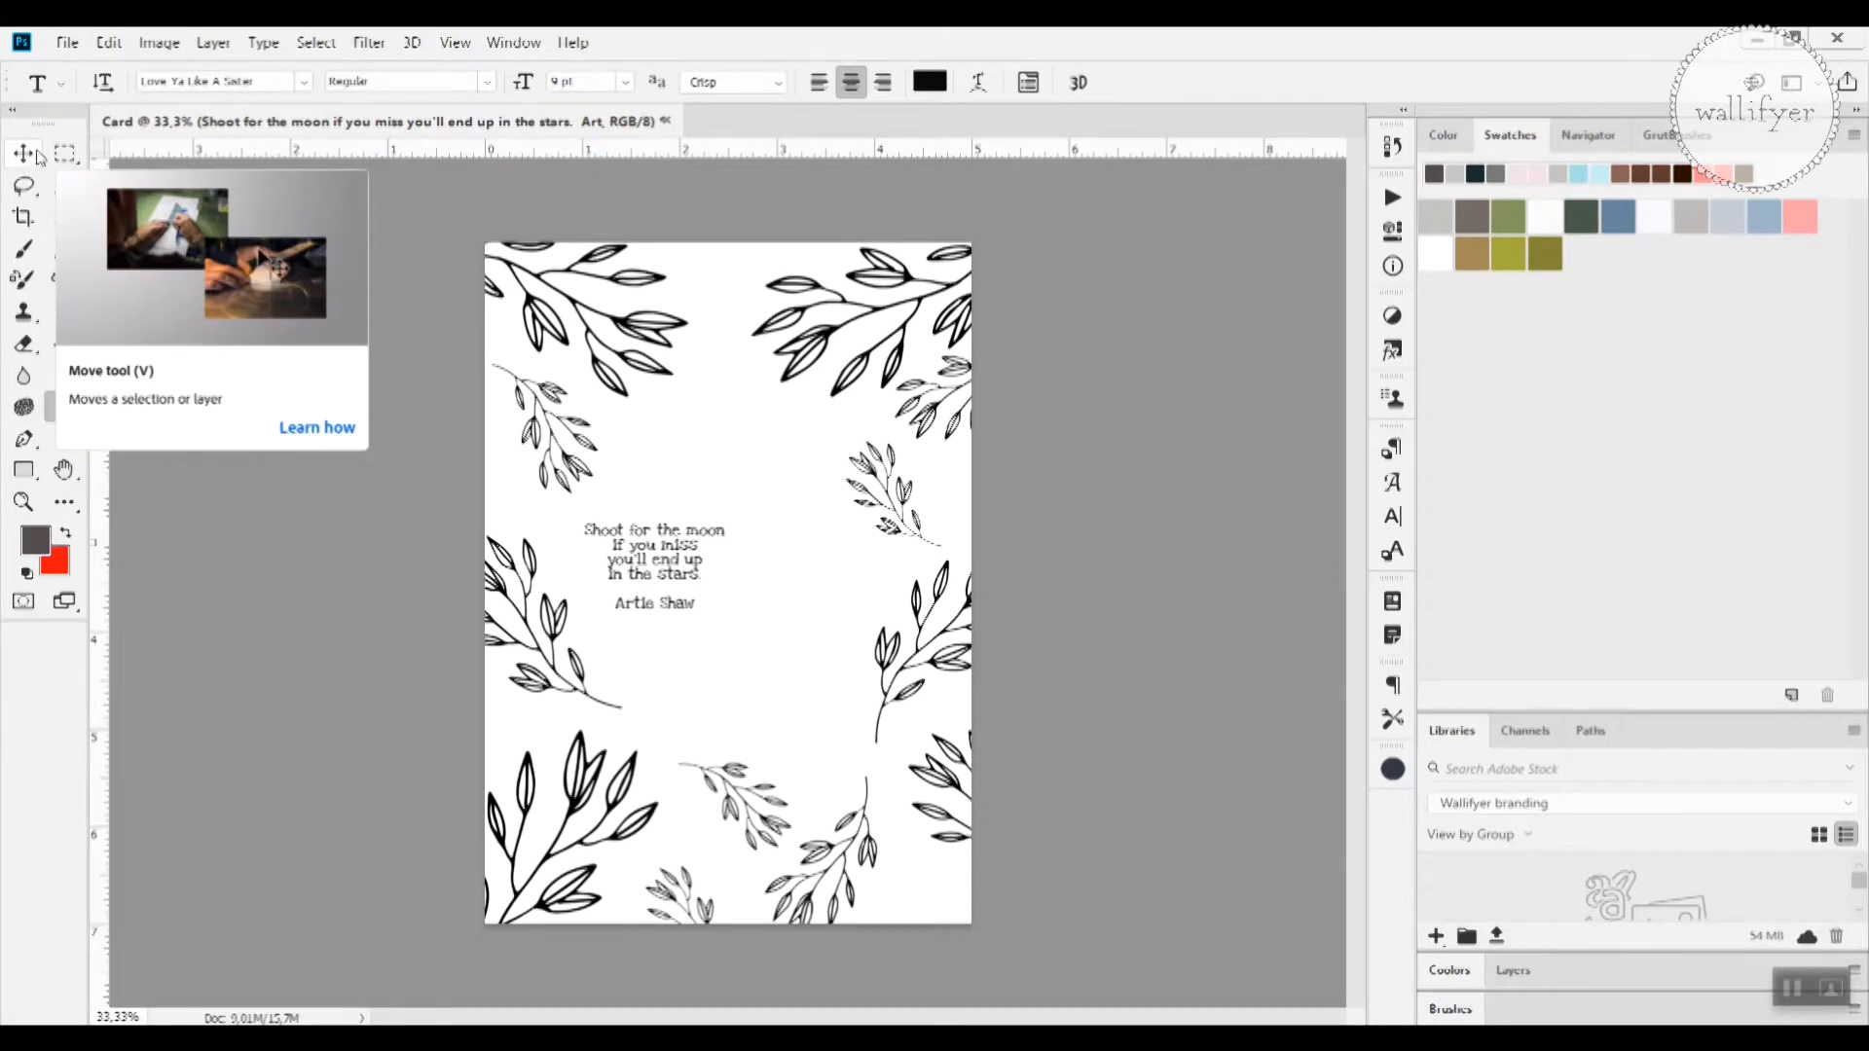
Step: Move the quote layer so it sits centred within the leaf frame
{"action": "left_click", "coordinate": [22, 154]}
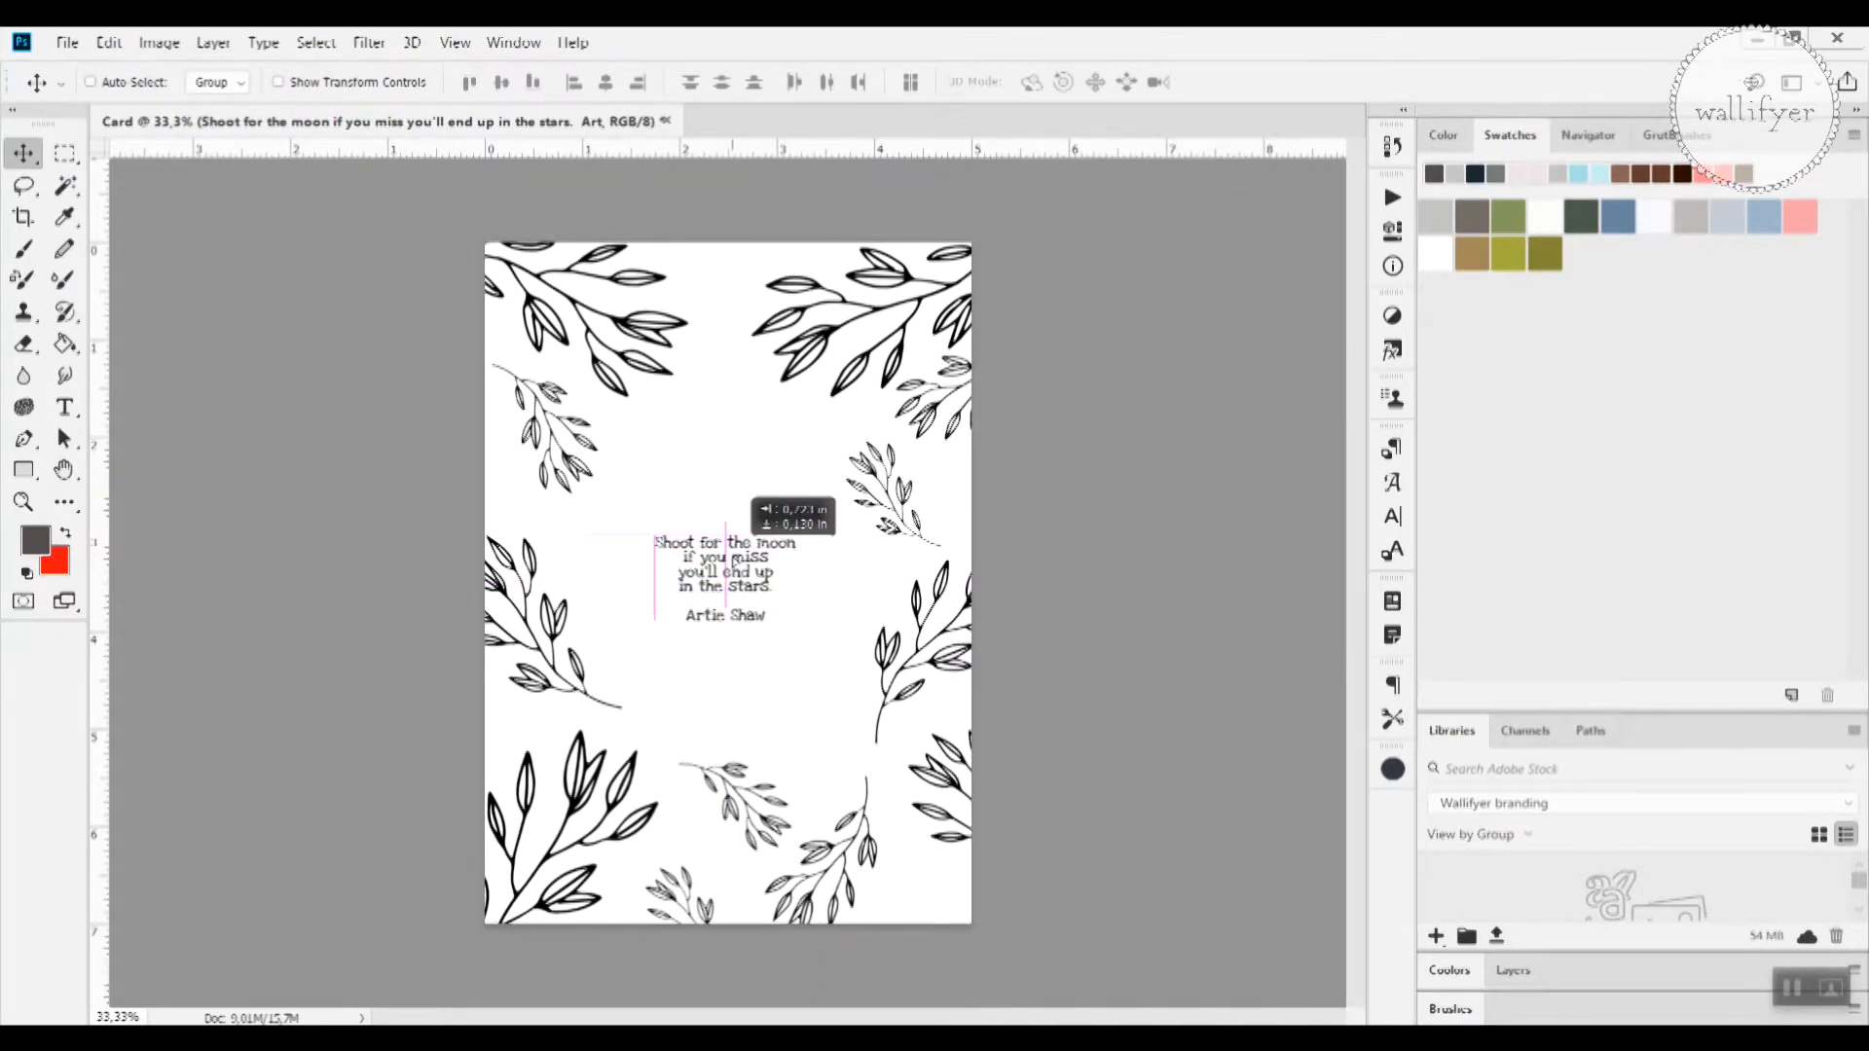
{"action": "left_click_drag", "start_coordinate": [724, 578], "coordinate": [724, 567]}
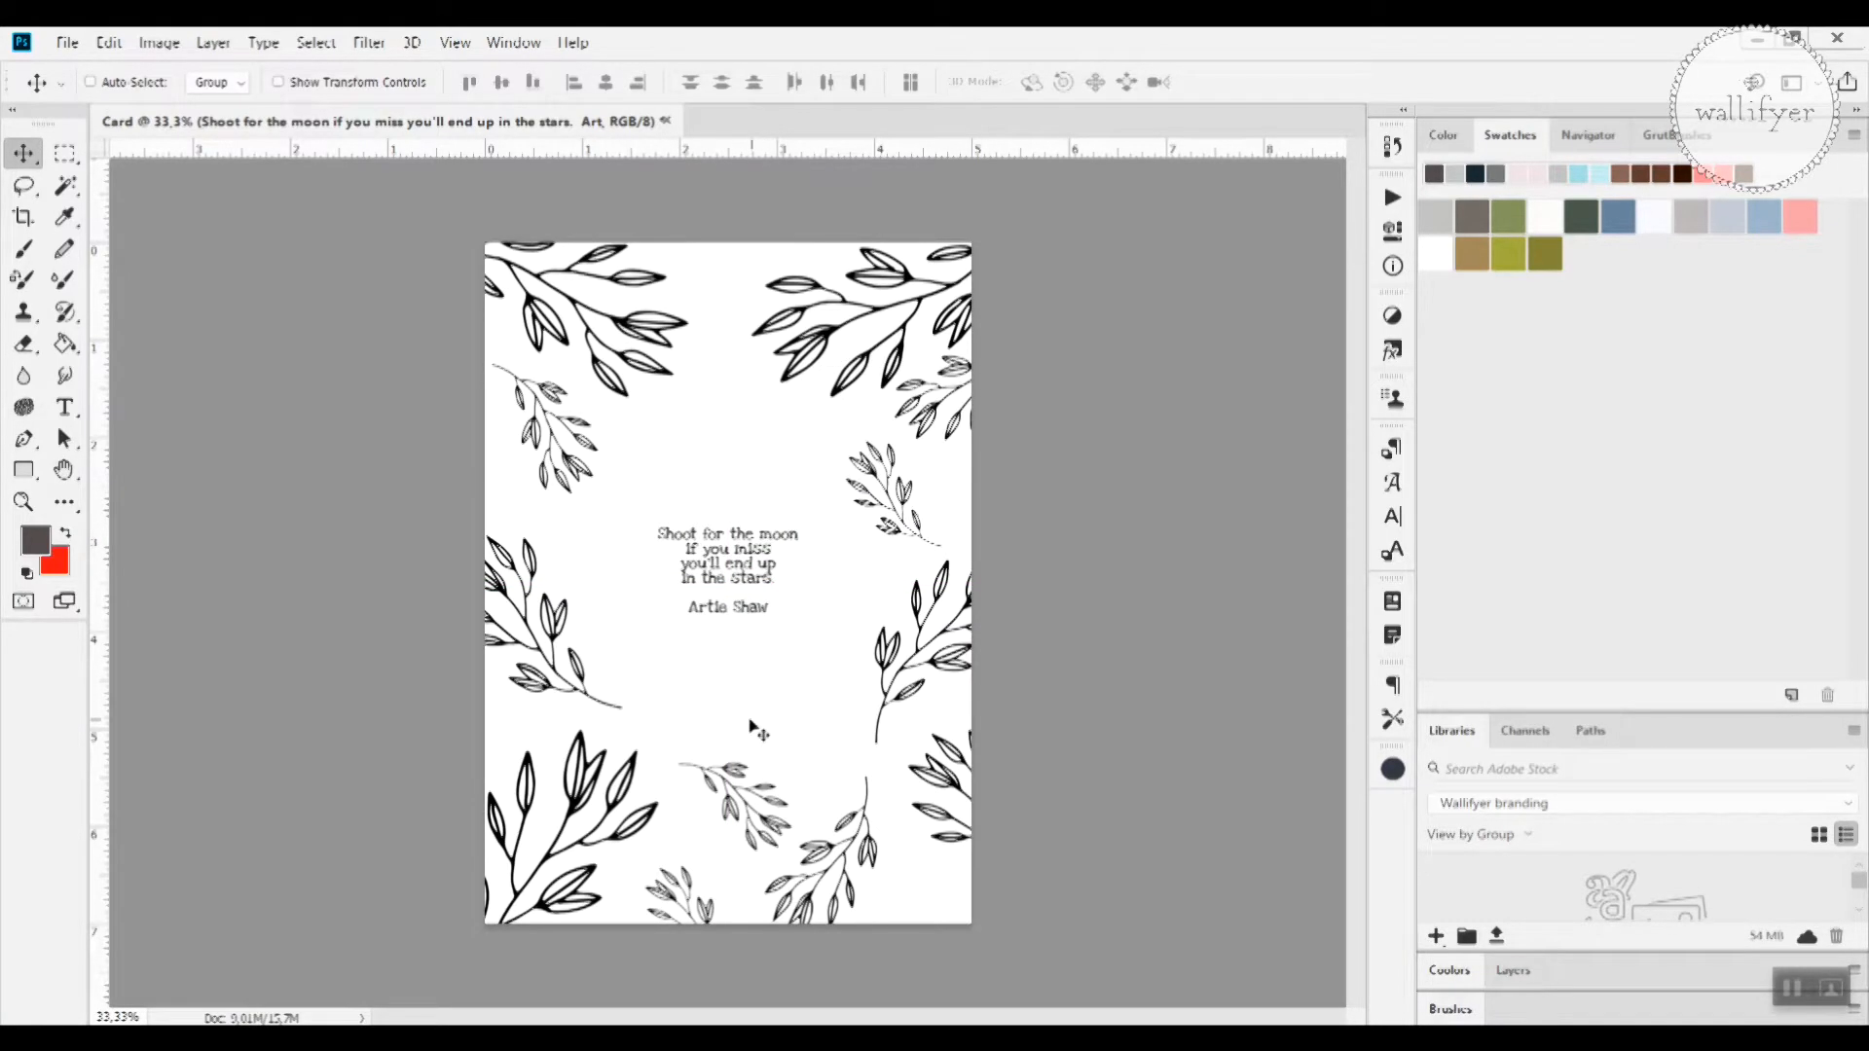
{"action": "mouse_move", "coordinate": [65, 408]}
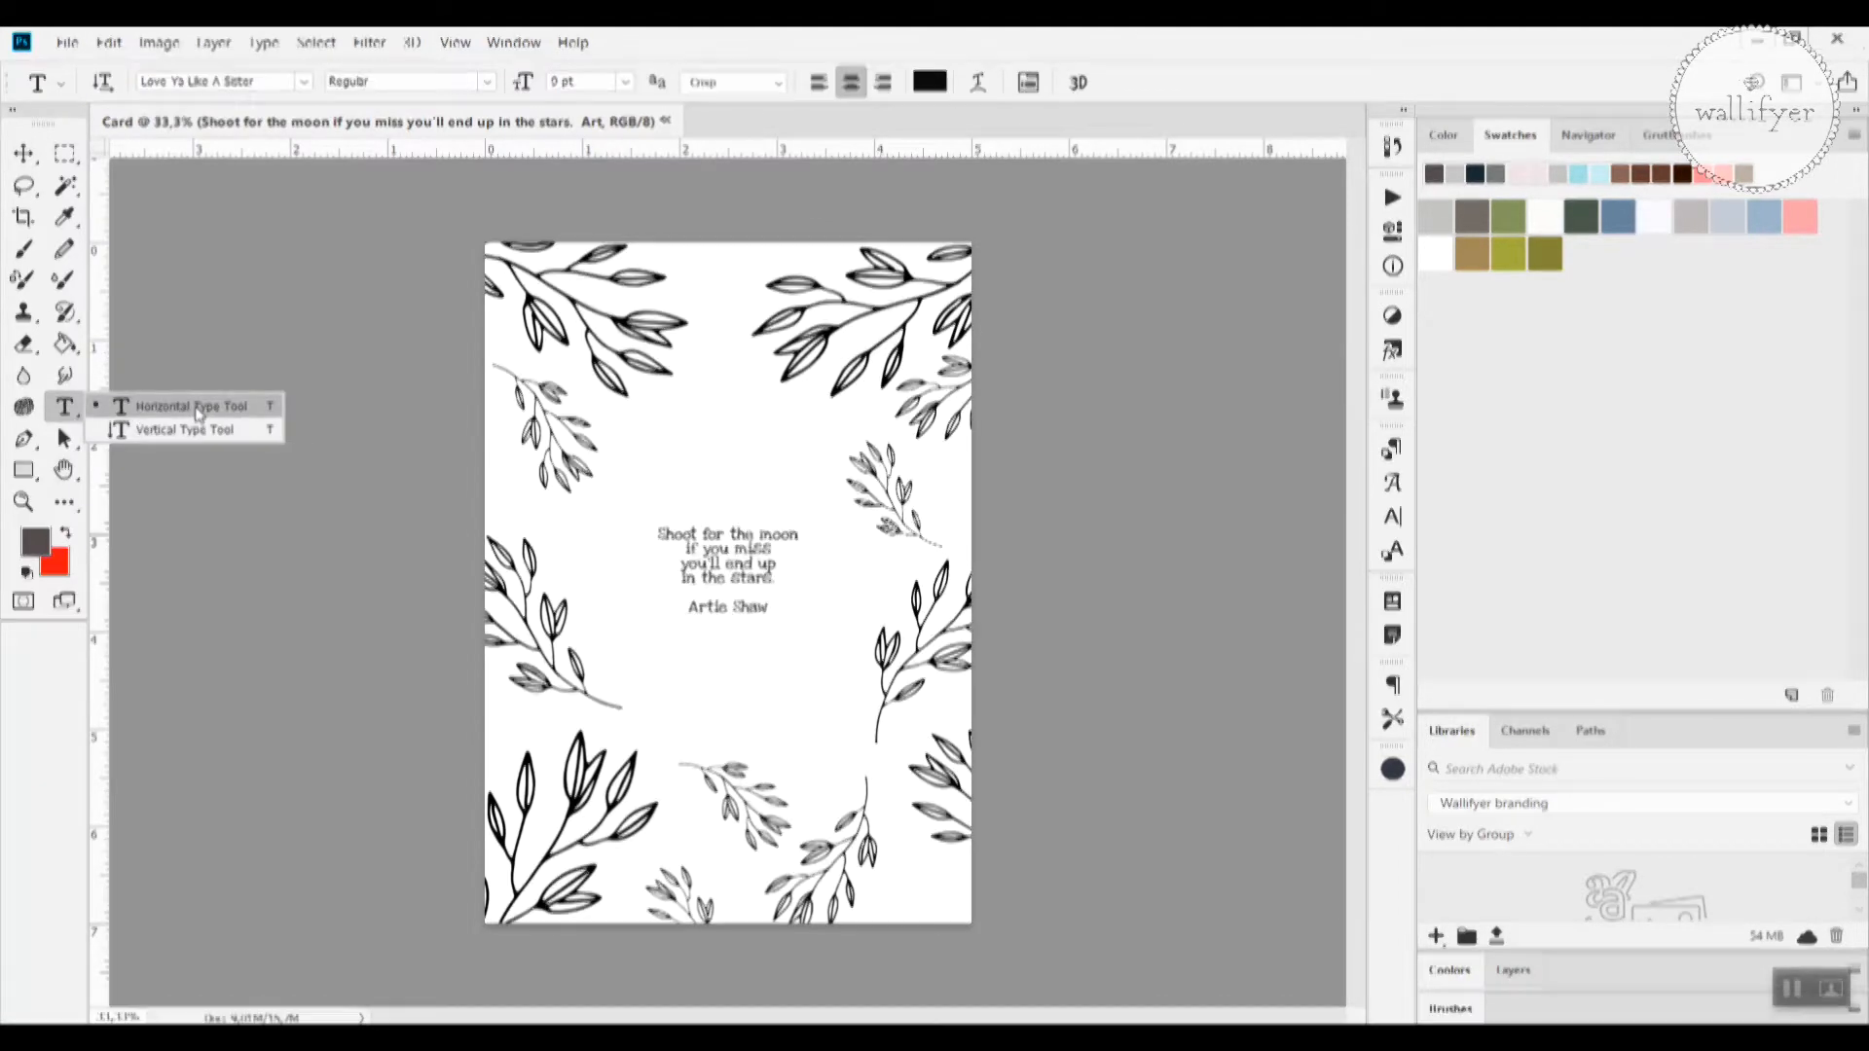
Step: Enlarge the quote text to about 15 pt and commit it
{"action": "left_click", "coordinate": [185, 404]}
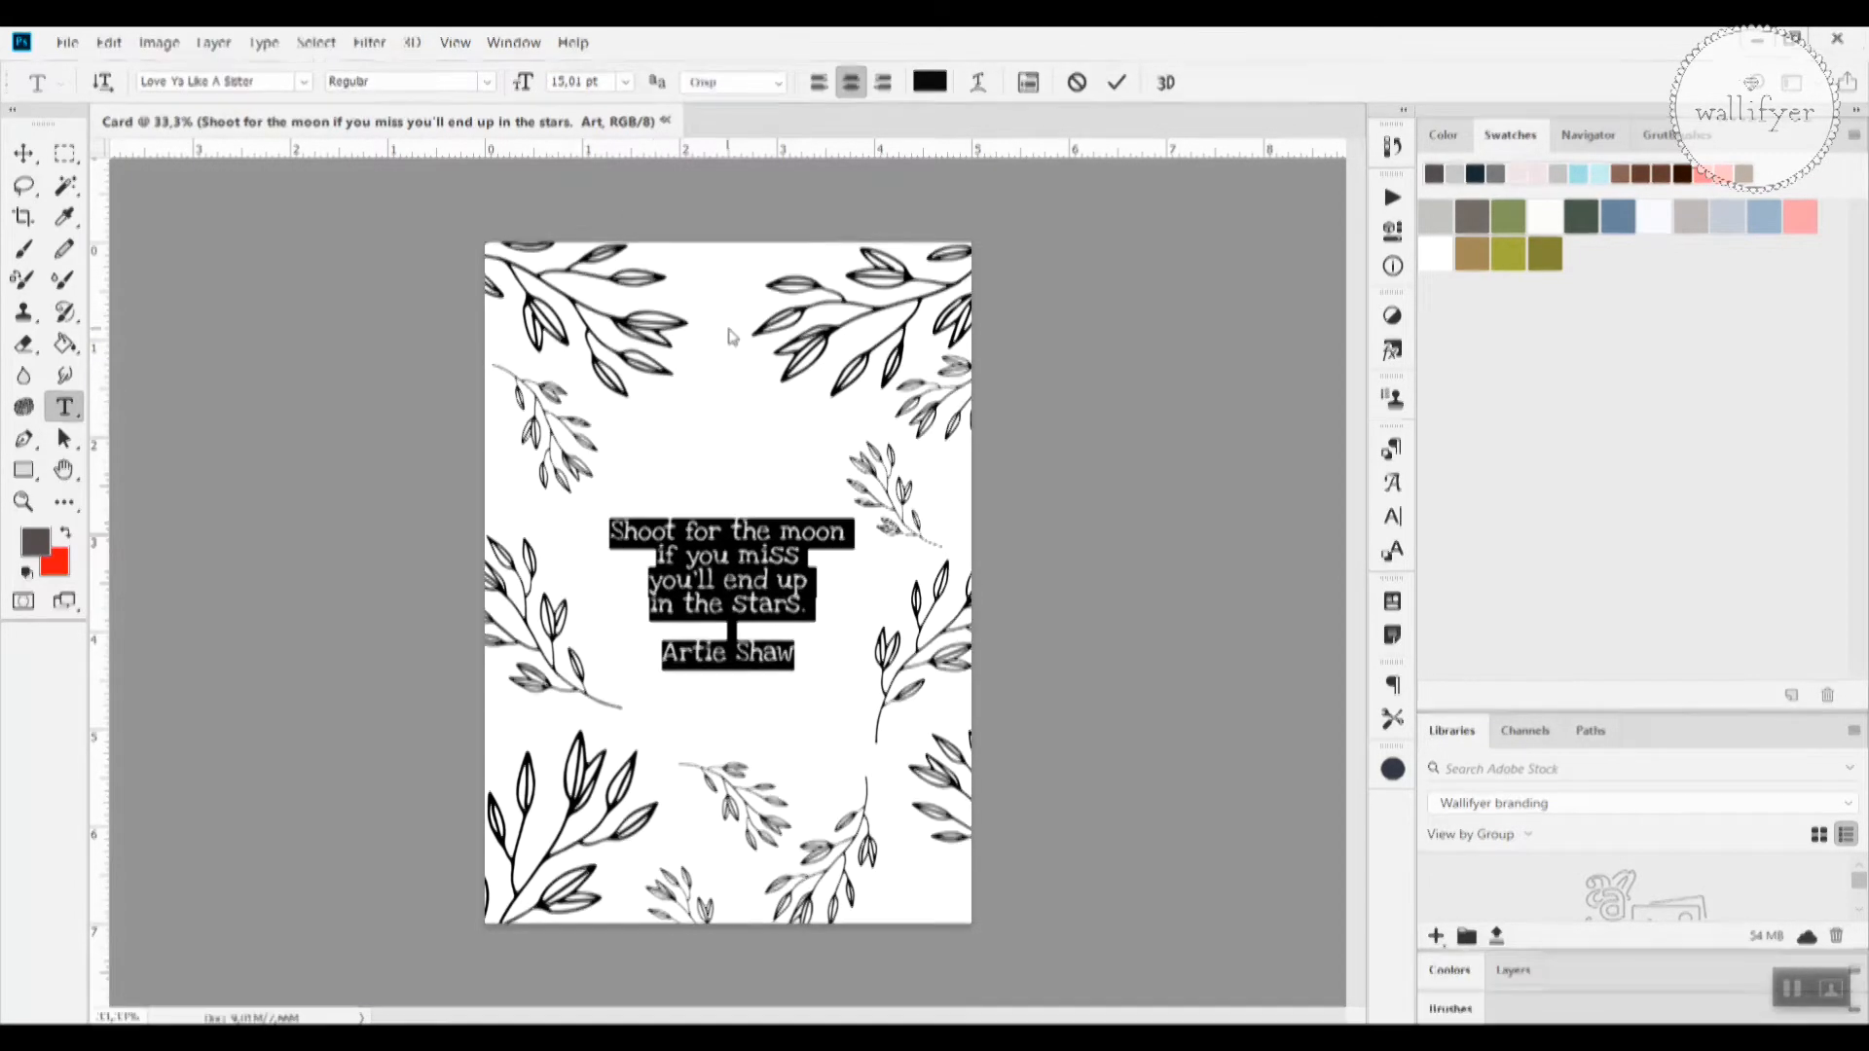
{"action": "left_click", "coordinate": [1053, 266]}
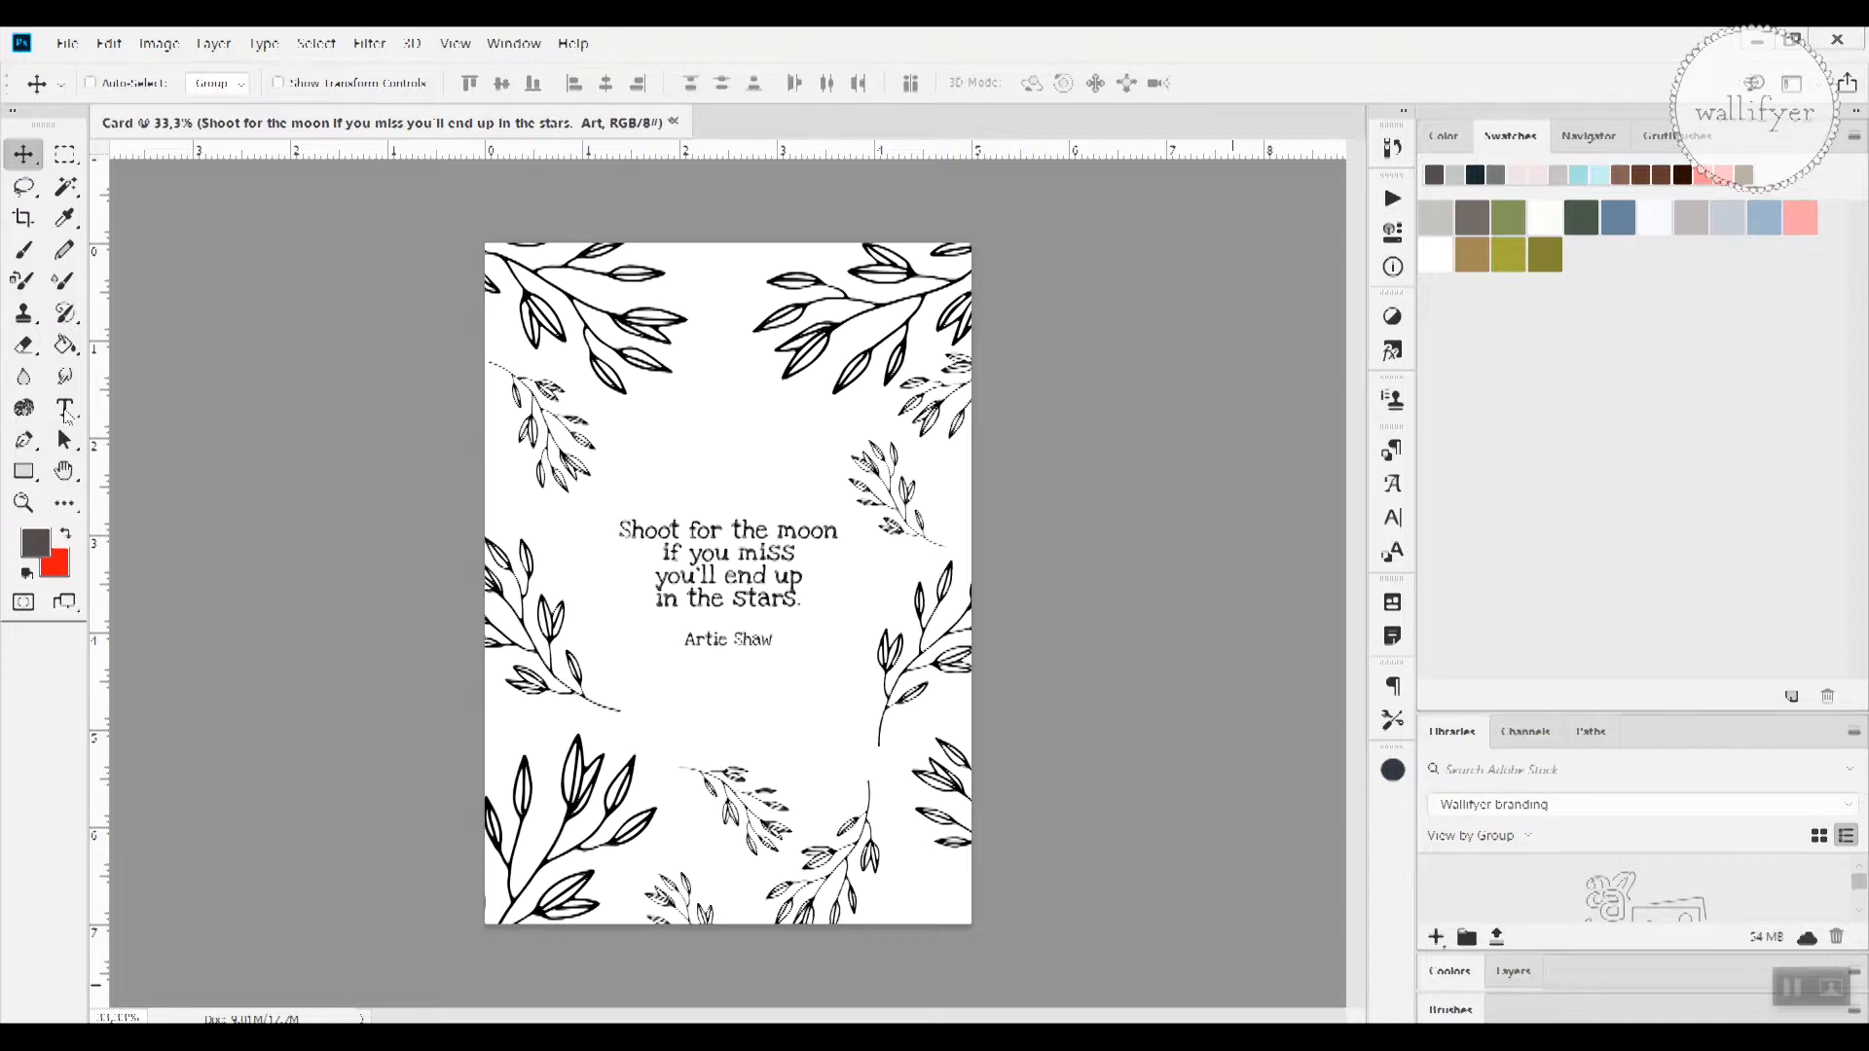
{"action": "mouse_move", "coordinate": [64, 409]}
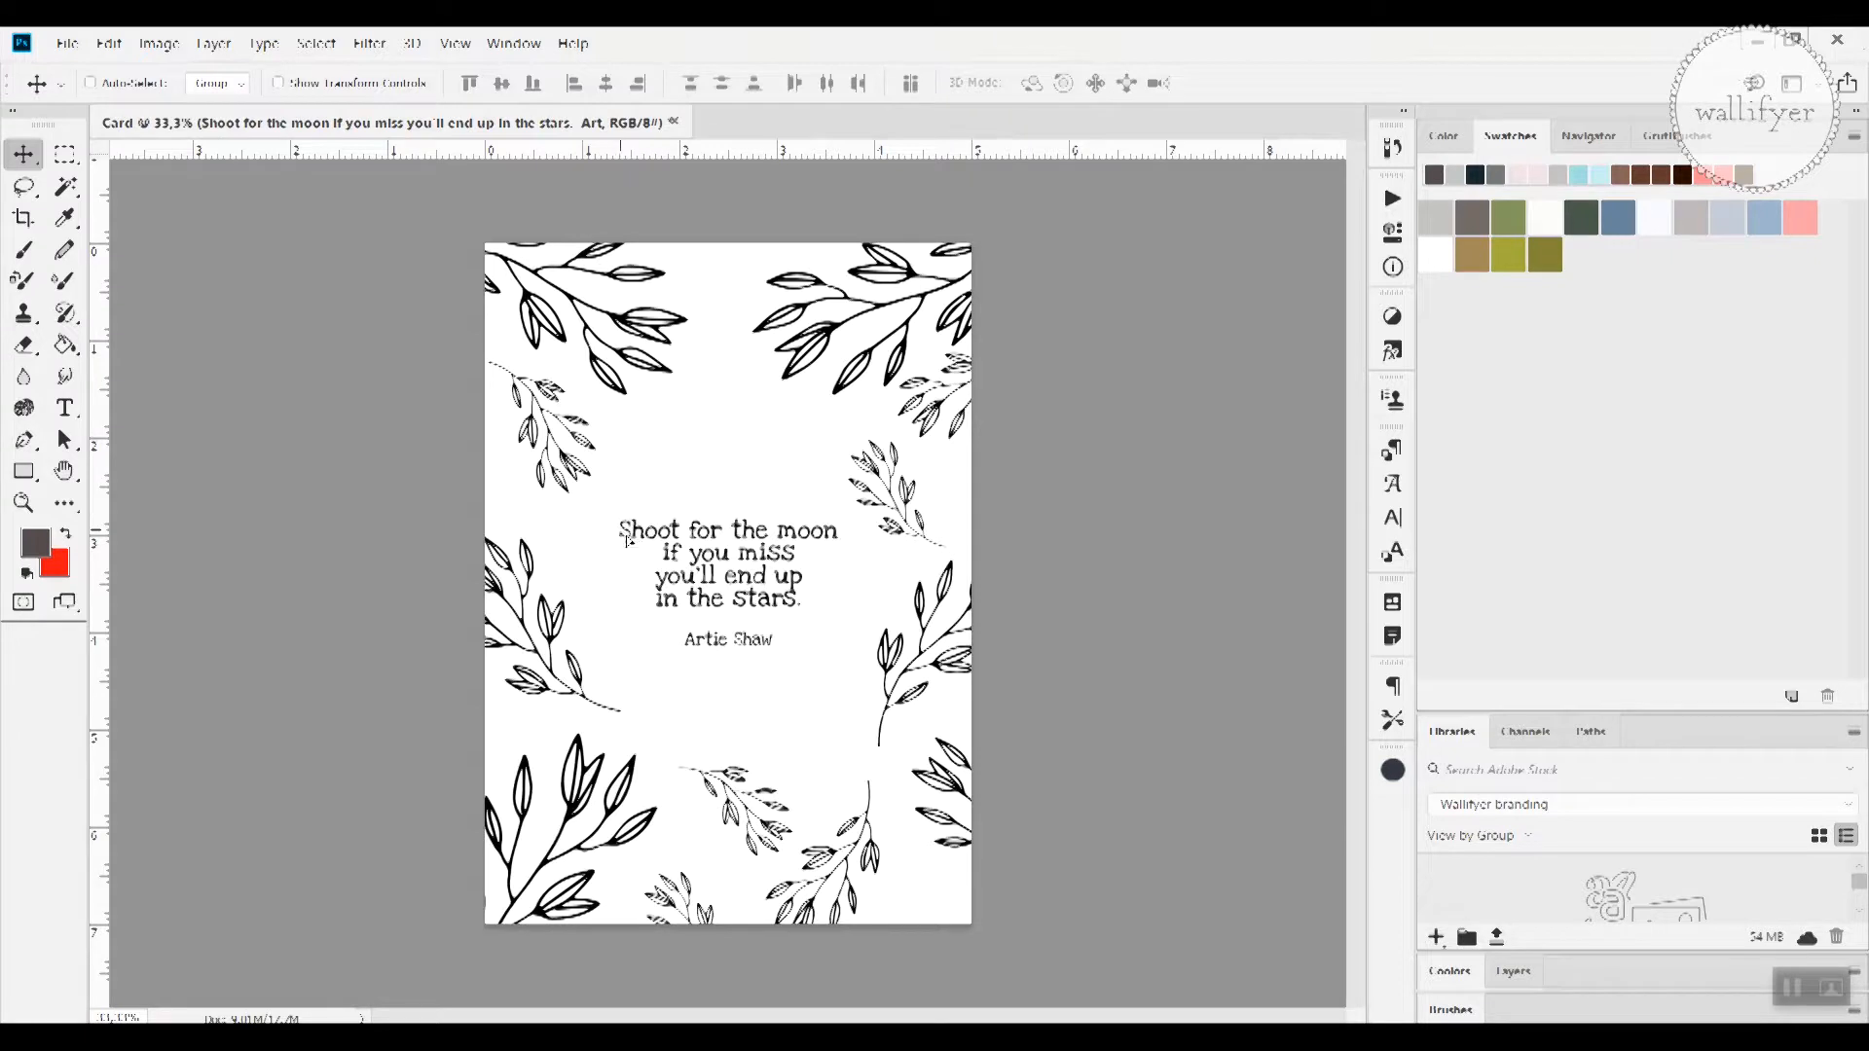
Step: Select all of the quote and attribution text for editing
{"action": "left_click_drag", "start_coordinate": [726, 561], "coordinate": [718, 555]}
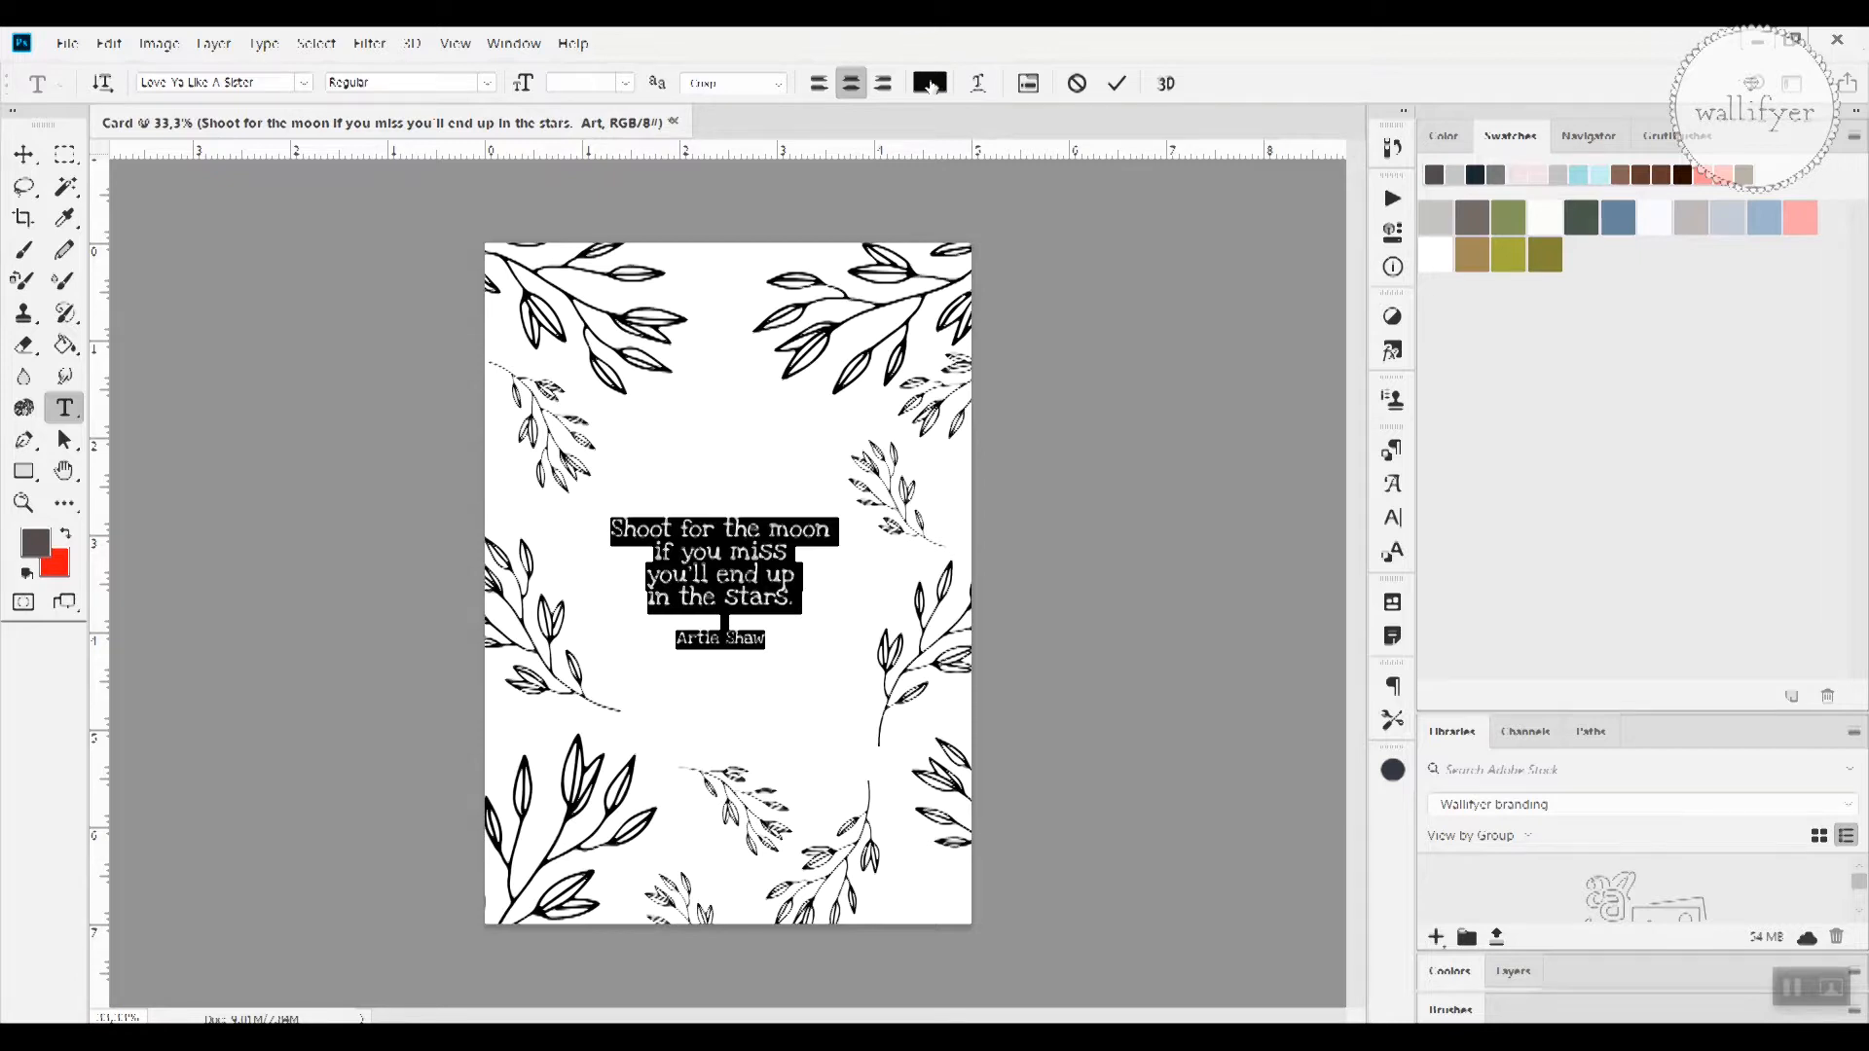
Step: Set the text colour to pure black #000000 after previewing pink and red, and commit the edit
{"action": "left_click", "coordinate": [926, 82]}
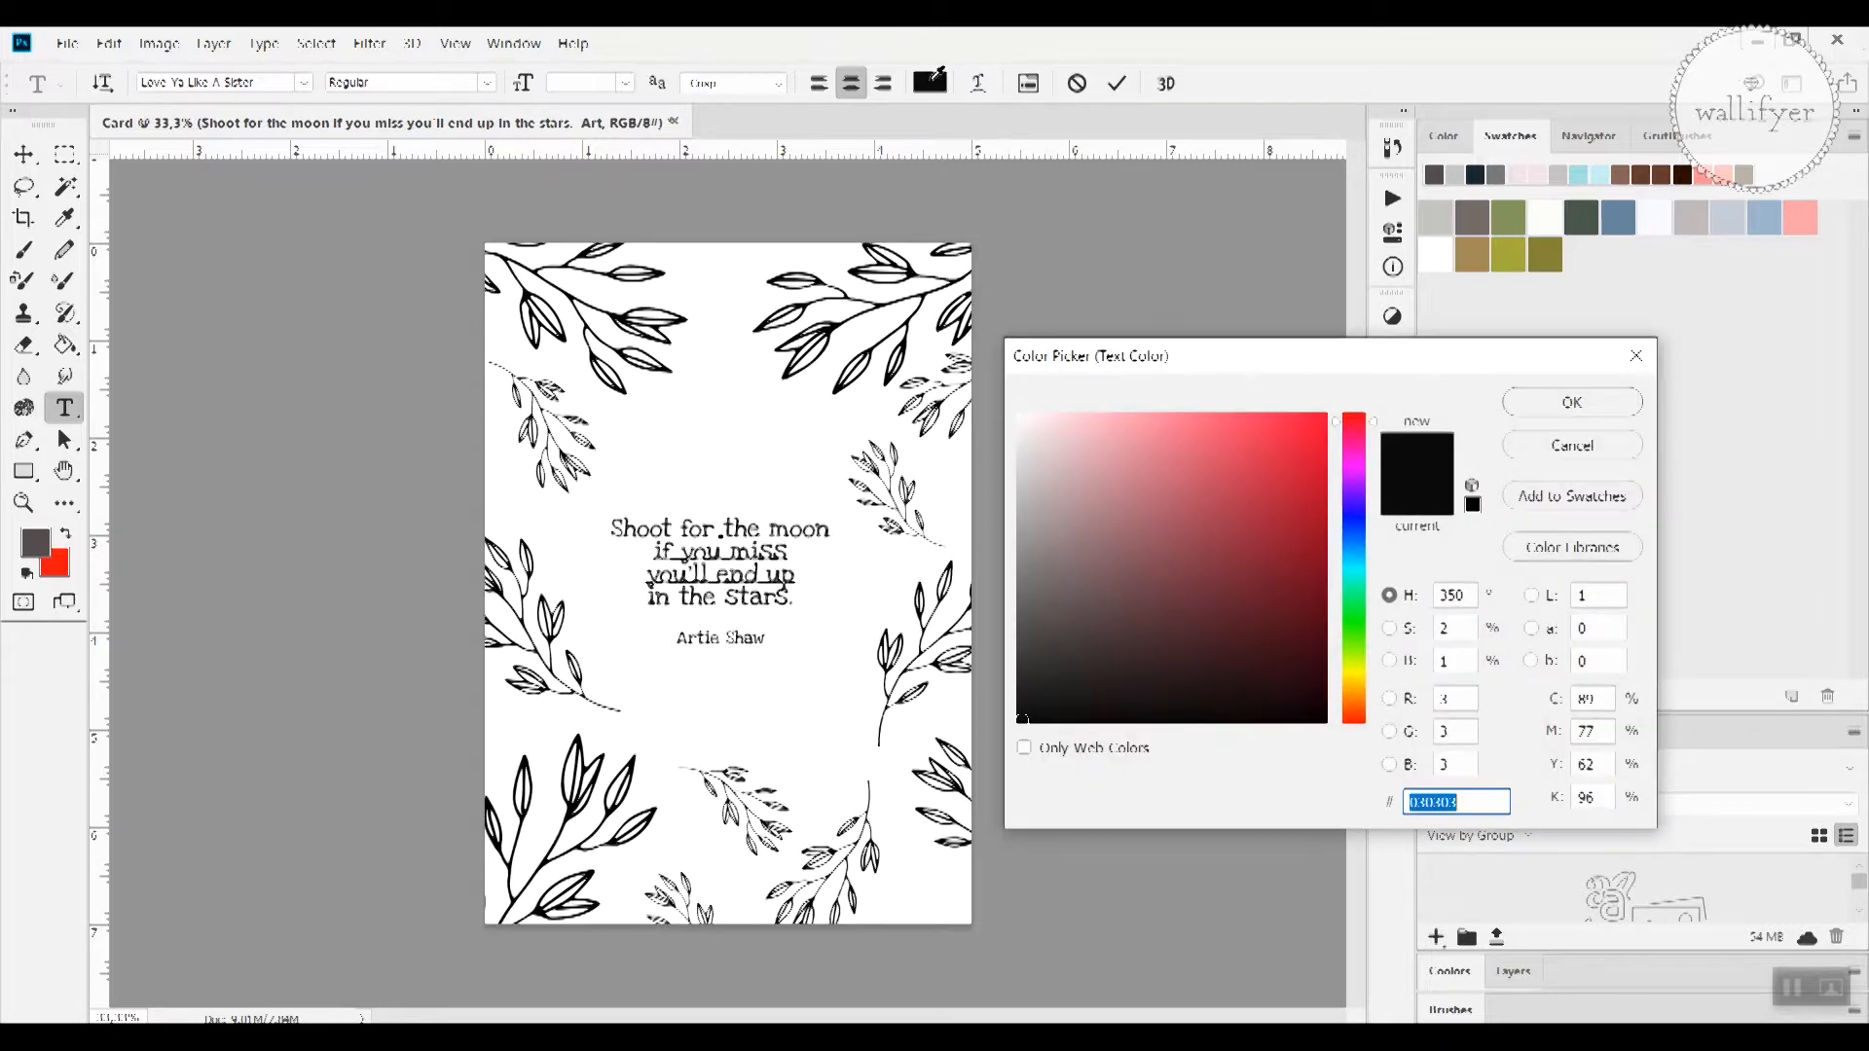
{"action": "left_click", "coordinate": [1090, 473]}
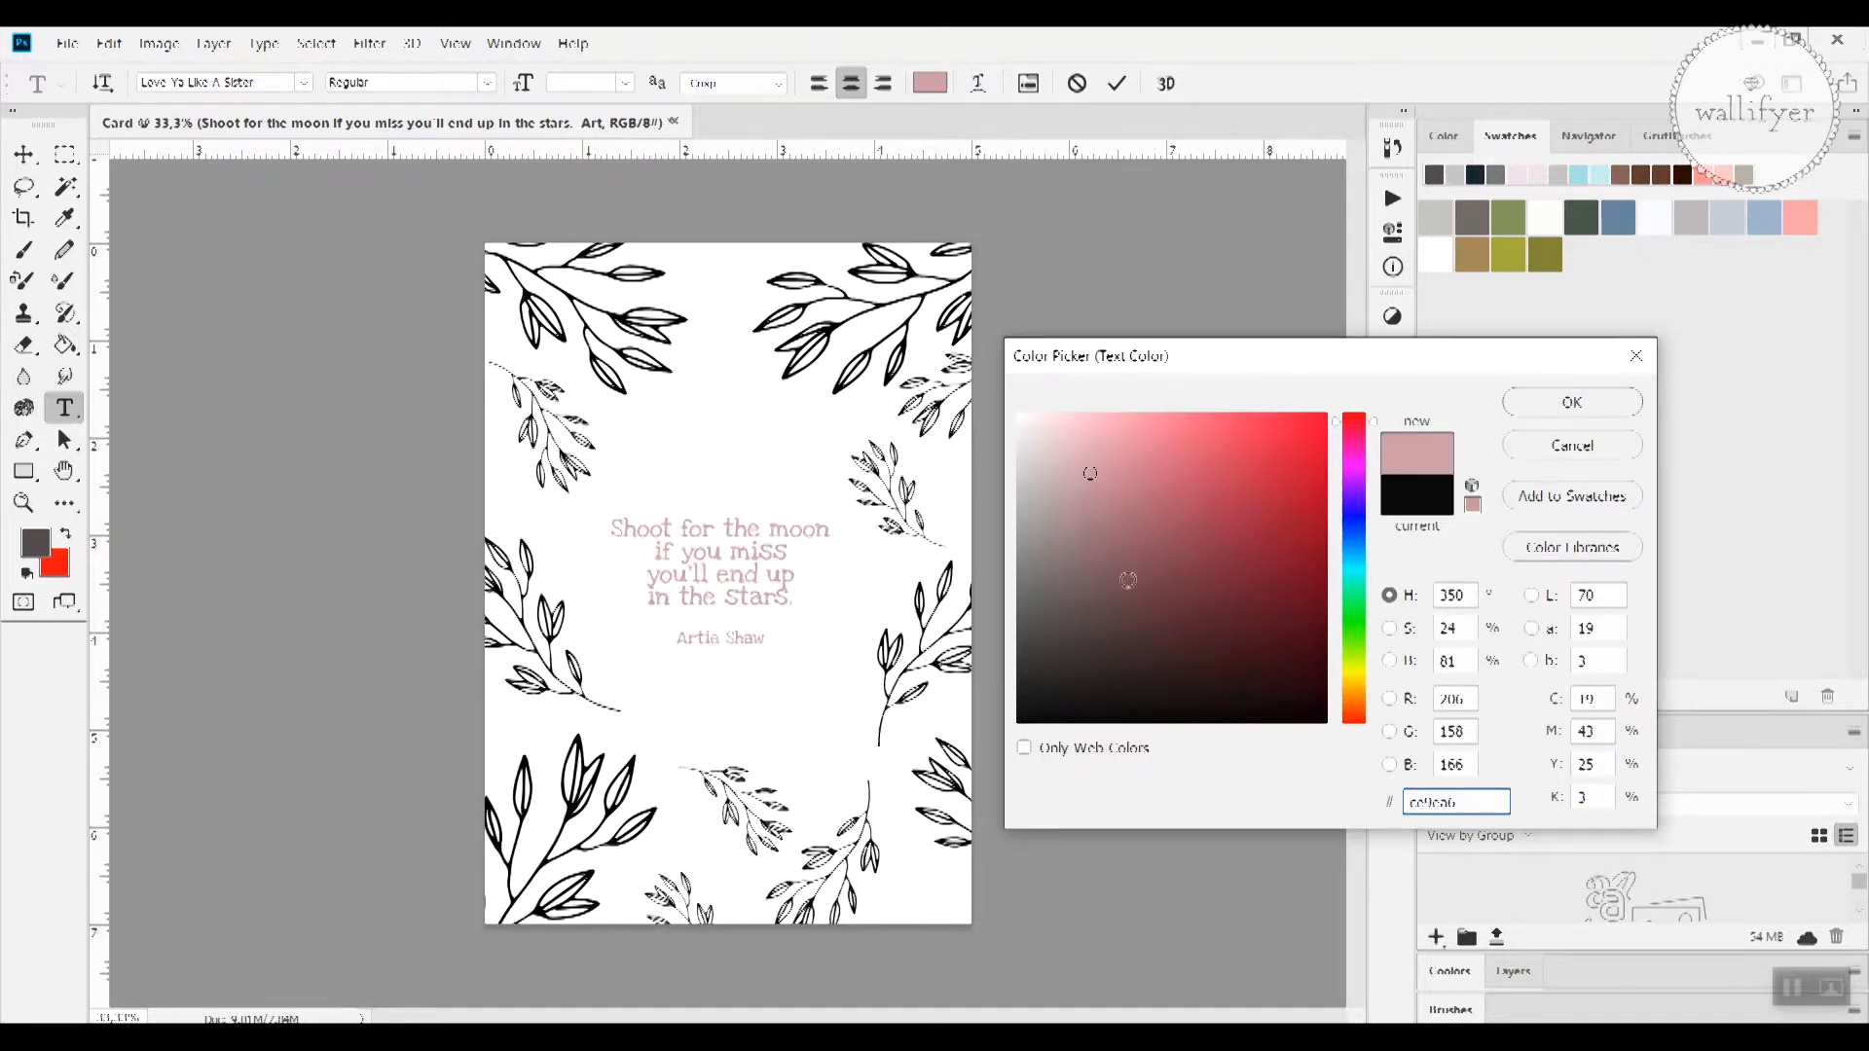
{"action": "left_click", "coordinate": [1234, 549]}
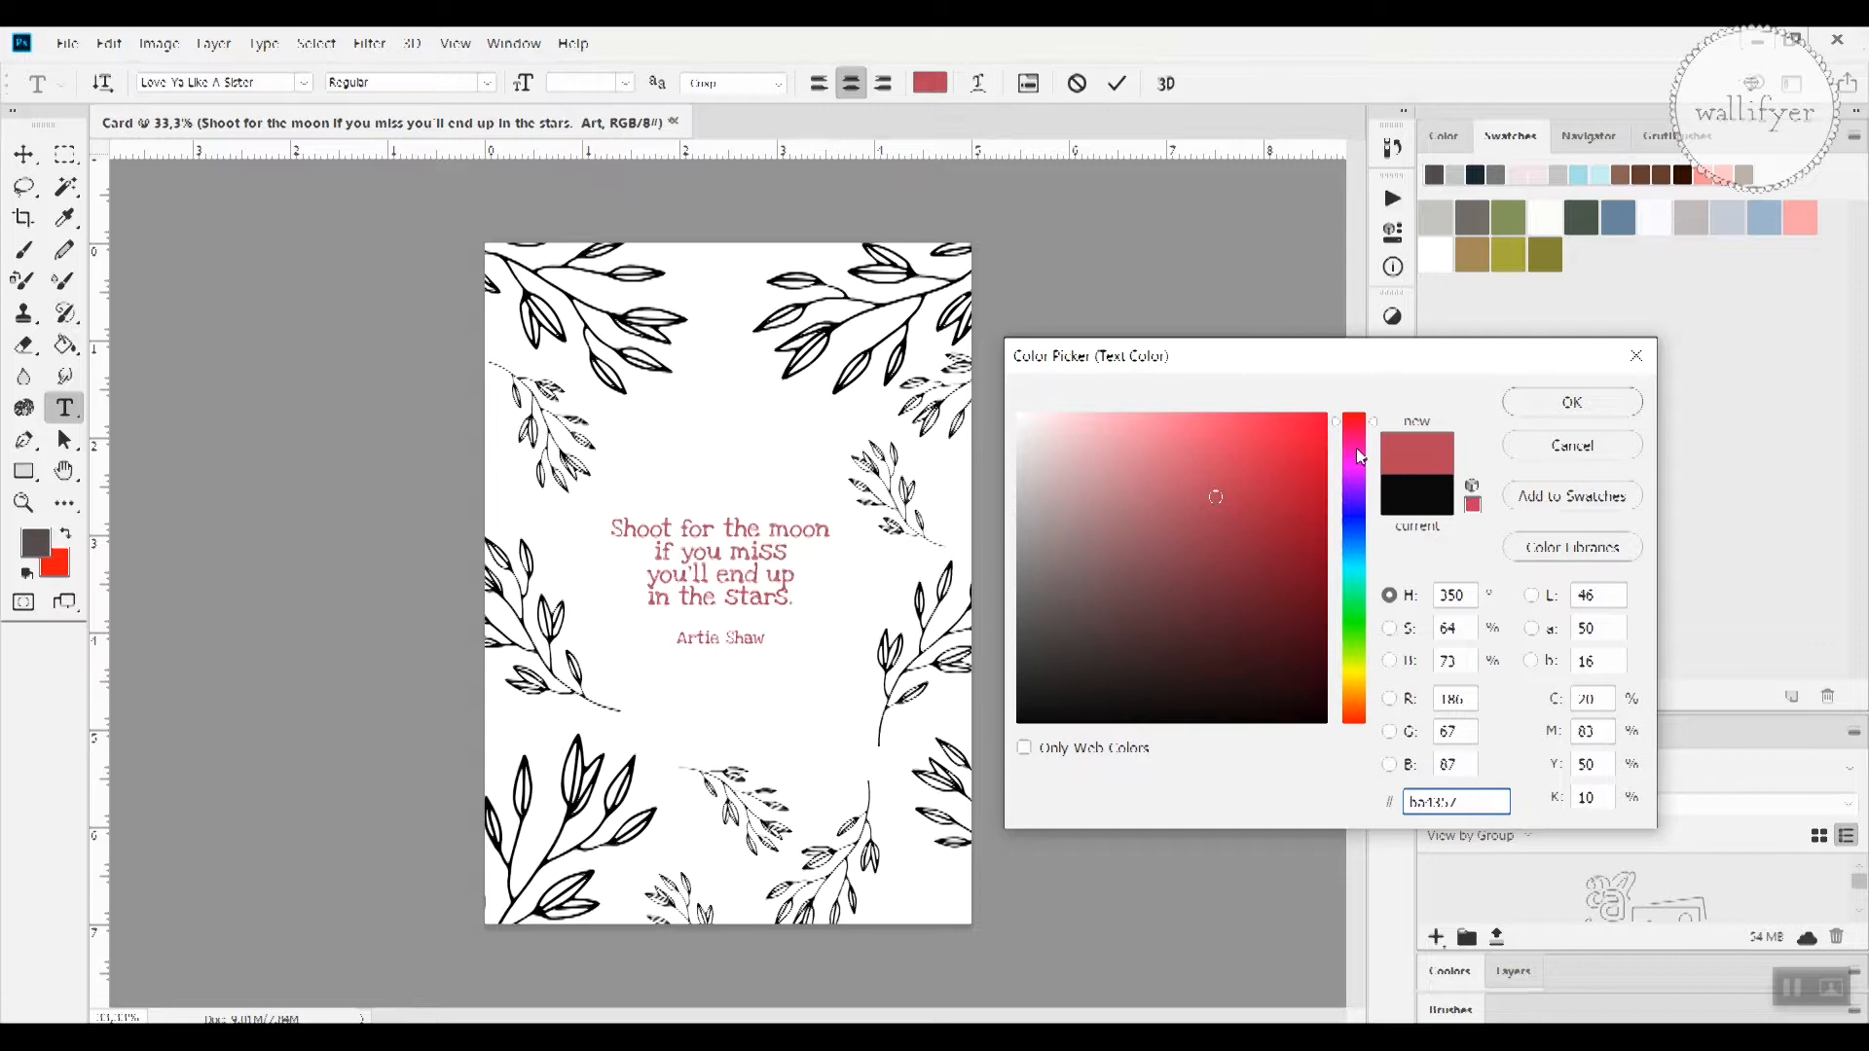
{"action": "mouse_move", "coordinate": [1355, 467]}
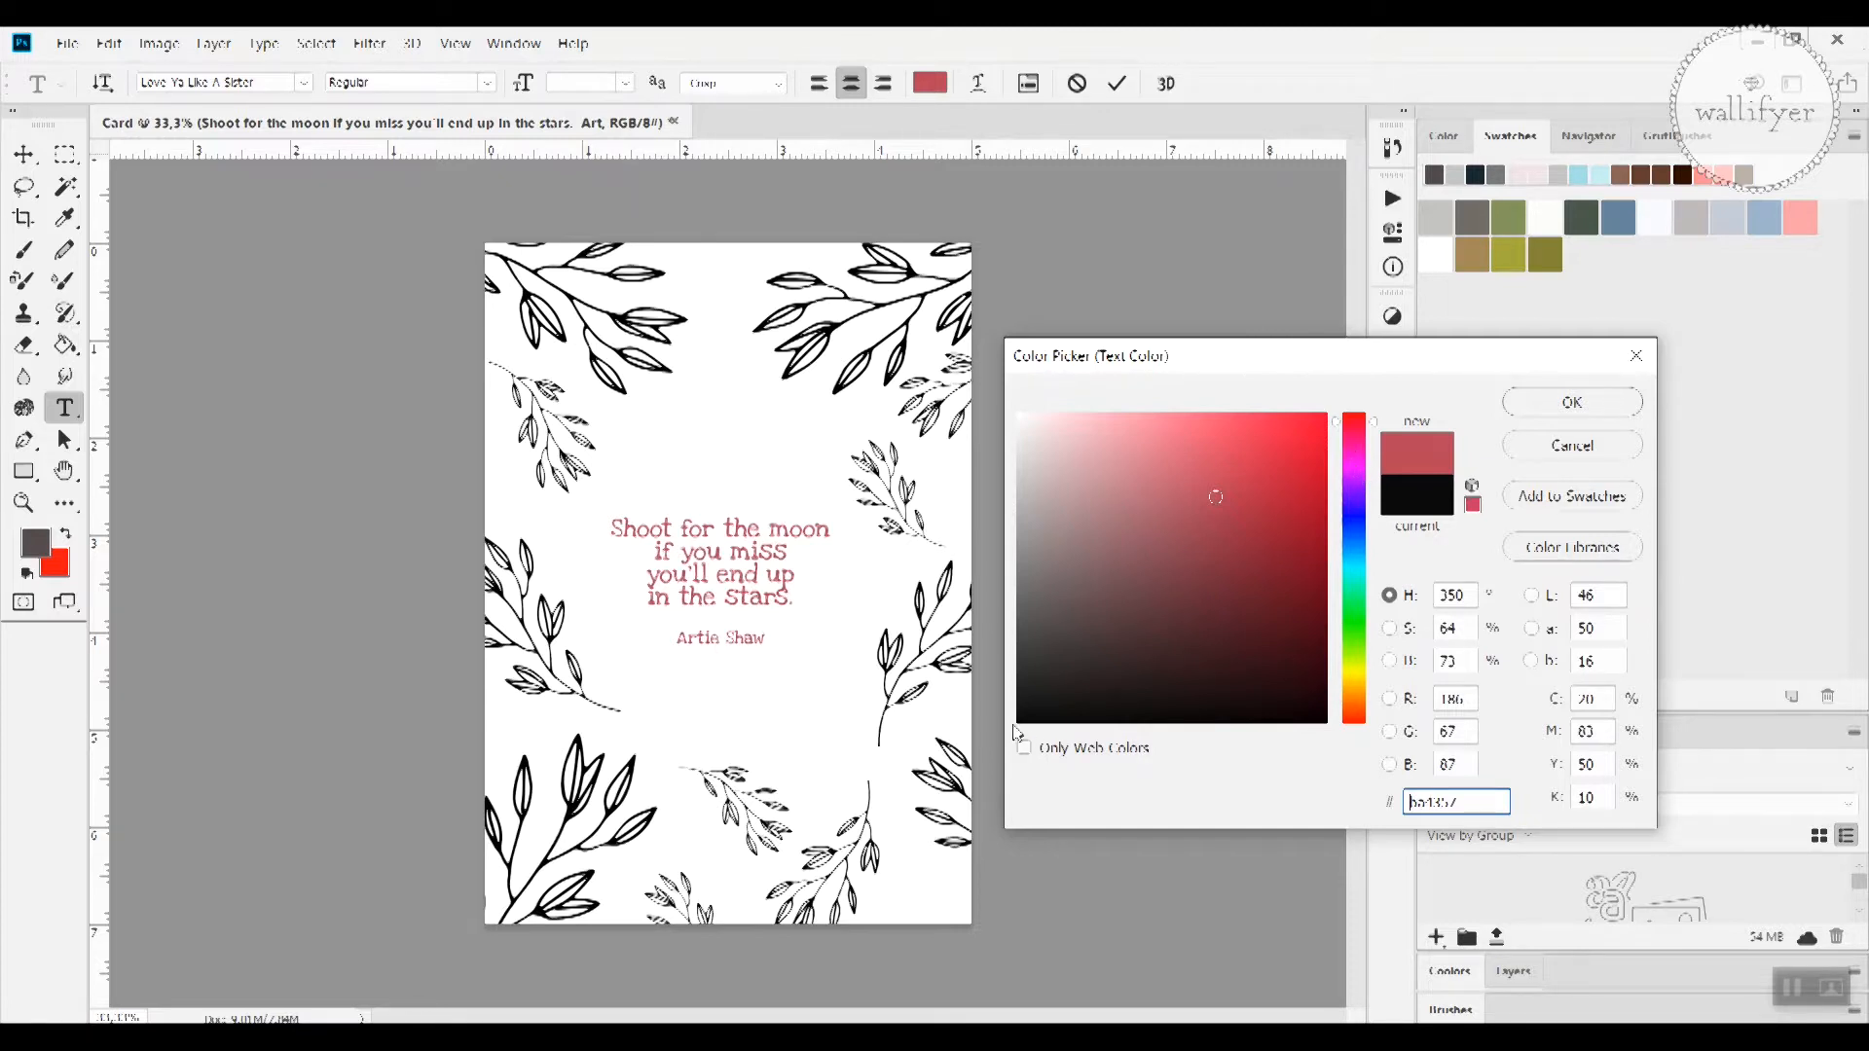
{"action": "left_click", "coordinate": [1067, 695]}
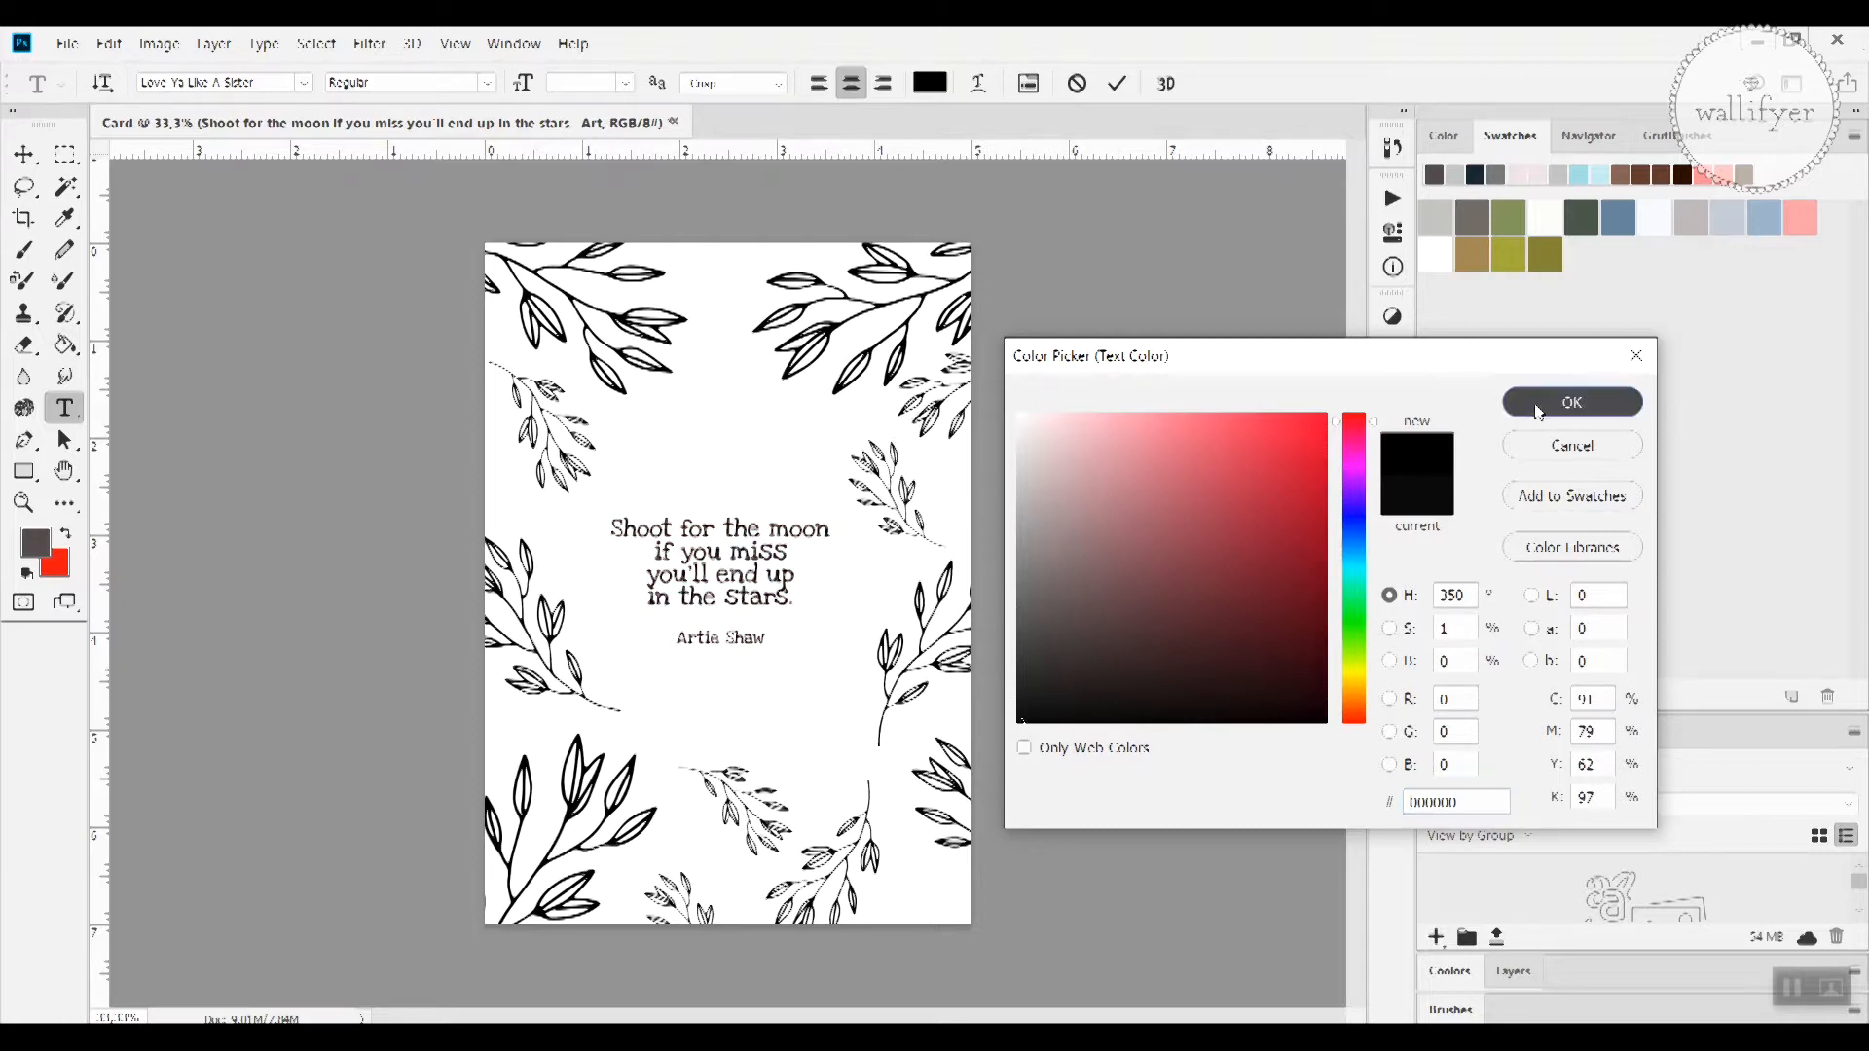
{"action": "left_click", "coordinate": [1572, 403]}
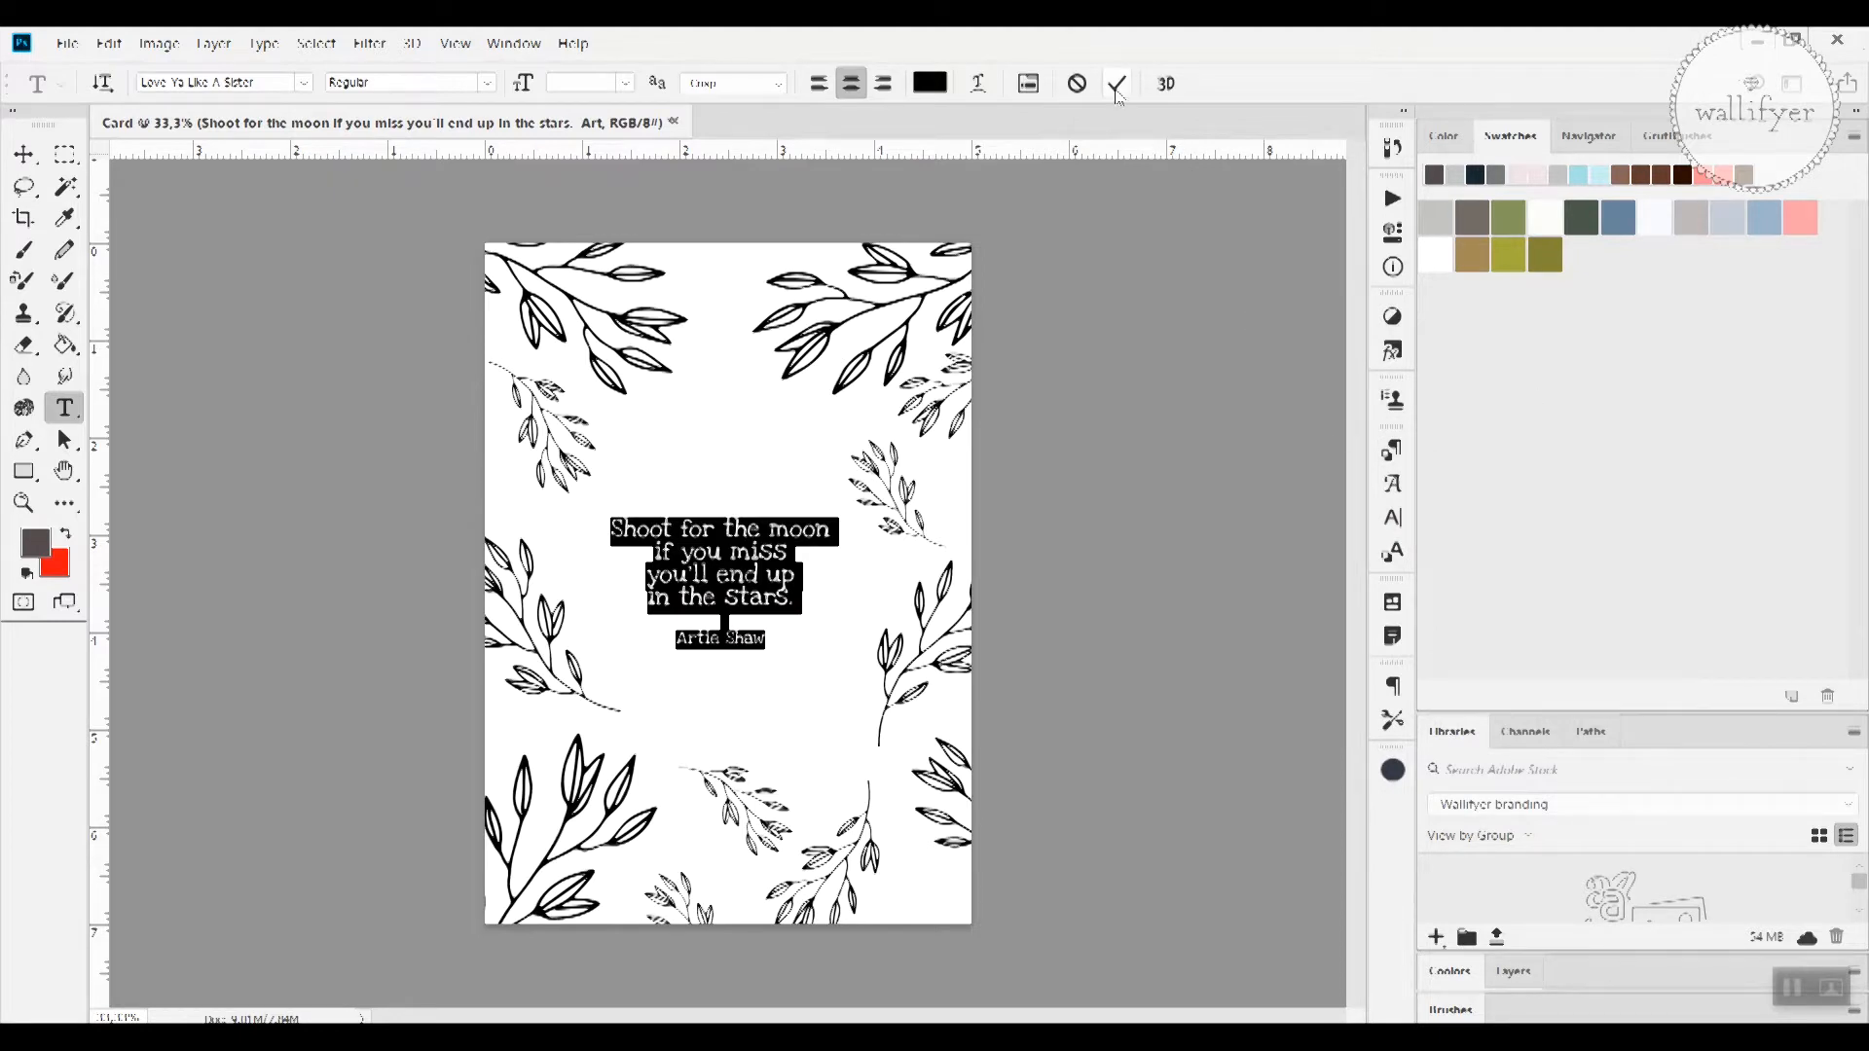
{"action": "left_click", "coordinate": [1114, 82]}
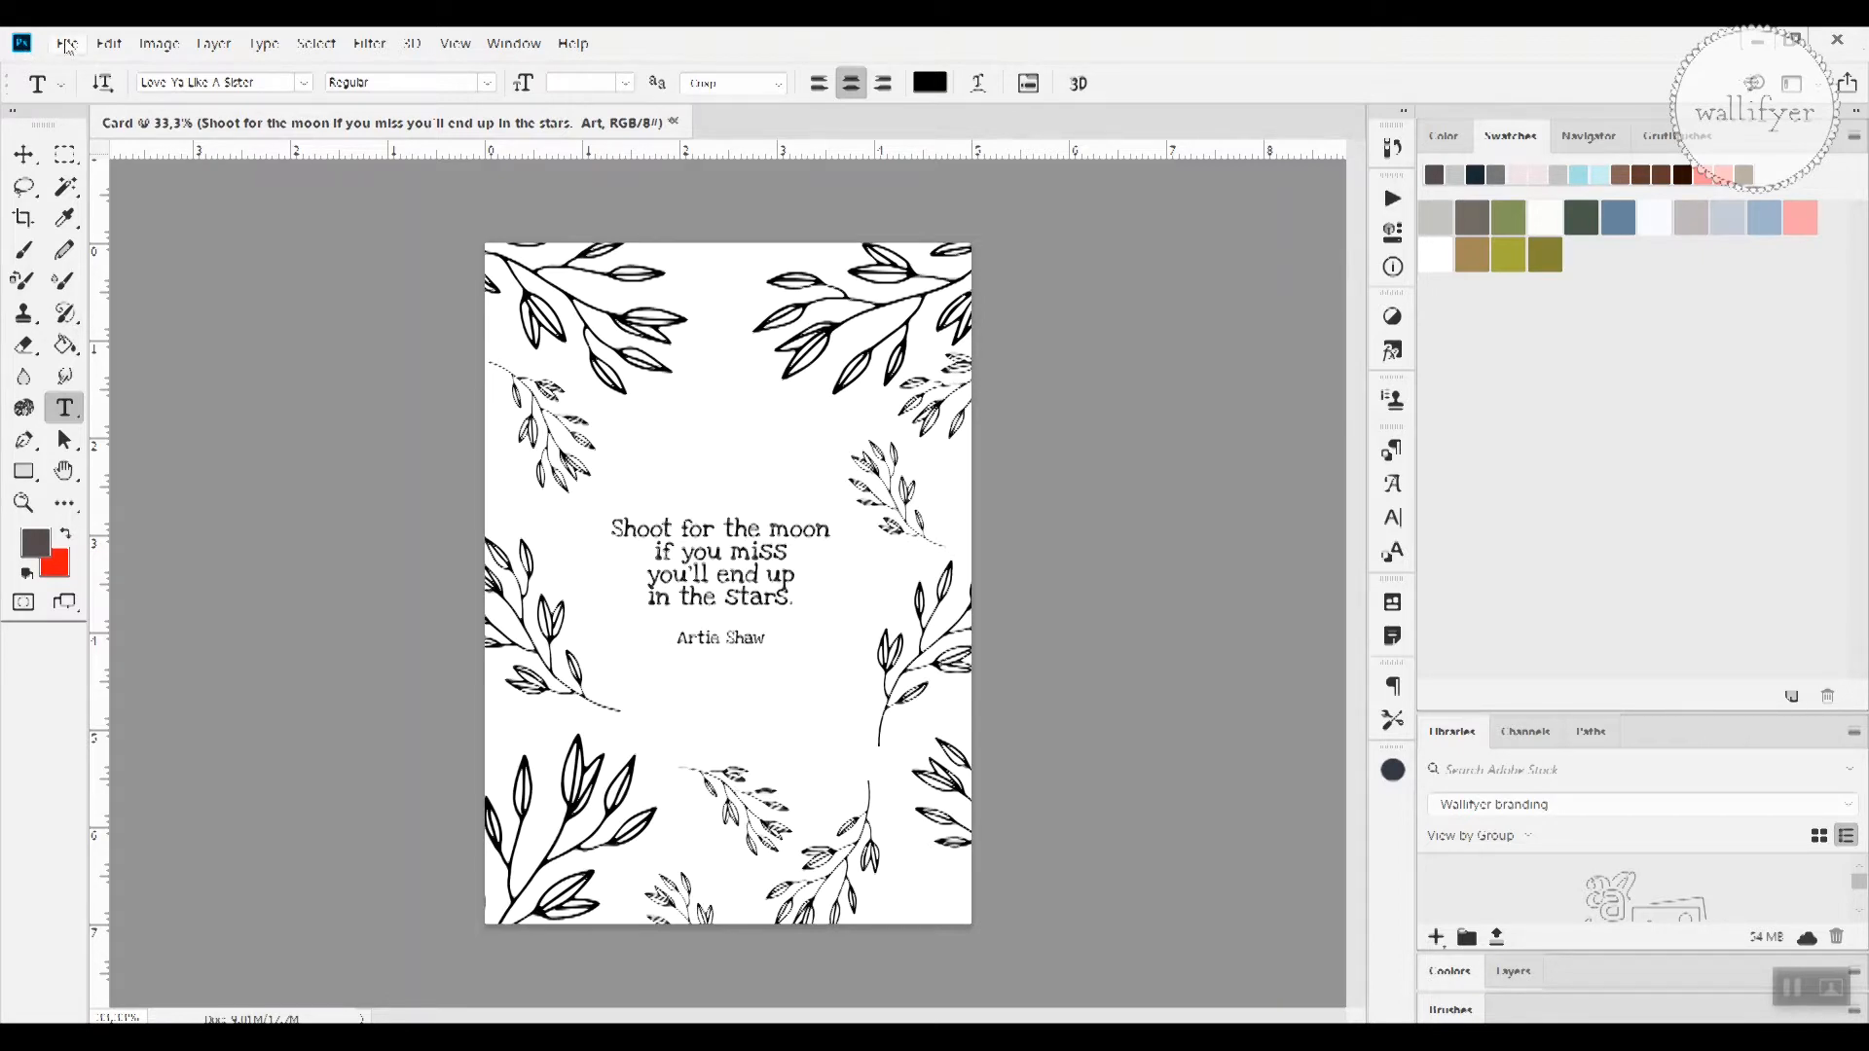
Step: Begin saving the card as JPEG with the Desktop (Skrivbord) folder as destination
{"action": "left_click", "coordinate": [70, 43]}
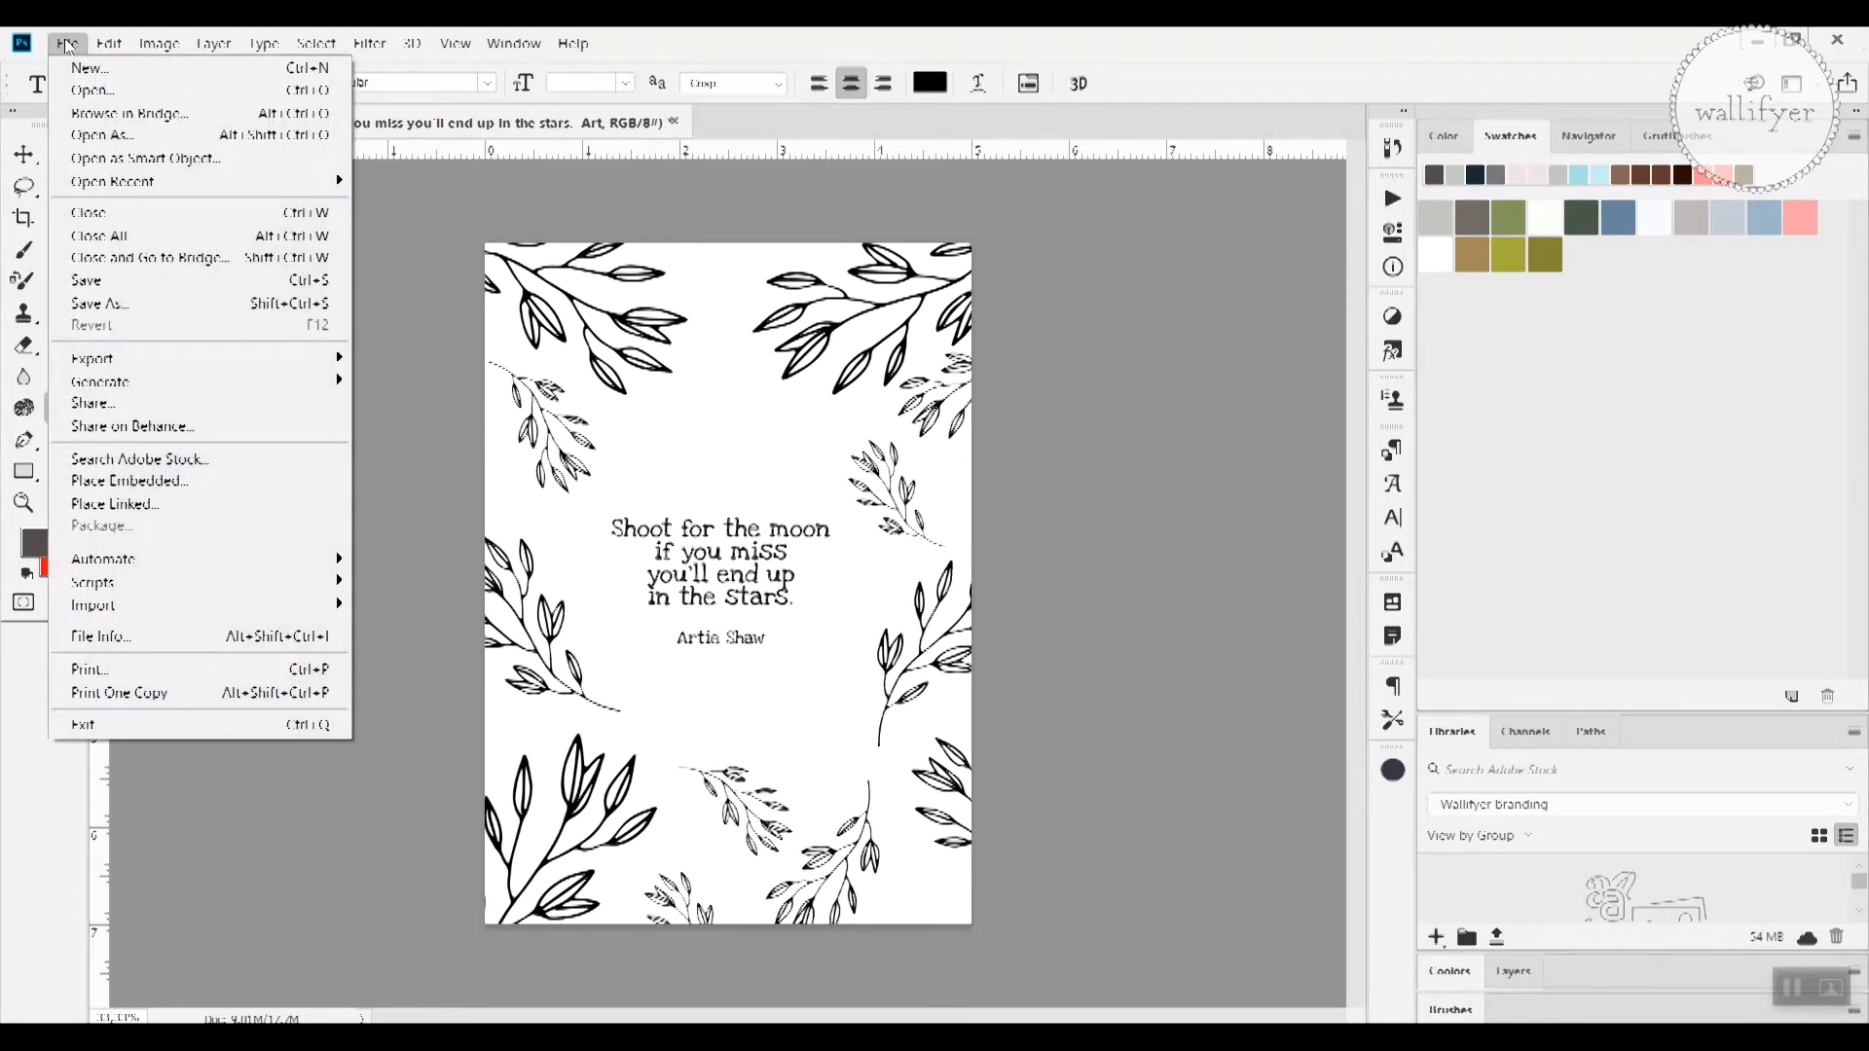
{"action": "mouse_move", "coordinate": [136, 280]}
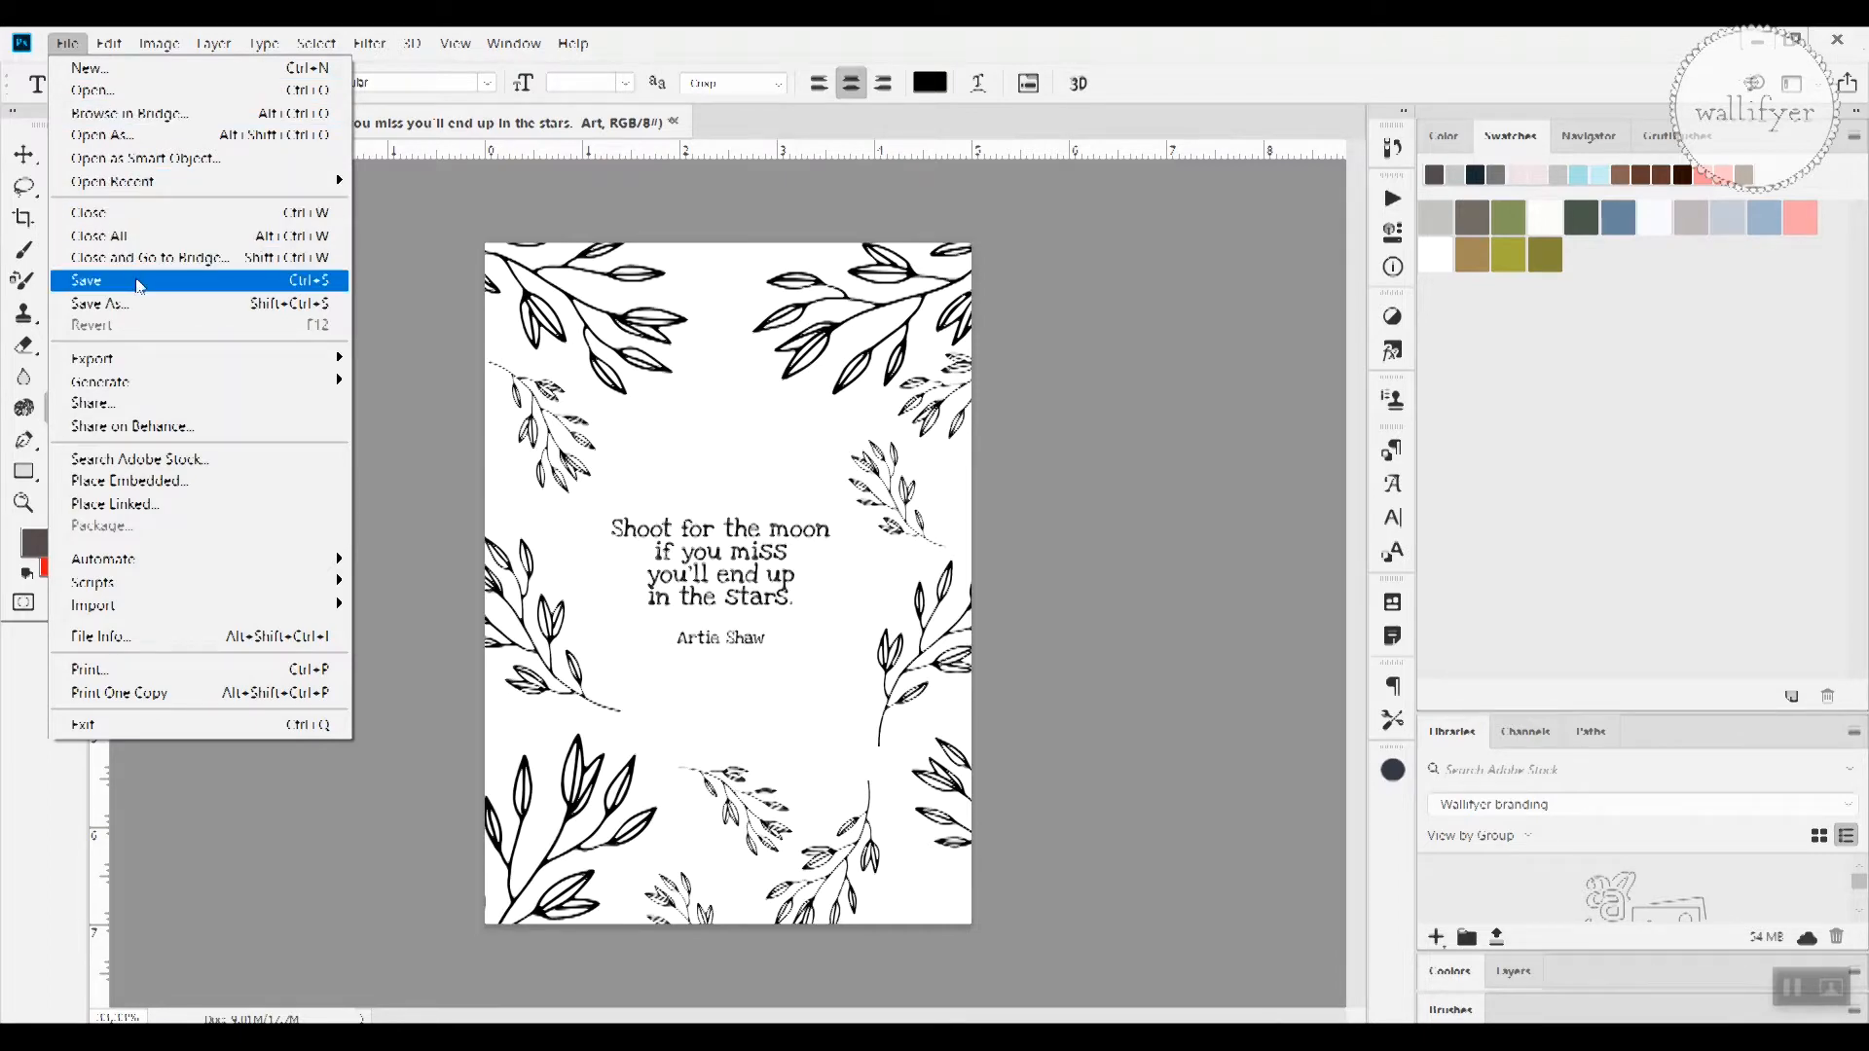
{"action": "left_click", "coordinate": [86, 280]}
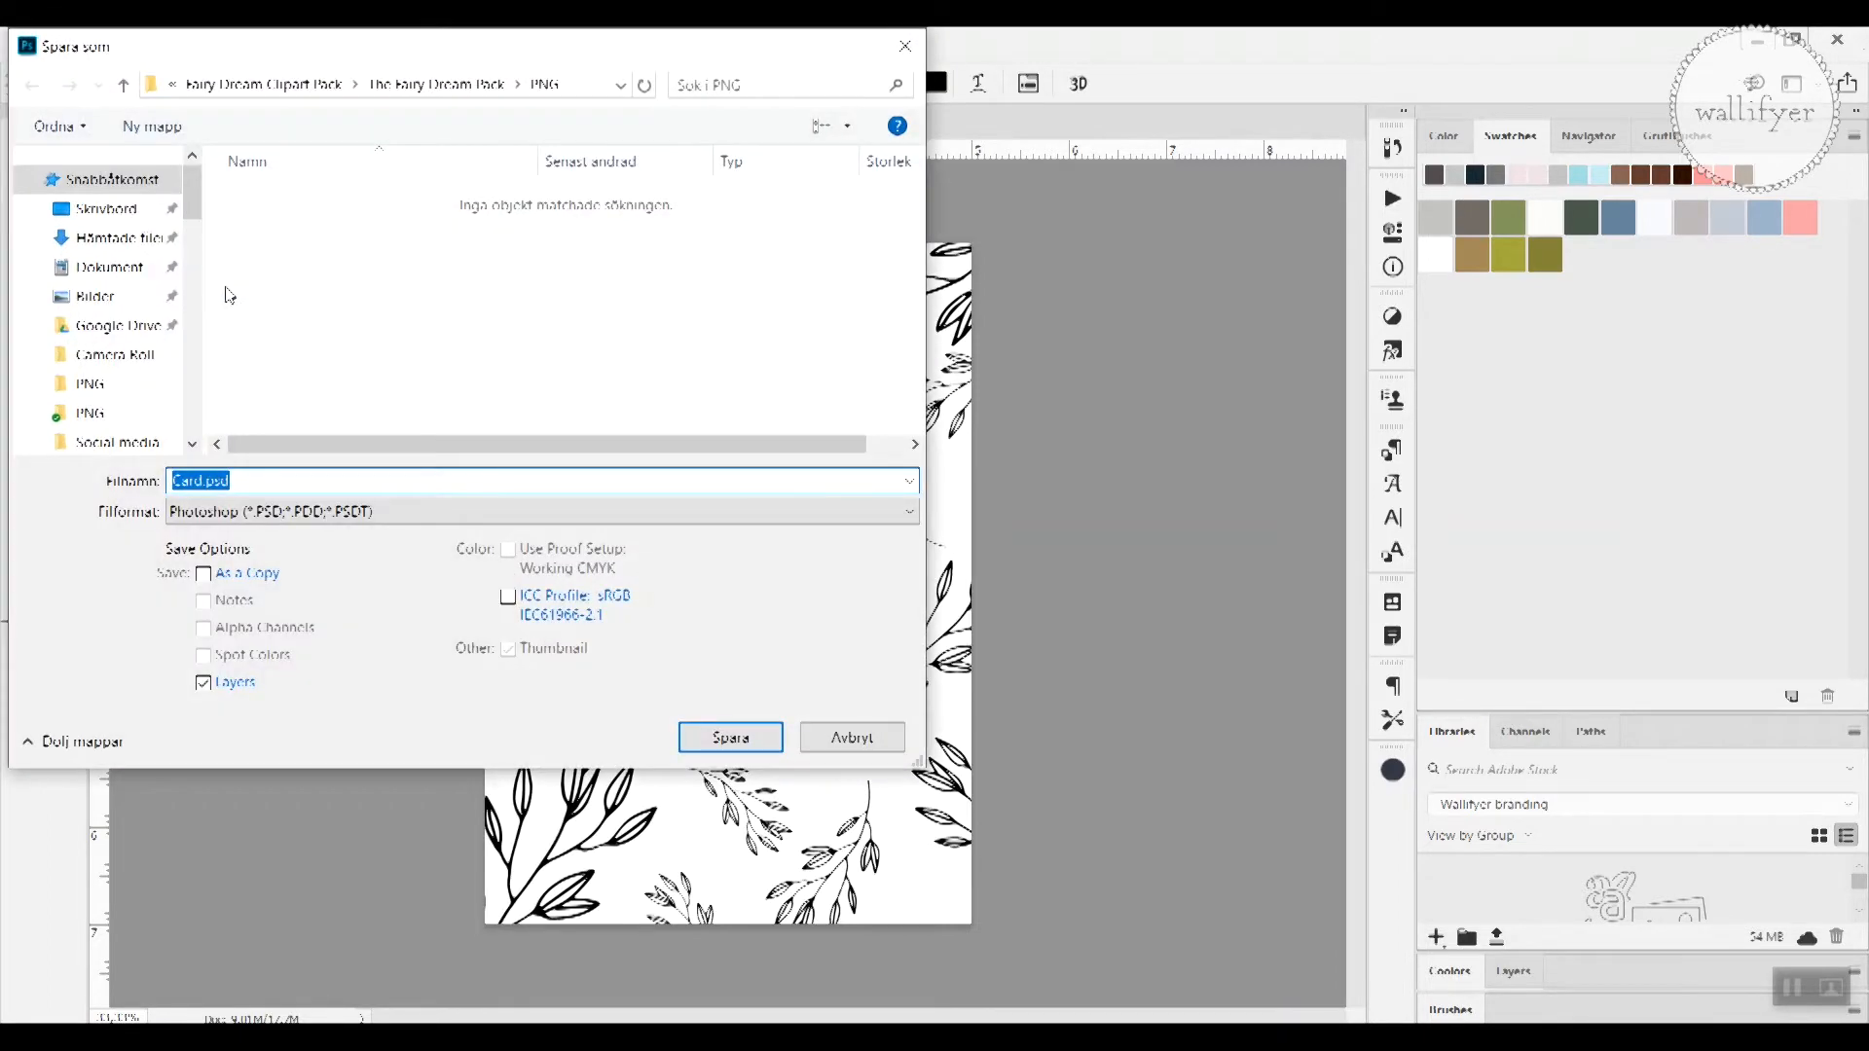
{"action": "mouse_move", "coordinate": [222, 536]}
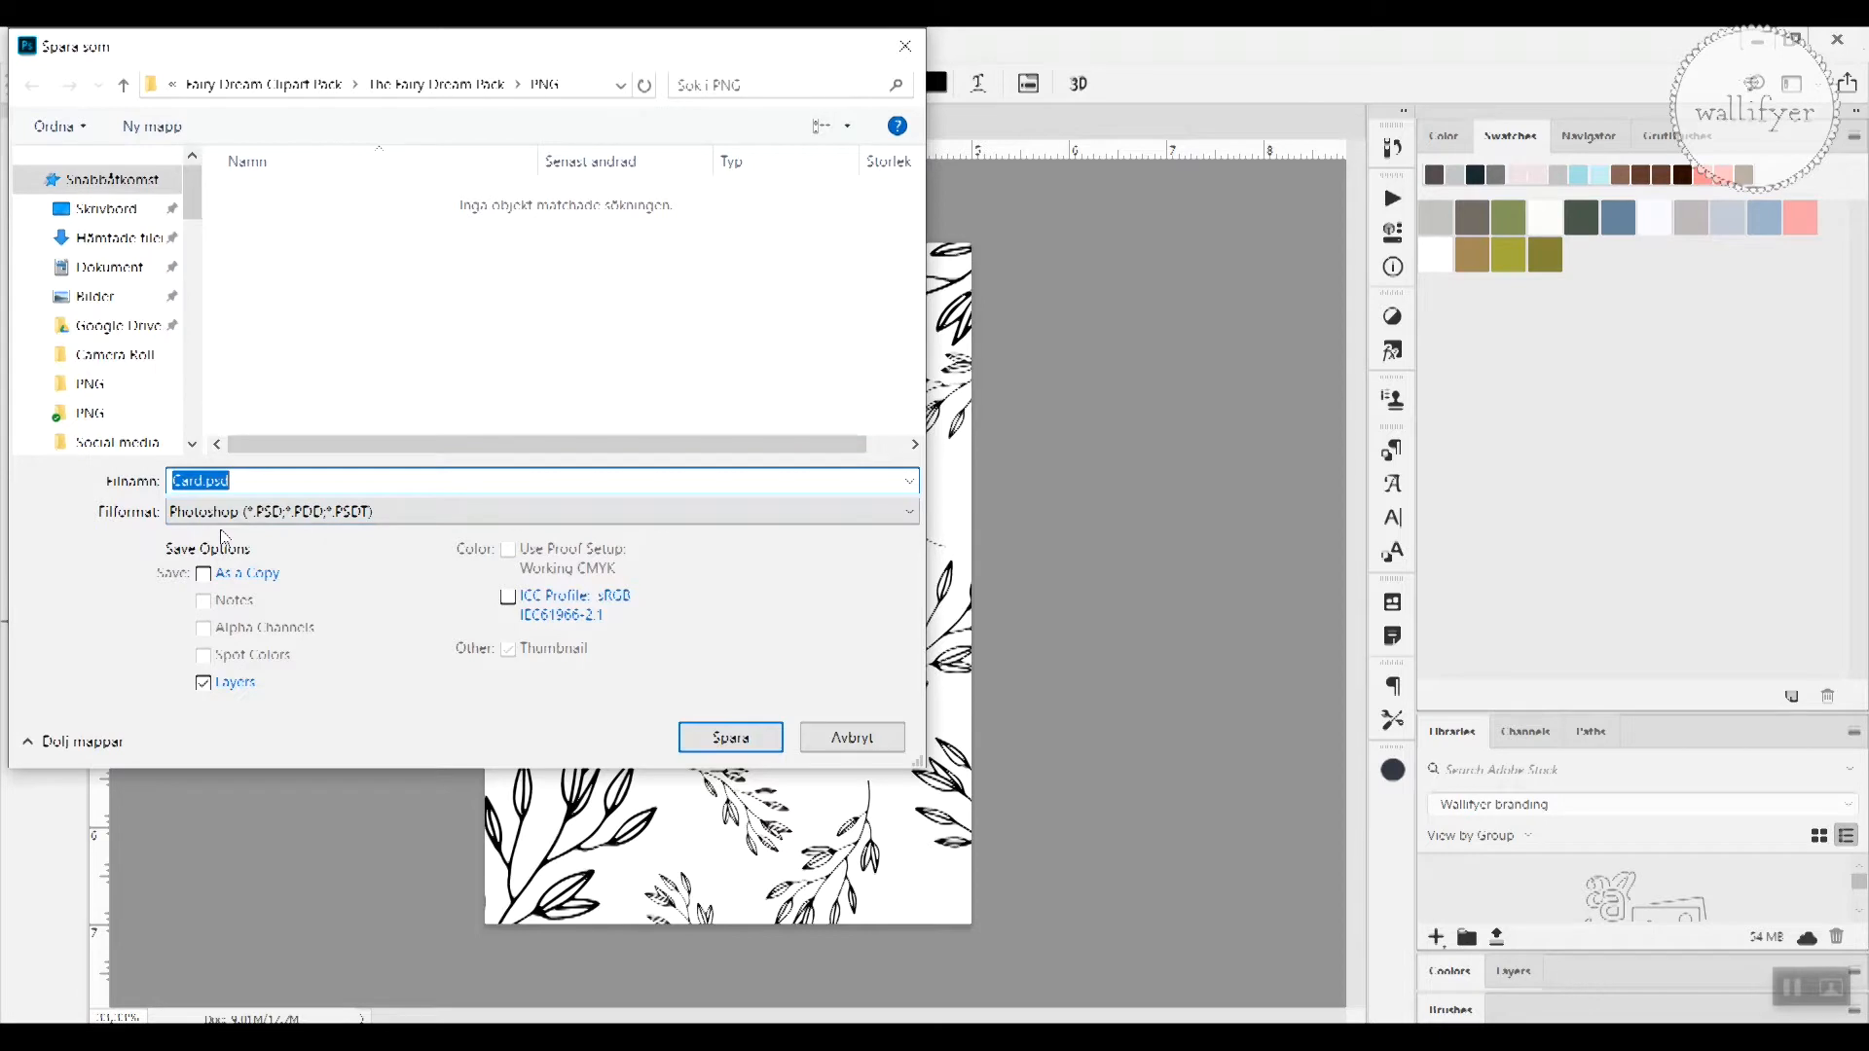
{"action": "mouse_move", "coordinate": [224, 538]}
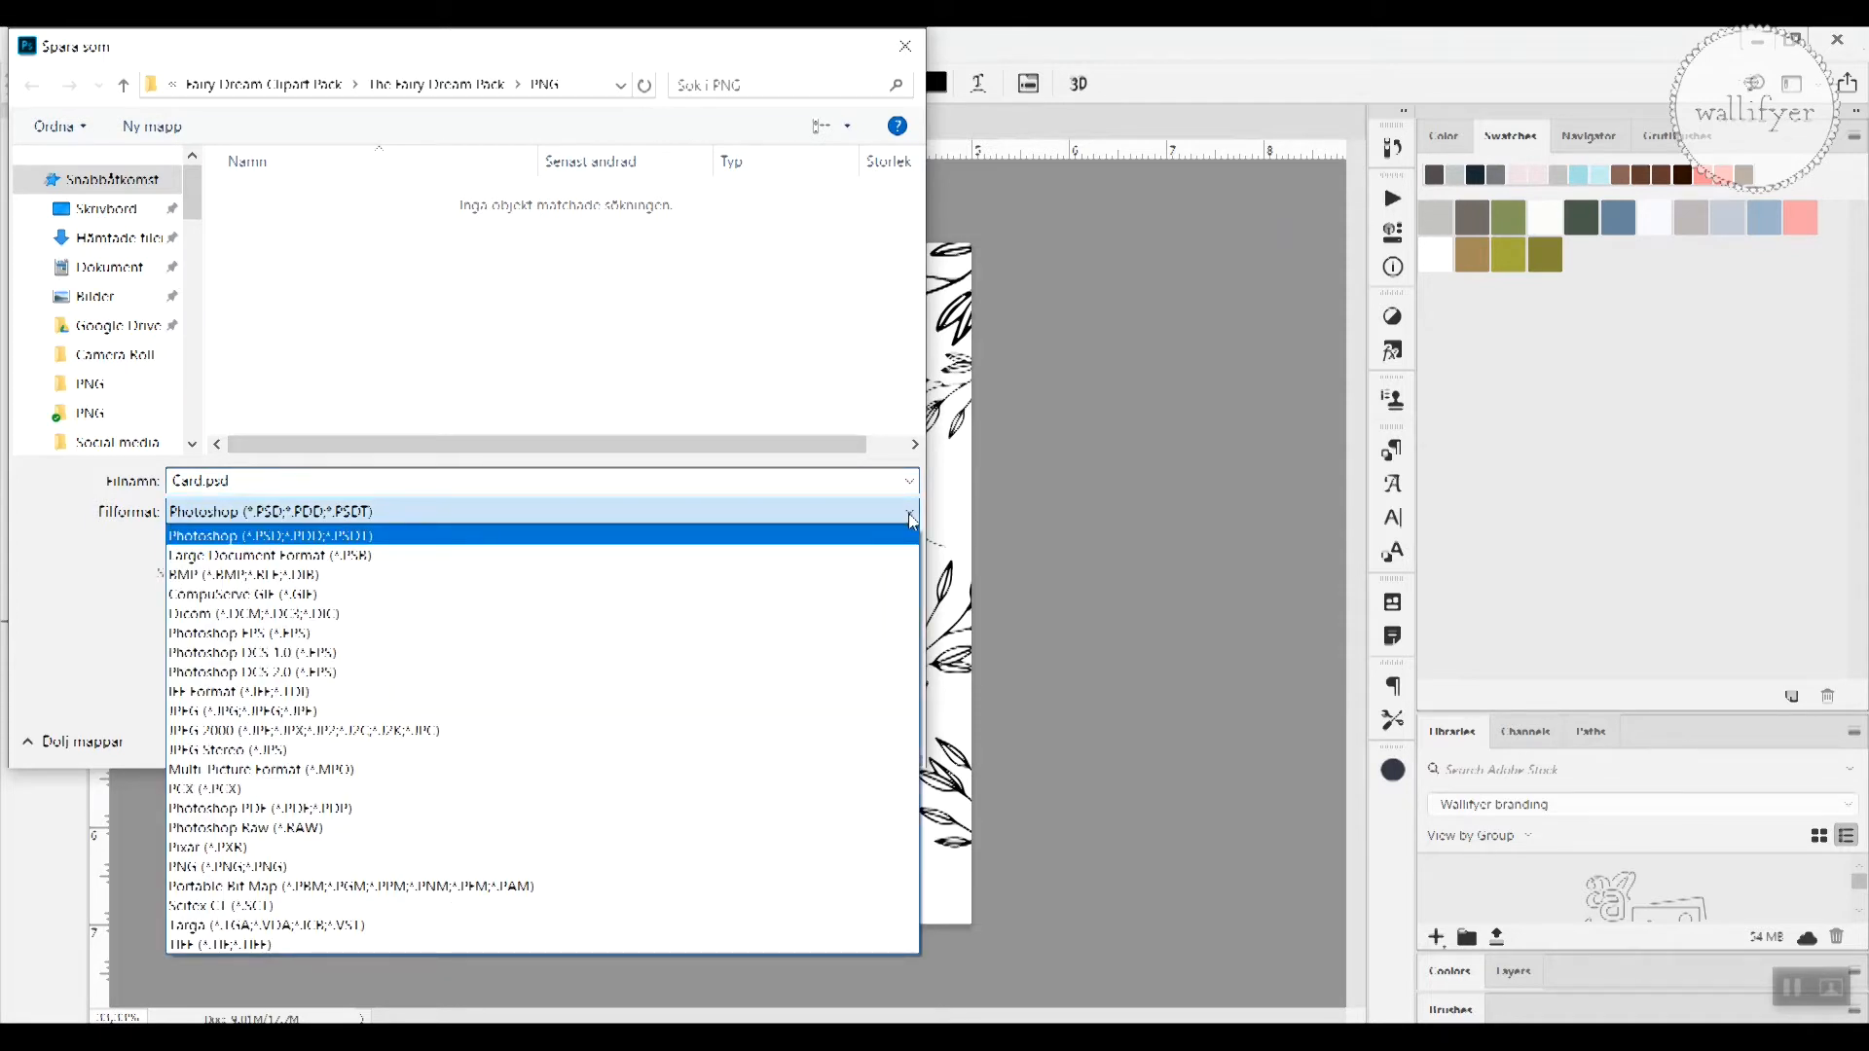
{"action": "mouse_move", "coordinate": [779, 806]}
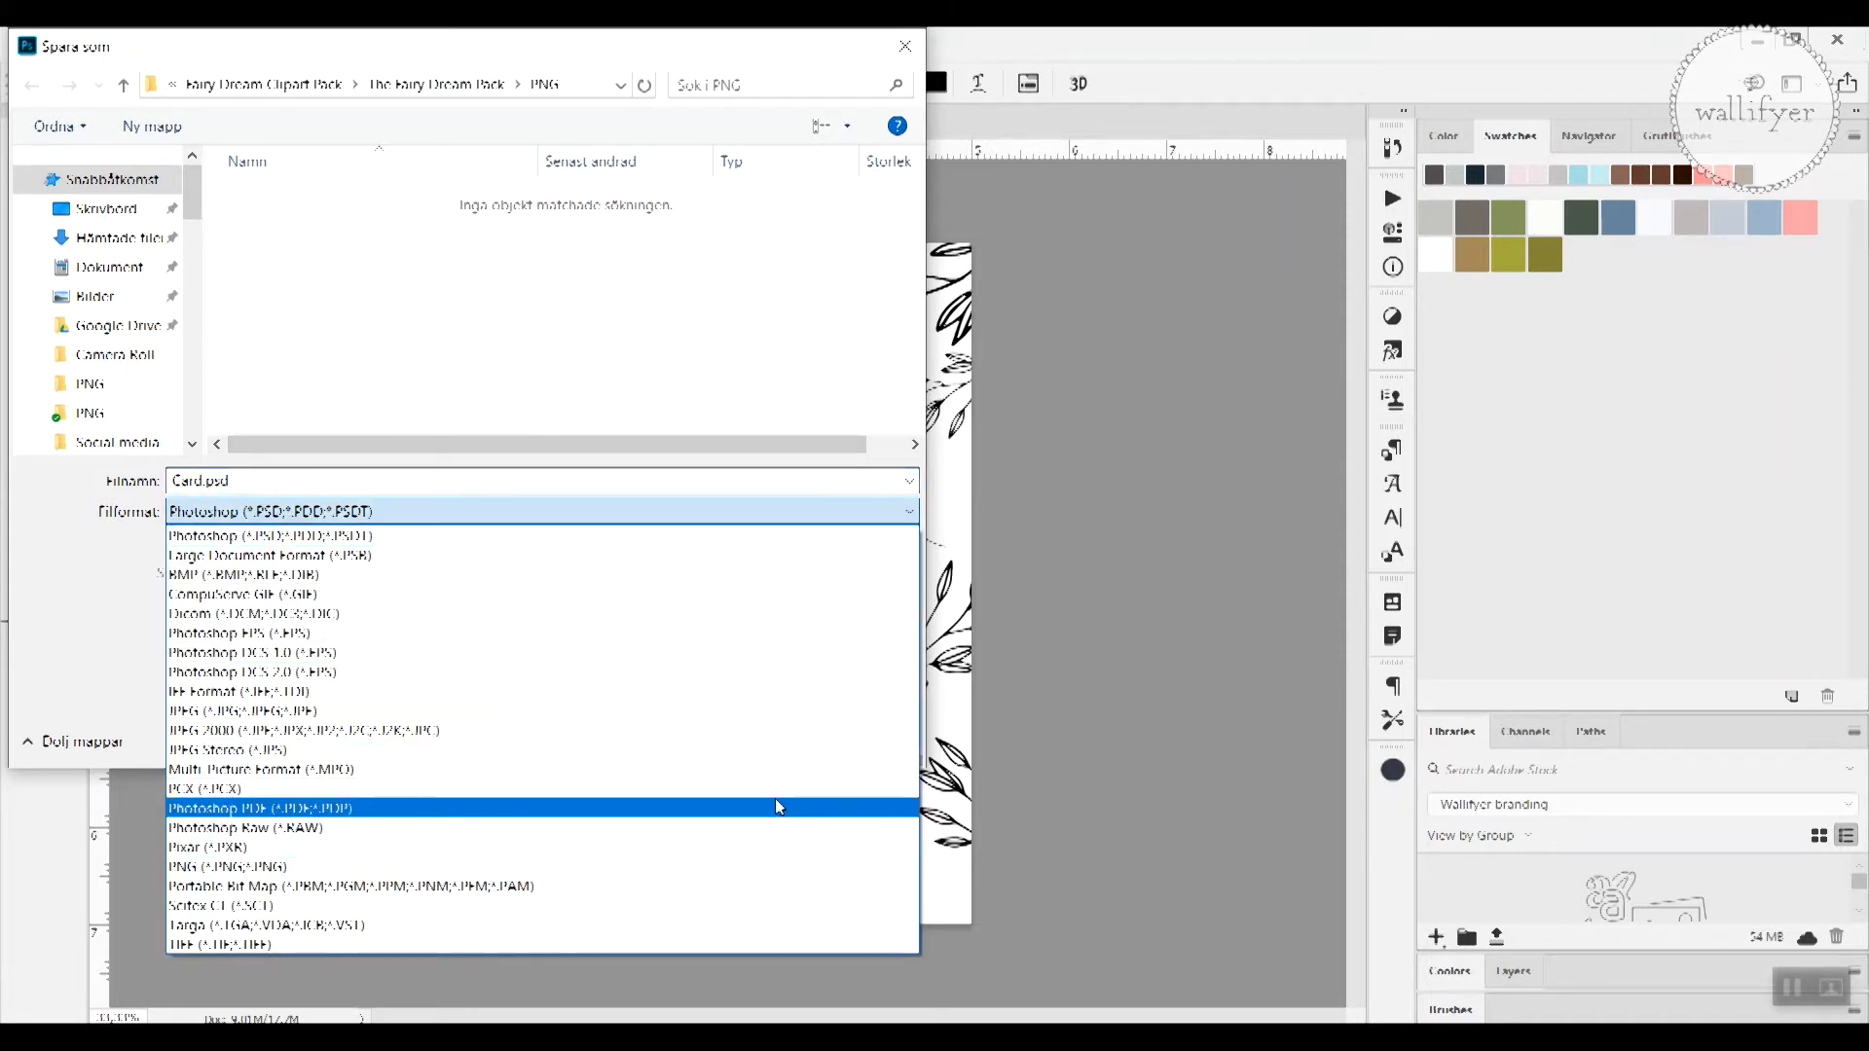
{"action": "mouse_move", "coordinate": [783, 717]}
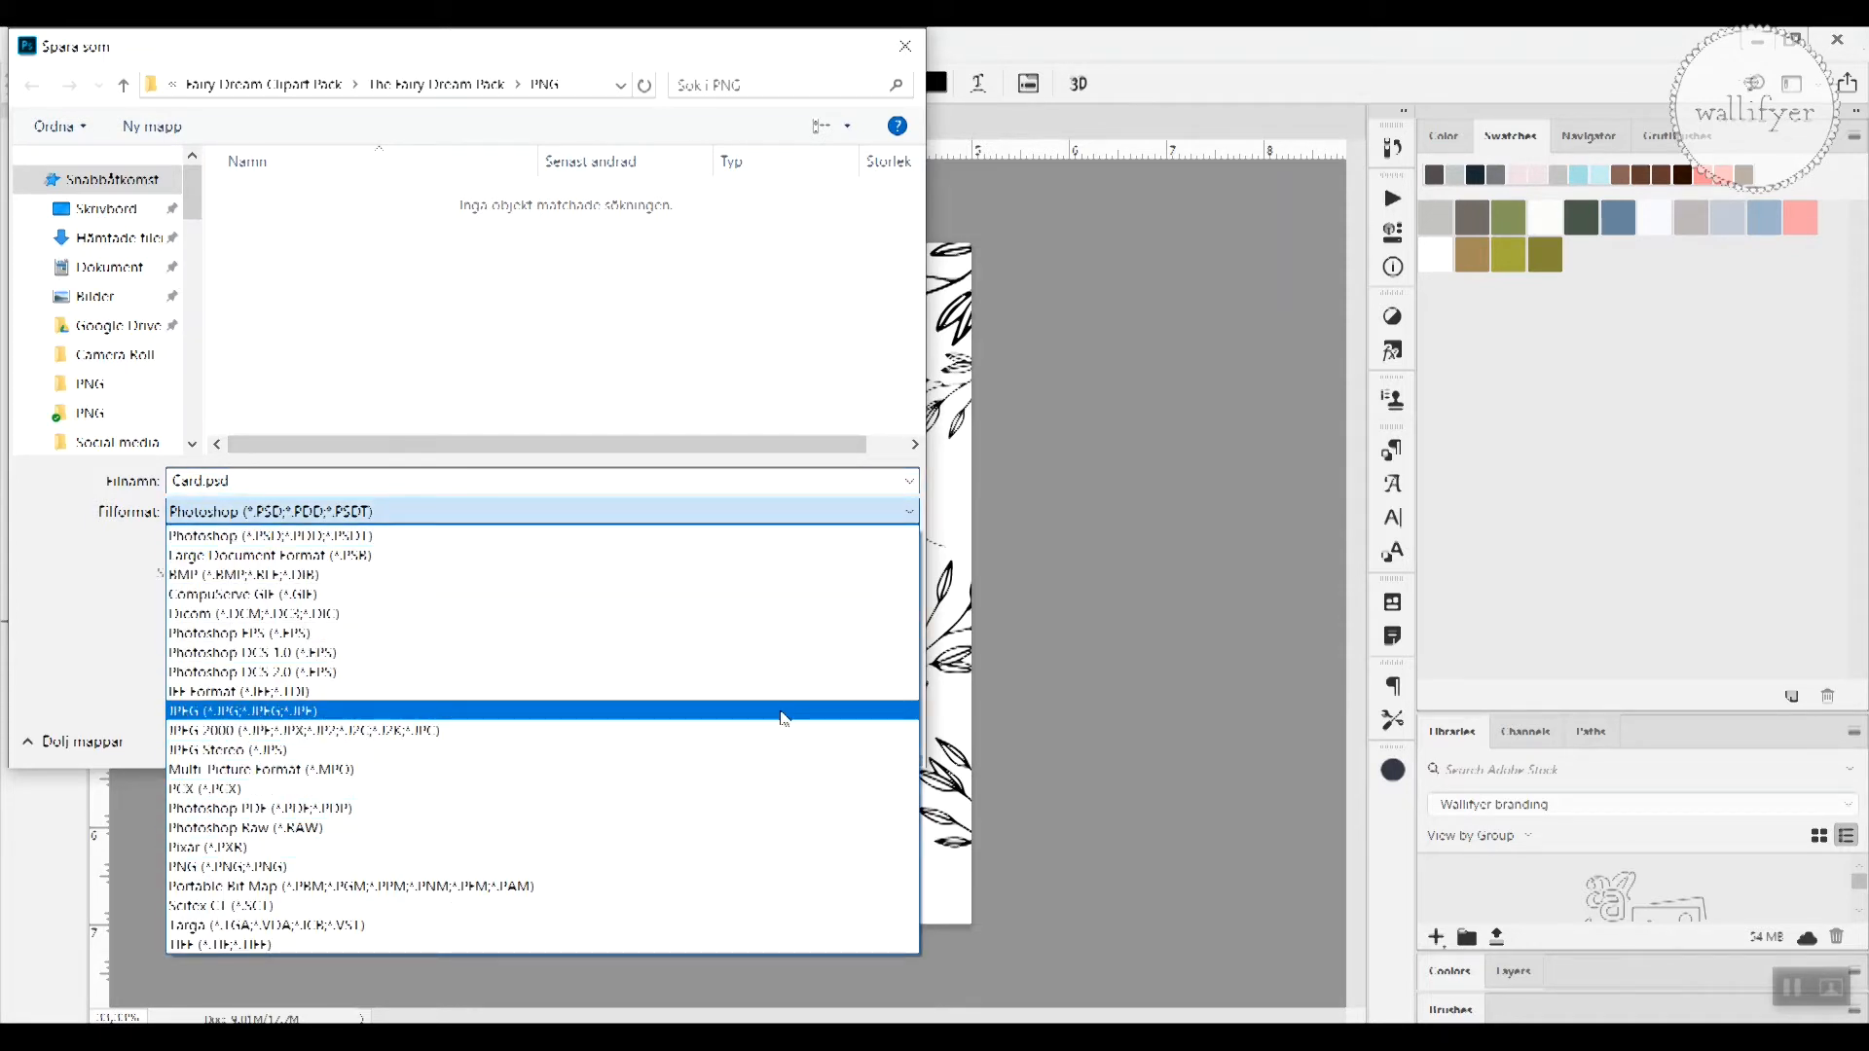
{"action": "left_click", "coordinate": [199, 710]}
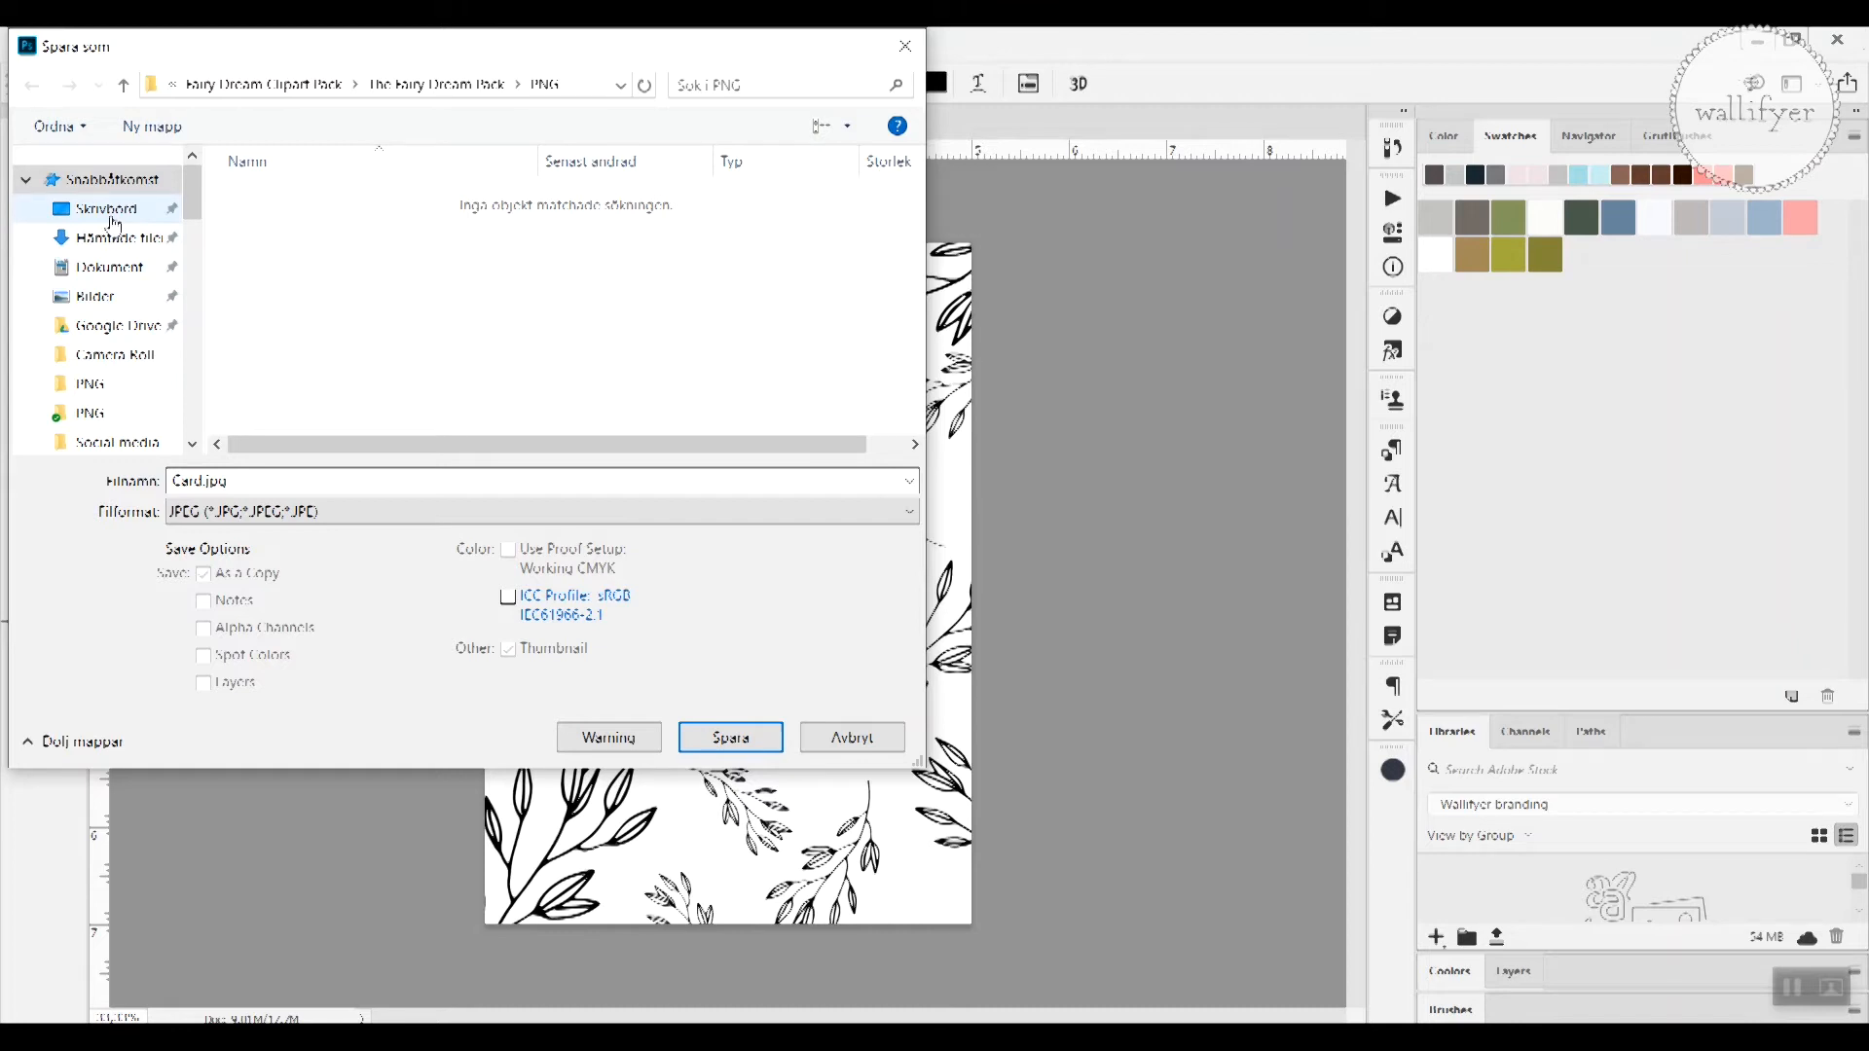
{"action": "left_click", "coordinate": [98, 208]}
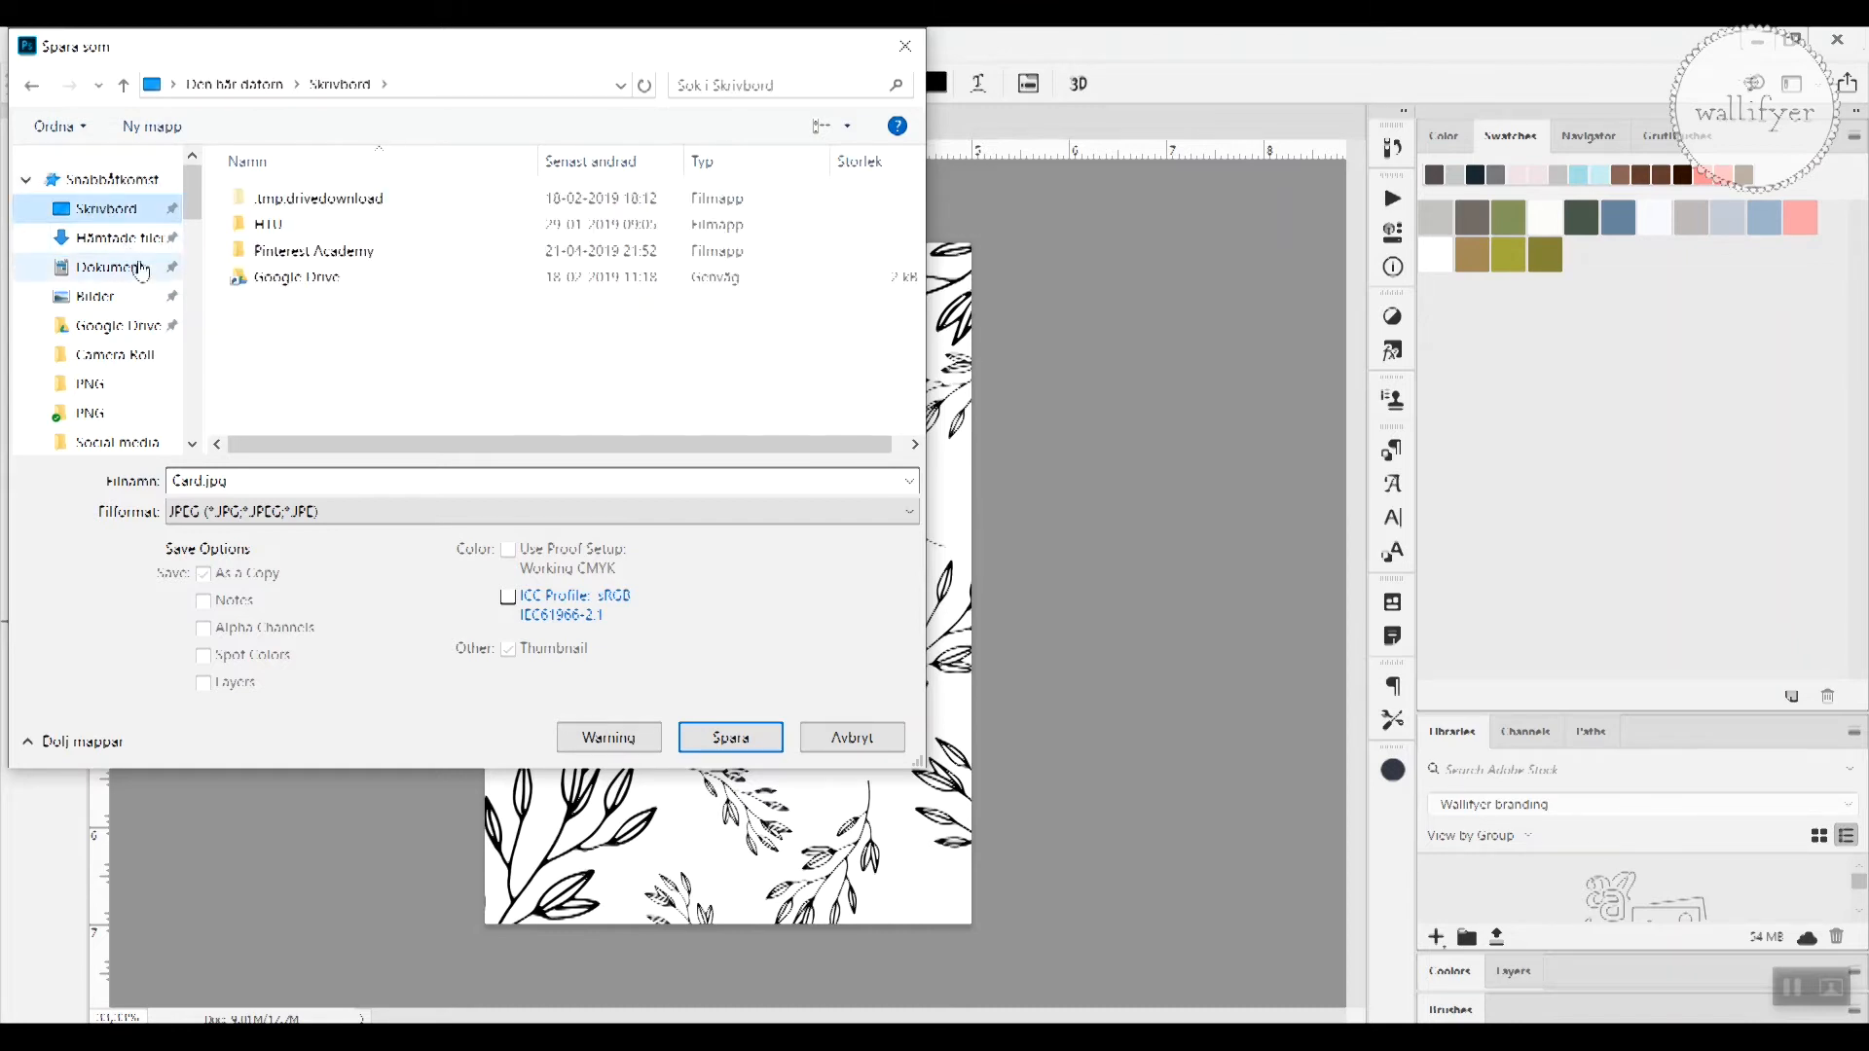